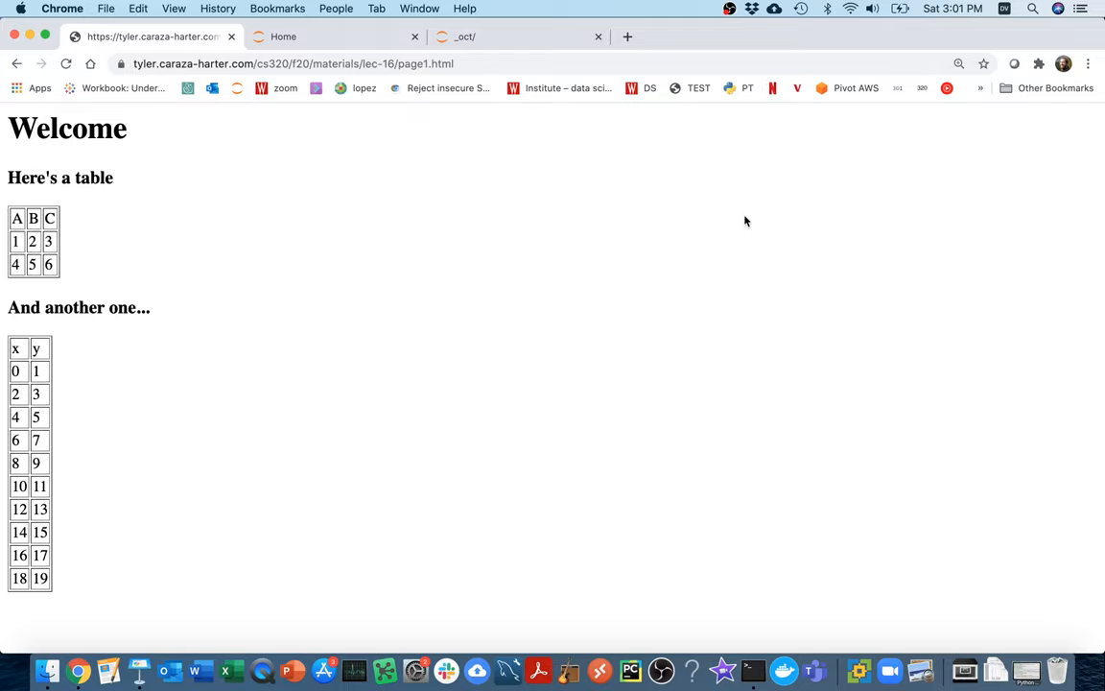
{"action": "mouse_move", "coordinate": [142, 180]}
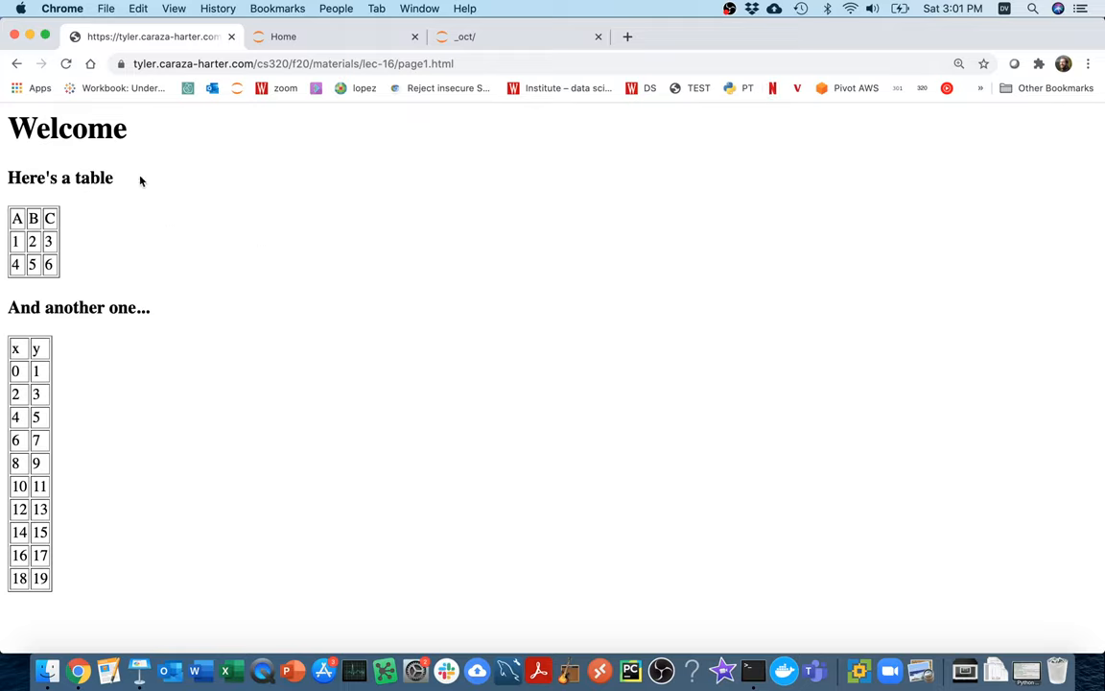
{"action": "mouse_move", "coordinate": [188, 273]}
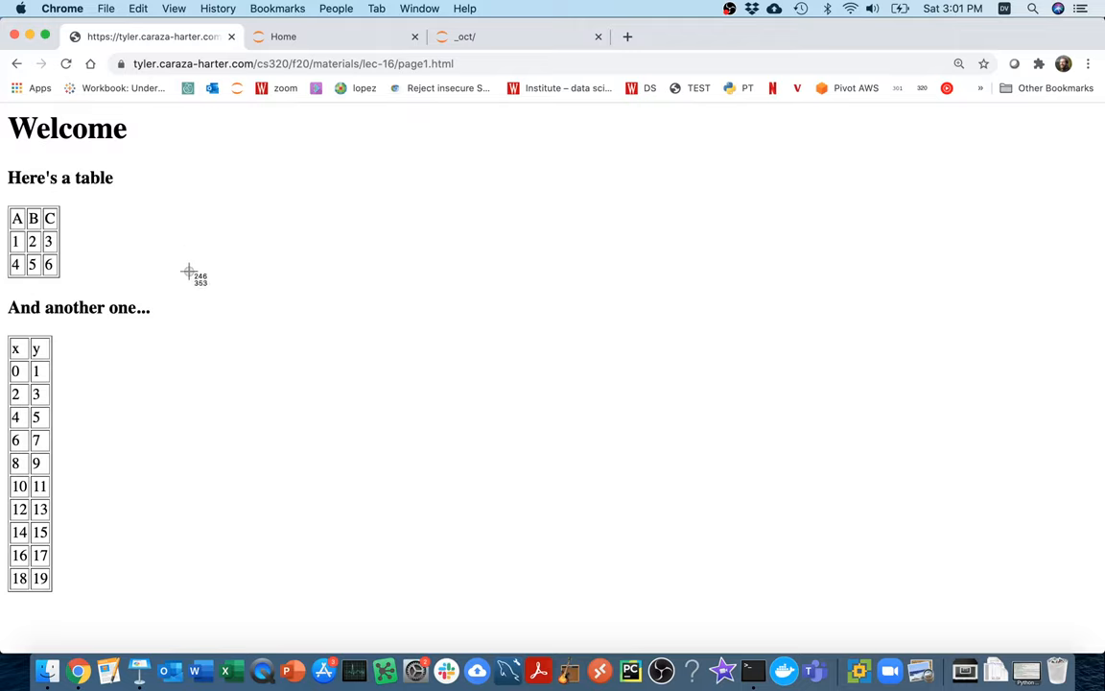
{"action": "mouse_move", "coordinate": [4, 626]}
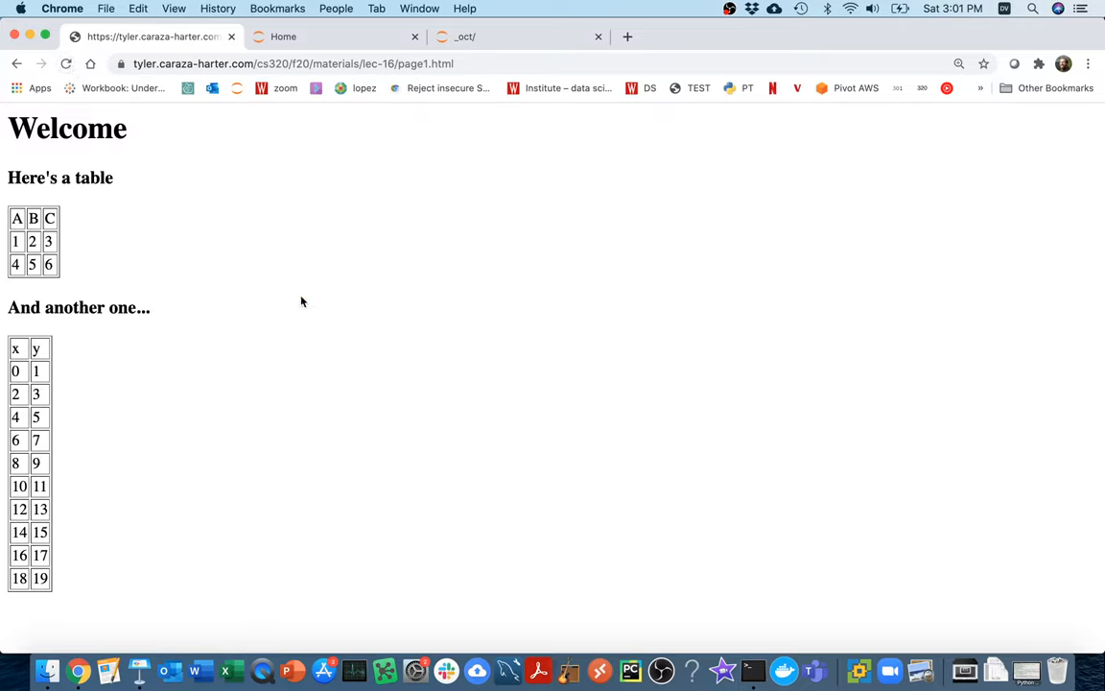
Step: View the Welcome page's HTML source with its table-building script, then switch to the Jupyter file browser
{"action": "right_click", "coordinate": [303, 299]}
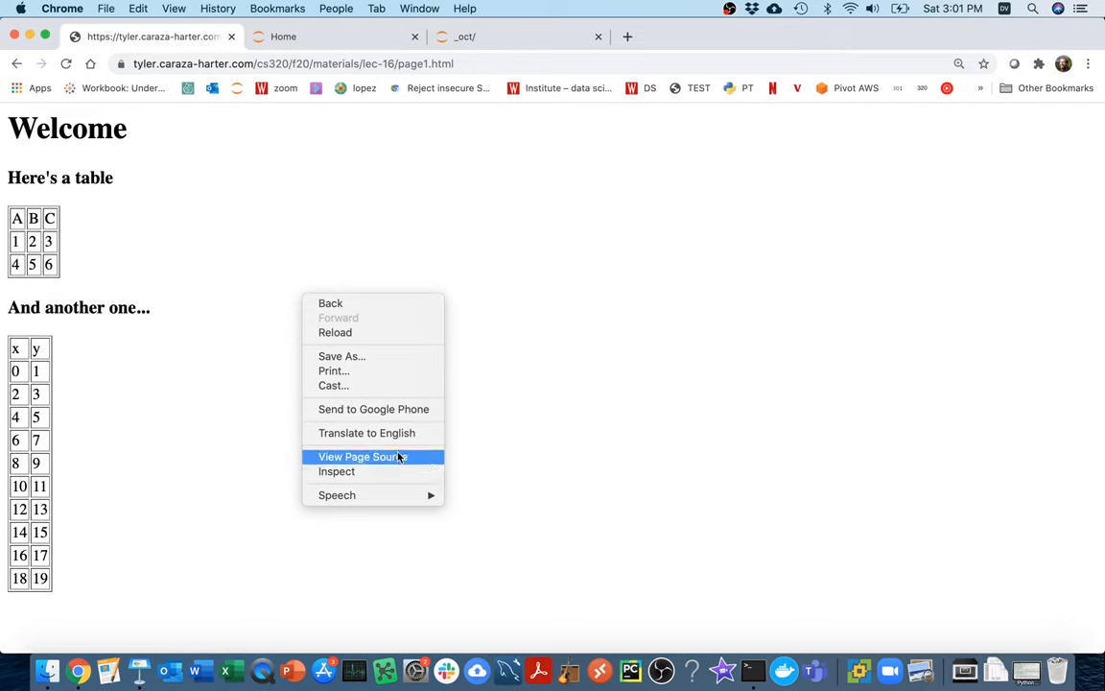
{"action": "left_click", "coordinate": [363, 457]}
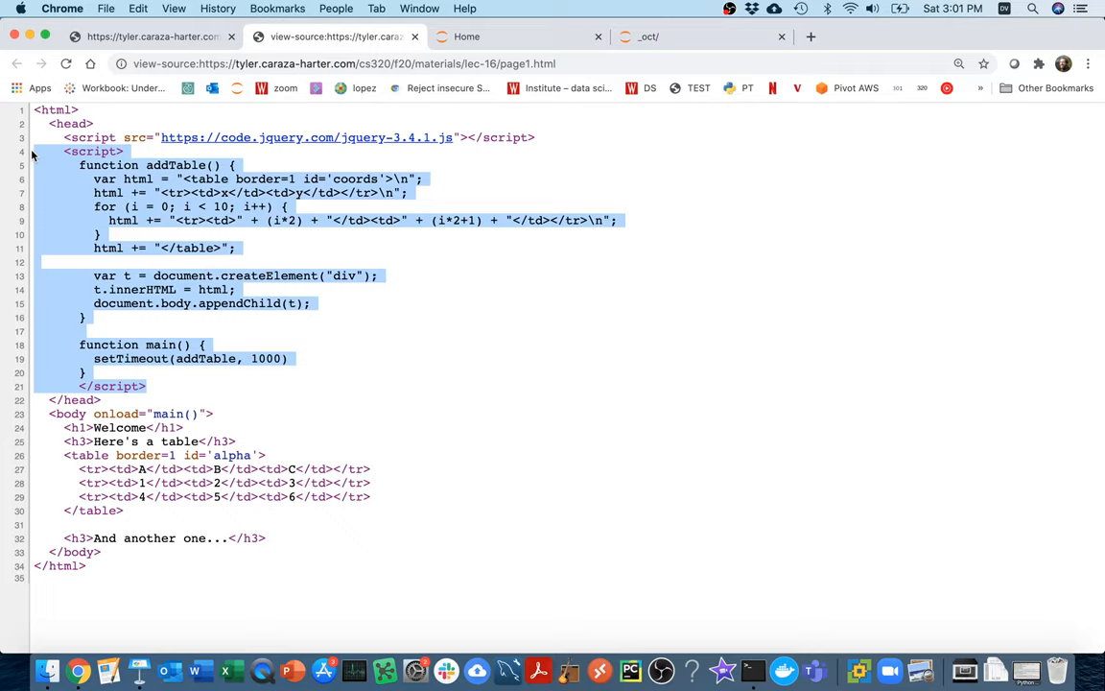
{"action": "left_click", "coordinate": [238, 380]}
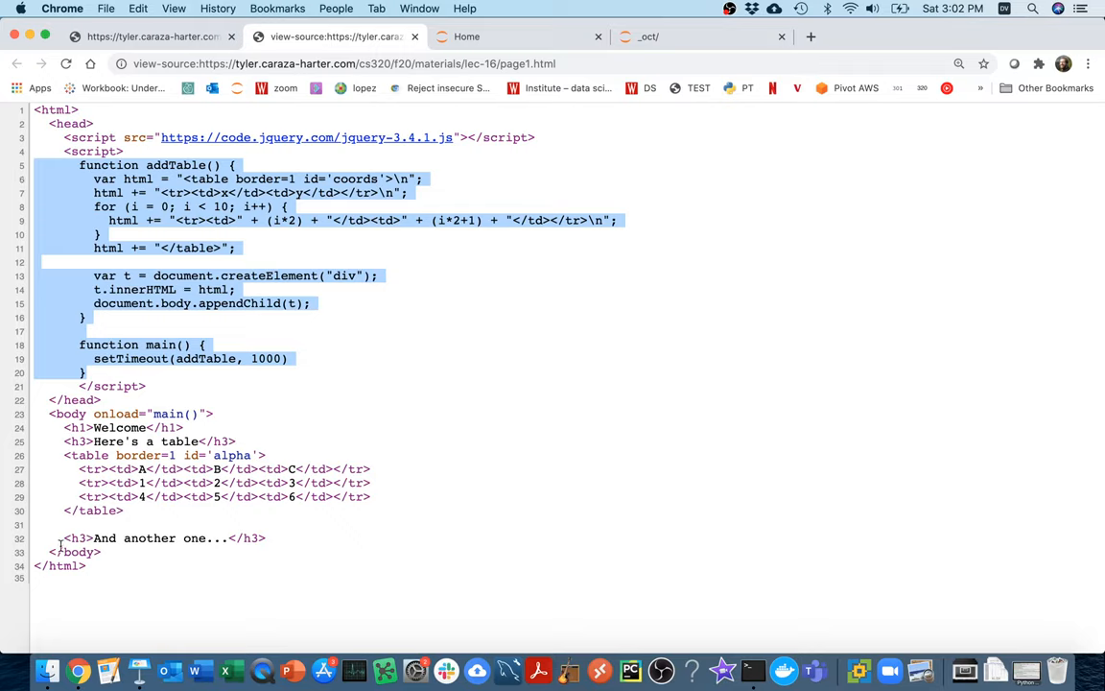
{"action": "left_click", "coordinate": [61, 545]}
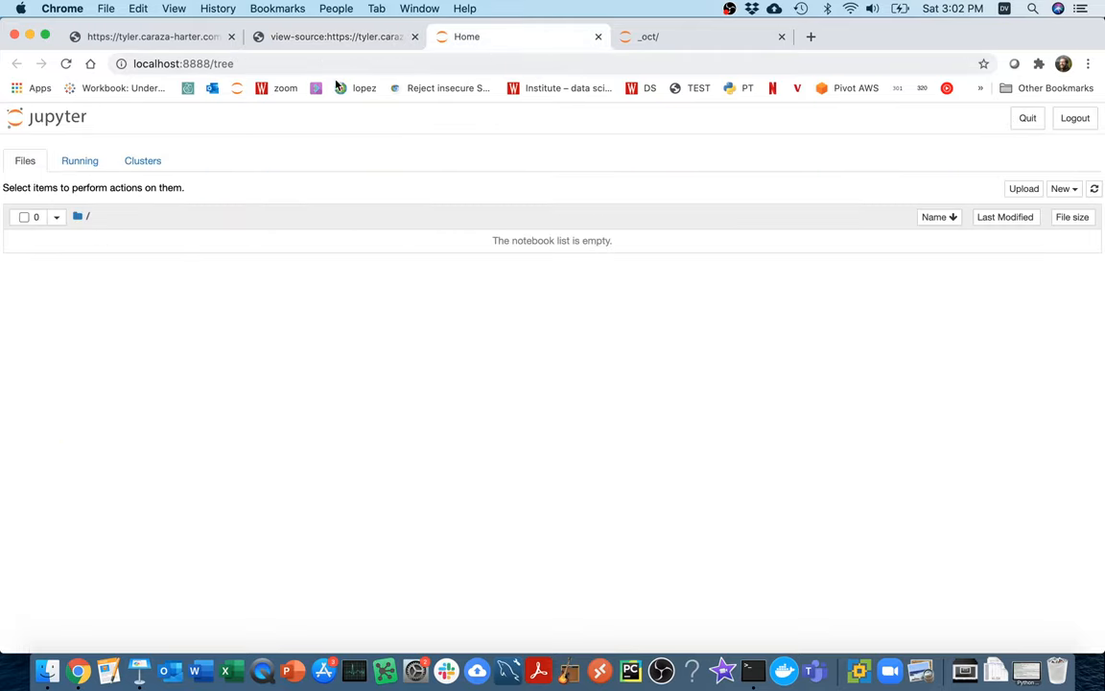
Step: Create a new untitled Python 3 notebook and bring up the Selenium starter-code slide
{"action": "left_click", "coordinate": [183, 64]}
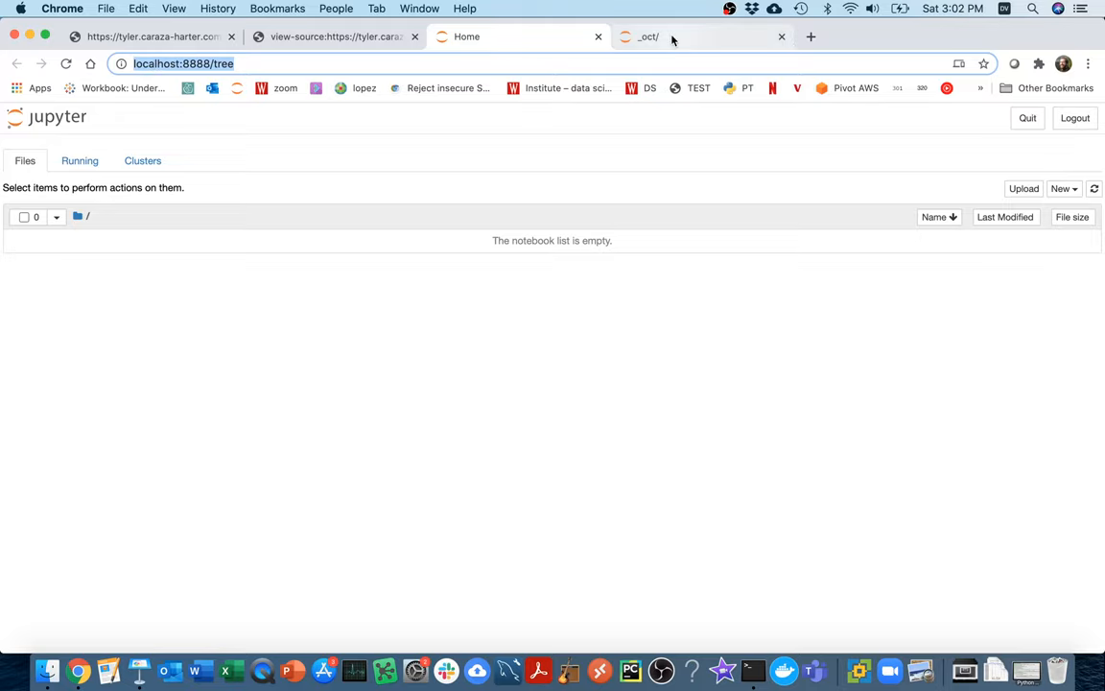
{"action": "left_click", "coordinate": [701, 36]}
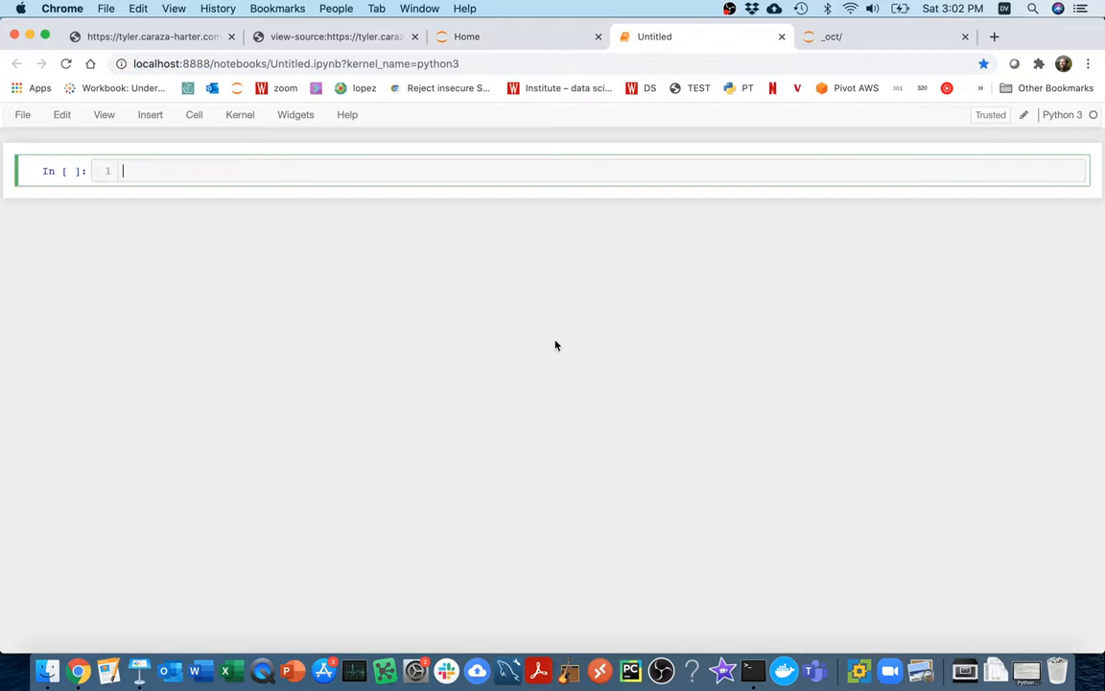
{"action": "left_click", "coordinate": [959, 63]}
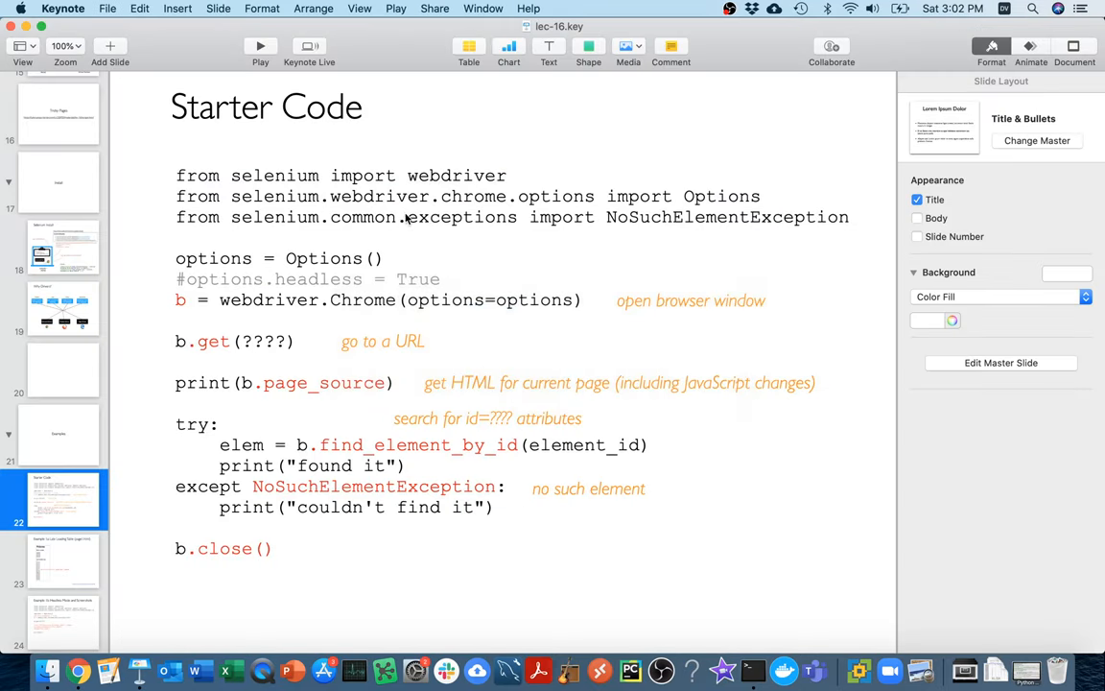
Step: Select the starter code's import and Chrome browser setup lines for the first notebook cell
{"action": "left_click", "coordinate": [490, 300]}
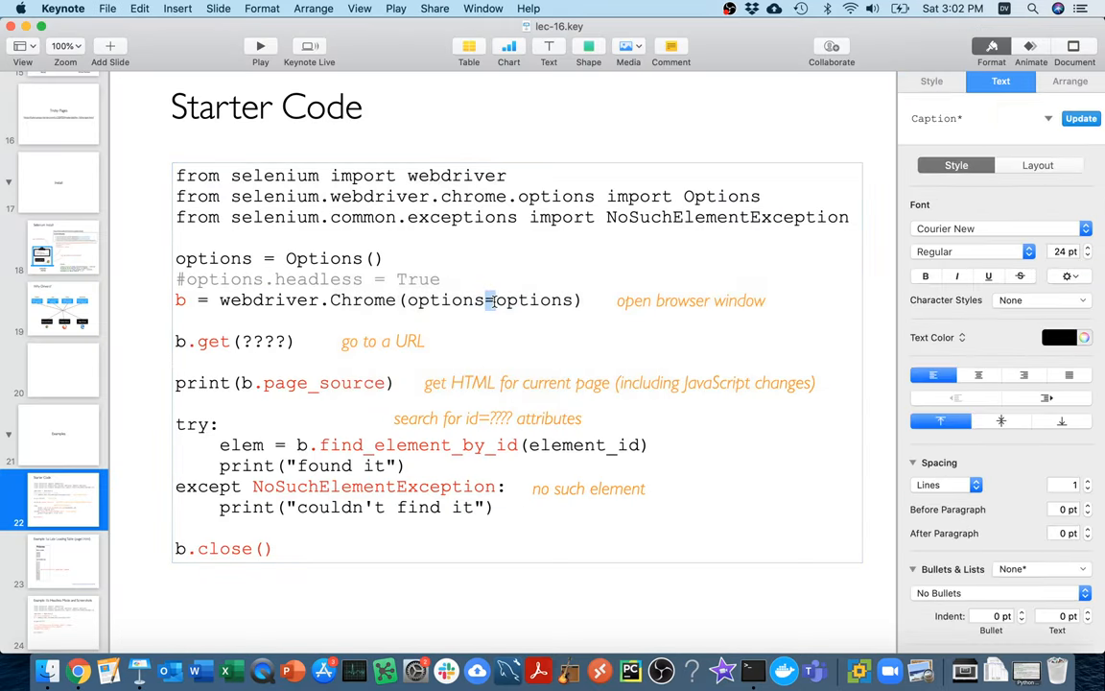
{"action": "left_click_drag", "start_coordinate": [489, 299], "coordinate": [176, 176]}
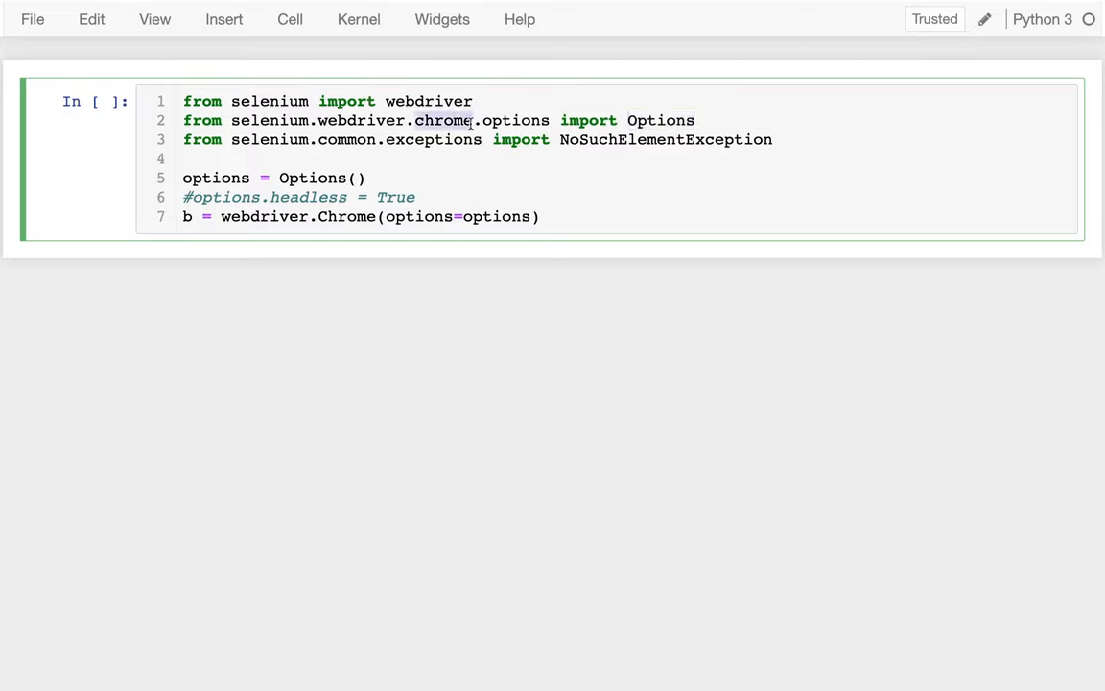
{"action": "mouse_move", "coordinate": [605, 127]}
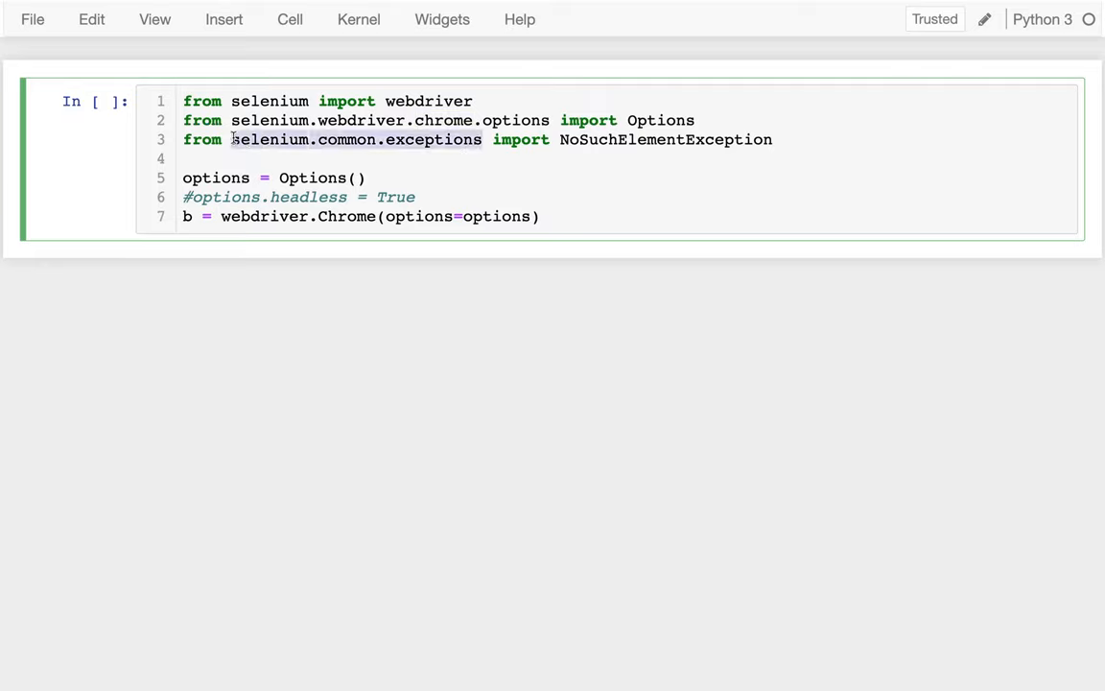
{"action": "double_click", "coordinate": [666, 138]}
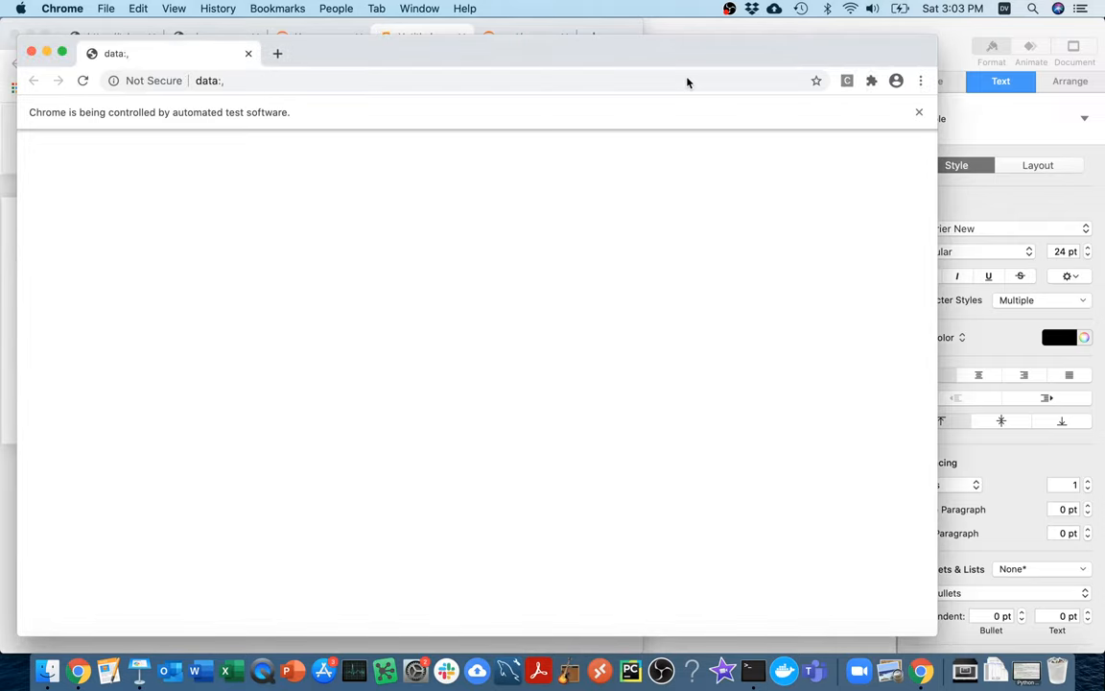
{"action": "mouse_move", "coordinate": [414, 213]}
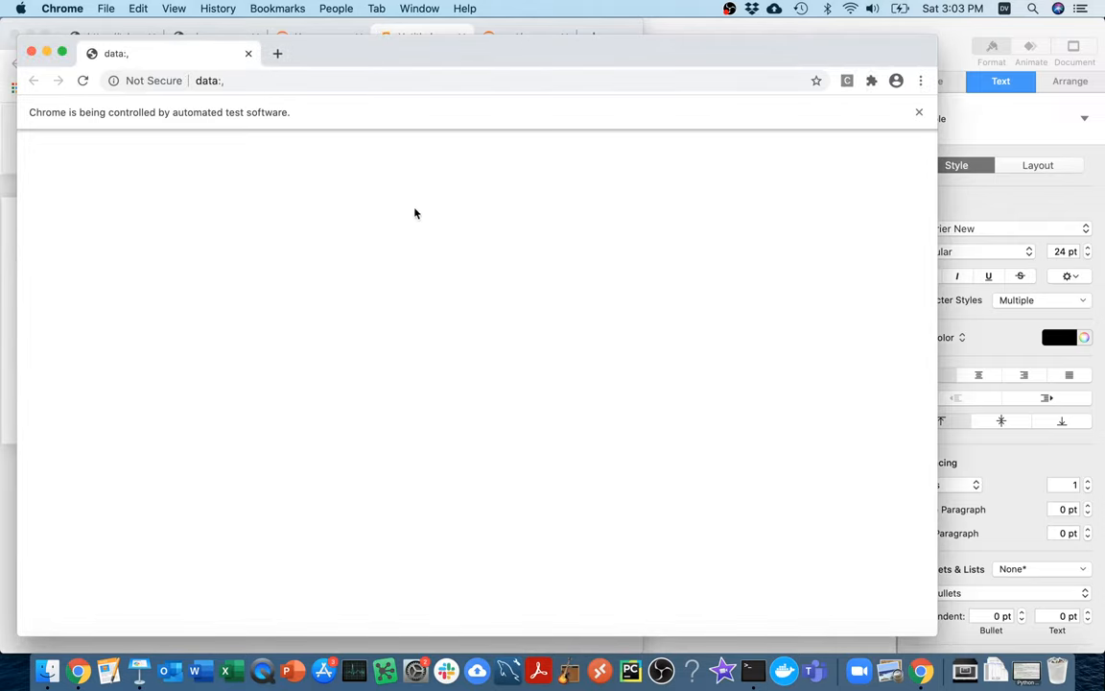
{"action": "mouse_move", "coordinate": [341, 157]}
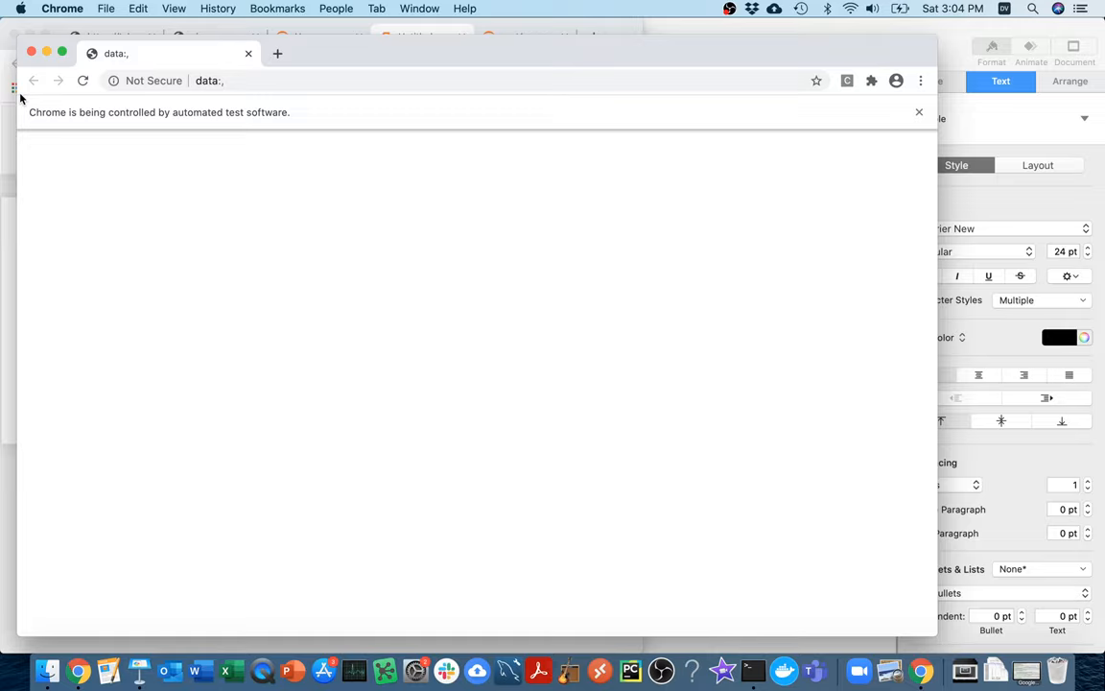
{"action": "mouse_move", "coordinate": [541, 9]}
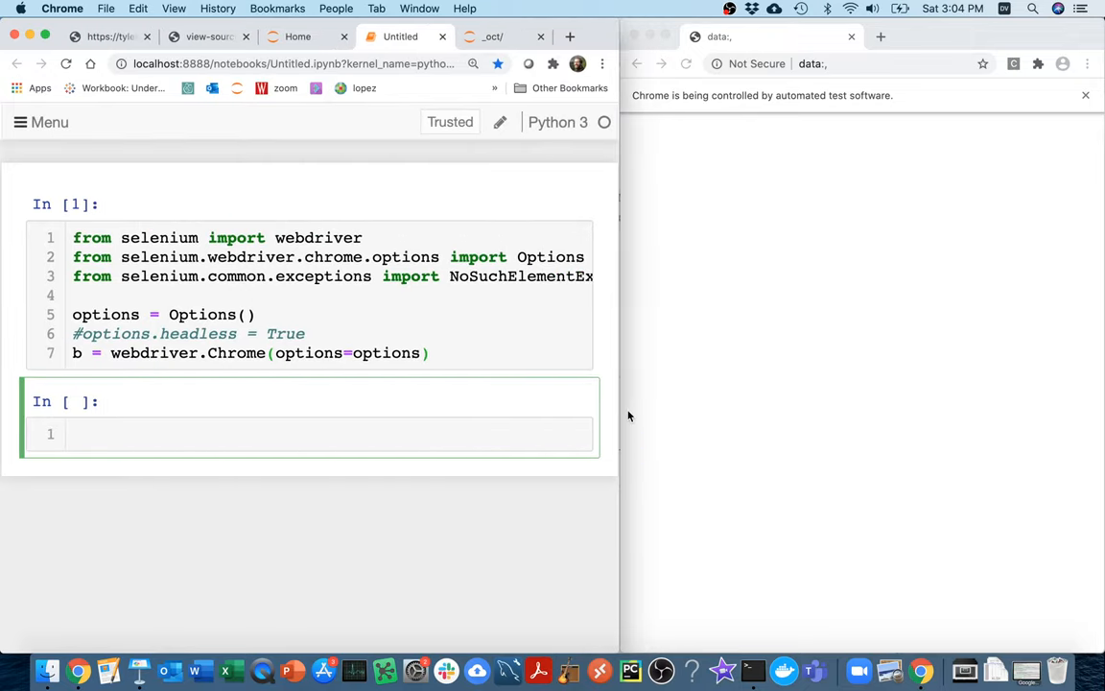
Step: Write b.get("google.com"), run it and see the invalid-URL error
{"action": "type", "text": "g"}
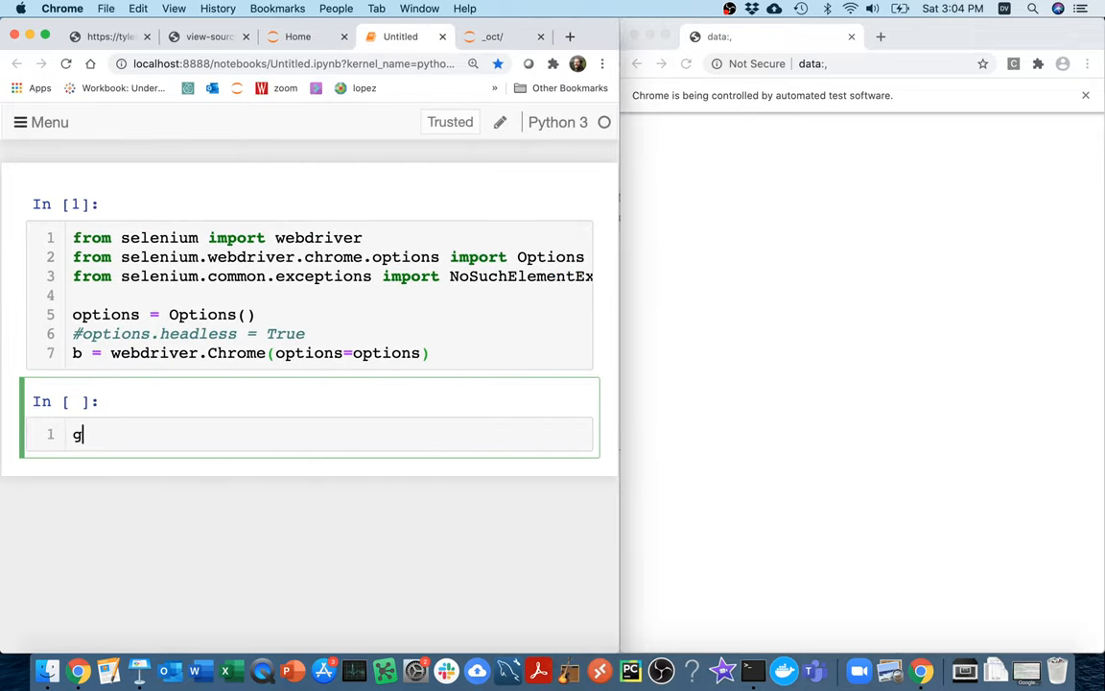
{"action": "type", "text": ".get(\""}
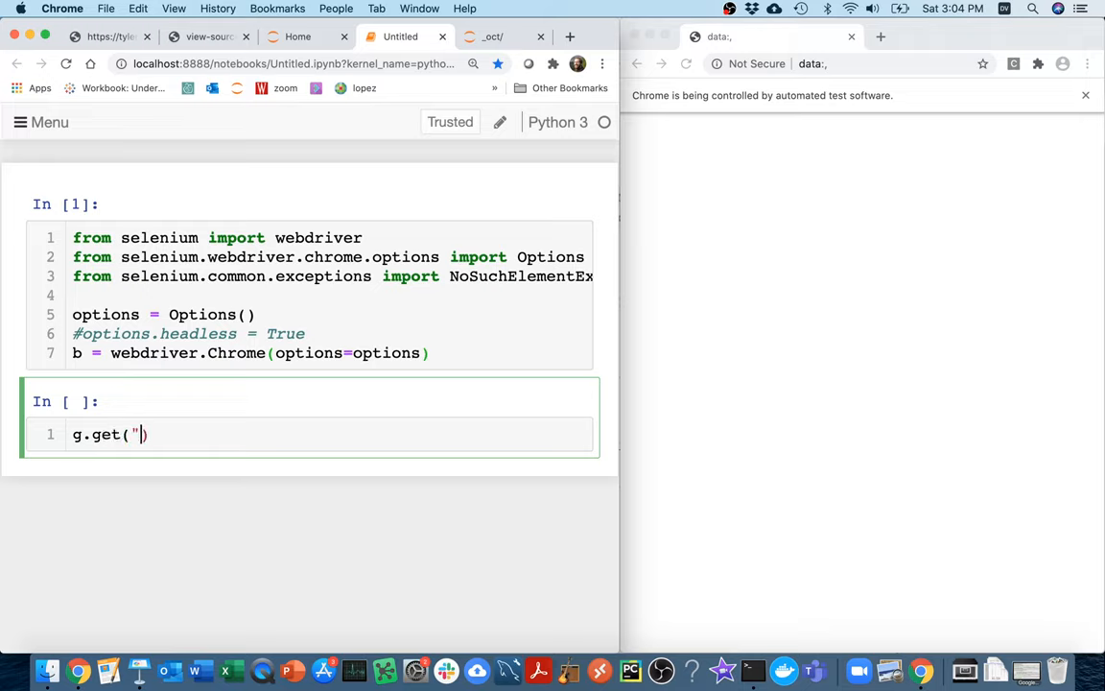
{"action": "type", "text": "google.com"}
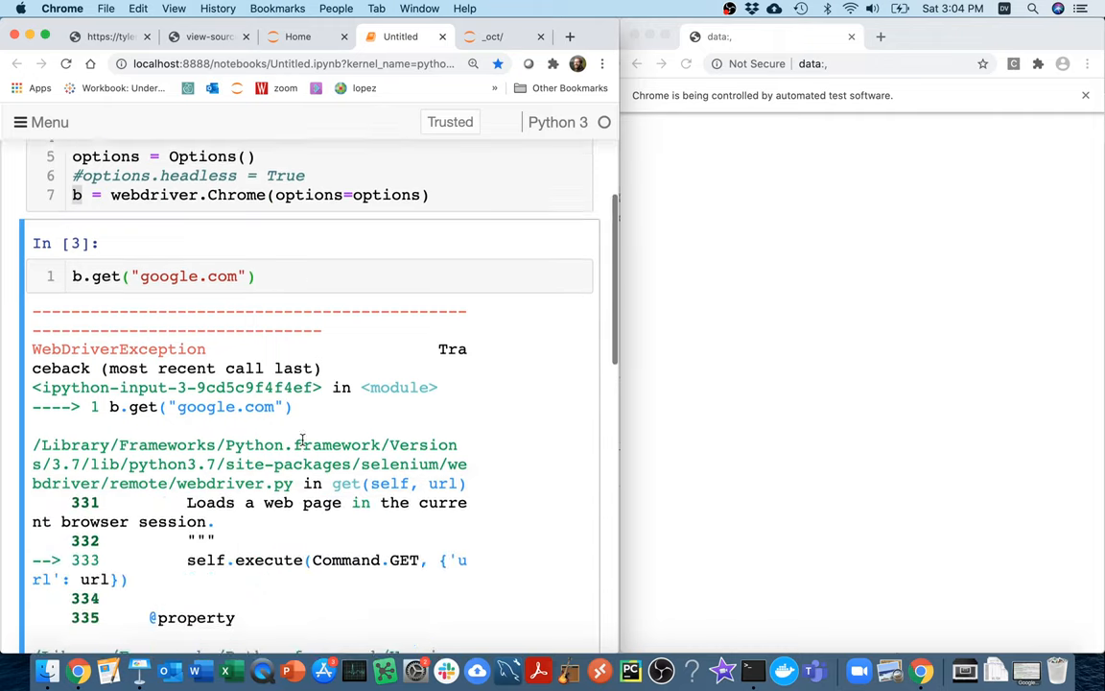
{"action": "scroll", "scroll_direction": "down", "scroll_amount": 3}
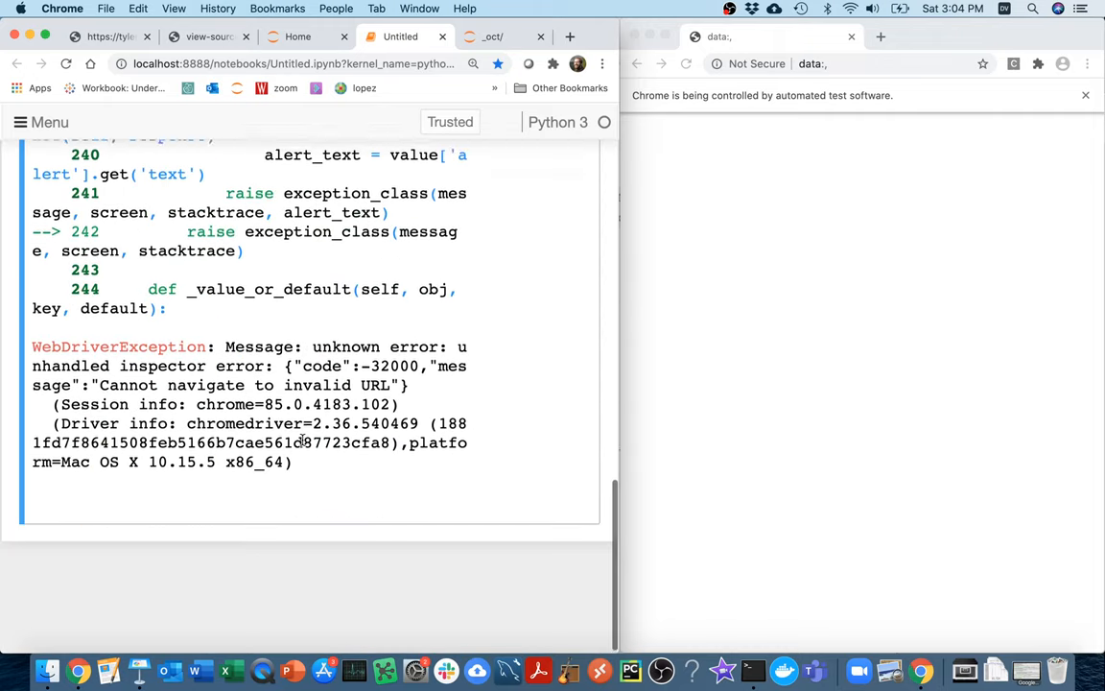
{"action": "scroll", "scroll_direction": "up", "scroll_amount": 3}
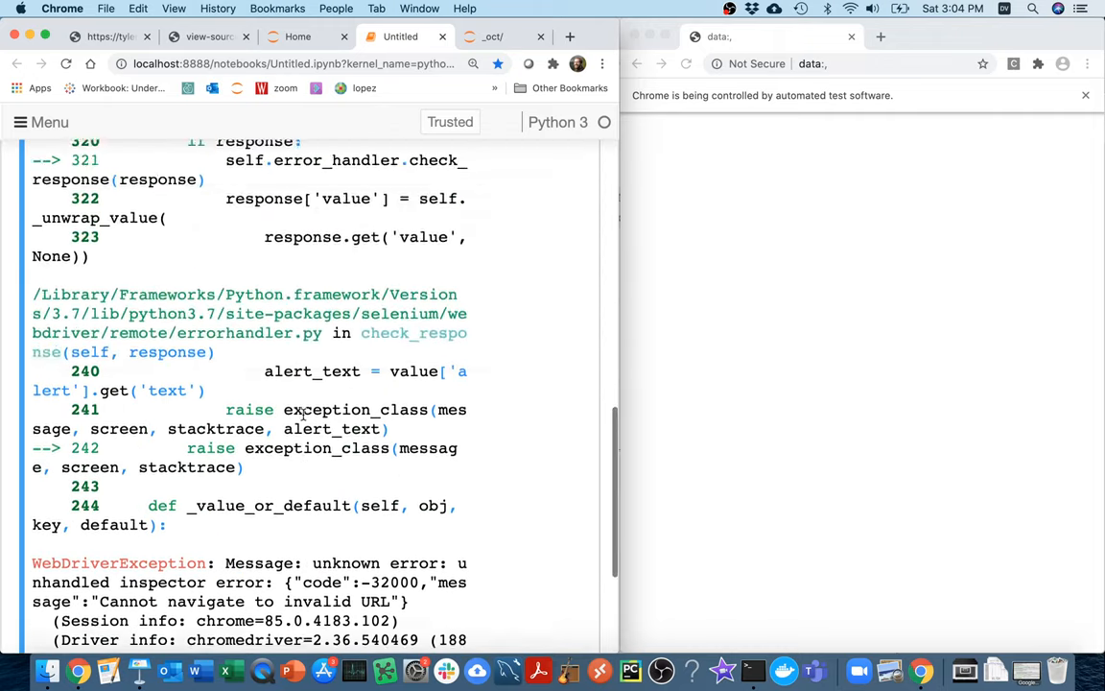
{"action": "scroll", "scroll_direction": "up", "scroll_amount": 3}
{"action": "type", "text": "b.get(\"https://google.com"}
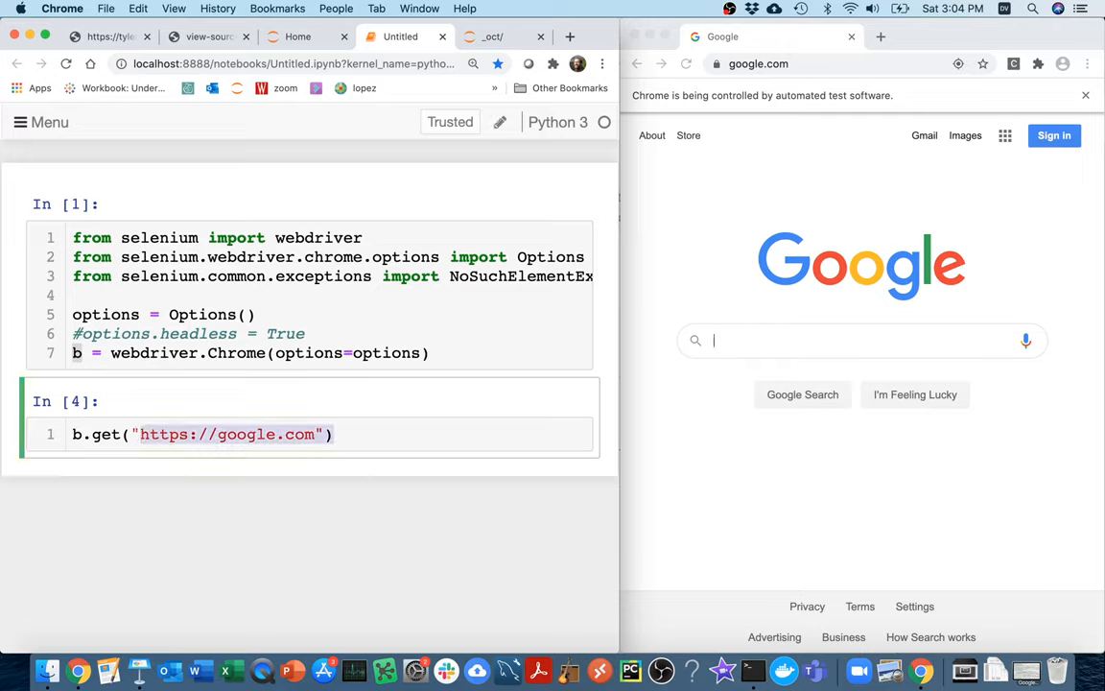
{"action": "type", "text": "tyler.\")"}
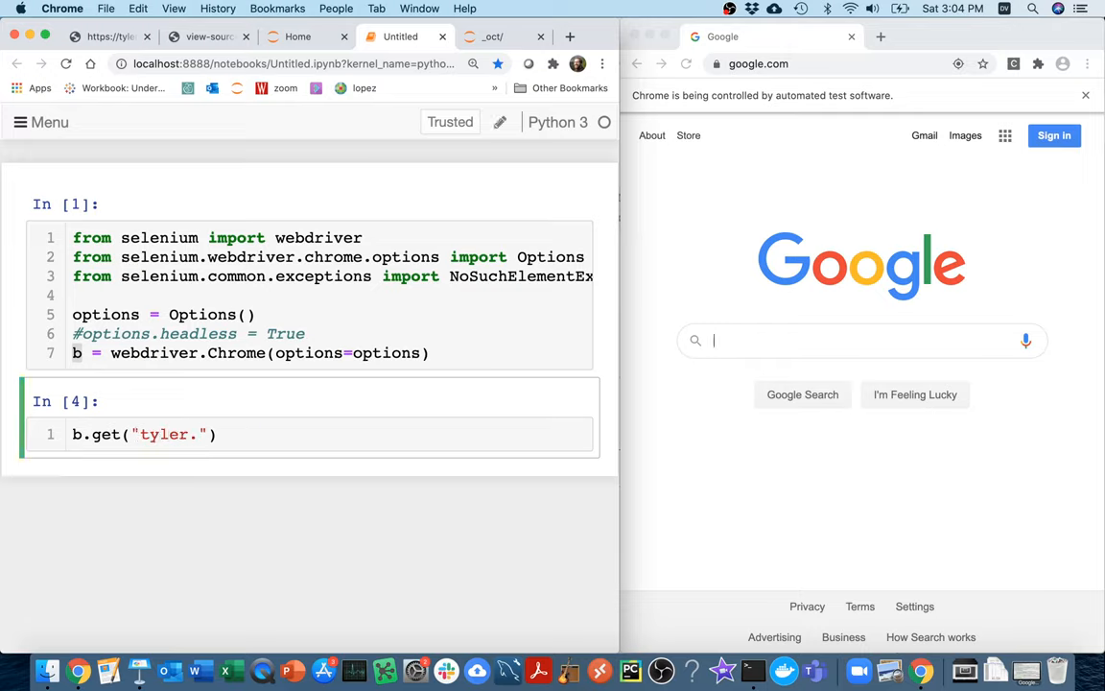
{"action": "type", "text": "https"}
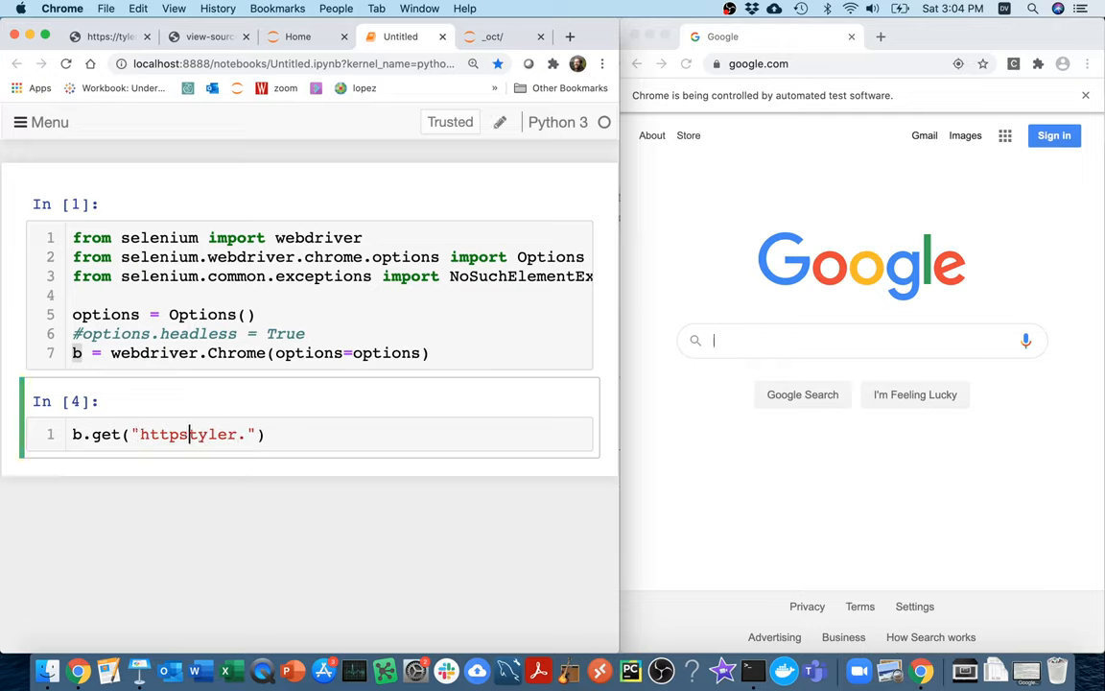
{"action": "type", "text": "://tyler.ca"}
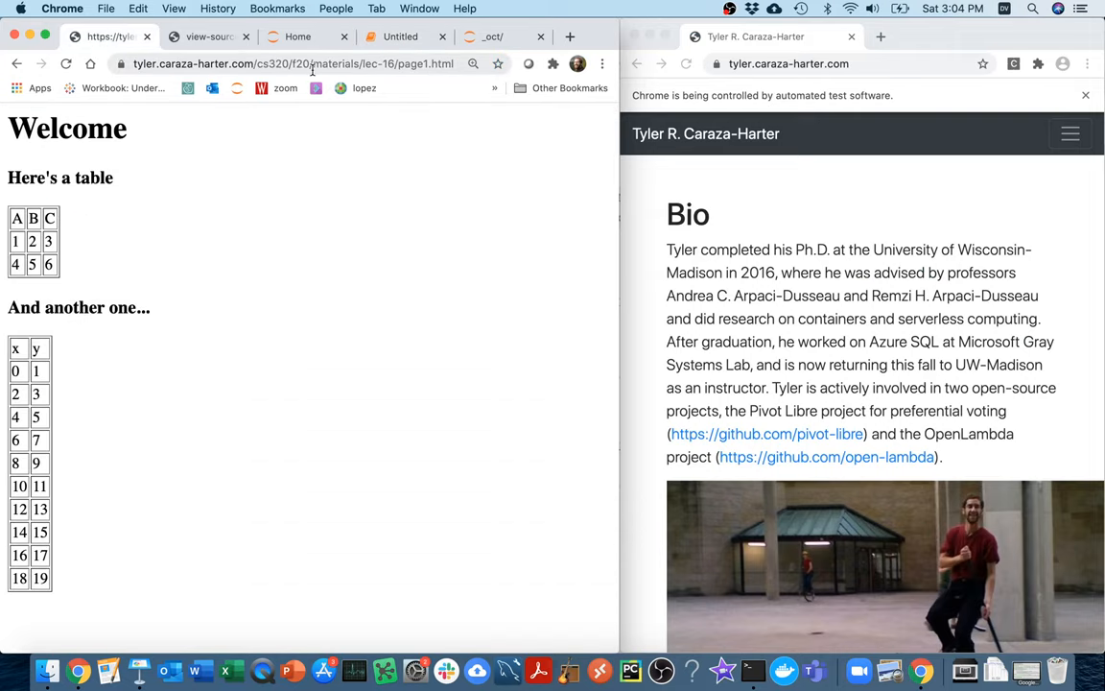
Step: Load the page1.html Welcome page via b.get() and add print(b.page_source)
{"action": "left_click", "coordinate": [291, 63]}
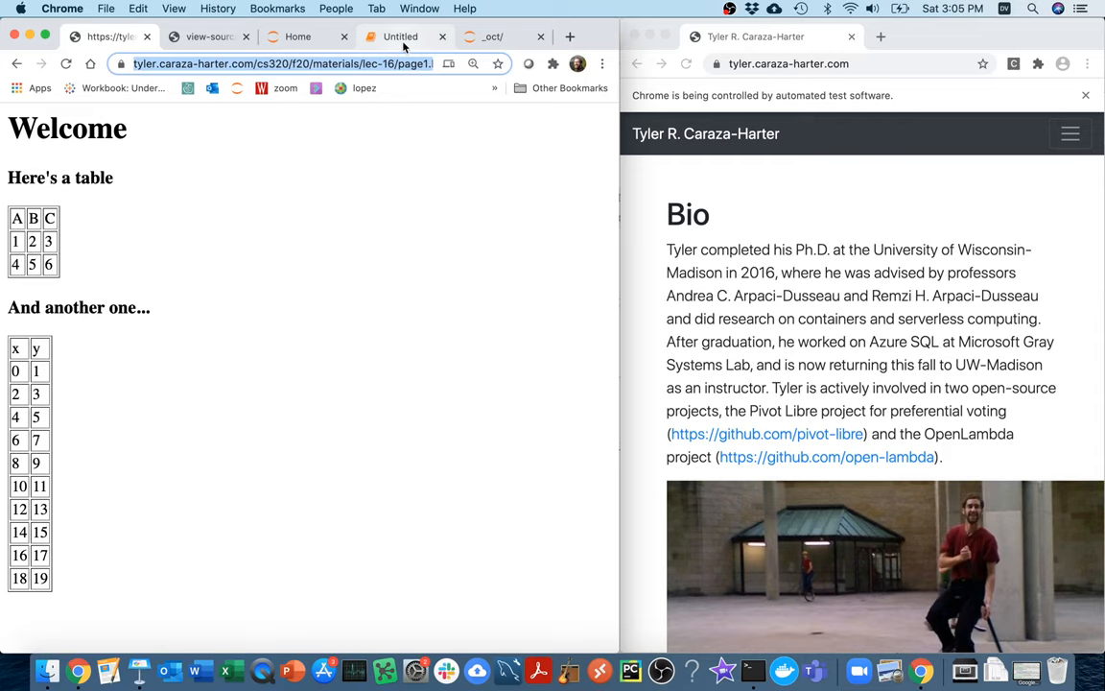
{"action": "left_click", "coordinate": [400, 36]}
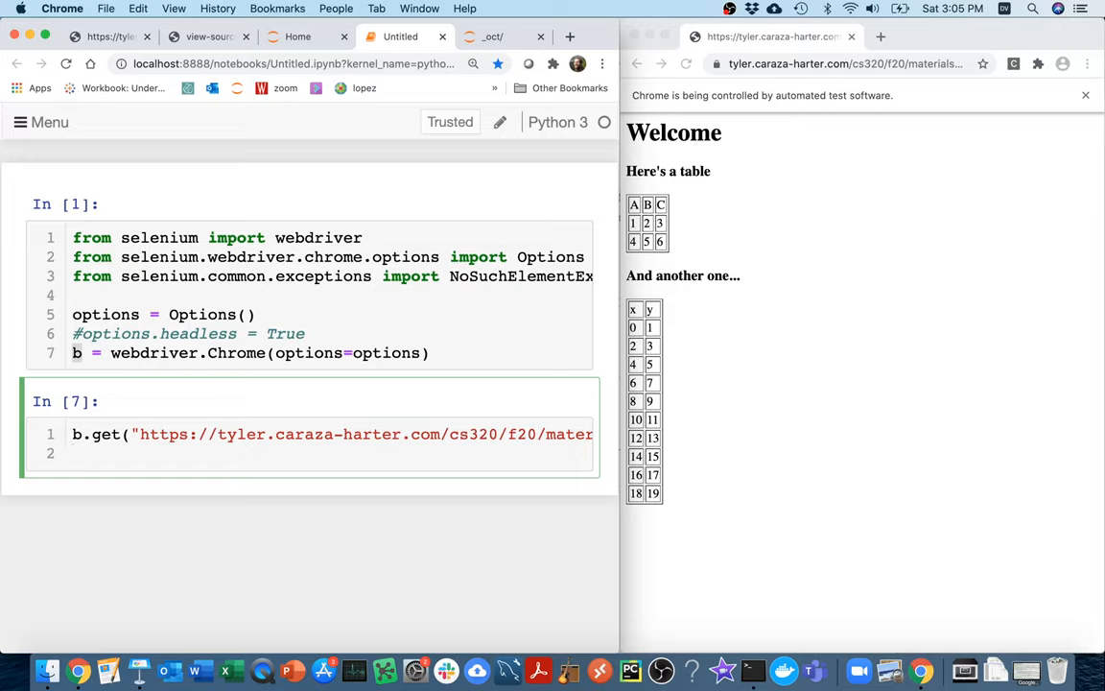
{"action": "type", "text": "b.page"}
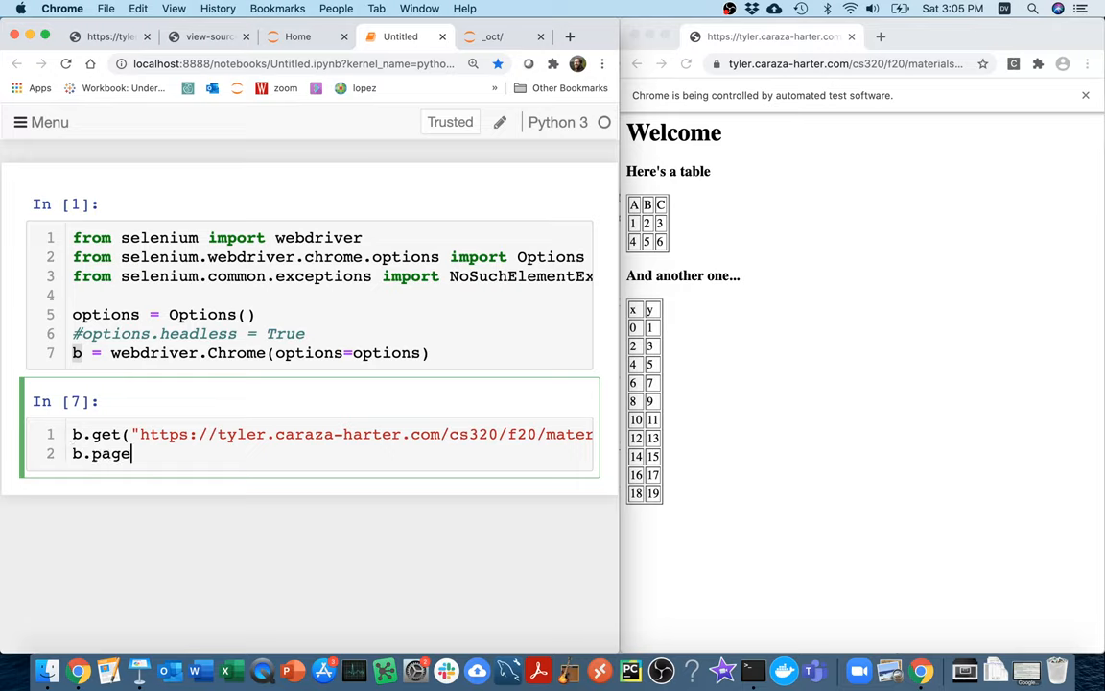
{"action": "type", "text": "_source)"}
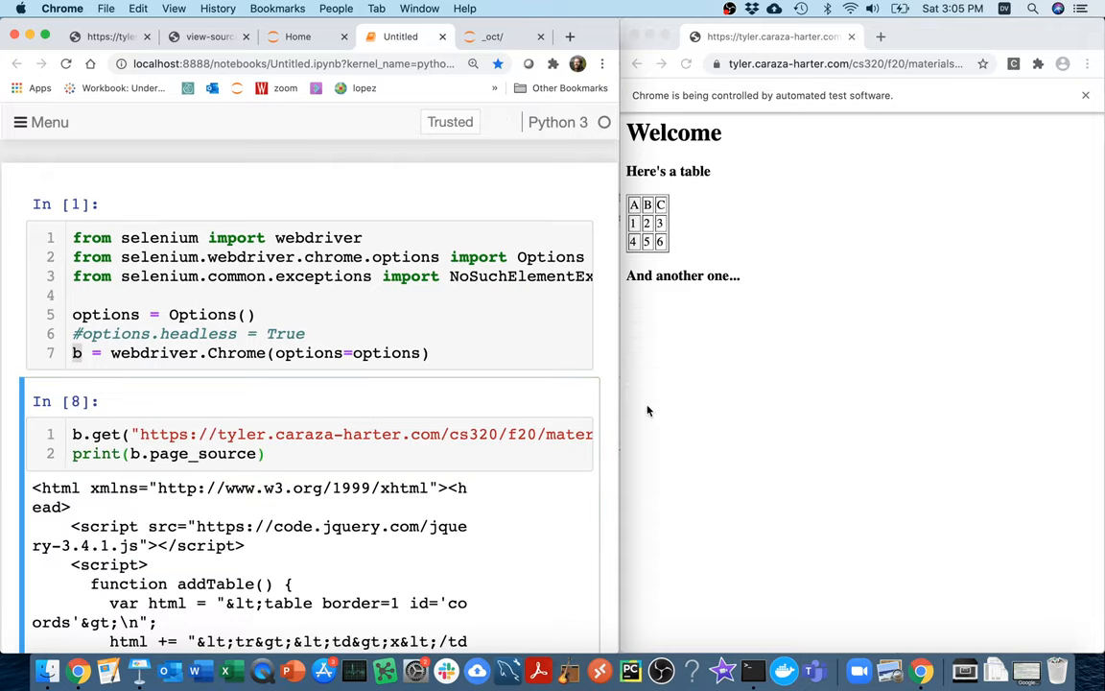
{"action": "scroll", "scroll_direction": "down", "scroll_amount": 3}
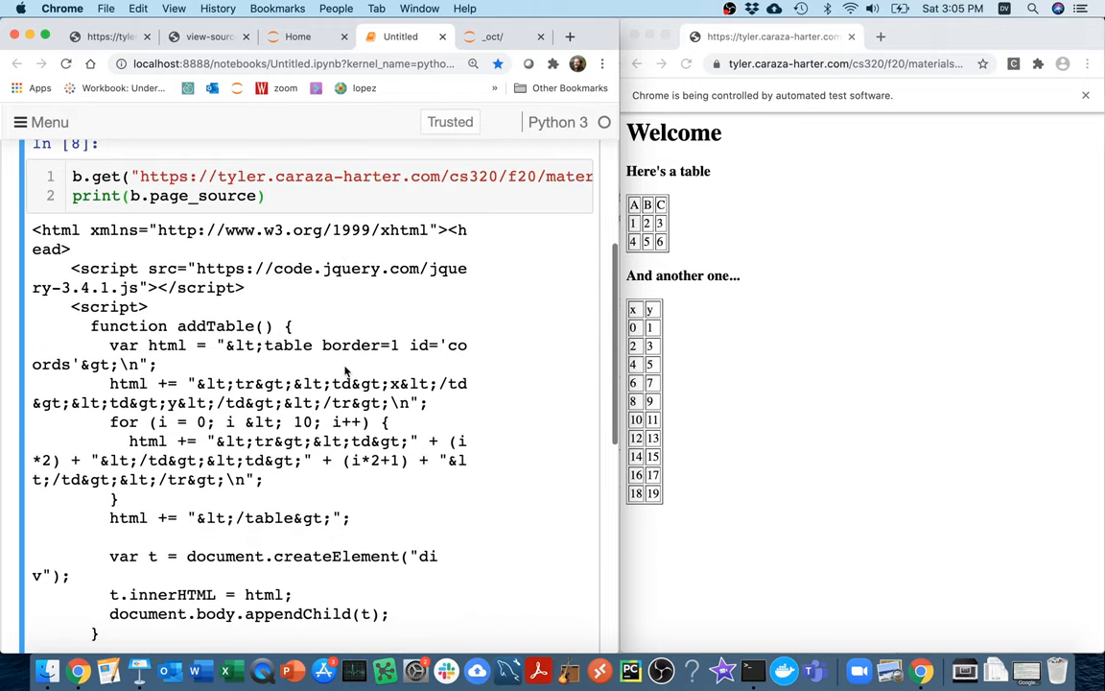
{"action": "scroll", "scroll_direction": "down", "scroll_amount": 3}
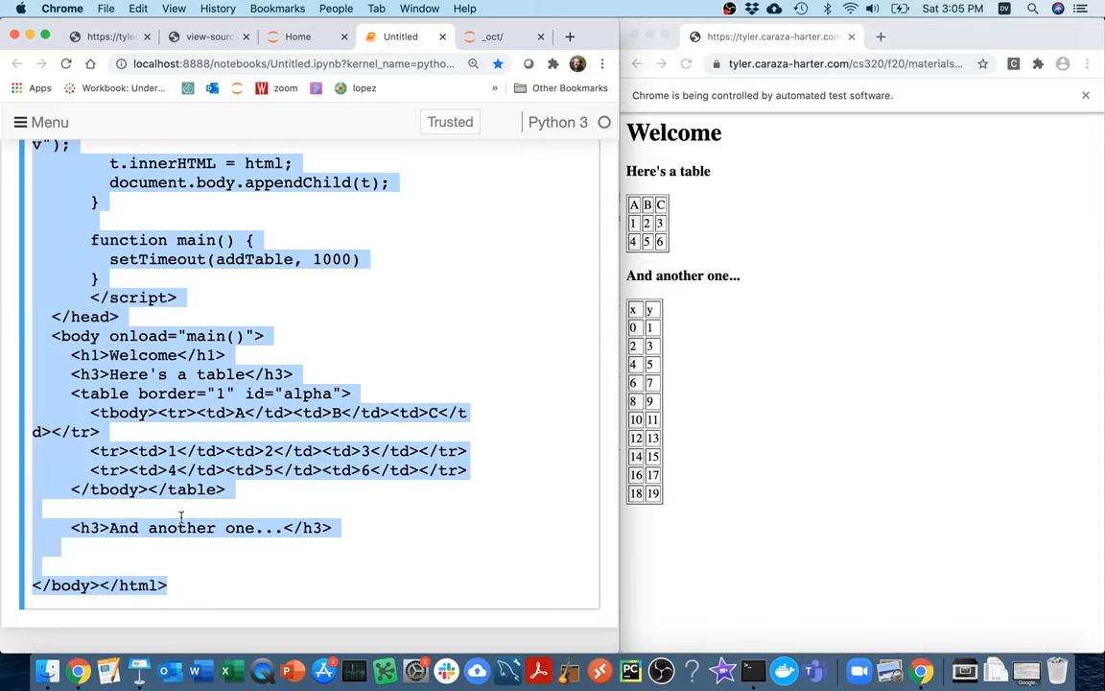
{"action": "scroll", "scroll_direction": "up", "scroll_amount": 3}
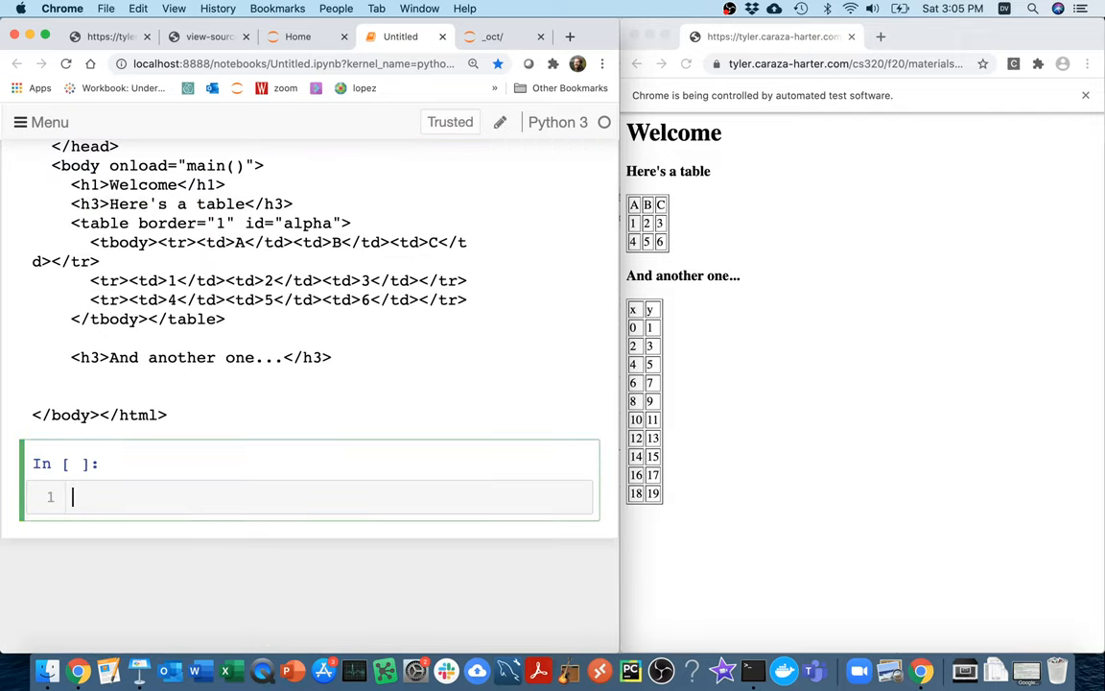
{"action": "mouse_move", "coordinate": [894, 322]}
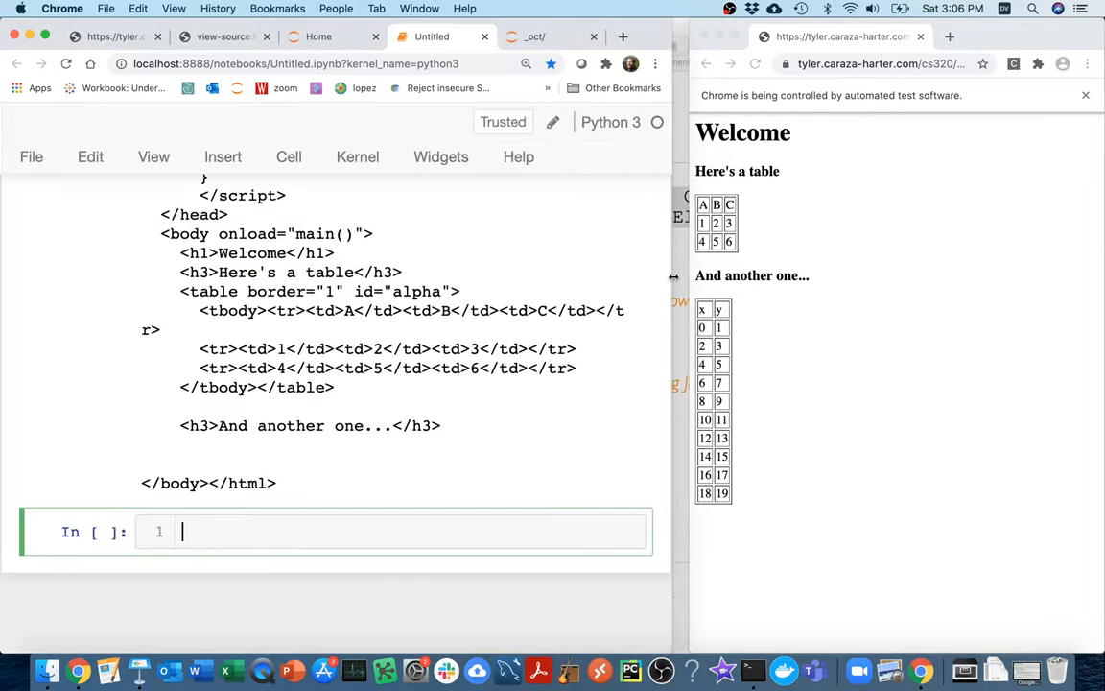
Step: Run print(b.page_source) again and highlight the script-added coords table markup in the output
{"action": "type", "text": "print("}
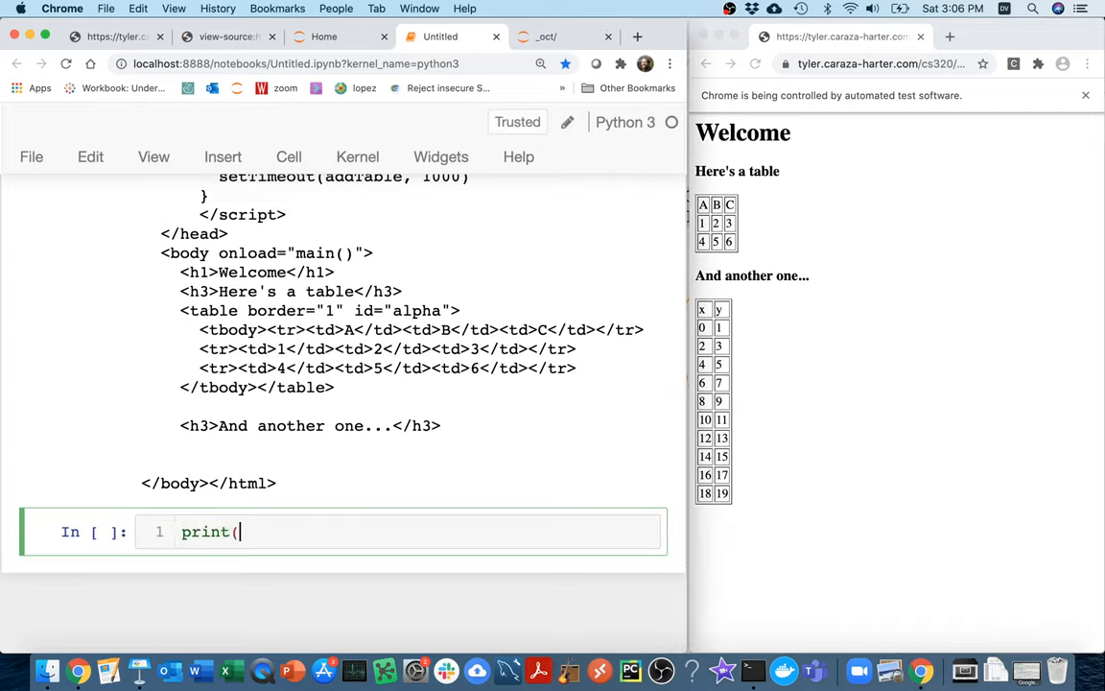
{"action": "type", "text": "b.page_sourc)"}
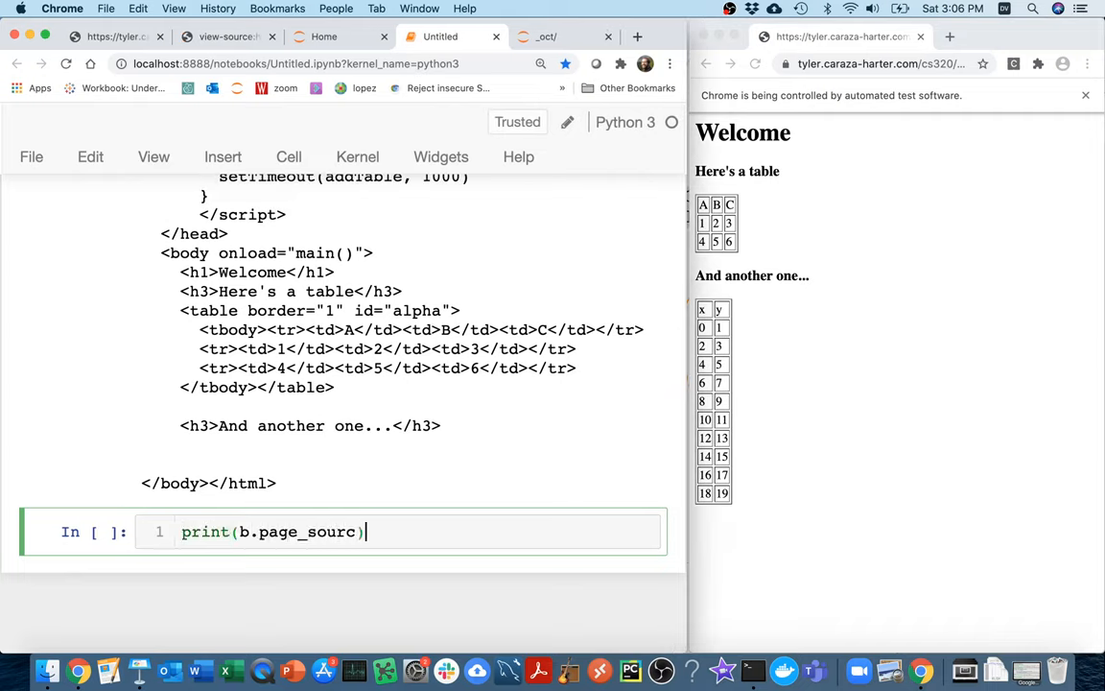
{"action": "key", "text": "shift+Return"}
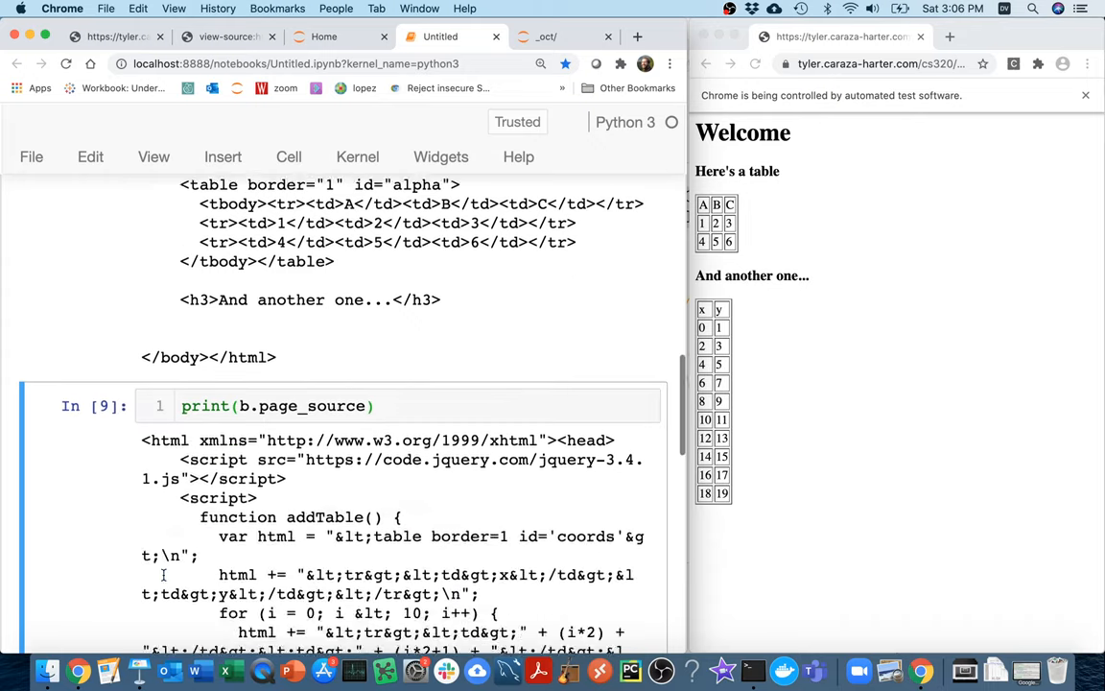
{"action": "scroll", "scroll_direction": "down", "scroll_amount": 3}
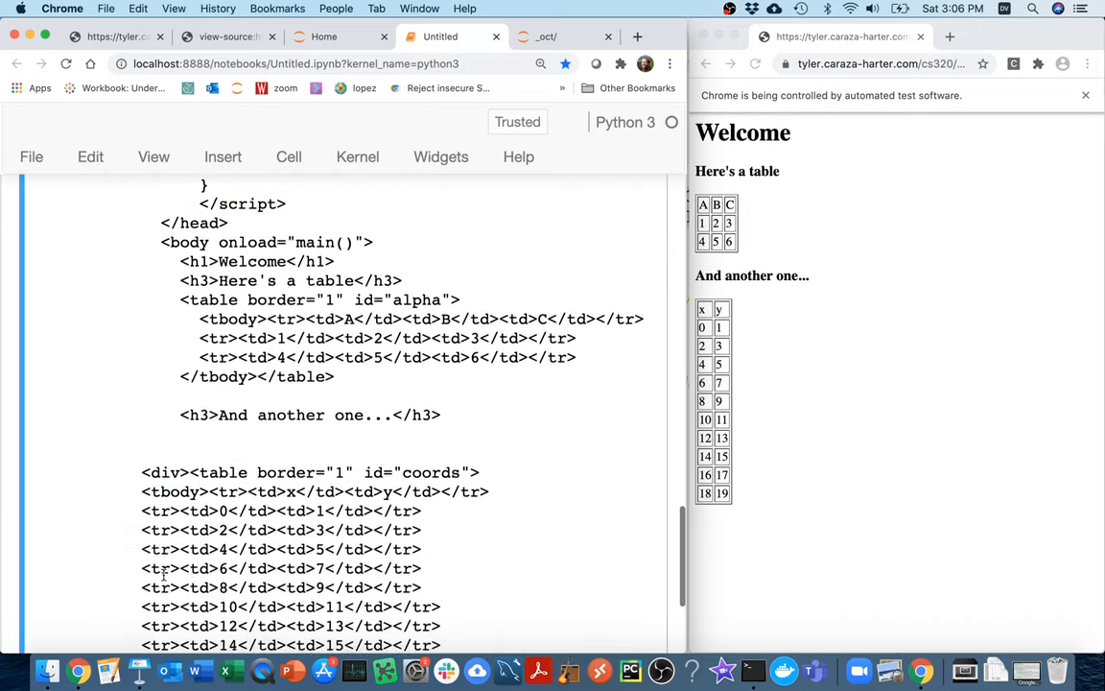
{"action": "scroll", "scroll_direction": "down", "scroll_amount": 3}
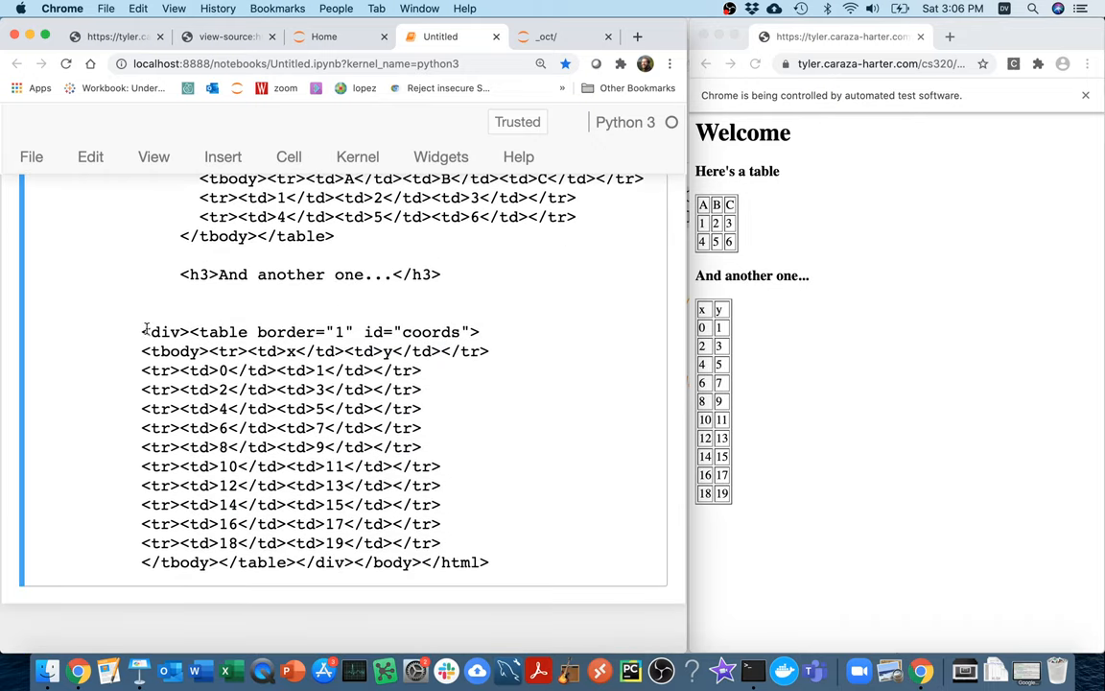
{"action": "left_click_drag", "start_coordinate": [142, 330], "coordinate": [488, 562]}
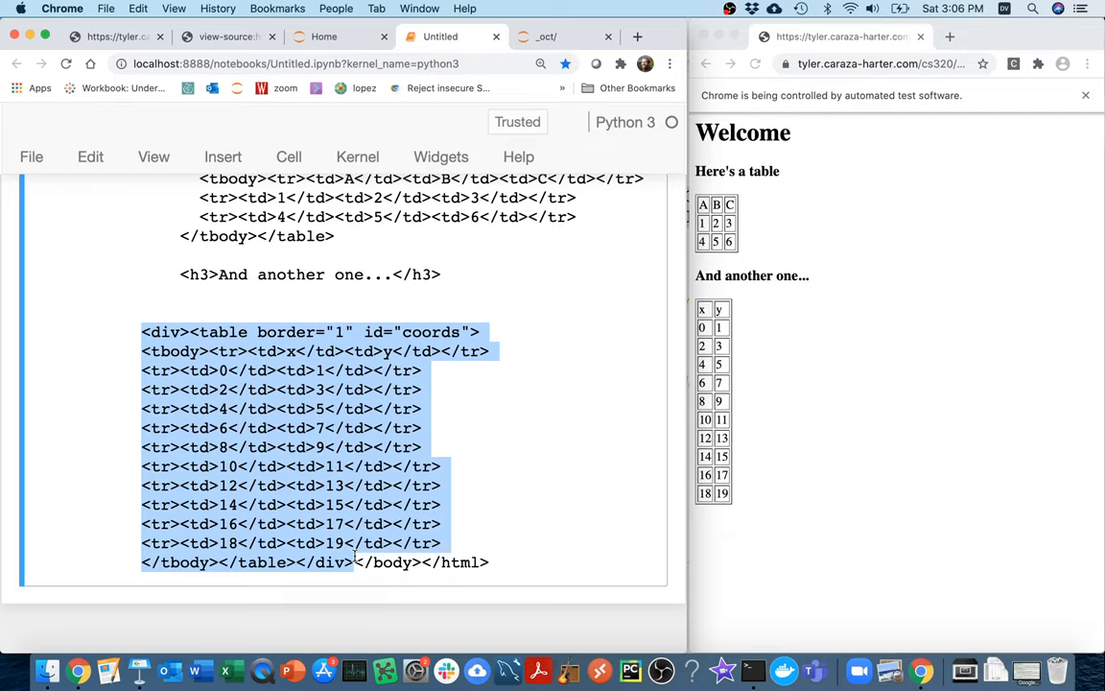
{"action": "mouse_move", "coordinate": [979, 376]}
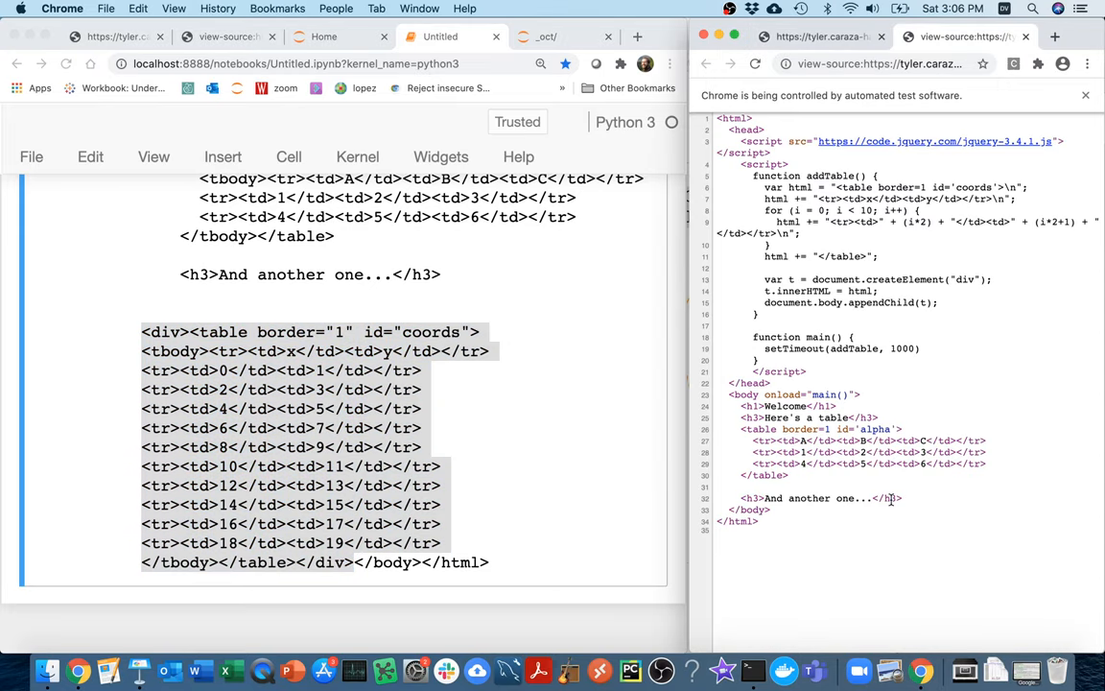
{"action": "mouse_move", "coordinate": [802, 480]}
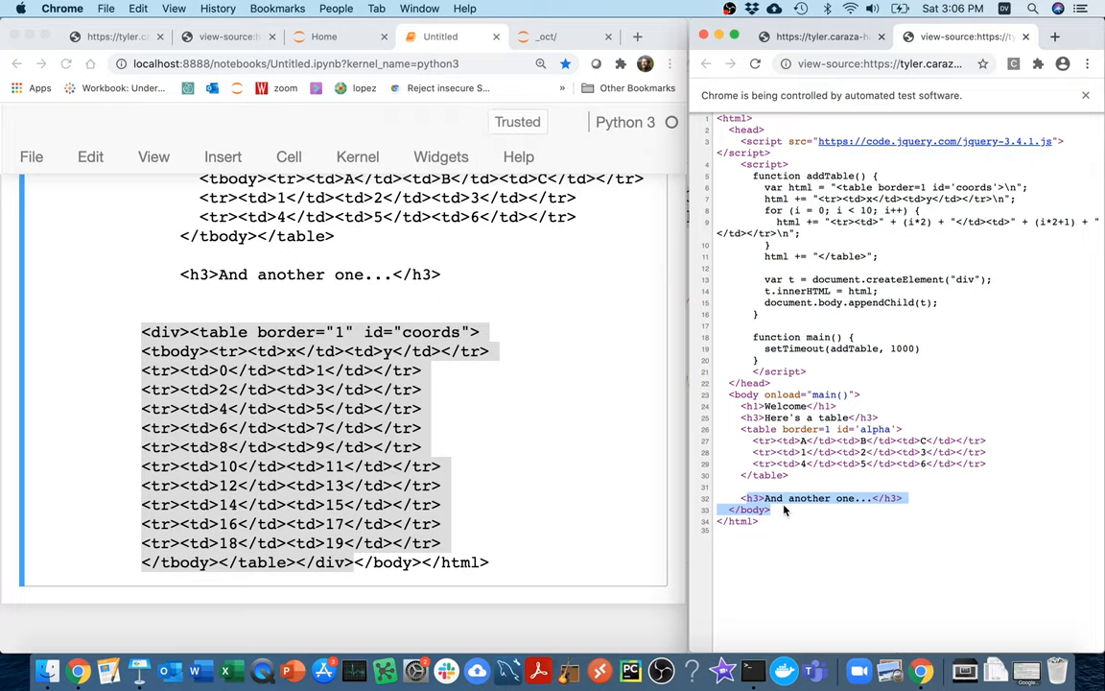
Step: Scroll through the printed source and mark the alpha and coords tables' id attributes
{"action": "scroll", "scroll_direction": "up", "scroll_amount": 3}
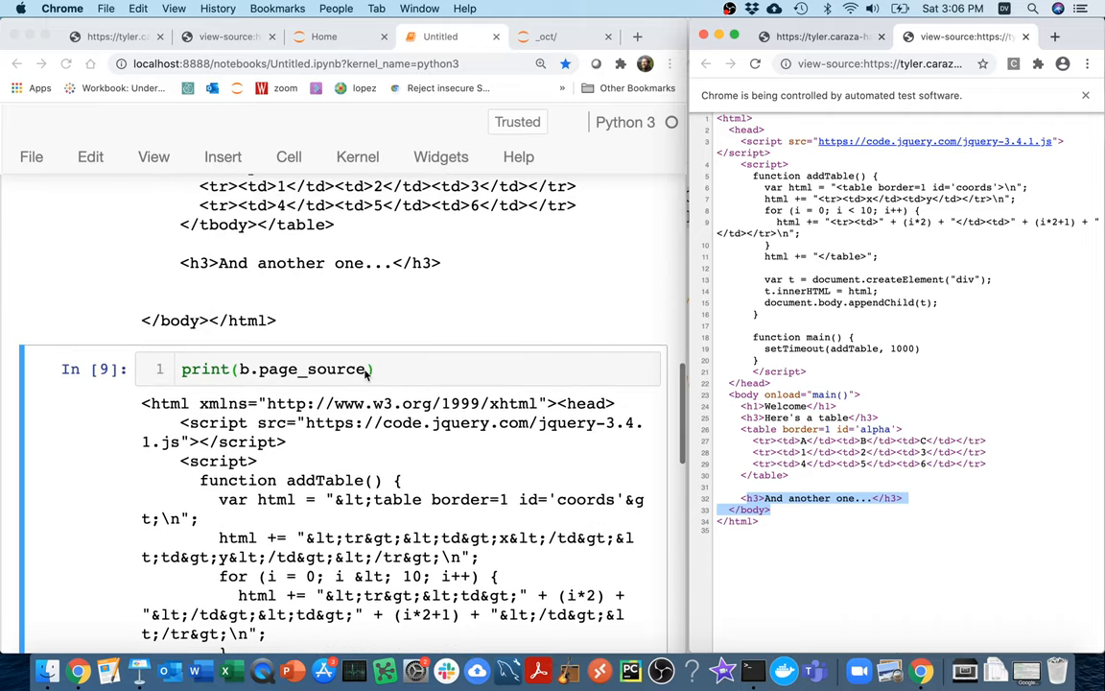
{"action": "left_click", "coordinate": [301, 368]}
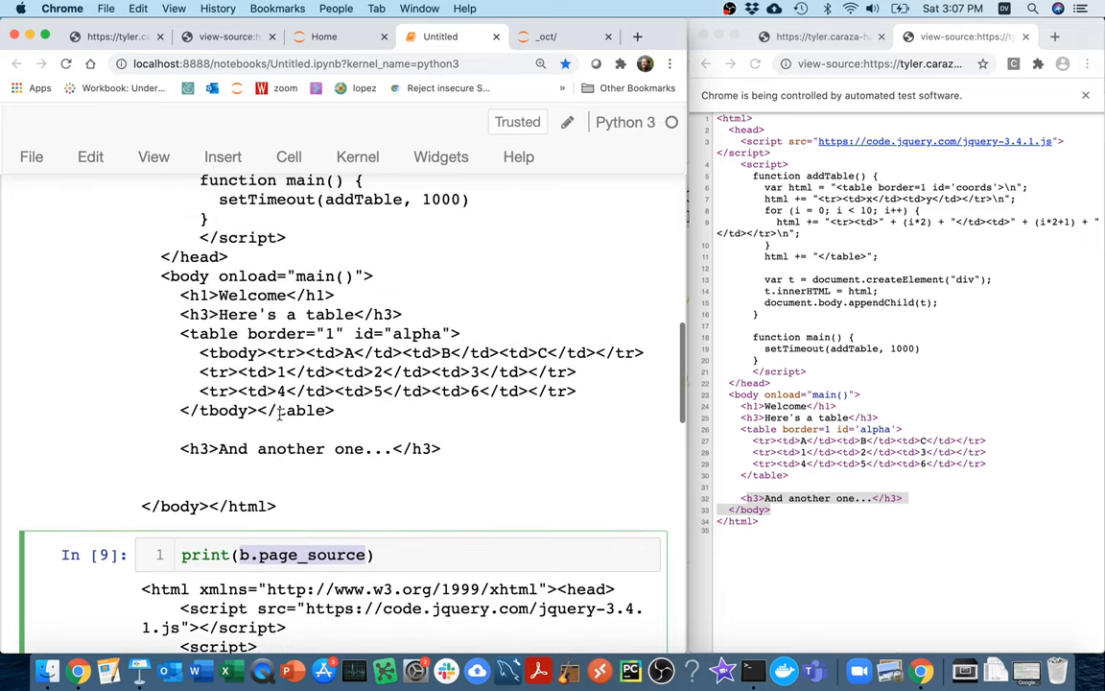
{"action": "scroll", "scroll_direction": "down", "scroll_amount": 3}
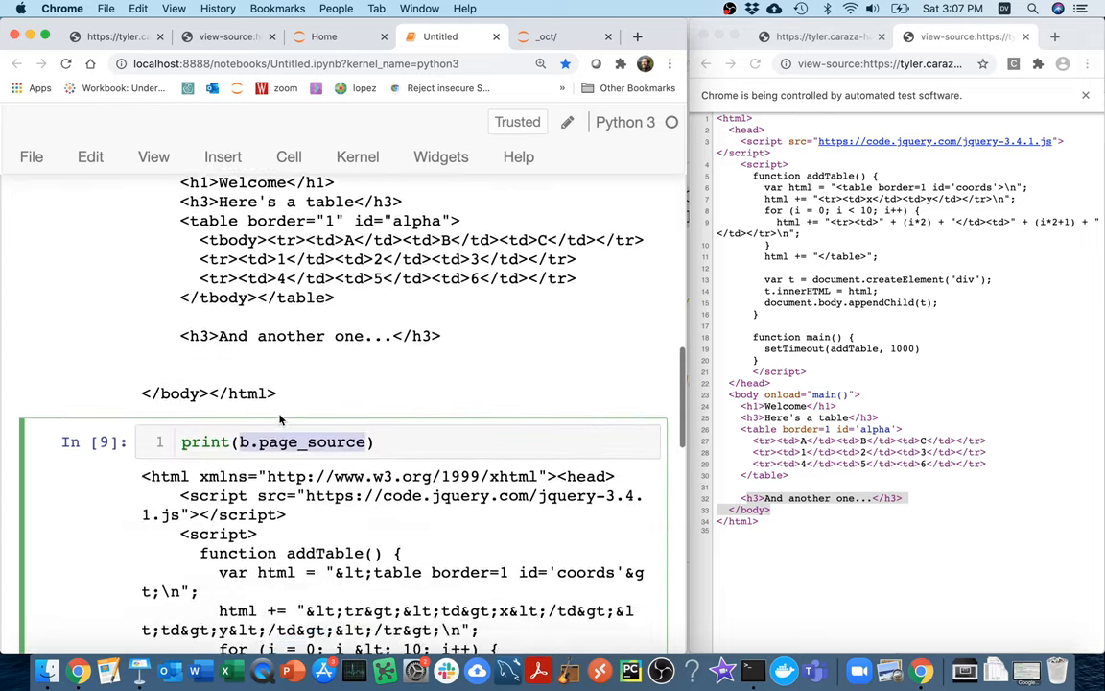
{"action": "scroll", "scroll_direction": "down", "scroll_amount": 3}
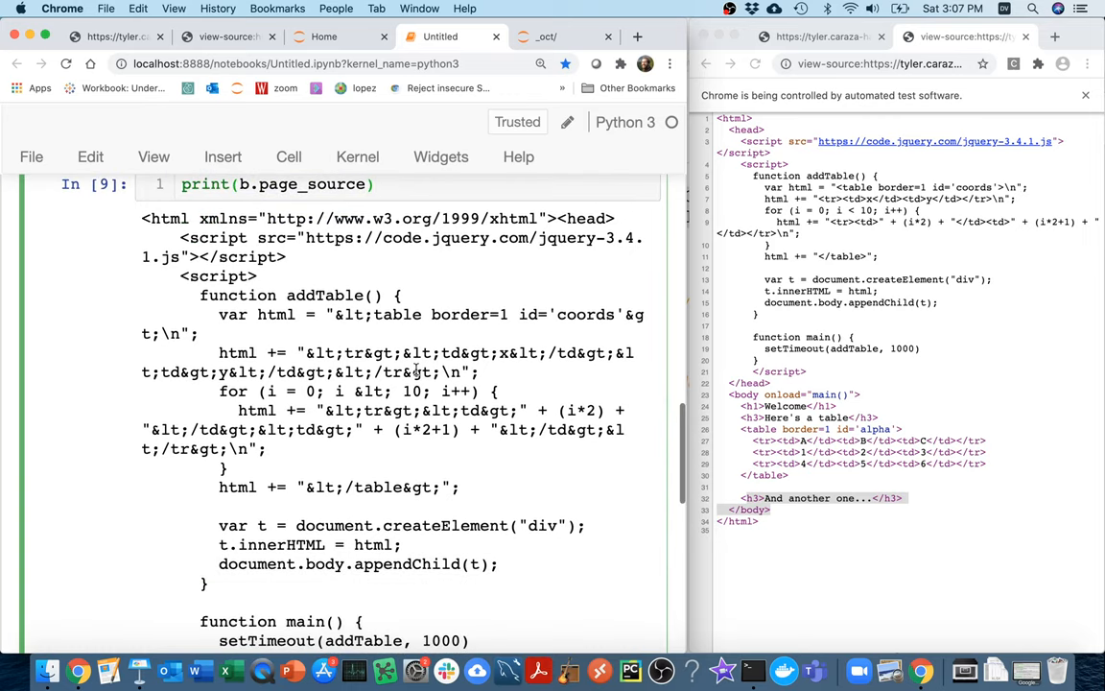
{"action": "scroll", "scroll_direction": "down", "scroll_amount": 3}
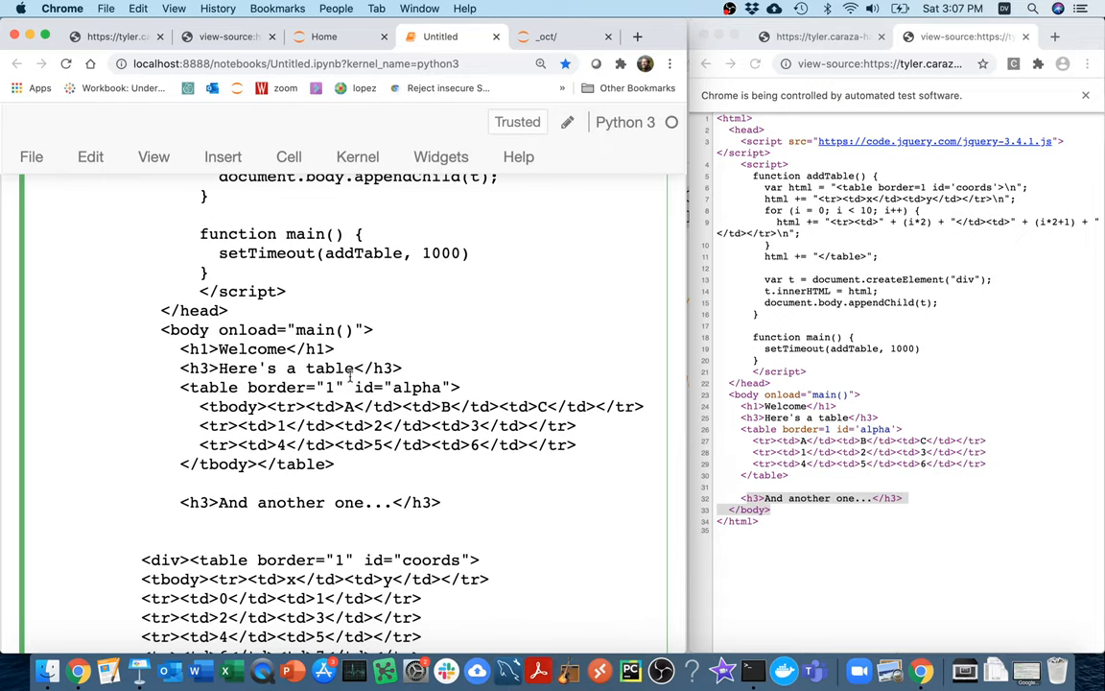
{"action": "double_click", "coordinate": [317, 387]}
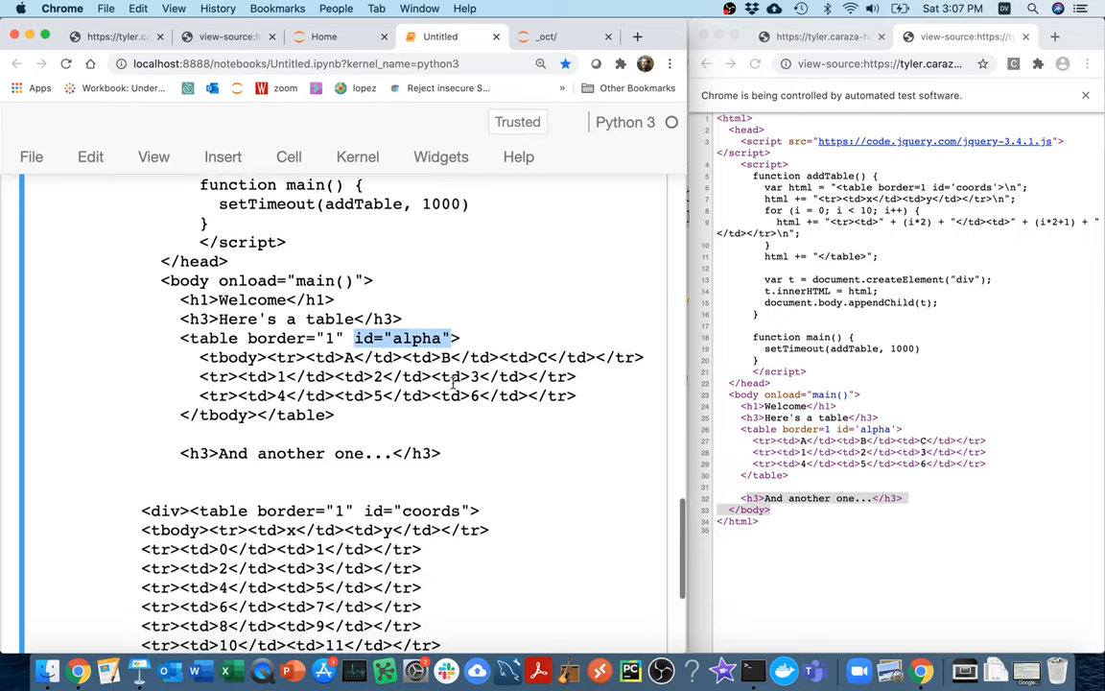
{"action": "scroll", "scroll_direction": "down", "scroll_amount": 3}
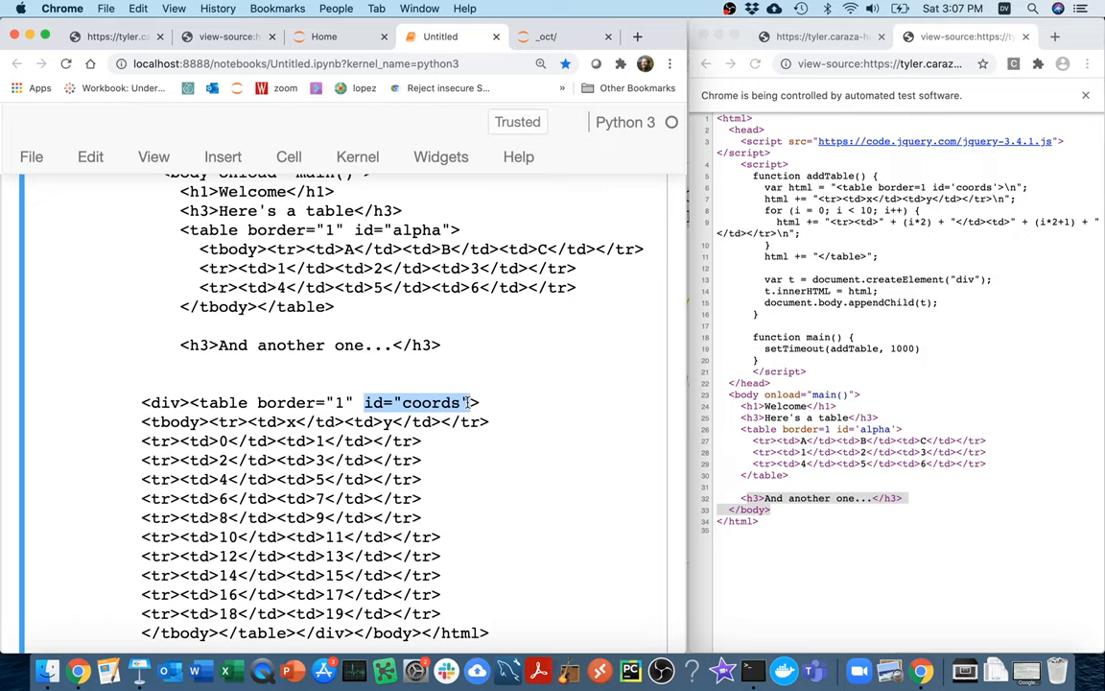
{"action": "scroll", "scroll_direction": "down", "scroll_amount": 3}
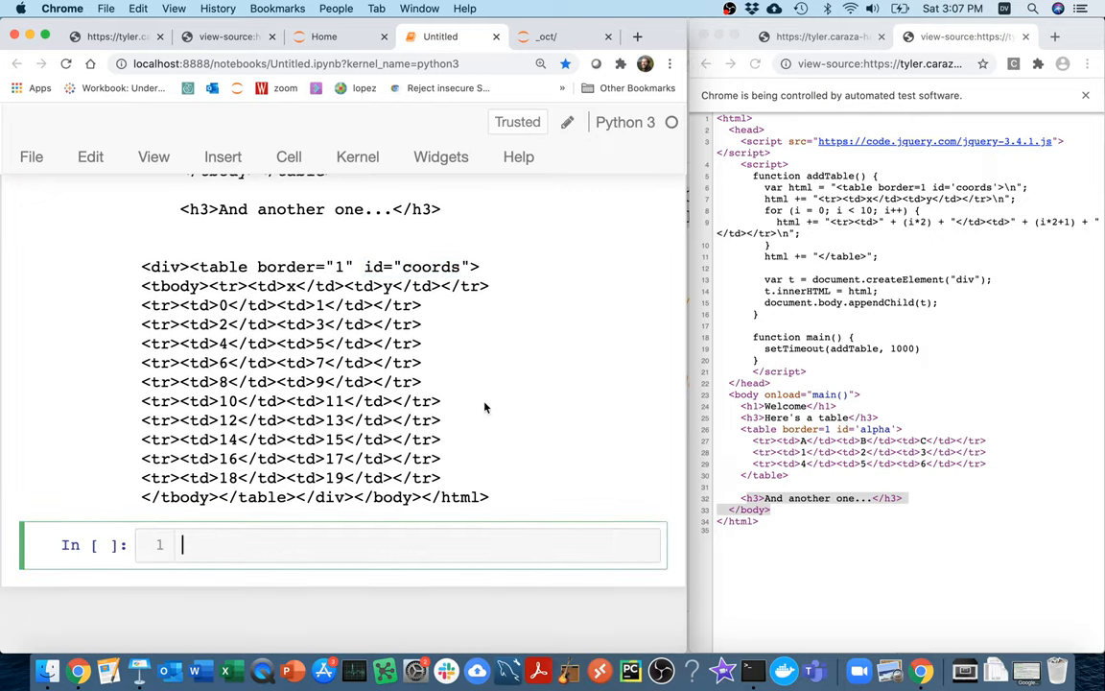
Step: Look up an element with b.find_element_by_id and get a NoSuchElementException traceback
{"action": "type", "text": "b.find_"}
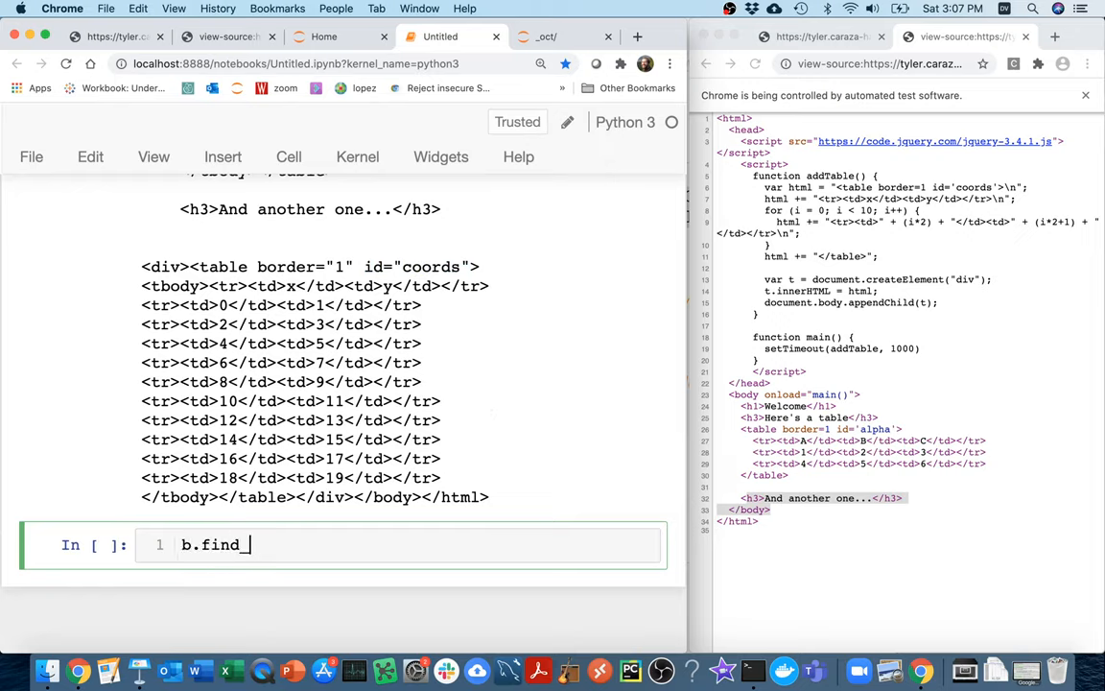
{"action": "type", "text": "element_by"}
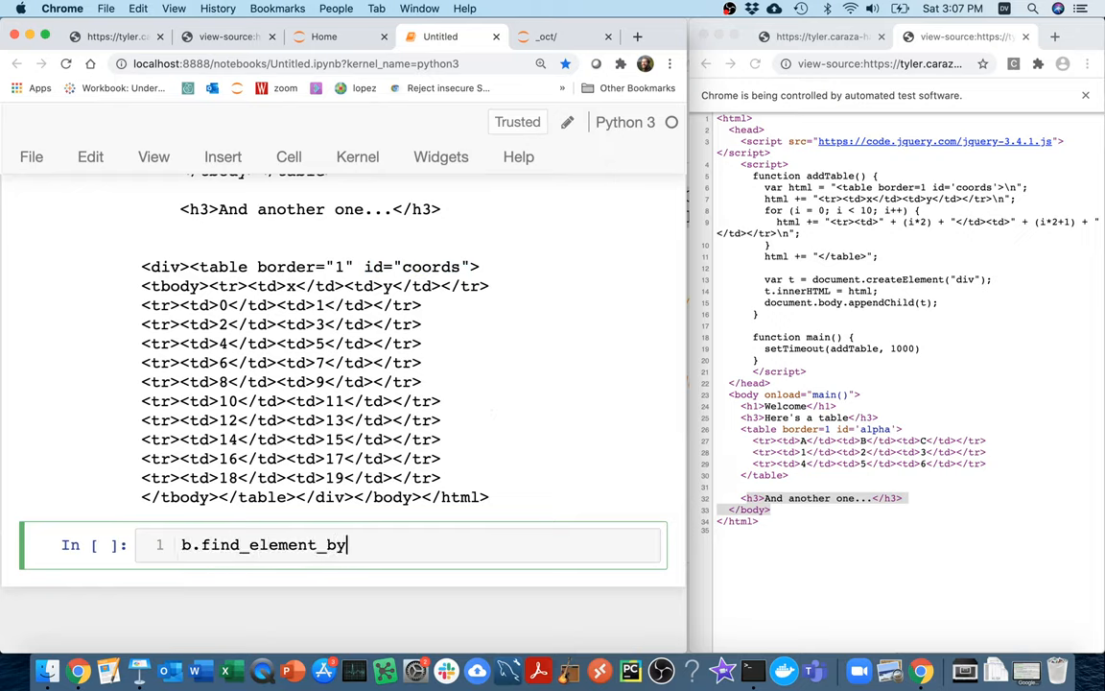
{"action": "type", "text": "_id(\"coord"}
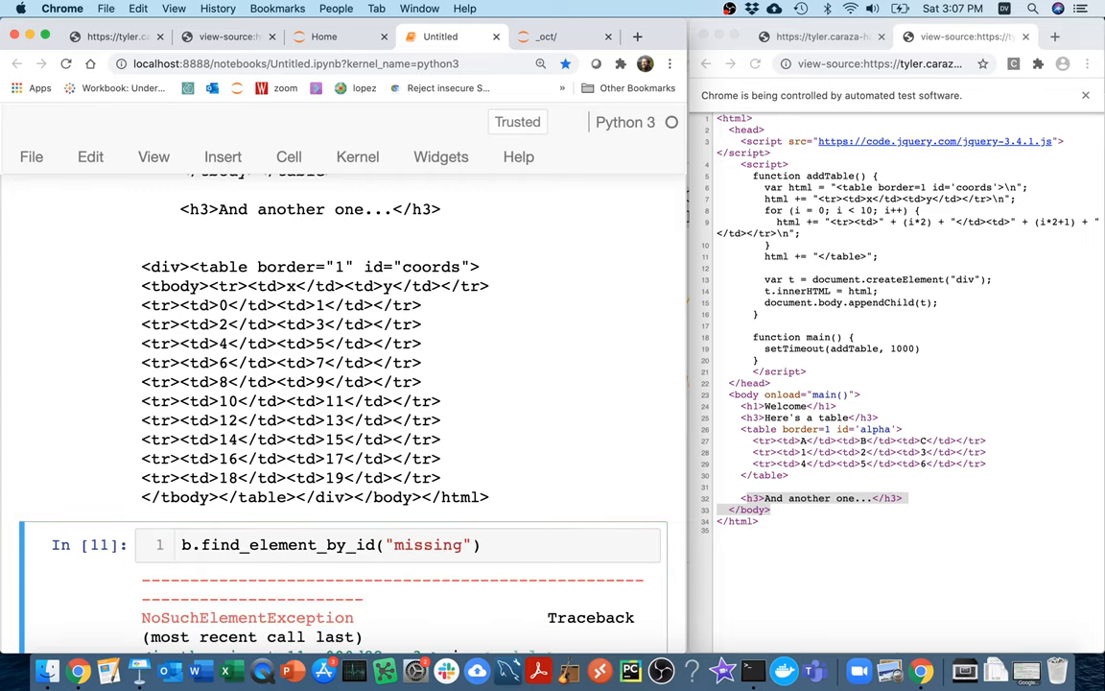
{"action": "scroll", "scroll_direction": "down", "scroll_amount": 3}
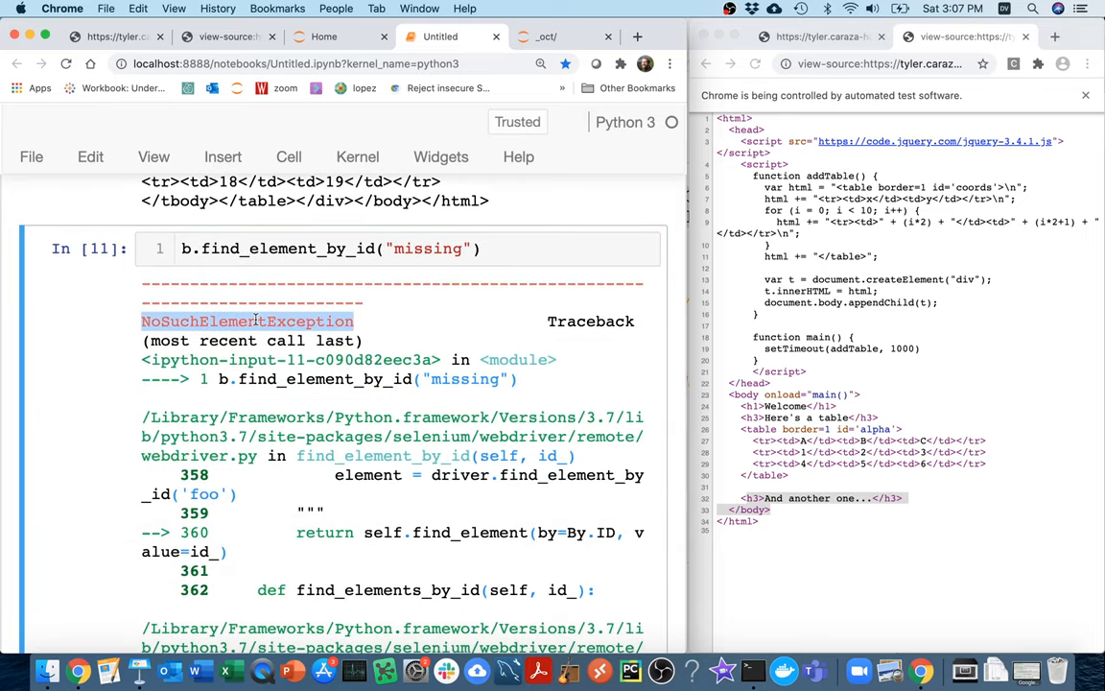
{"action": "mouse_move", "coordinate": [578, 194]}
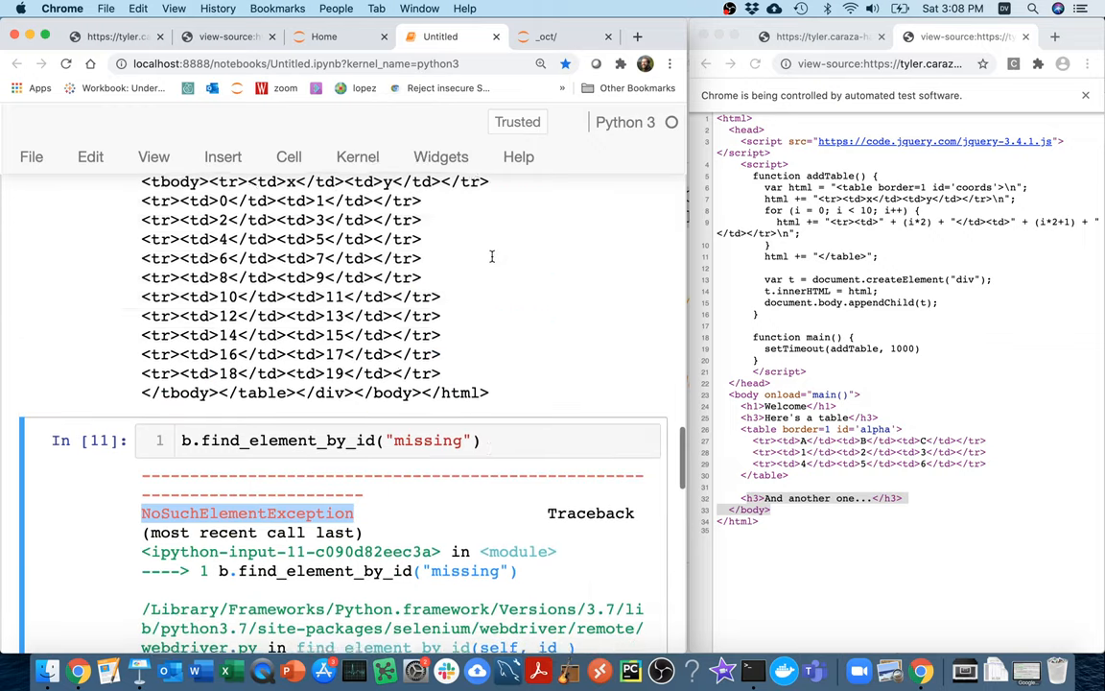
Step: Add a "# wait until it is loaded..." comment between b.get() and print() in the page-loading cell
{"action": "scroll", "scroll_direction": "down", "scroll_amount": 3}
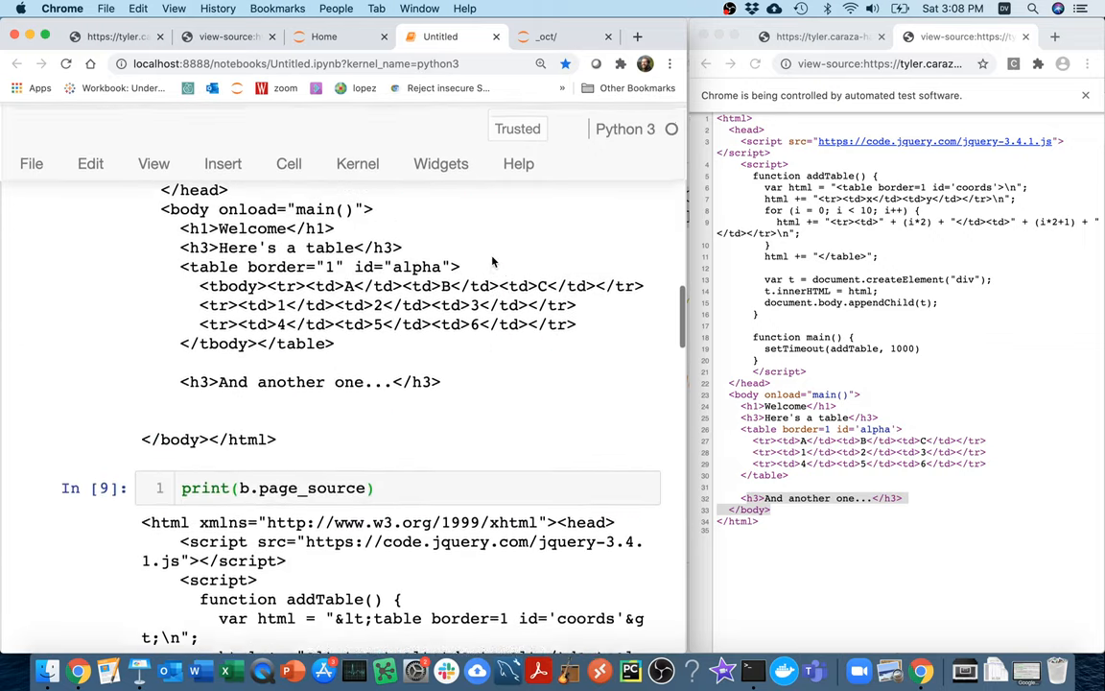
{"action": "scroll", "scroll_direction": "up", "scroll_amount": 3}
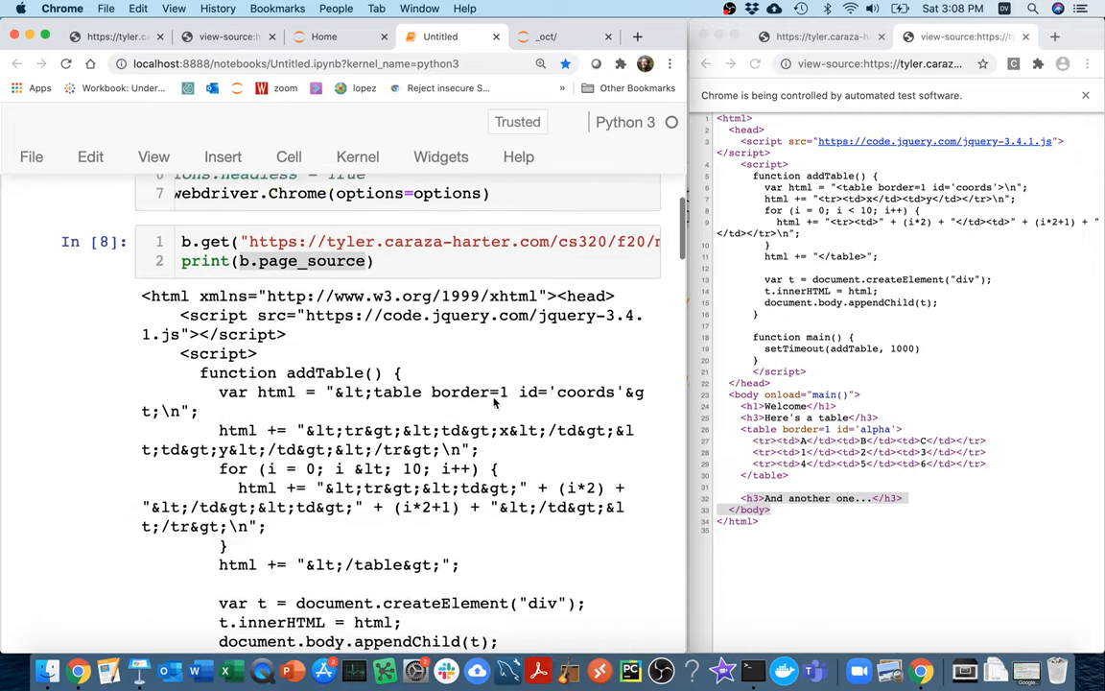
{"action": "scroll", "scroll_direction": "up", "scroll_amount": 3}
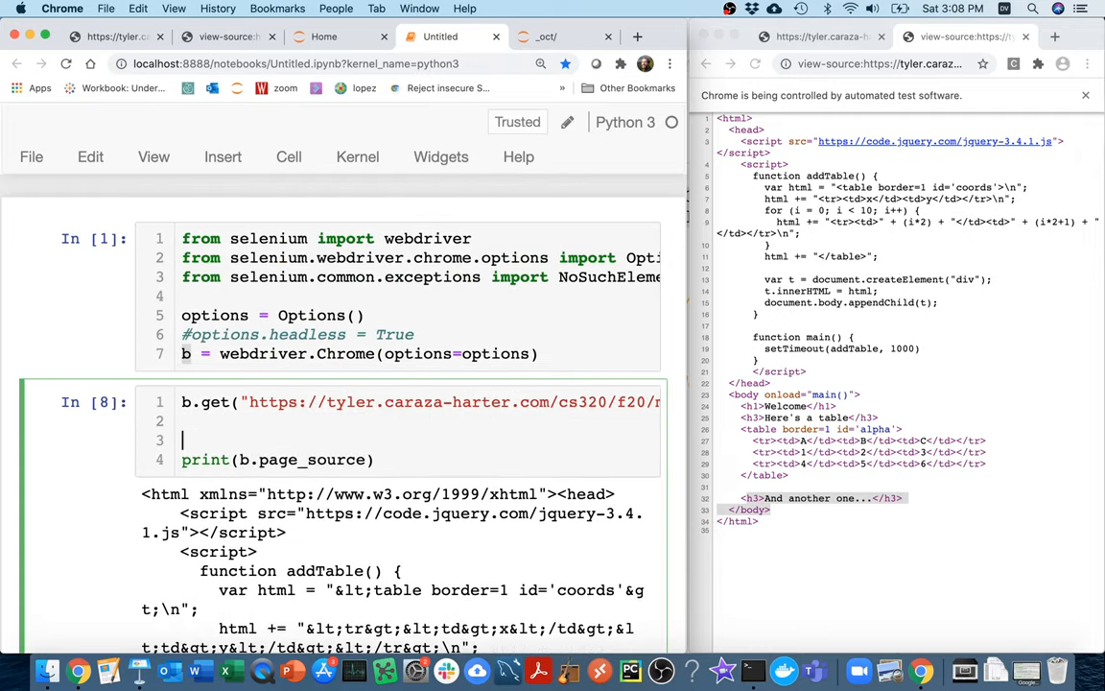
{"action": "type", "text": "# a"}
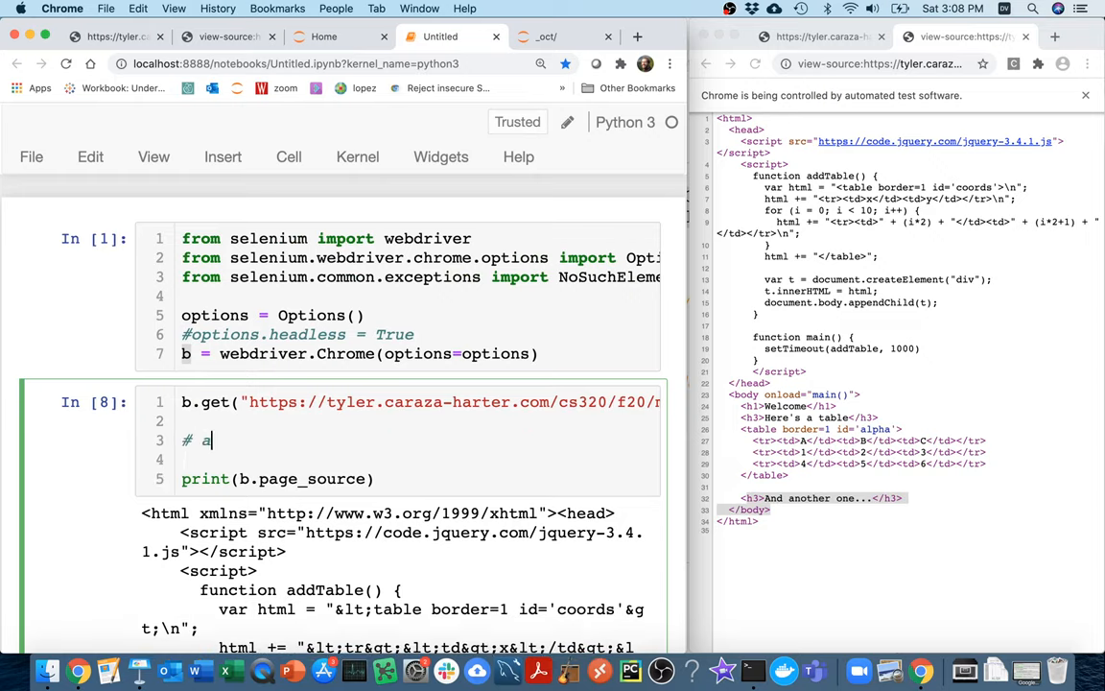
{"action": "type", "text": "wait until it i"}
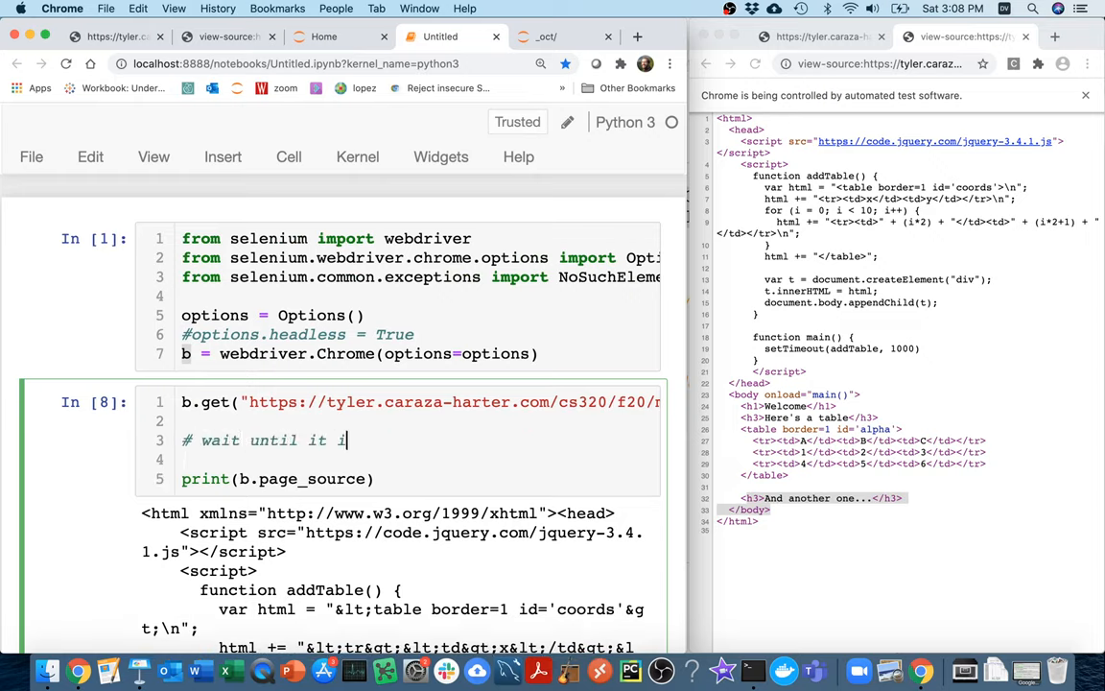
{"action": "type", "text": "s loaded"}
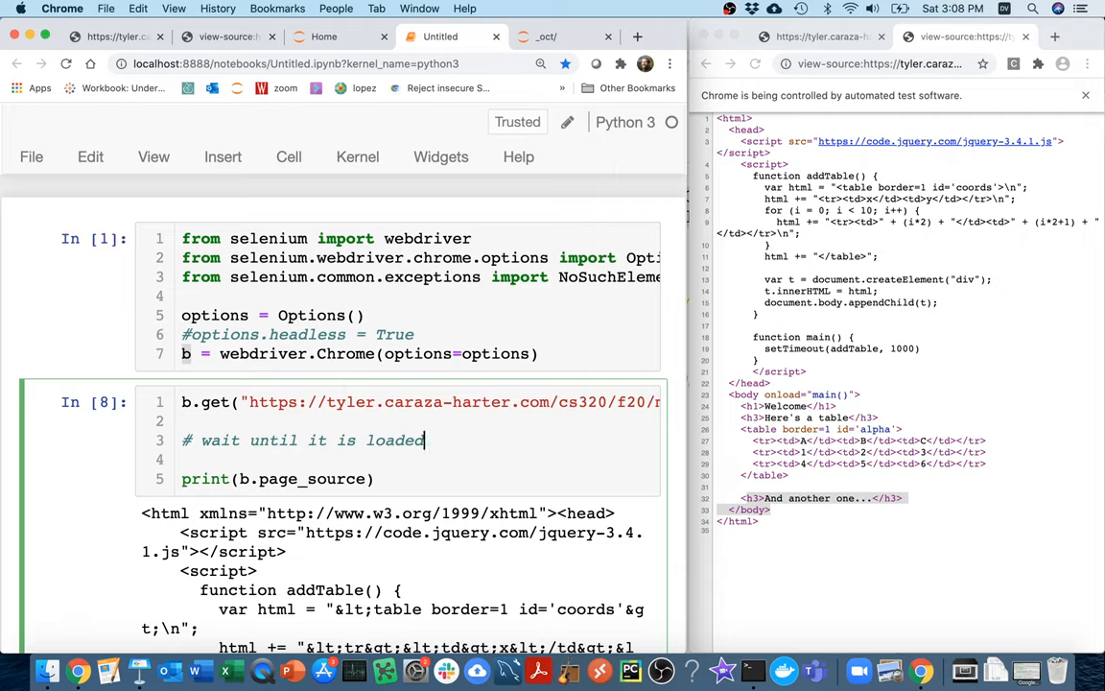
{"action": "type", "text": "..."}
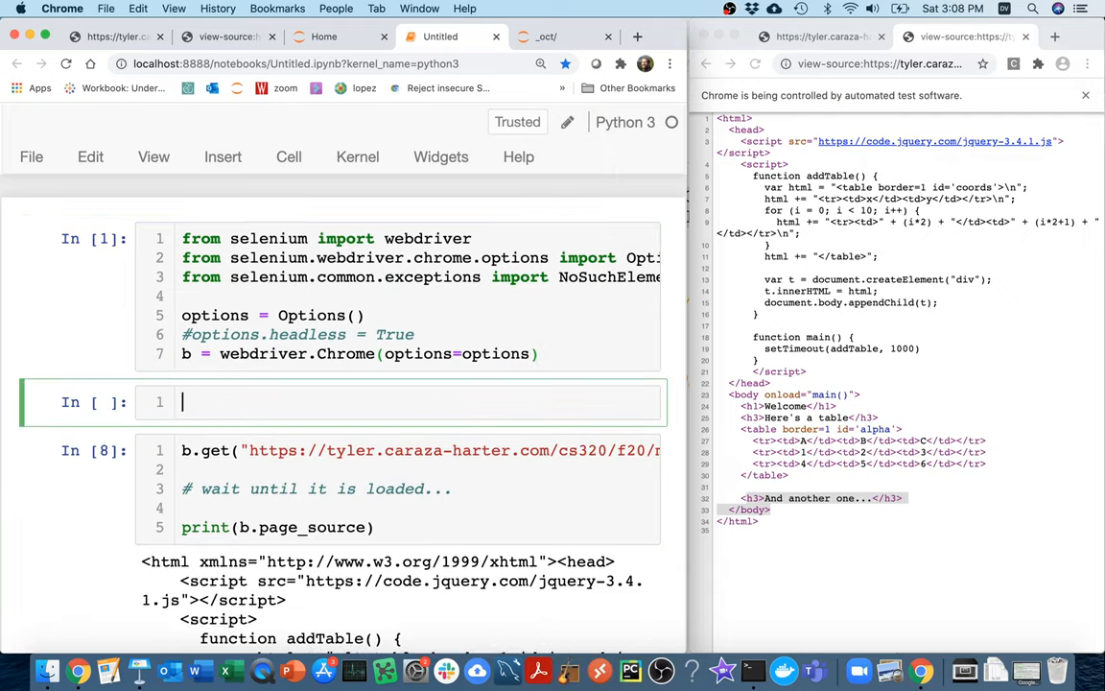
Step: Write a cell importing time that prints A, calls time.sleep(2000), then prints B
{"action": "type", "text": "import time"}
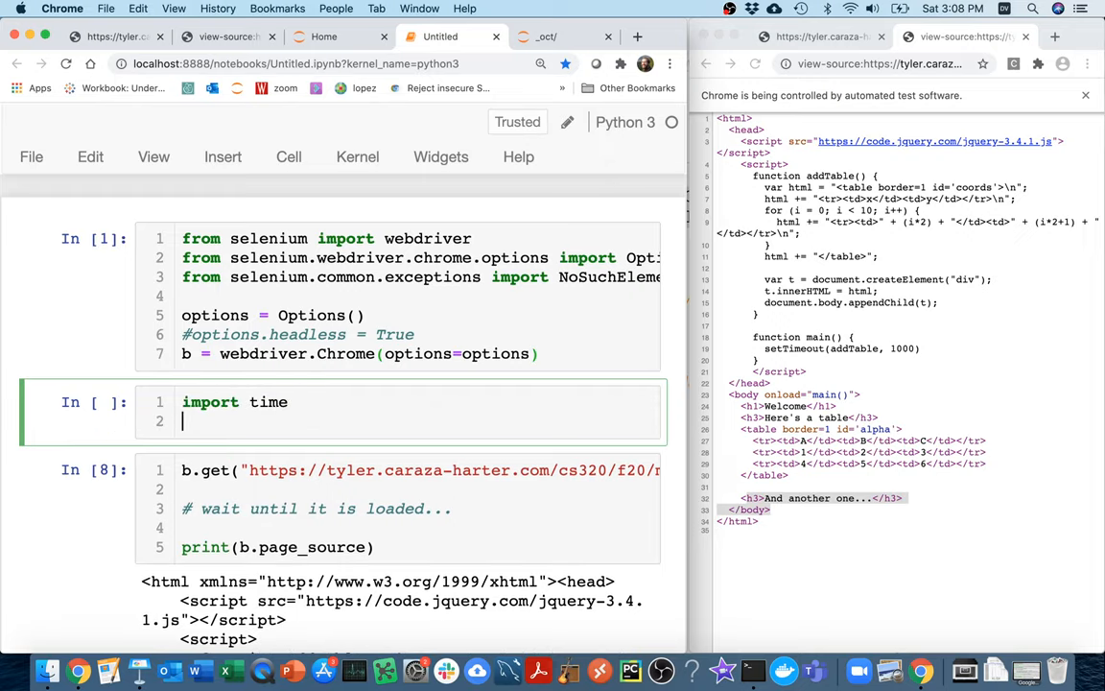
{"action": "type", "text": "print(\"A\")"}
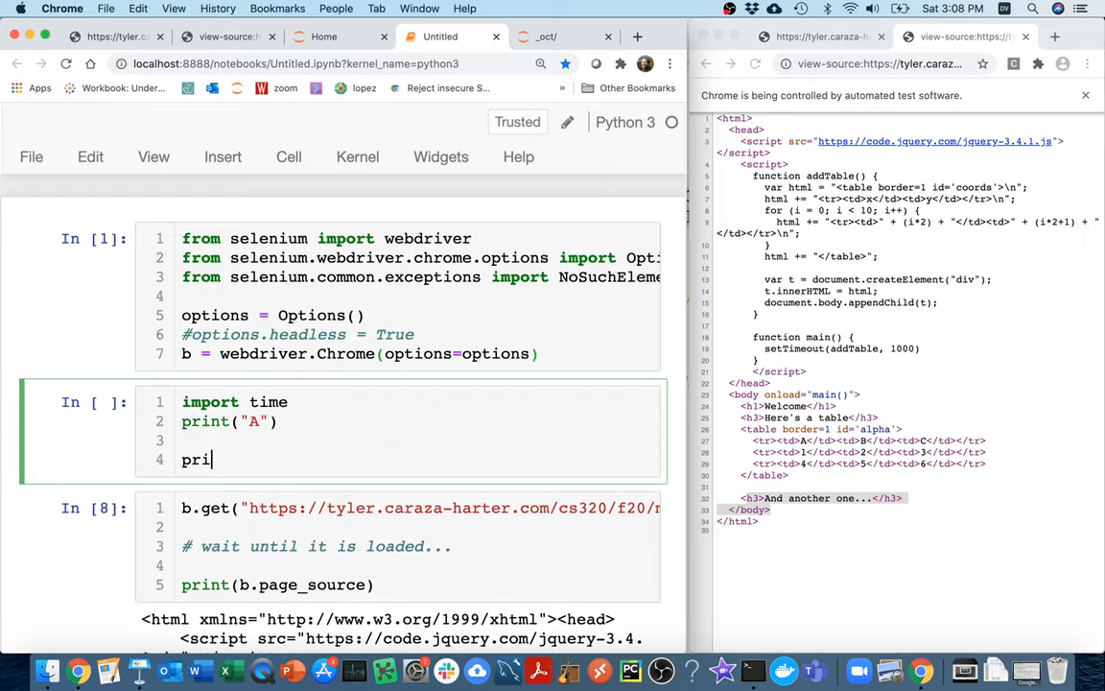
{"action": "type", "text": "nt(\"B\")"}
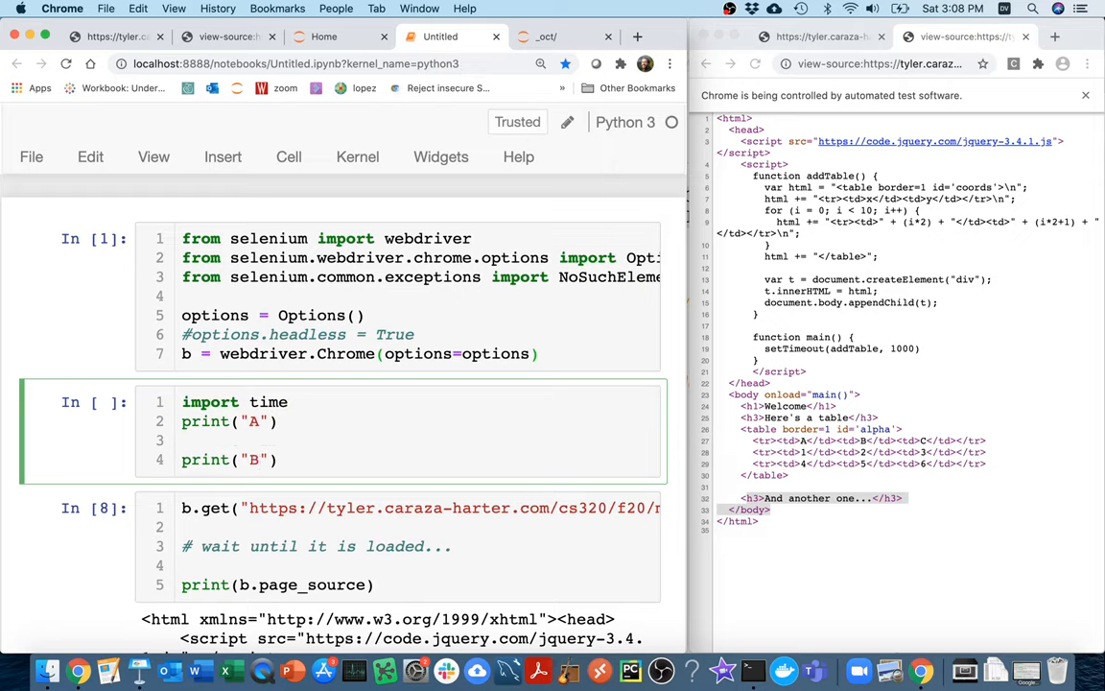
{"action": "type", "text": "time.sleep"}
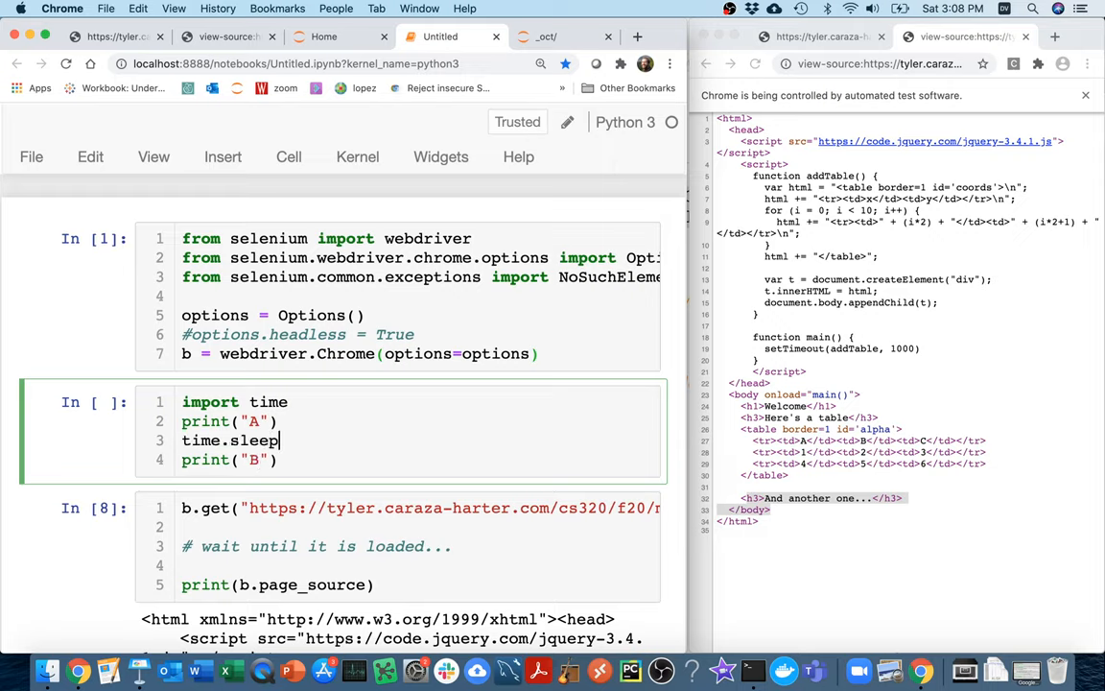
{"action": "type", "text": "()"}
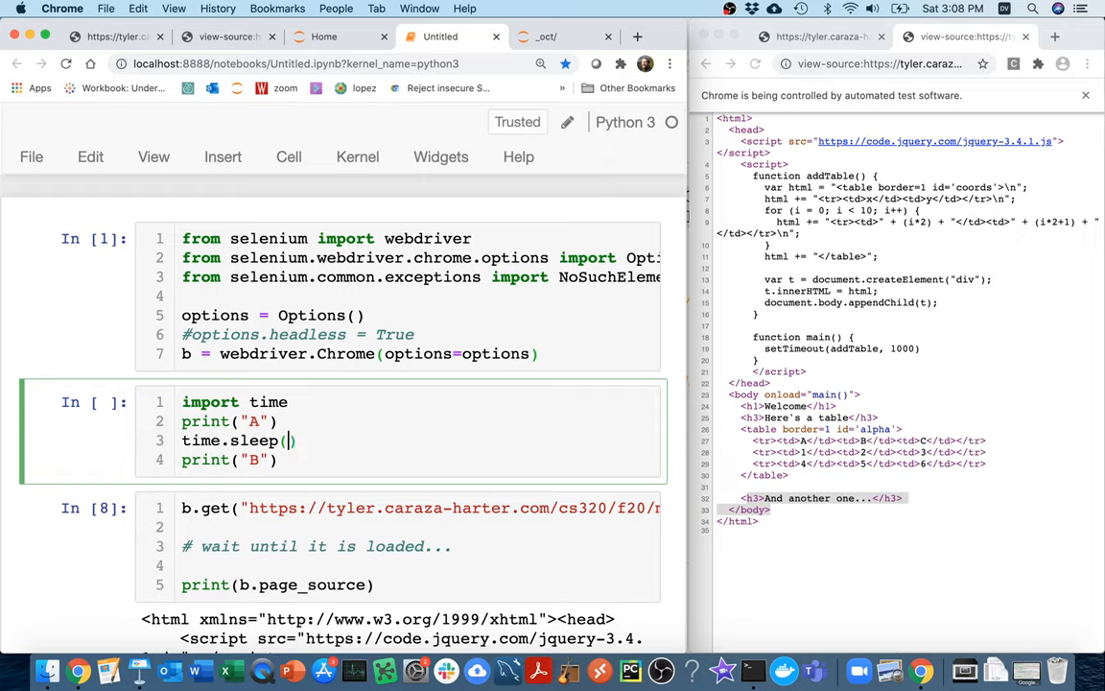
{"action": "type", "text": "2000"}
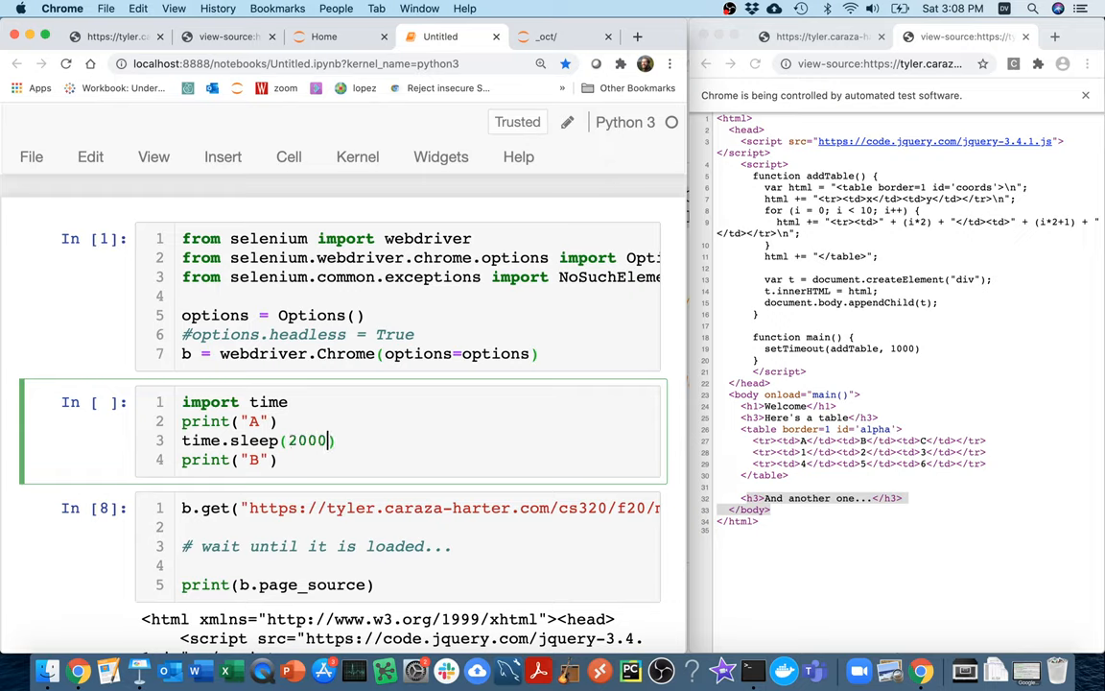
{"action": "type", "text": "# 2000 ms"}
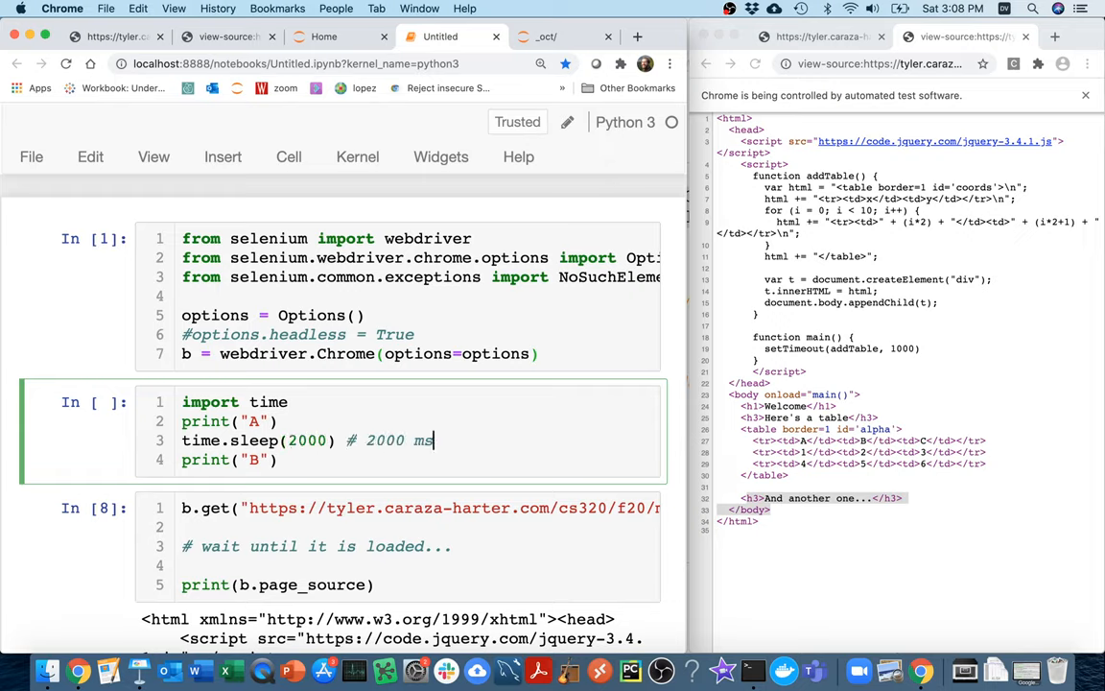
{"action": "type", "text": "(is 2 seconds"}
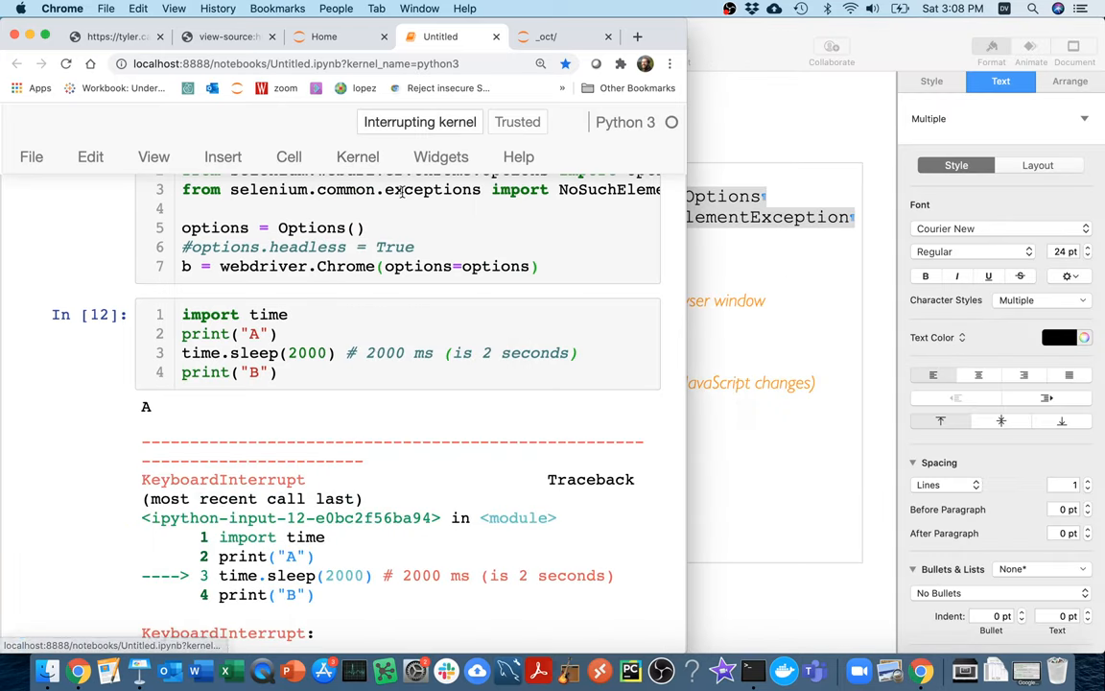
Step: Edit the sleep duration to 1000 and rerun, leaving only A printed
{"action": "left_click", "coordinate": [443, 314]}
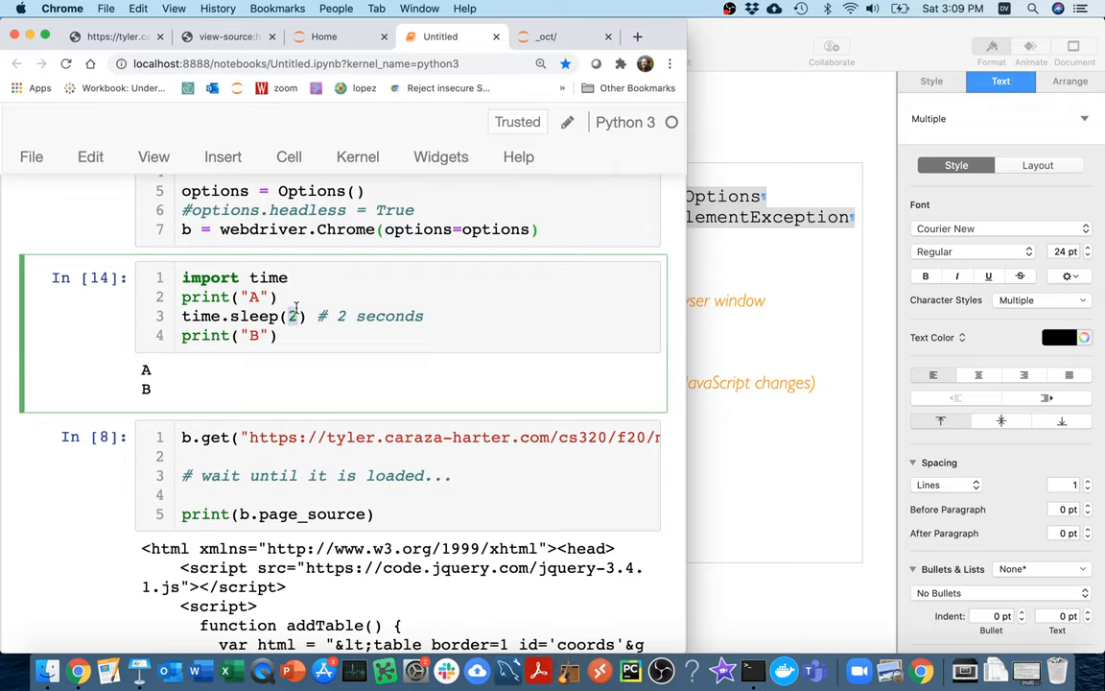
{"action": "type", "text": "1000"}
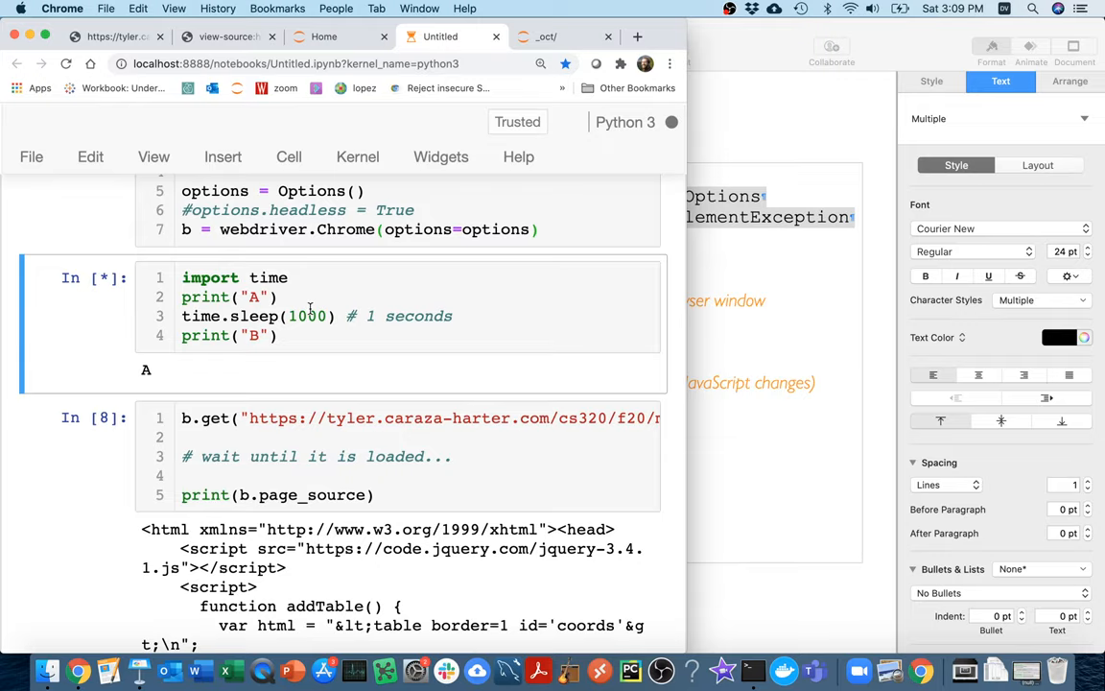
{"action": "mouse_move", "coordinate": [357, 157]}
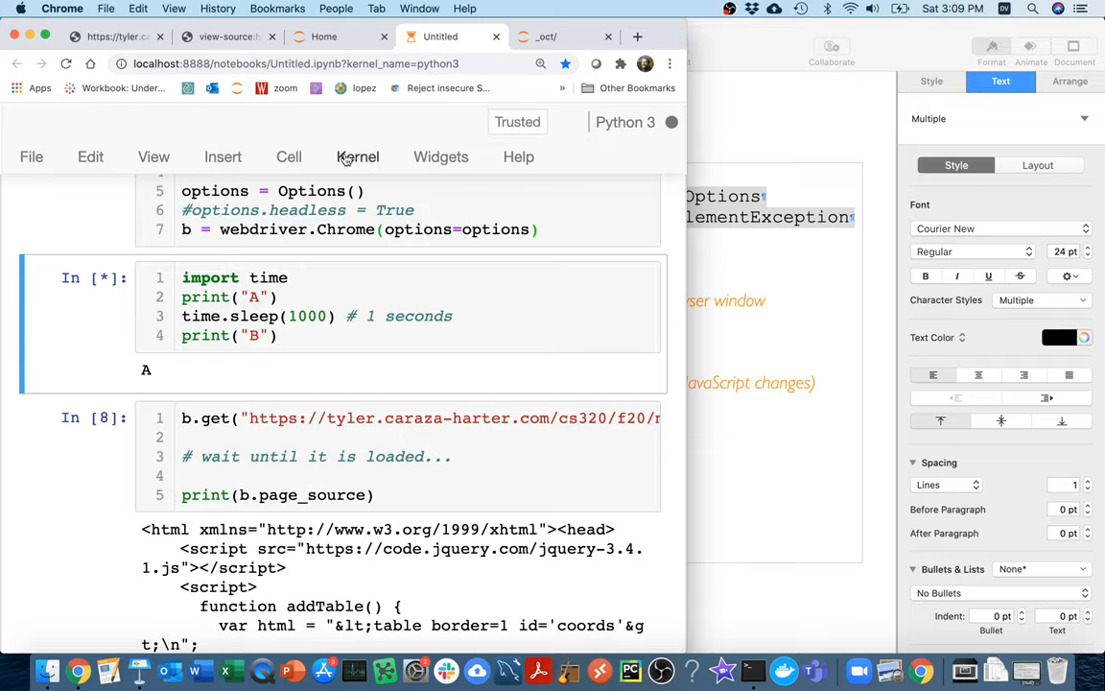
{"action": "mouse_move", "coordinate": [357, 157]}
{"action": "type", "text": "time."}
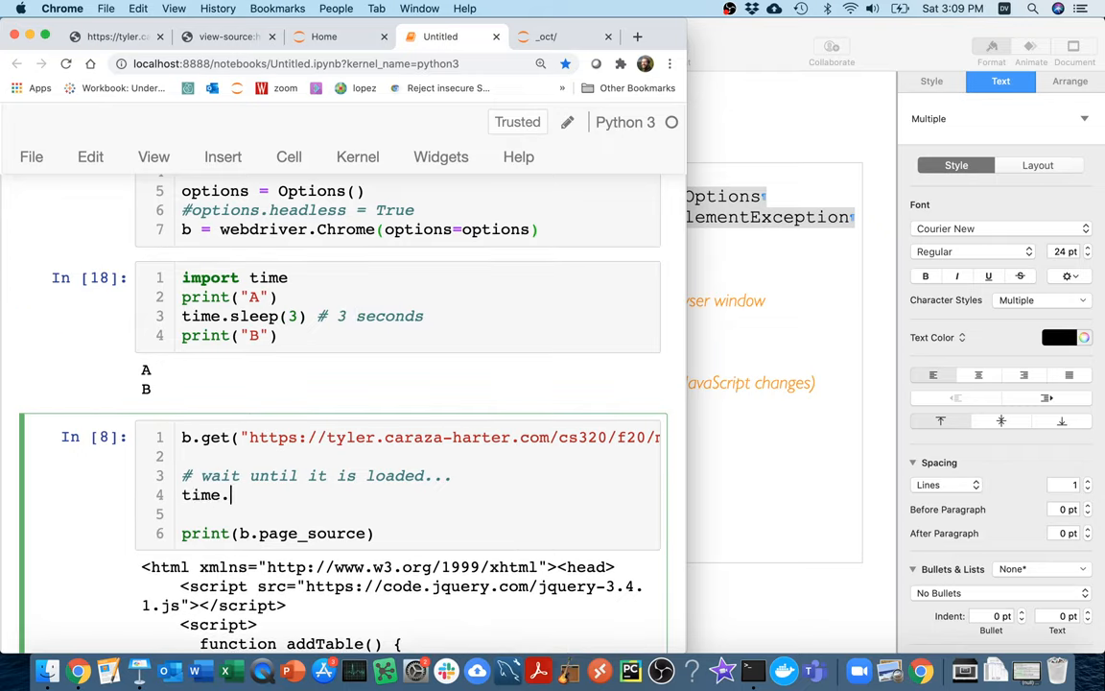
Step: Insert time.sleep(60) under the wait comment before printing the page source
{"action": "type", "text": "sleep()"}
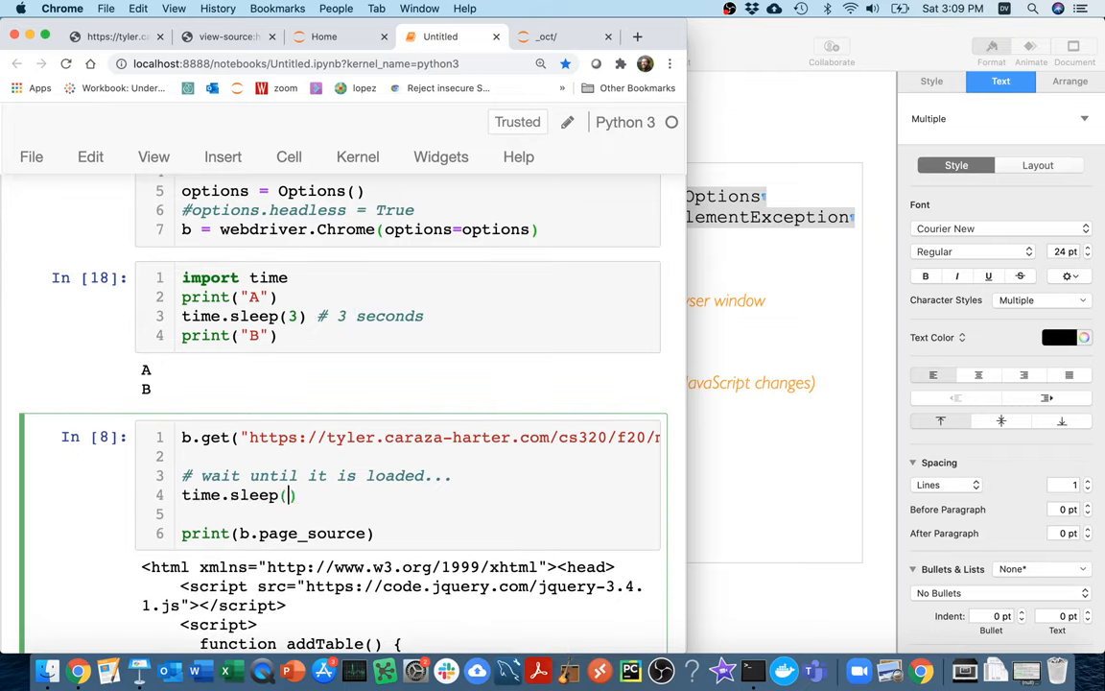
{"action": "type", "text": "????"}
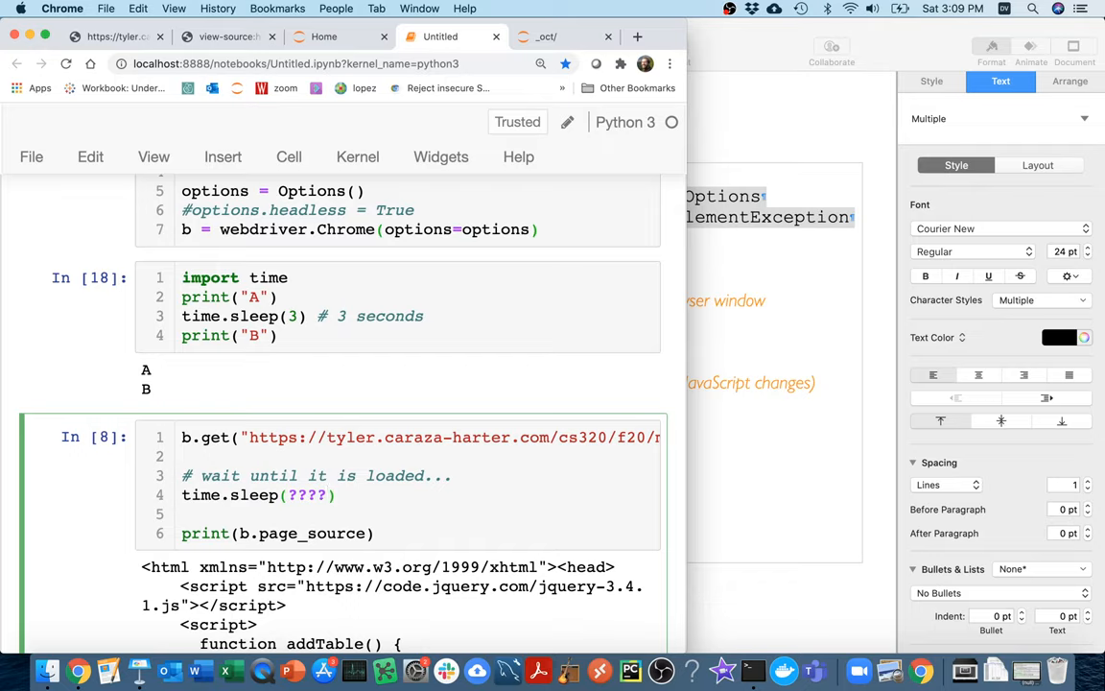
{"action": "key", "text": "Backspace"}
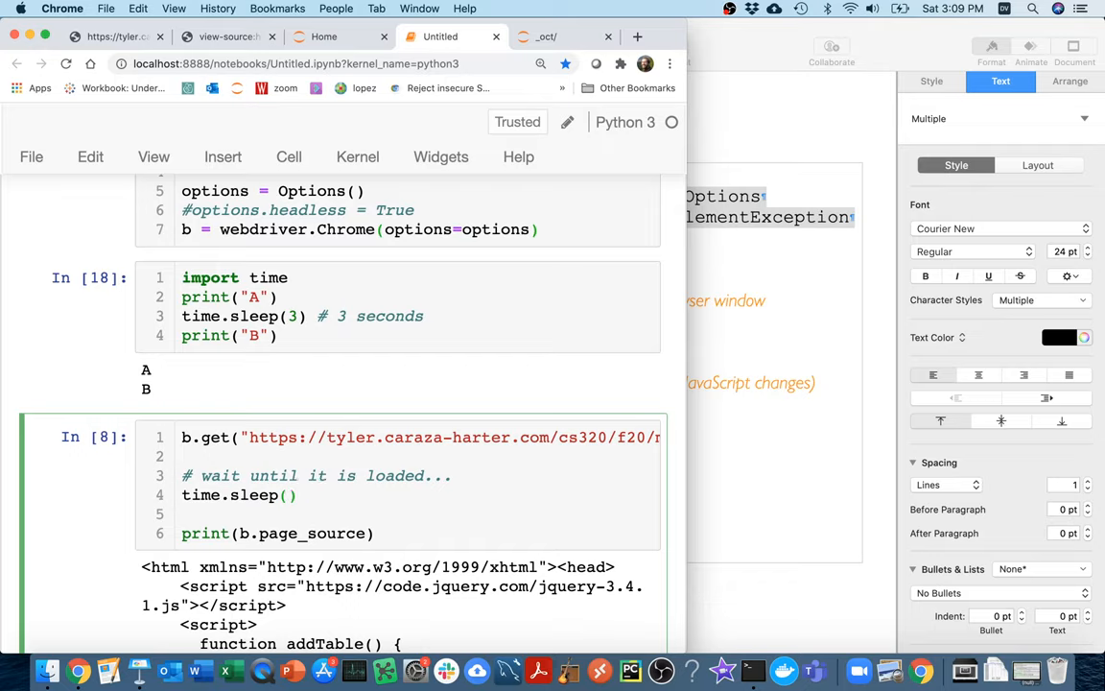
{"action": "type", "text": "60"}
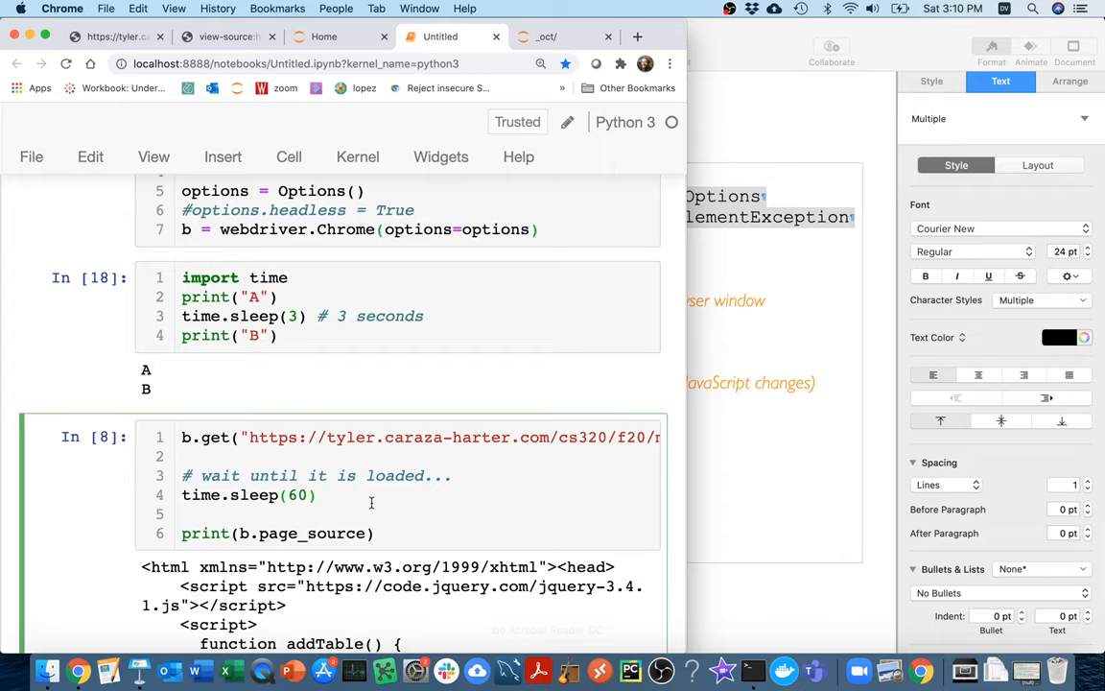
Step: Look up the element with id "coords" instead of "missing" and rerun, hitting a connection-refused error
{"action": "scroll", "scroll_direction": "down", "scroll_amount": 3}
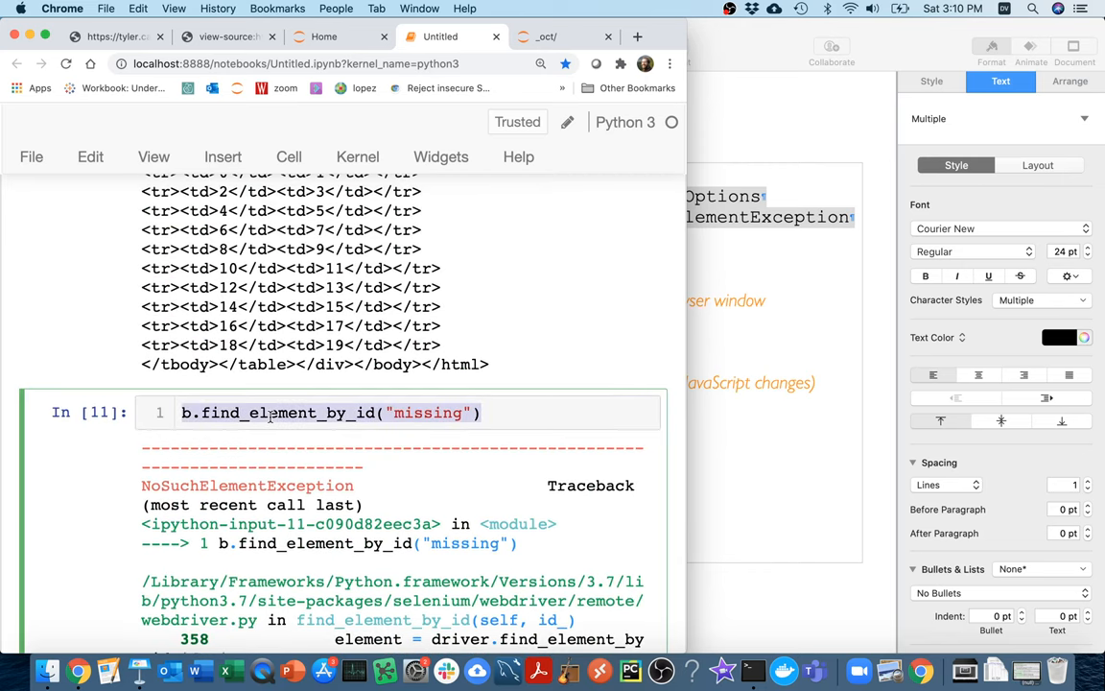
{"action": "mouse_move", "coordinate": [372, 395]}
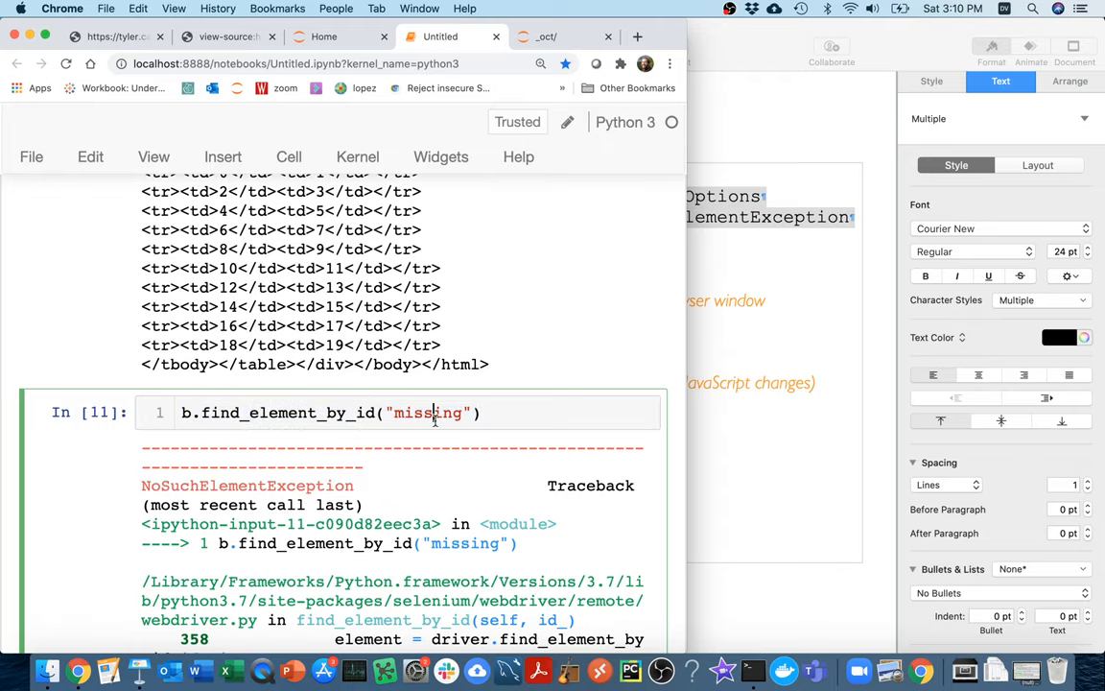
{"action": "type", "text": "coords"}
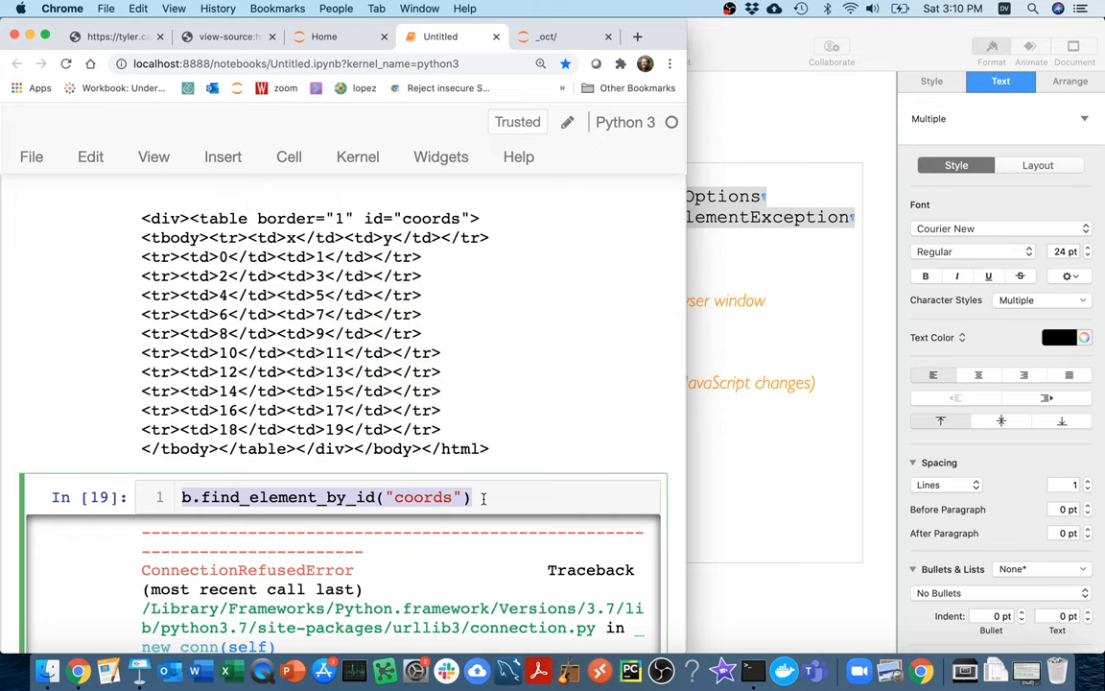
{"action": "scroll", "scroll_direction": "up", "scroll_amount": 3}
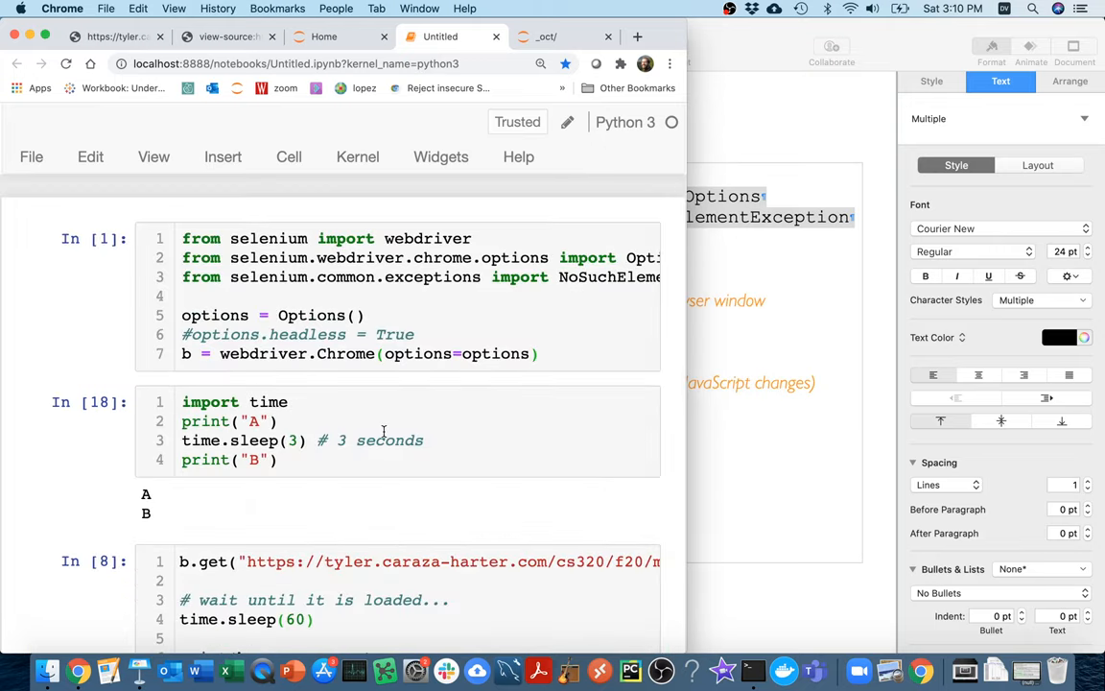
Step: Trim the timing cell to just the time import and relaunch the Selenium Chrome window
{"action": "left_click", "coordinate": [383, 432]}
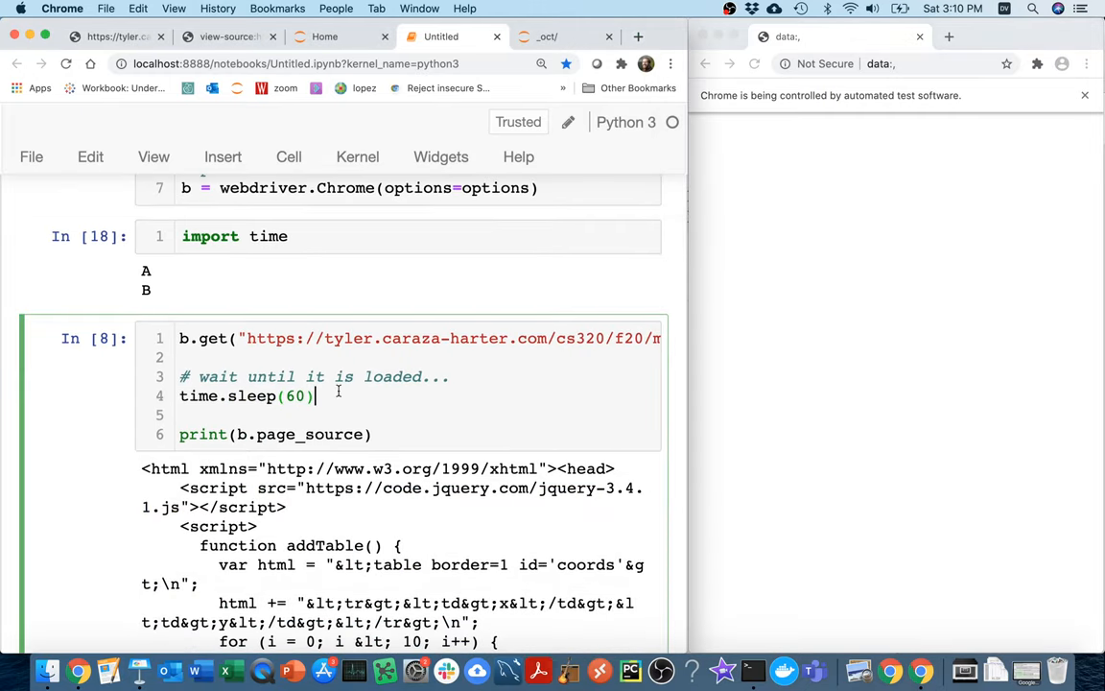
Step: Replace time.sleep(60) with while True: and the comment '#check if we have the content (if so, break)'
{"action": "type", "text": "whi"}
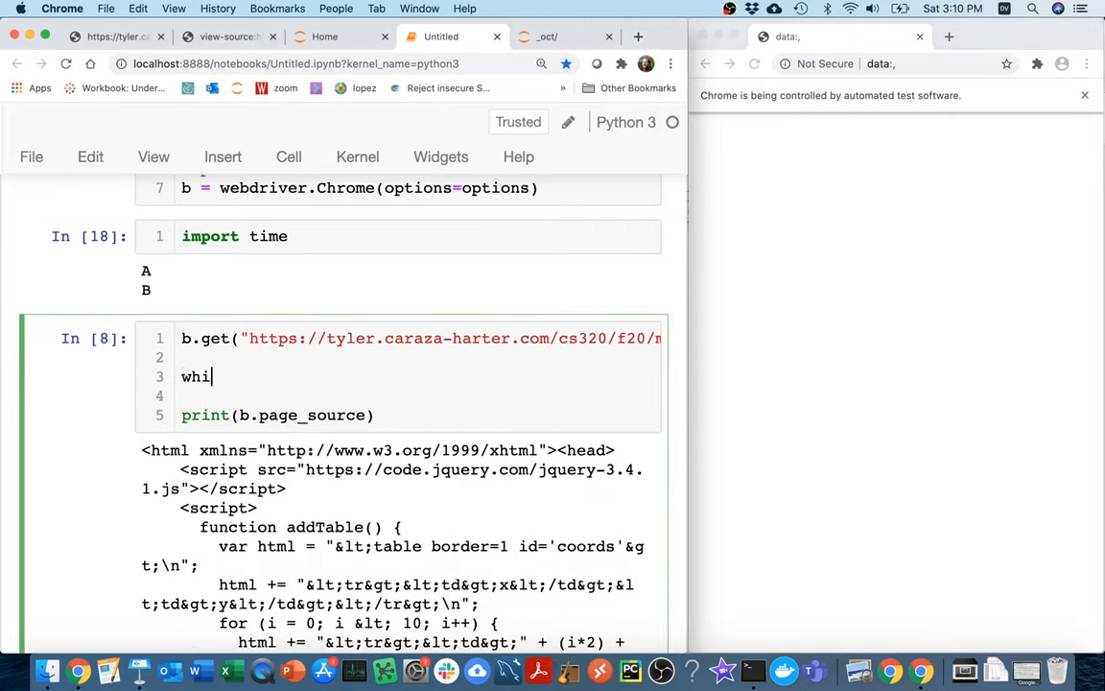
{"action": "type", "text": "le True:"}
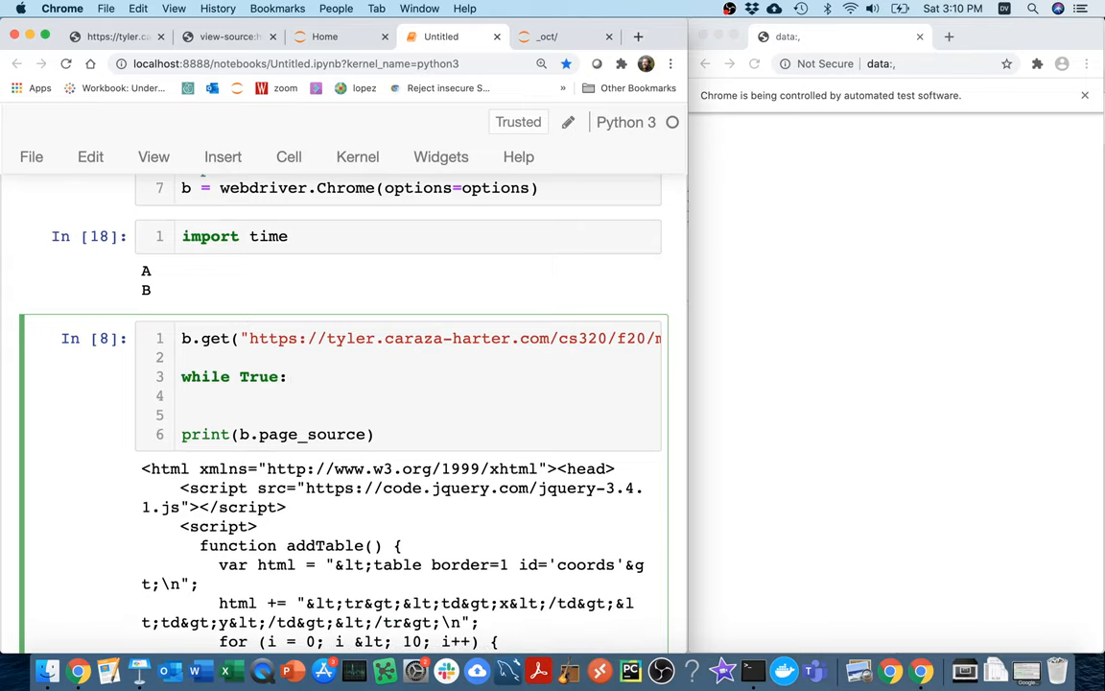
{"action": "type", "text": "check if"}
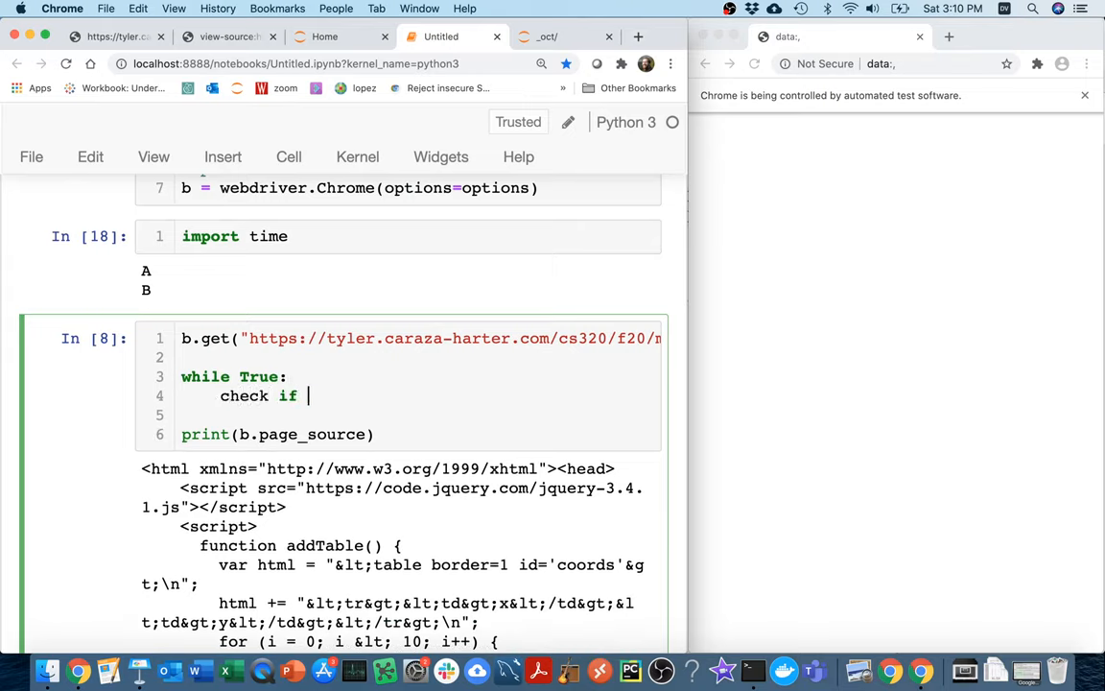
{"action": "type", "text": "we have the c"}
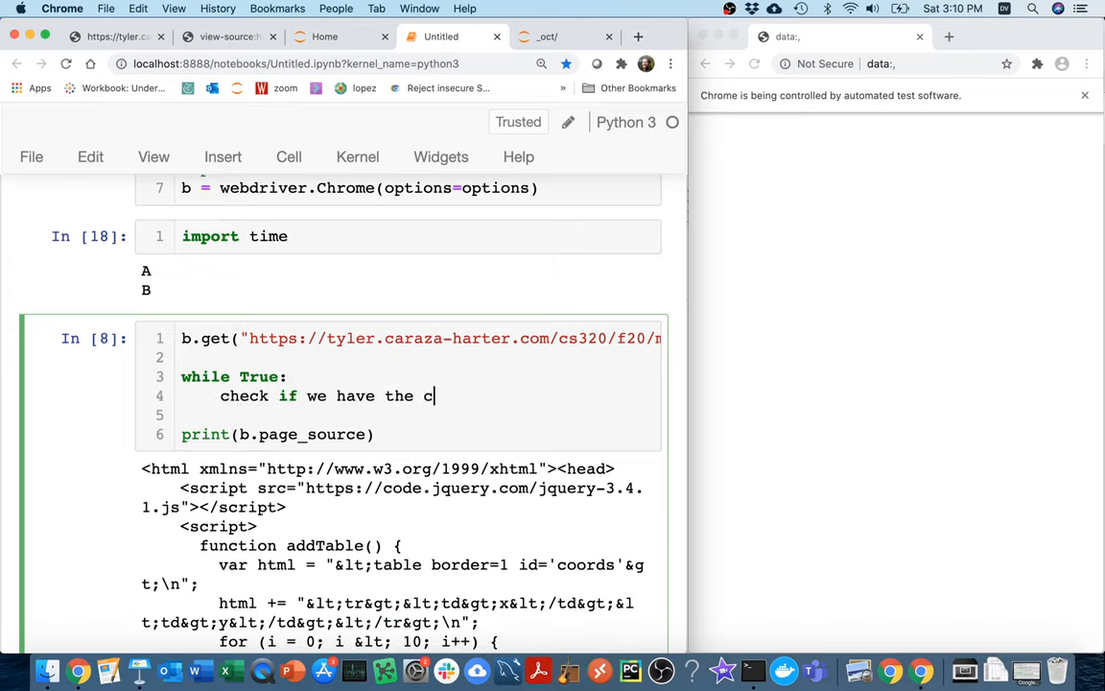
{"action": "type", "text": "ontent (if"}
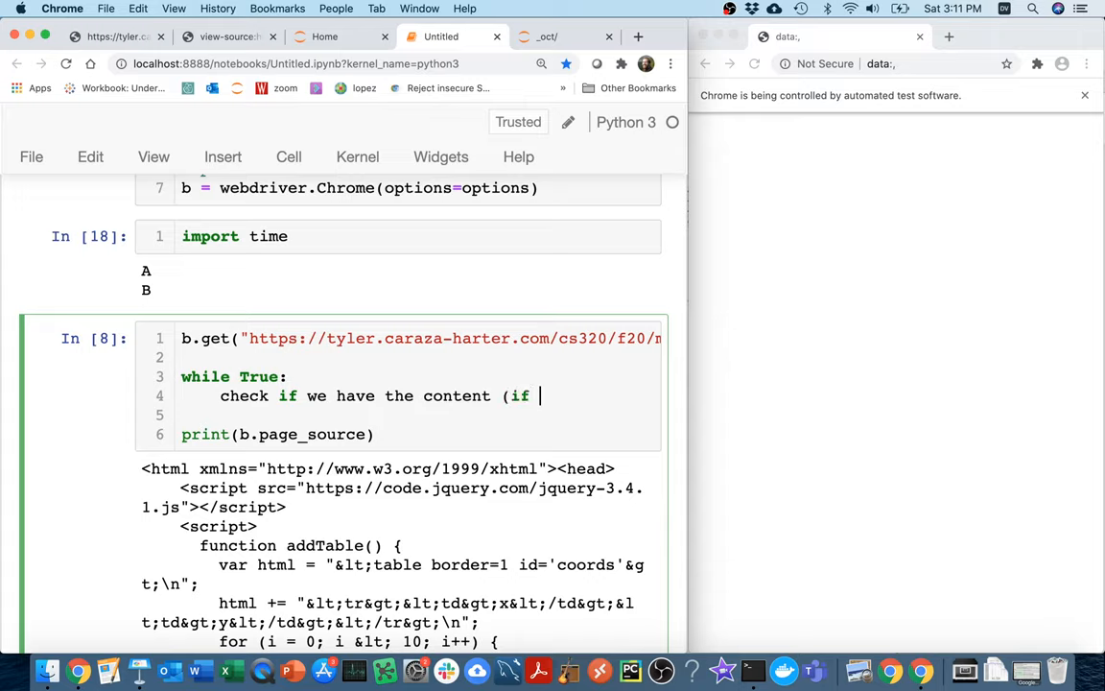
{"action": "type", "text": "so, break)"}
{"action": "type", "text": "otherwise, wait a bit"}
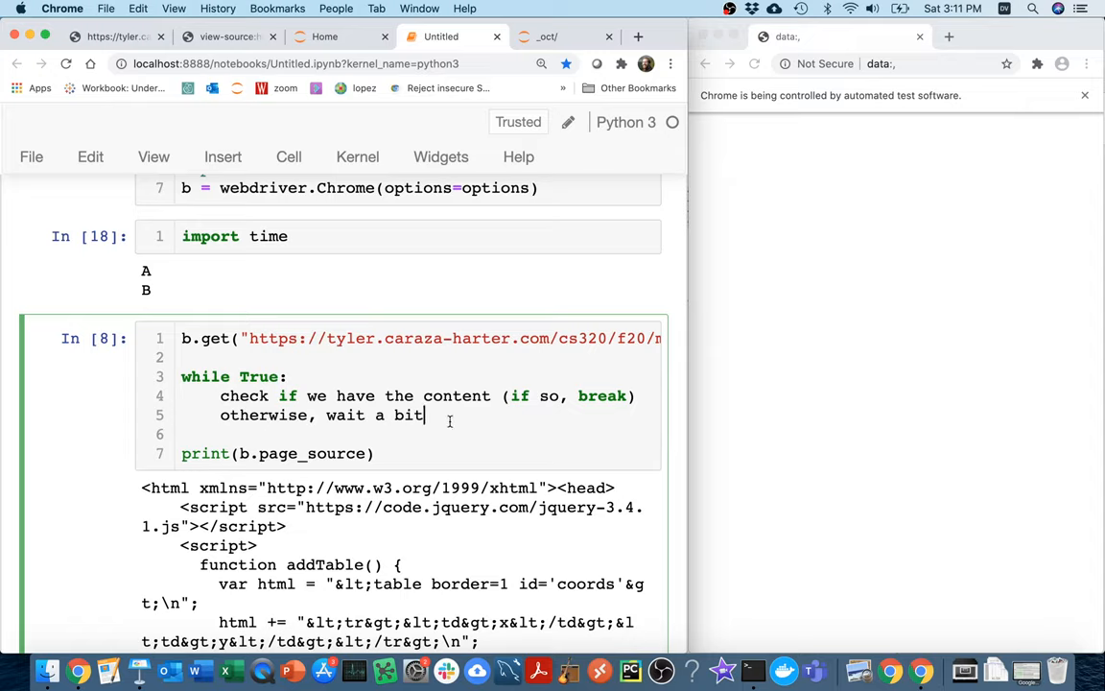
{"action": "mouse_move", "coordinate": [643, 391]}
{"action": "type", "text": "try"}
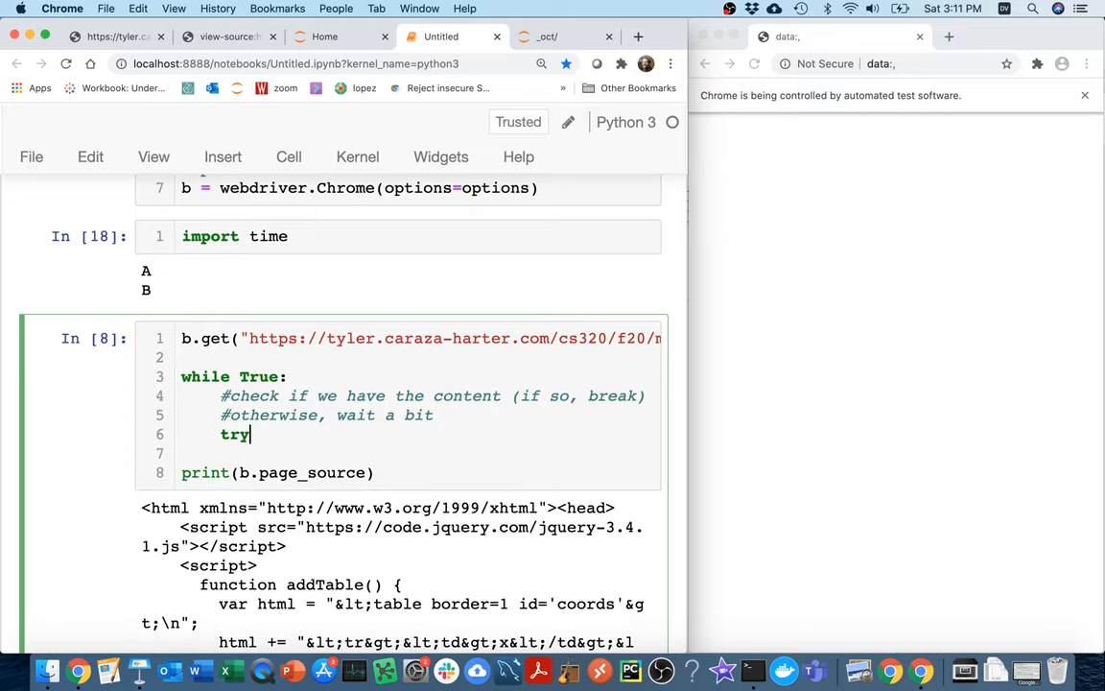
Step: Inside the loop, try b.find_element_by_id("coords") with an except branch that sleeps
{"action": "type", "text": ":"}
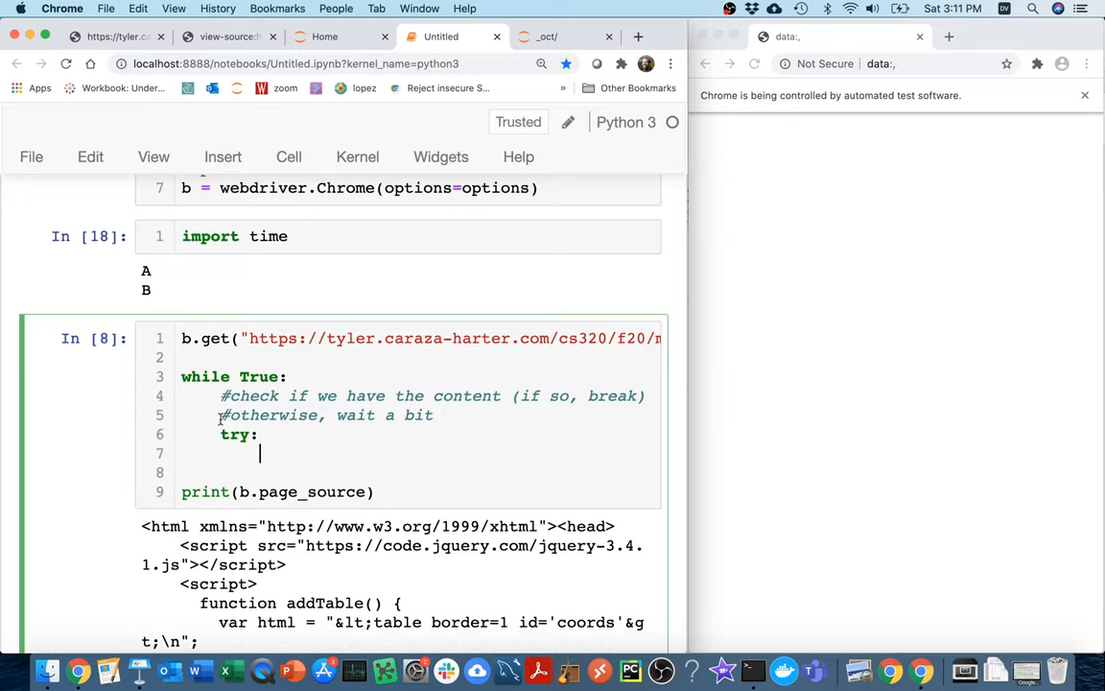
{"action": "type", "text": "b.find_element_by_id(\"coords\")"}
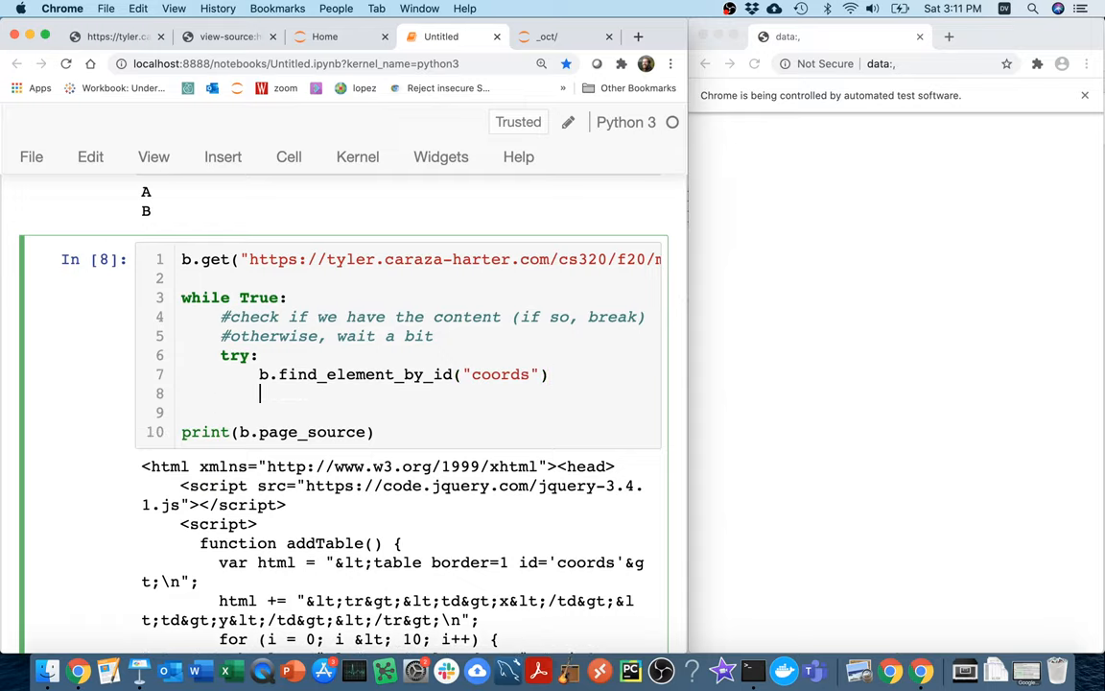
{"action": "type", "text": "except"}
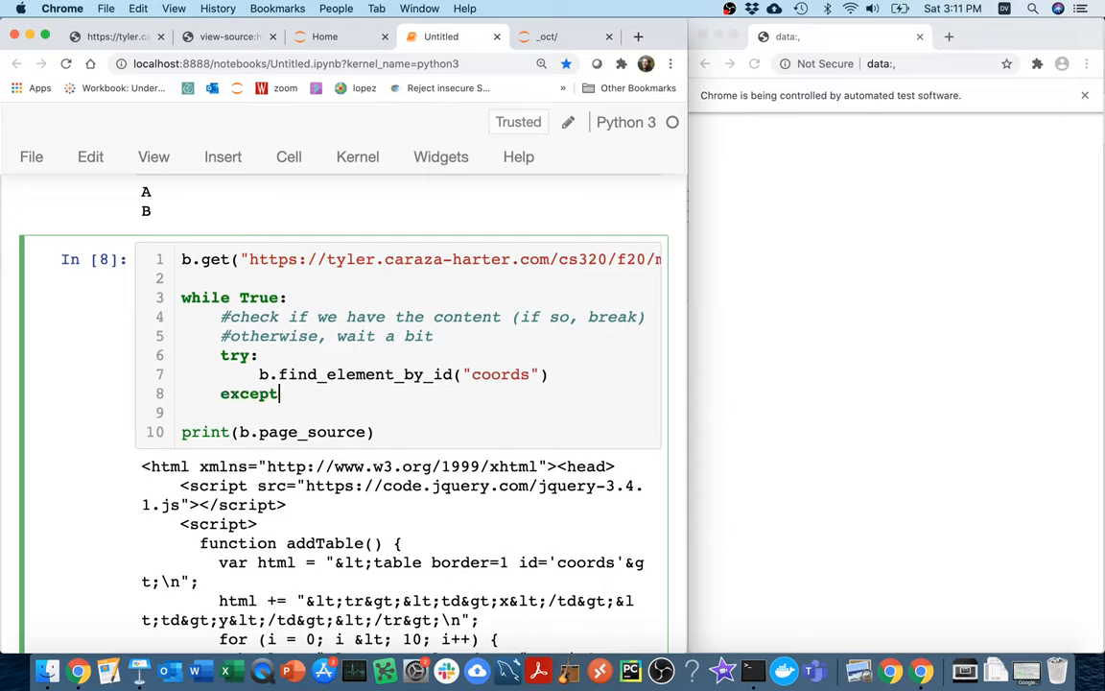
{"action": "type", "text": ":"}
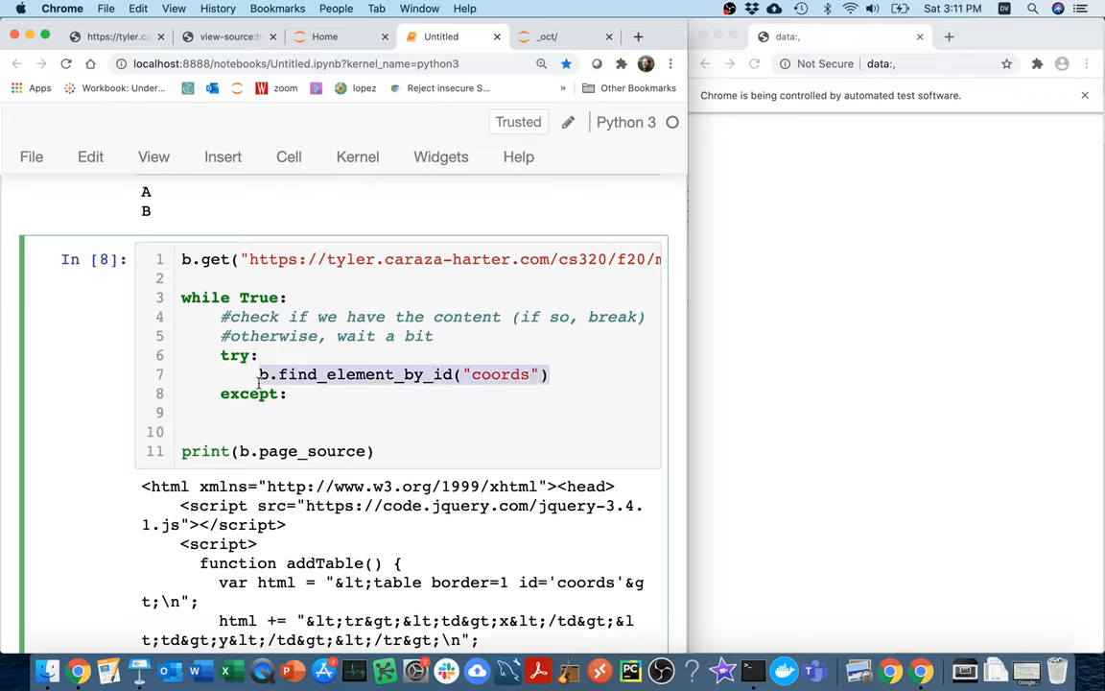
{"action": "type", "text": "ti"}
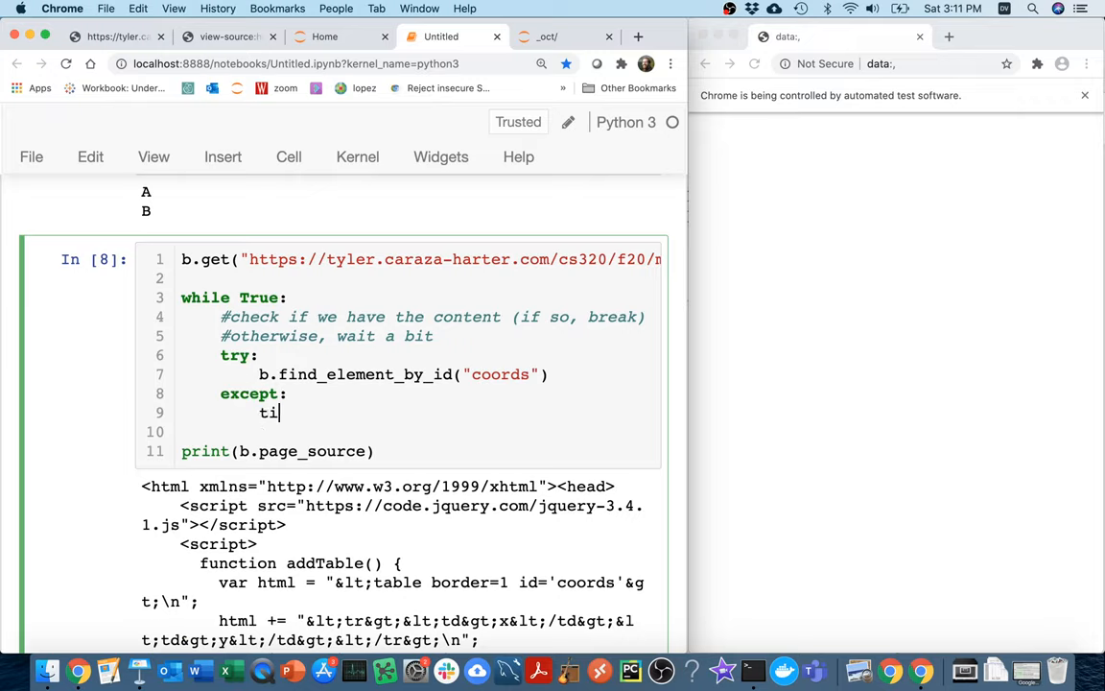
{"action": "type", "text": "me.sleep("}
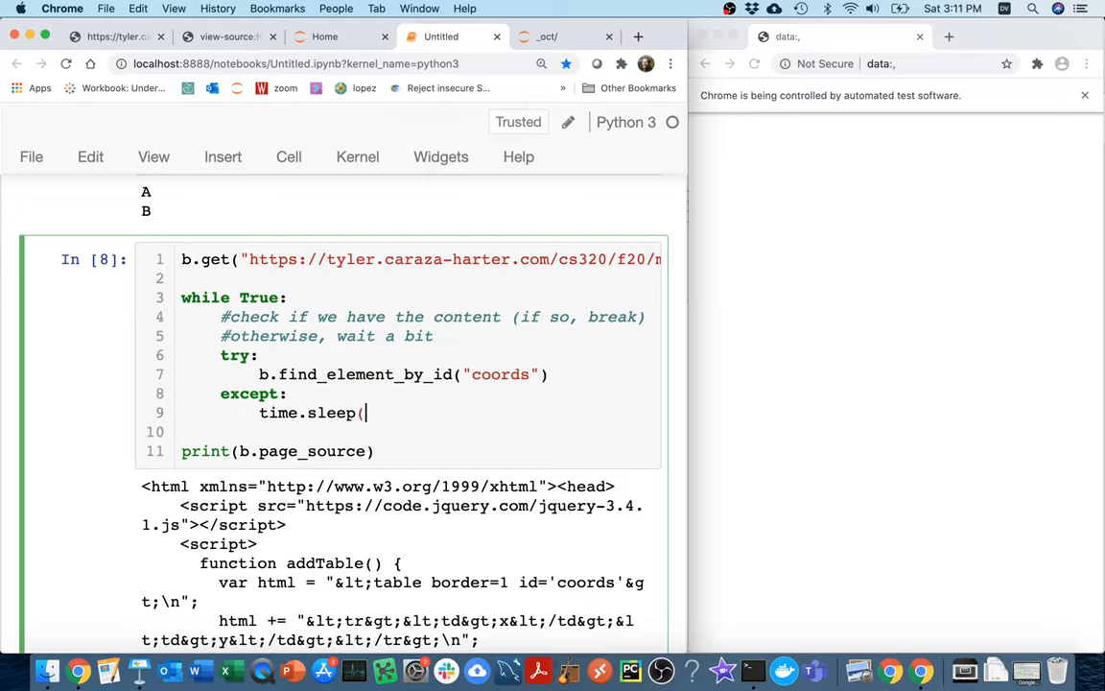
{"action": "type", "text": "????"}
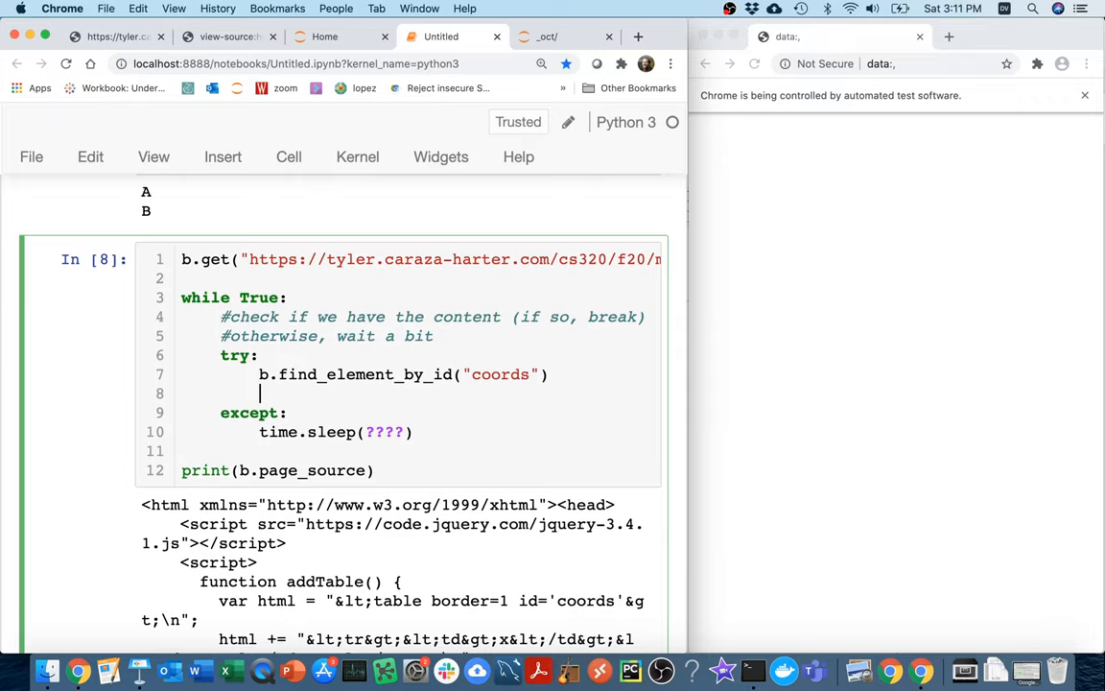
Step: Break once coords is found; otherwise print("WAITING...") and sleep 0.25 seconds
{"action": "type", "text": "break"}
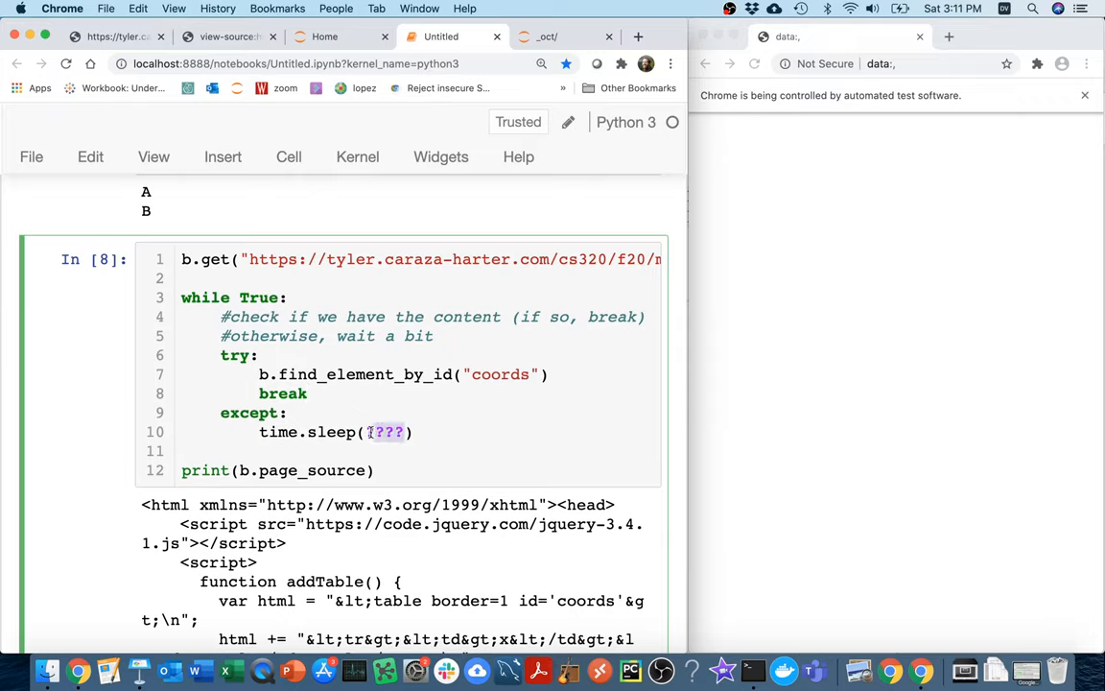
{"action": "type", "text": "0.25"}
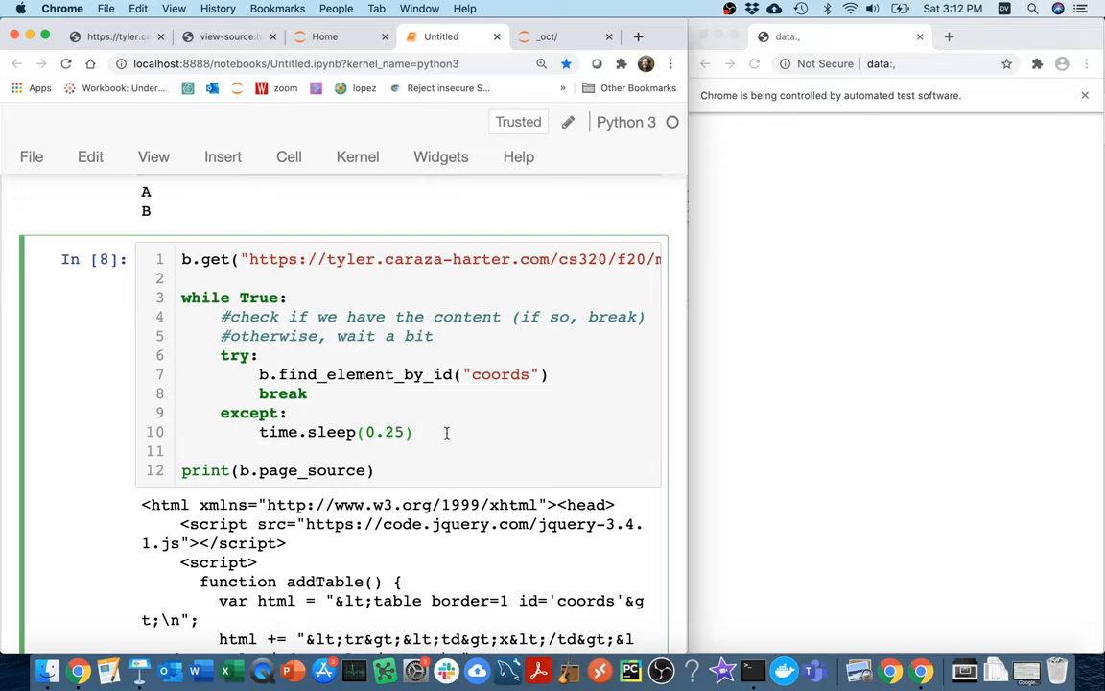
{"action": "type", "text": "print()"}
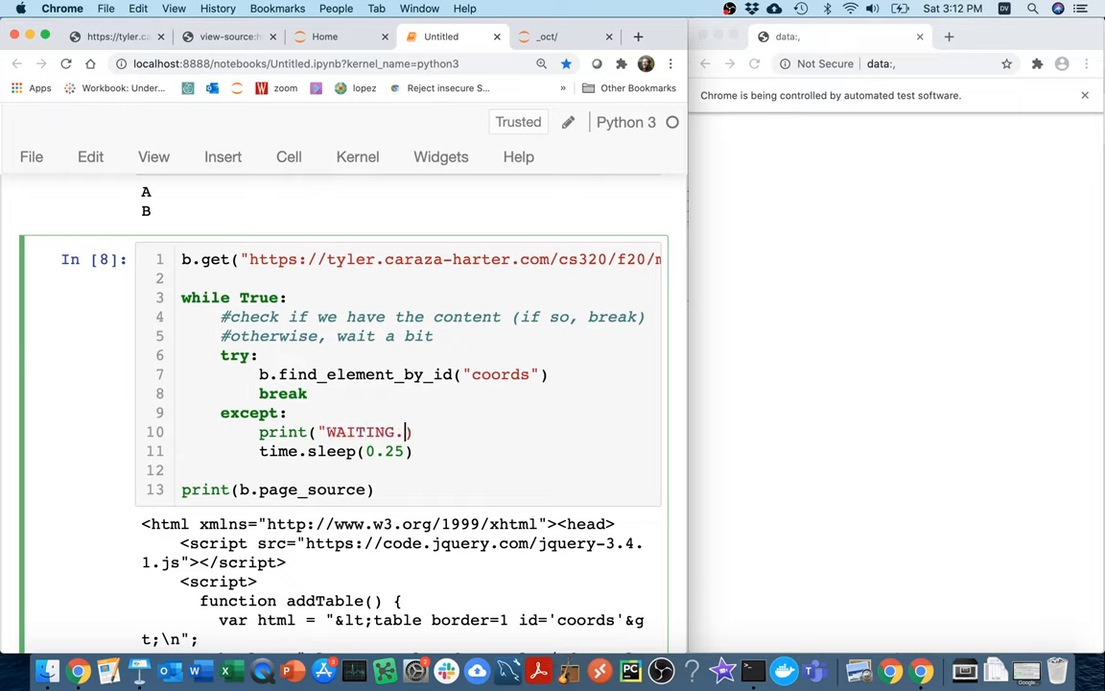
{"action": "type", "text": "..\""}
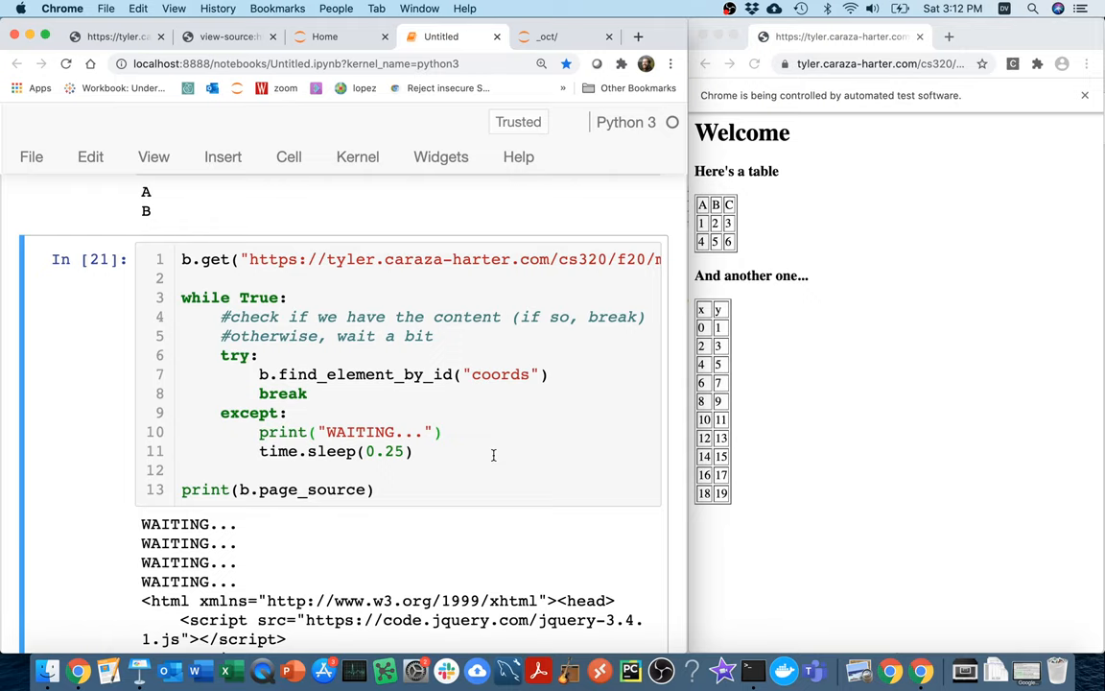
Step: Review the WAITING... output and page source, then delete the two planning comments inside the loop
{"action": "scroll", "scroll_direction": "down", "scroll_amount": 3}
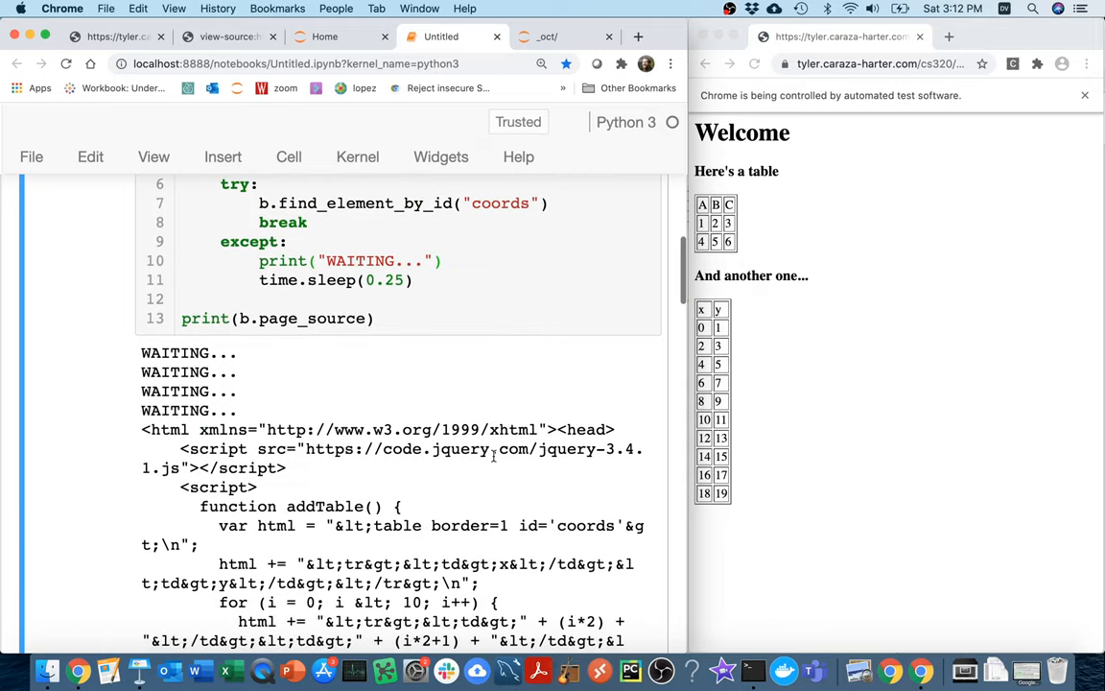
{"action": "scroll", "scroll_direction": "down", "scroll_amount": 3}
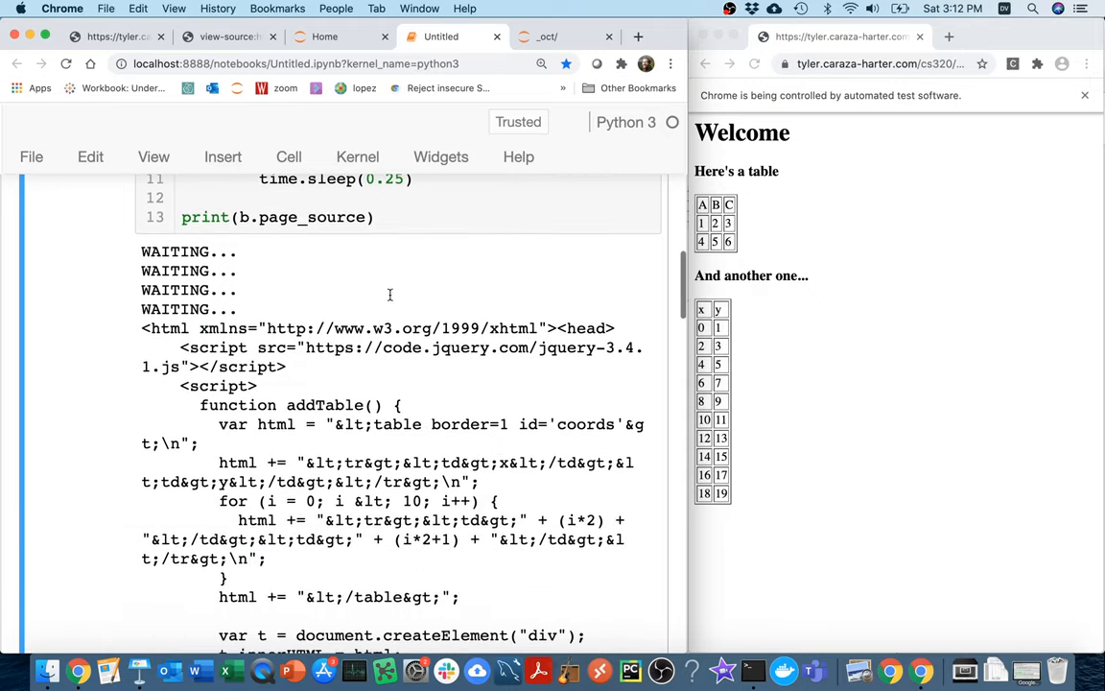
{"action": "scroll", "scroll_direction": "down", "scroll_amount": 3}
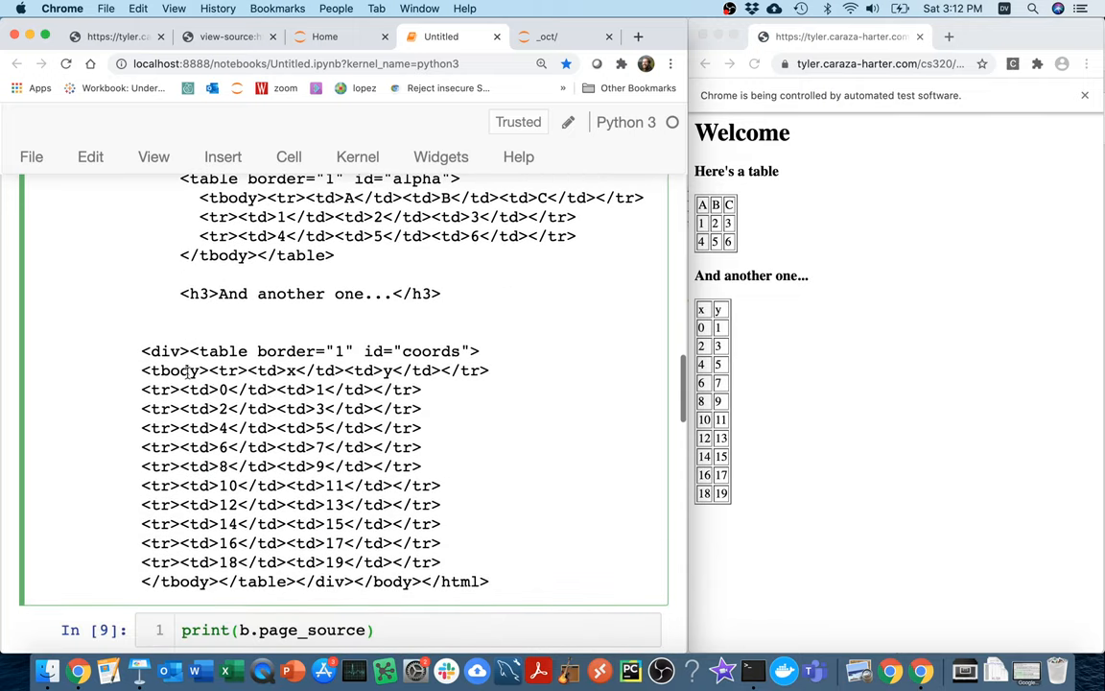
{"action": "left_click_drag", "start_coordinate": [142, 349], "coordinate": [499, 582]}
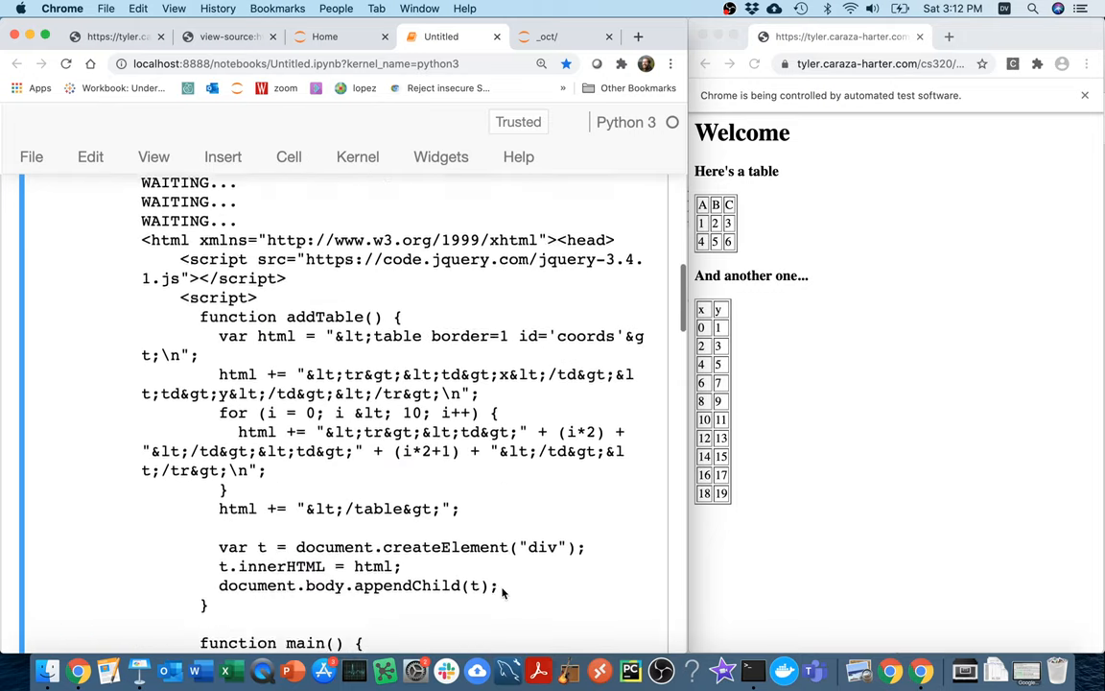
{"action": "scroll", "scroll_direction": "up", "scroll_amount": 3}
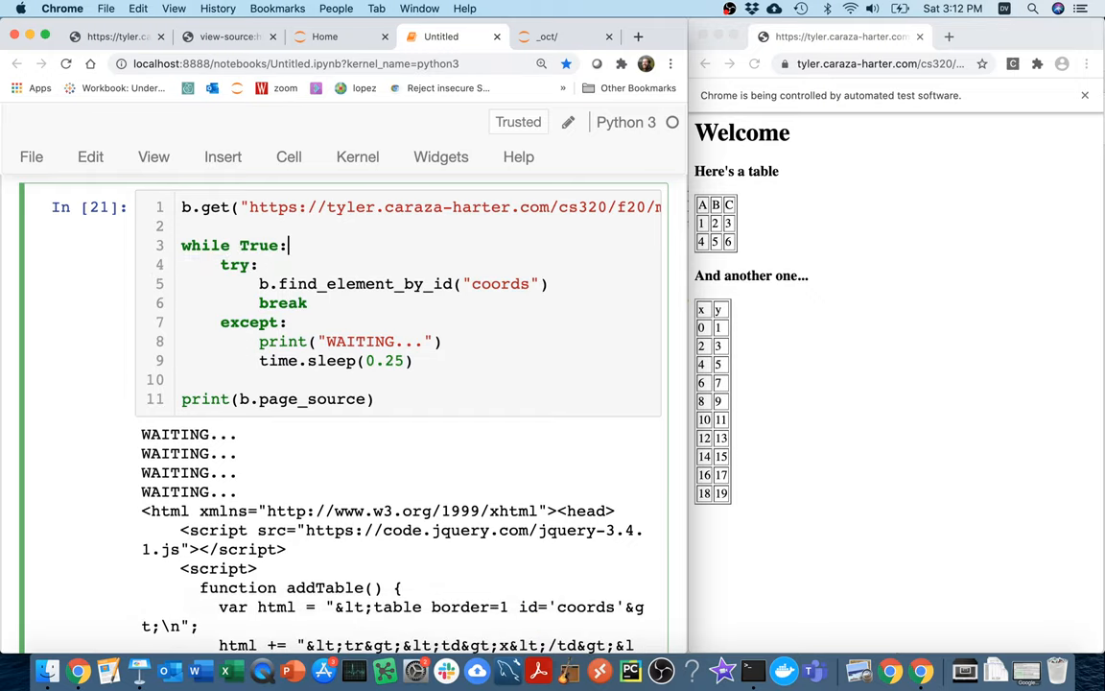
Step: Add the comment '# polling (checking) until it is ready' above the loop and select 'polling'
{"action": "type", "text": "# polli"}
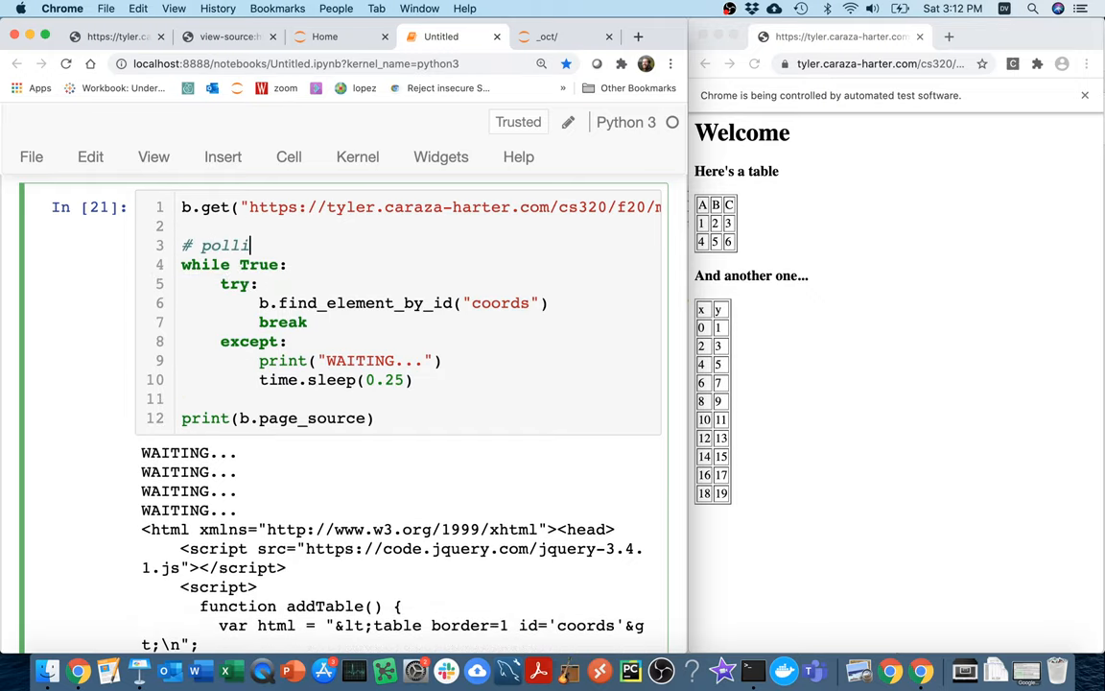
{"action": "type", "text": "ng ()"}
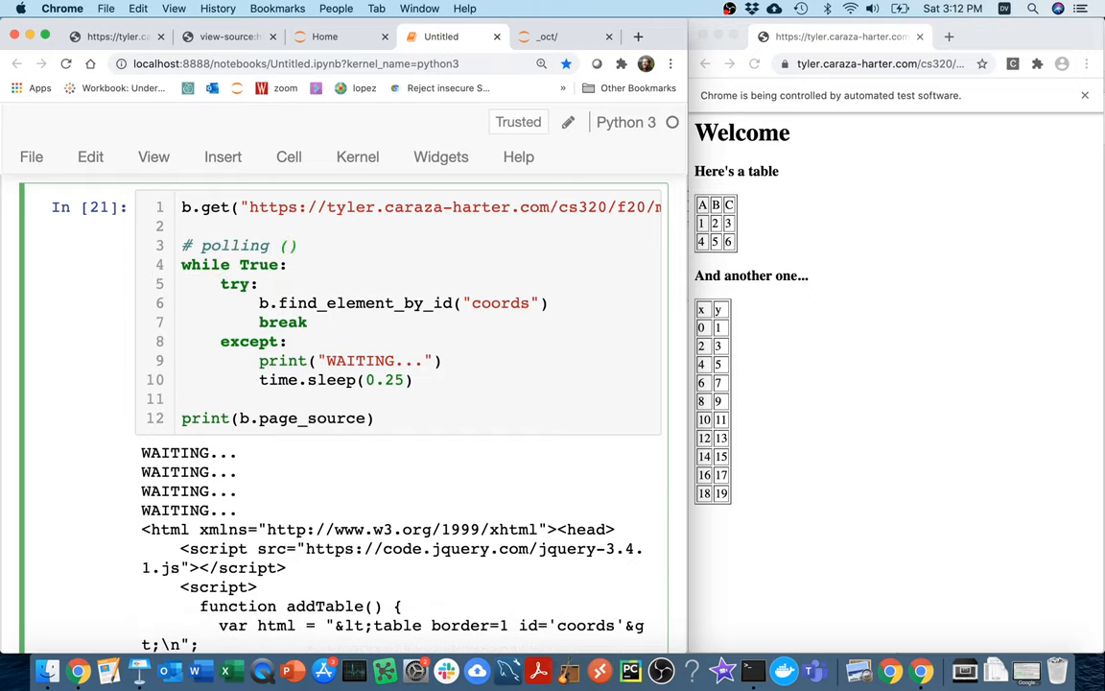
{"action": "type", "text": "check"}
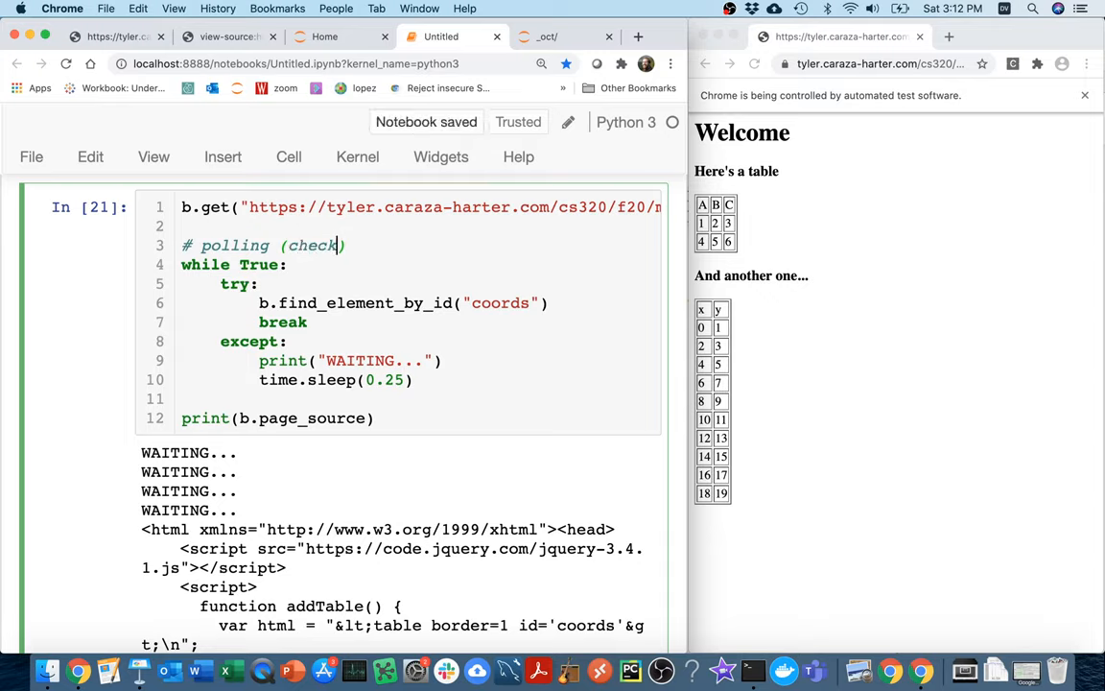
{"action": "type", "text": "ing) until it"}
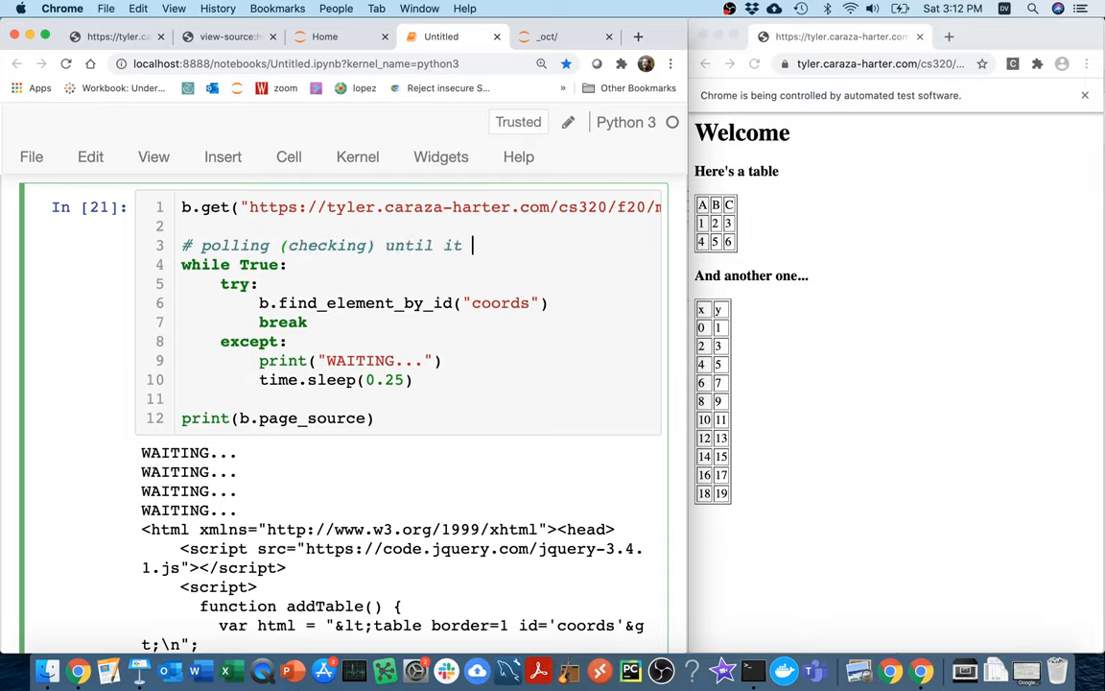
{"action": "type", "text": "is ready"}
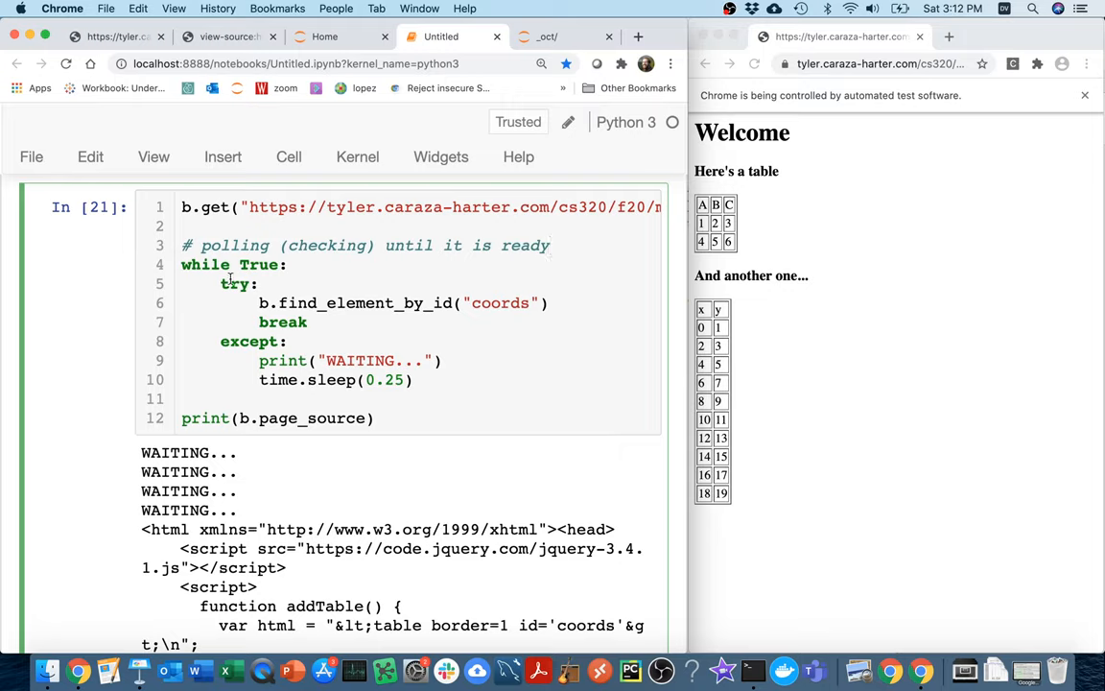
{"action": "double_click", "coordinate": [235, 246]}
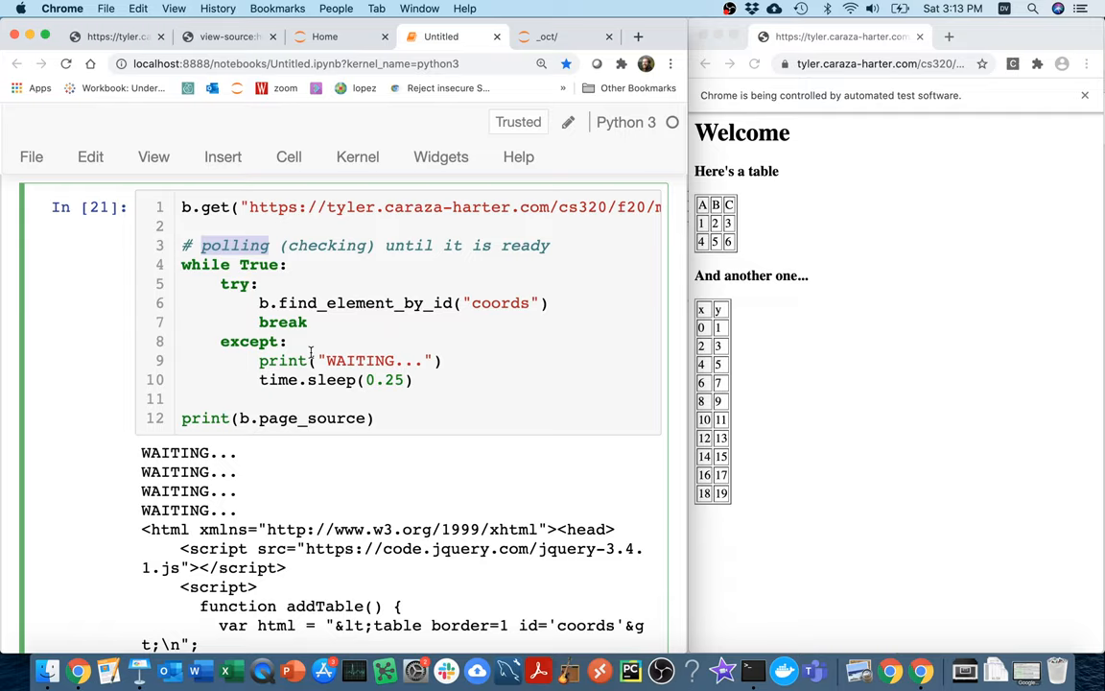
Step: Note '# max = 10 seconds' and change while True: to for i in range(40):, then rerun
{"action": "left_click", "coordinate": [554, 246]}
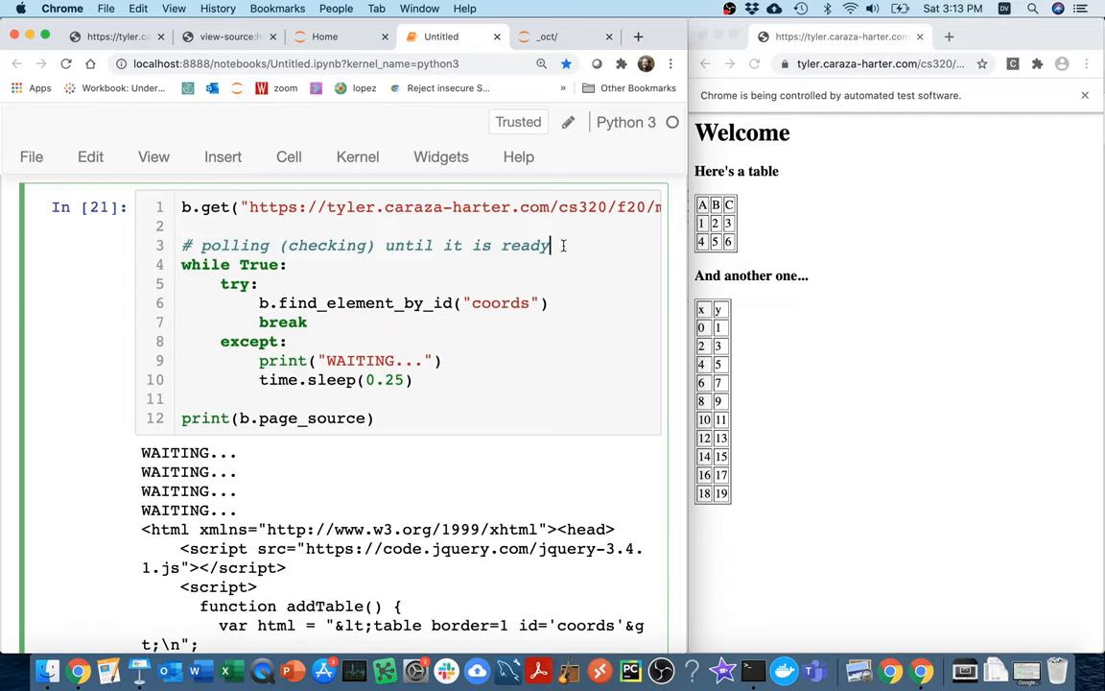
{"action": "key", "text": "Return"}
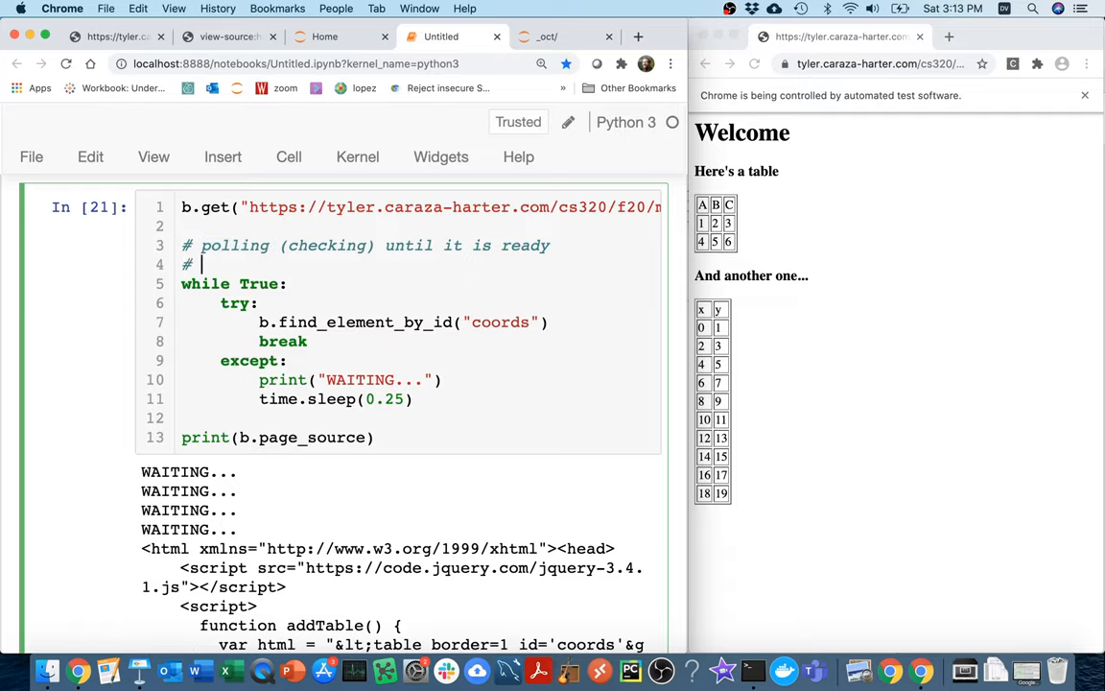
{"action": "type", "text": "max = 10 seconds"}
{"action": "left_click", "coordinate": [418, 284]}
{"action": "type", "text": "for i :"}
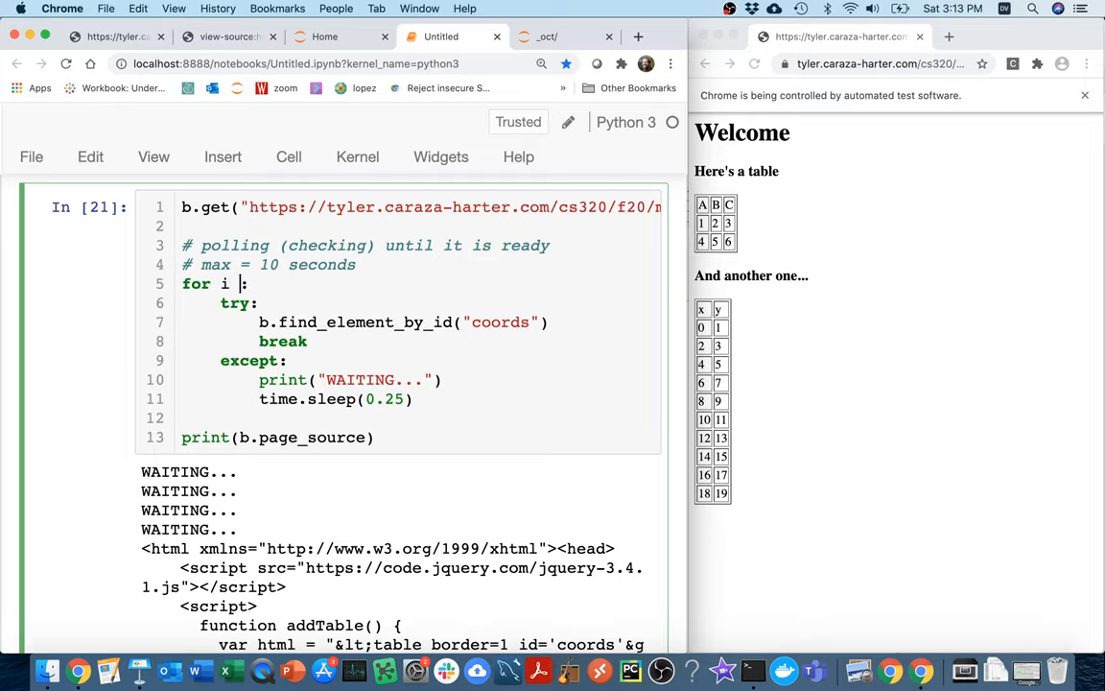
{"action": "type", "text": "in range()"}
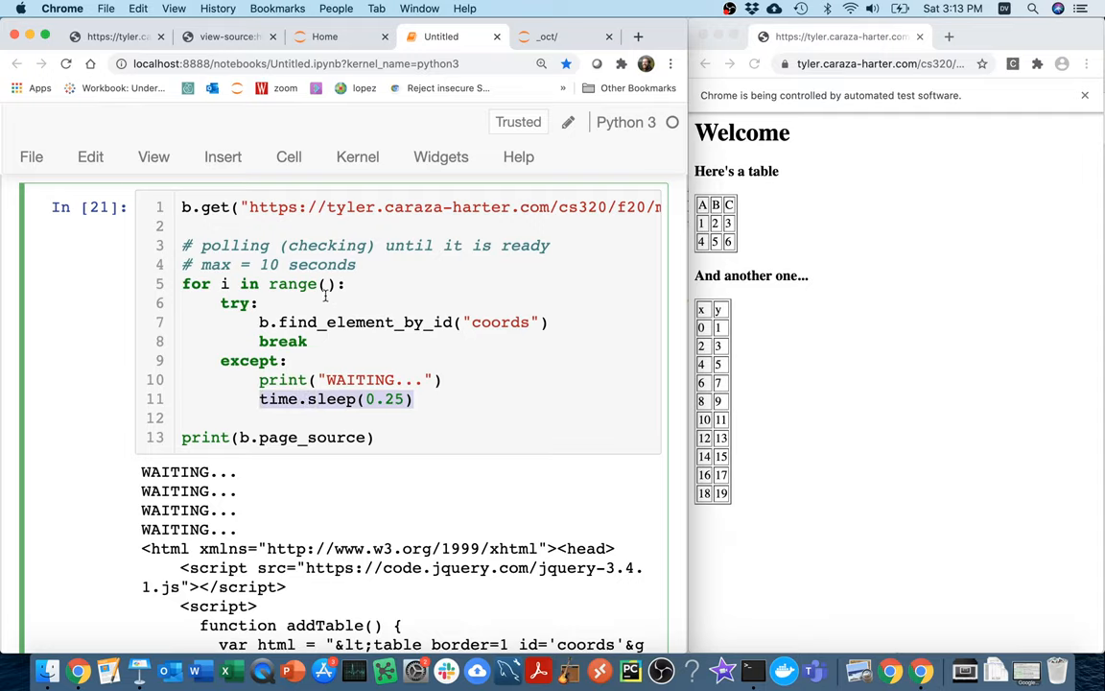
{"action": "type", "text": "40"}
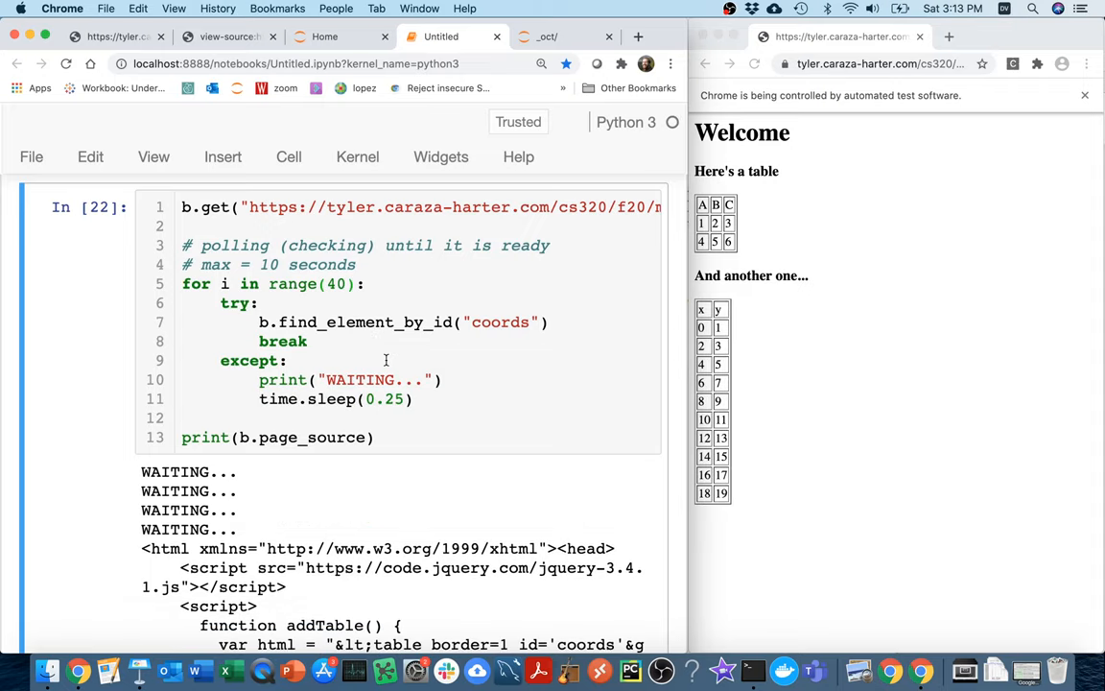
Step: Run the polling cell printing b.page_source and read through the JavaScript-generated table code
{"action": "left_click", "coordinate": [529, 322]}
{"action": "type", "text": "2"}
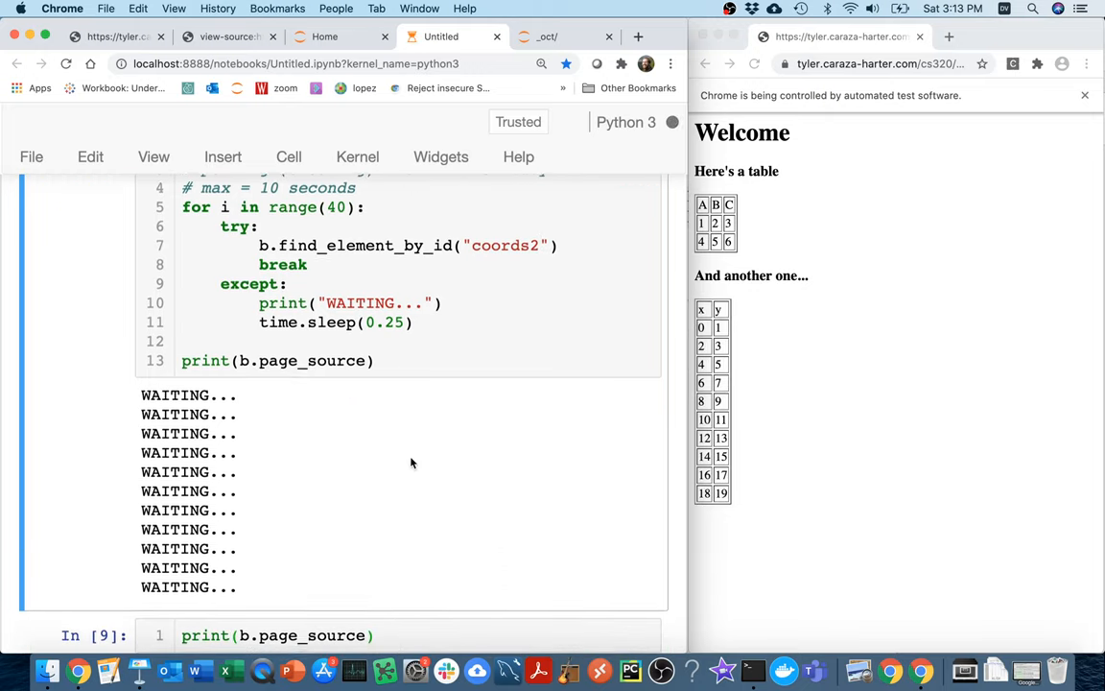
{"action": "scroll", "scroll_direction": "down", "scroll_amount": 3}
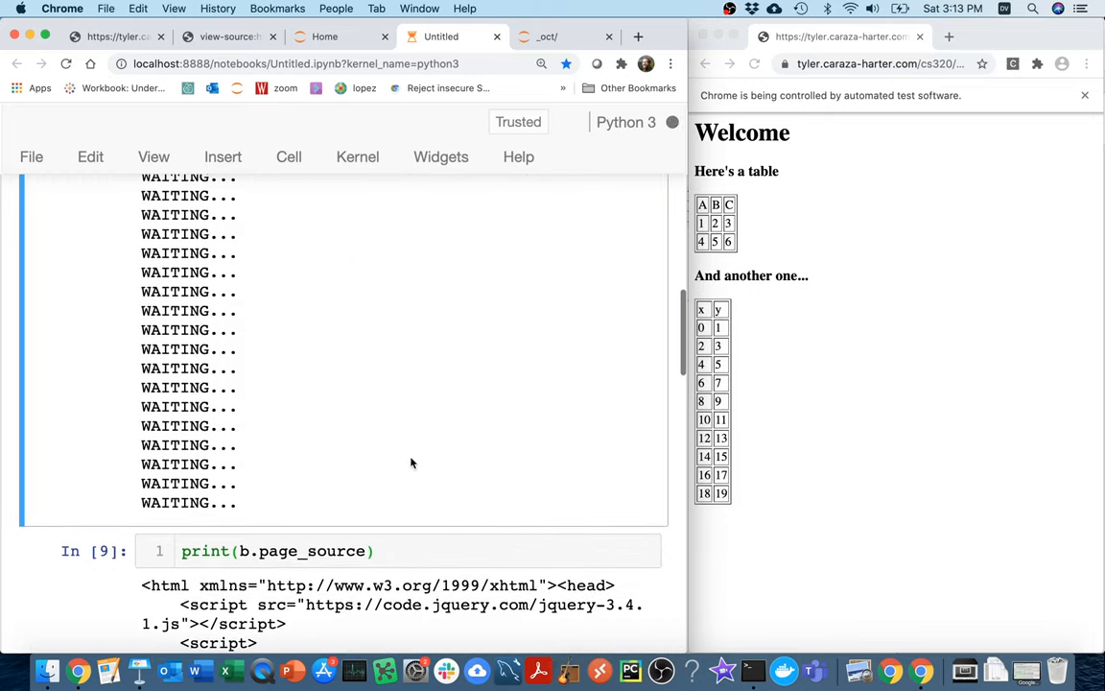
{"action": "scroll", "scroll_direction": "down", "scroll_amount": 3}
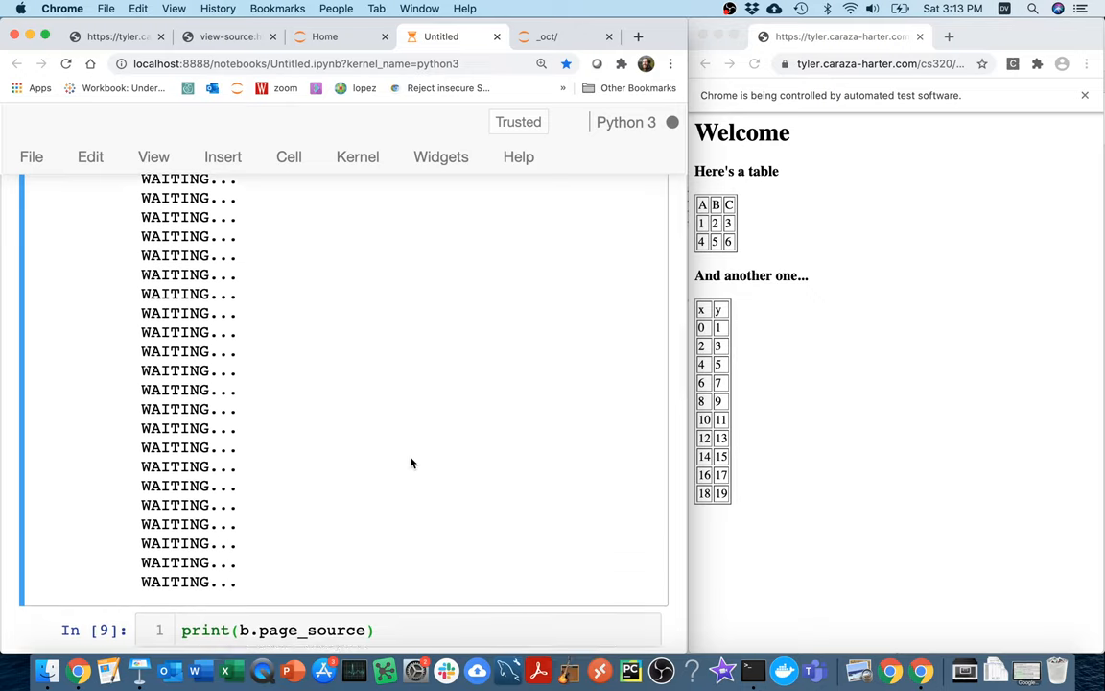
{"action": "scroll", "scroll_direction": "down", "scroll_amount": 3}
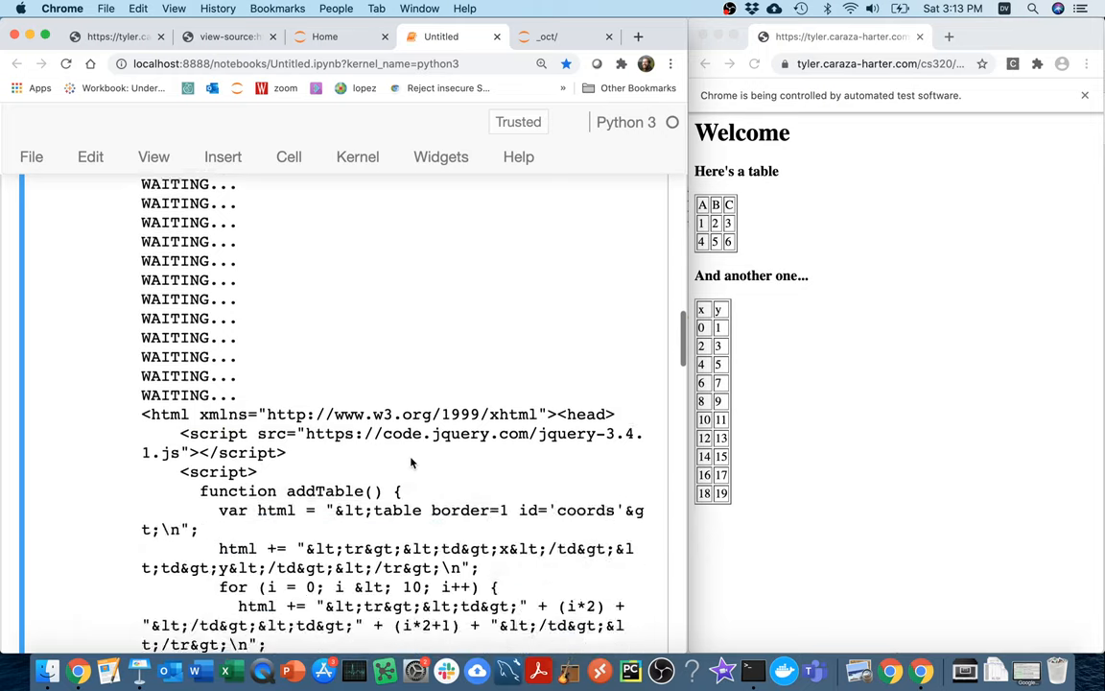
{"action": "scroll", "scroll_direction": "down", "scroll_amount": 3}
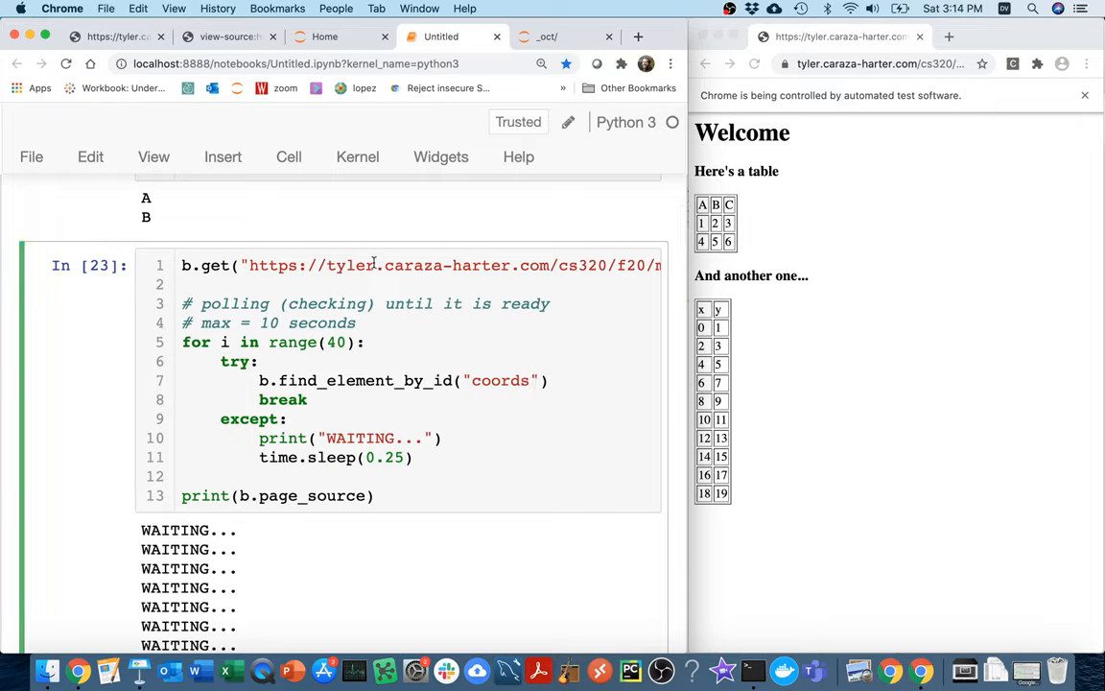
Step: Drop the page-source print and rerun the polling cell, leaving only four WAITING... lines
{"action": "left_click", "coordinate": [368, 341]}
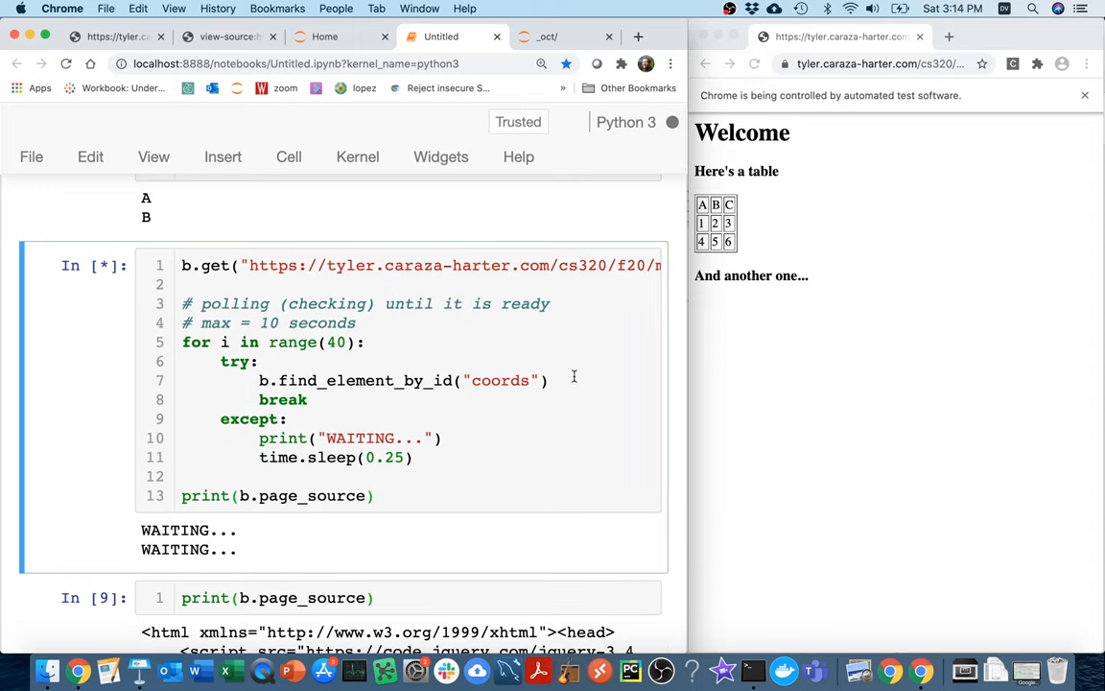
{"action": "scroll", "scroll_direction": "down", "scroll_amount": 3}
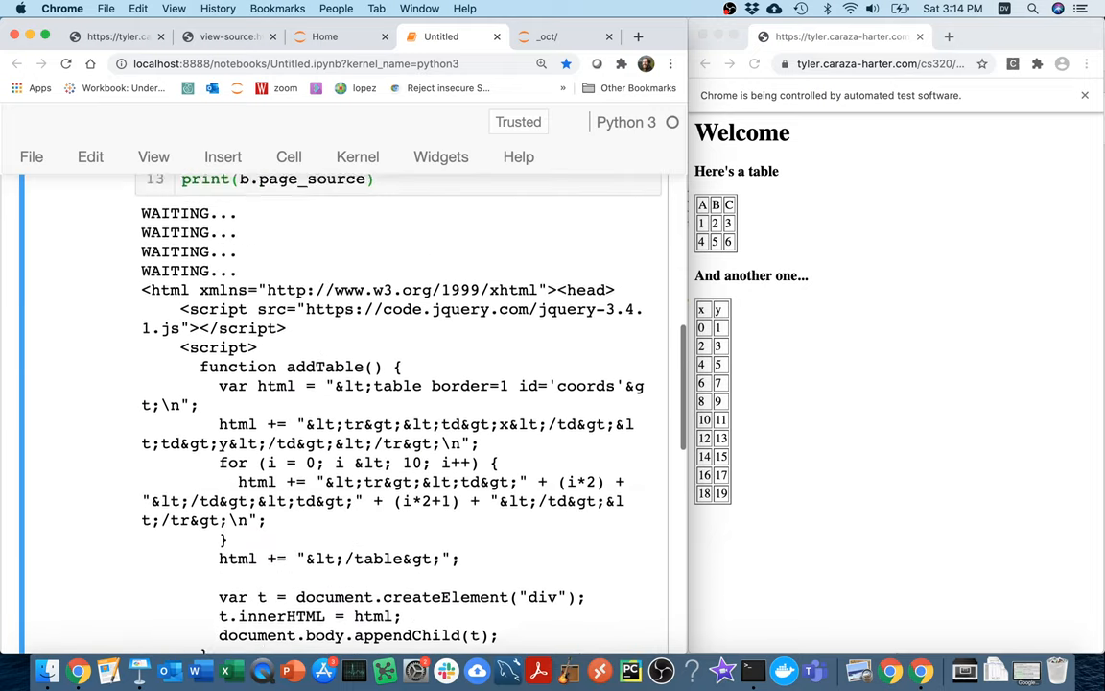
{"action": "scroll", "scroll_direction": "up", "scroll_amount": 3}
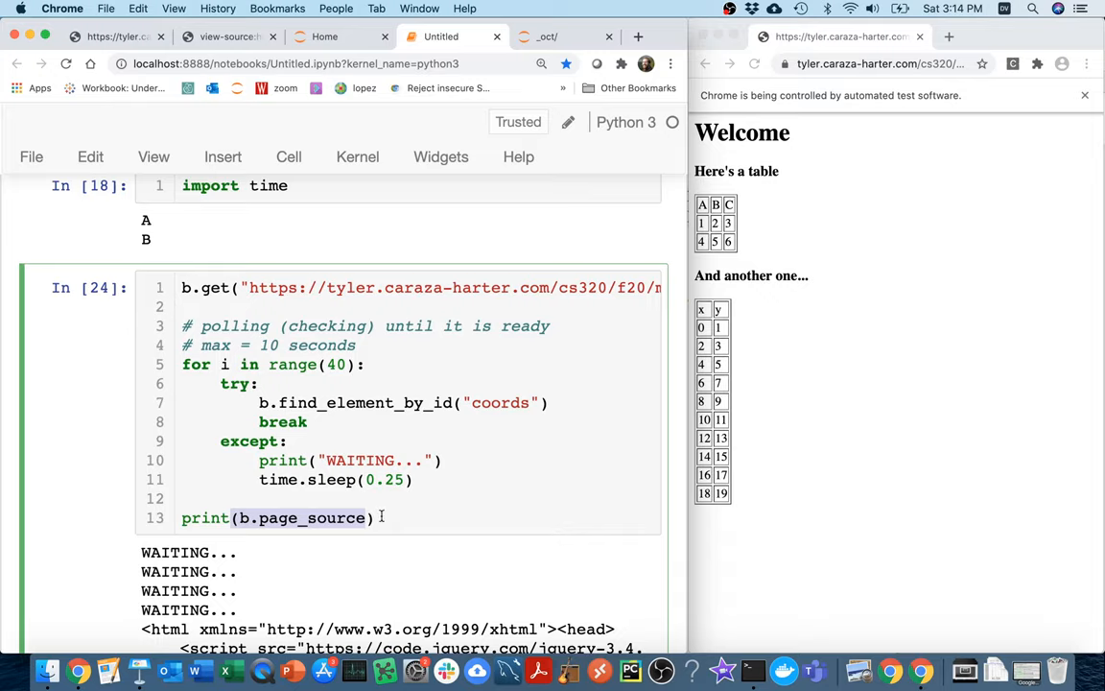
{"action": "mouse_move", "coordinate": [867, 489]}
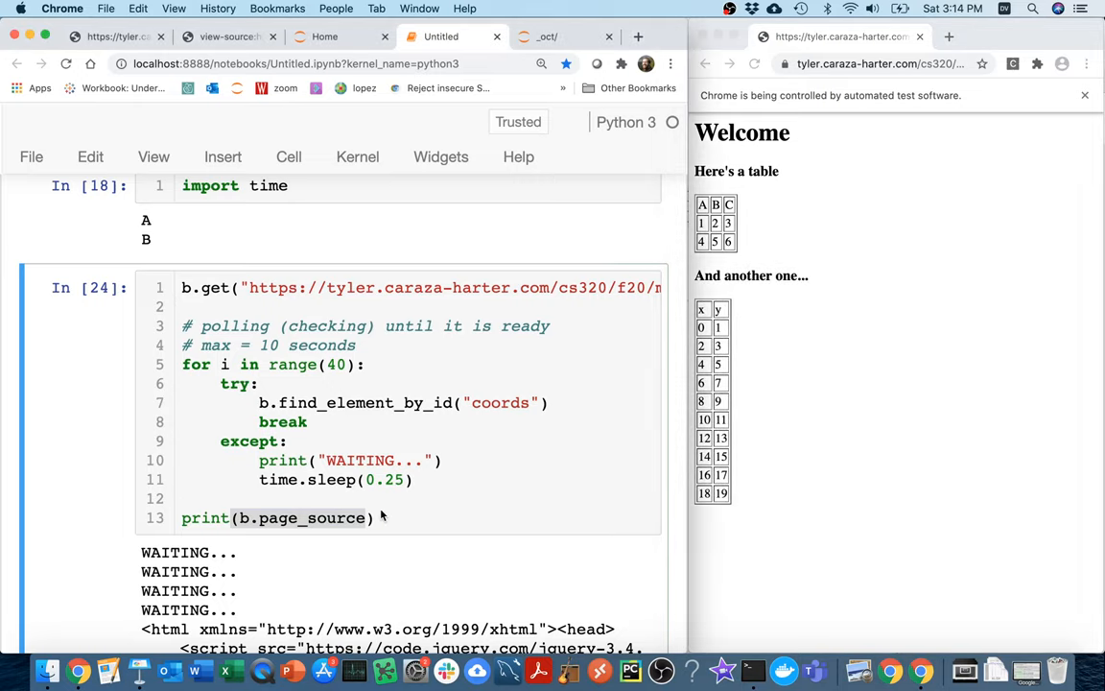
{"action": "scroll", "scroll_direction": "down", "scroll_amount": 3}
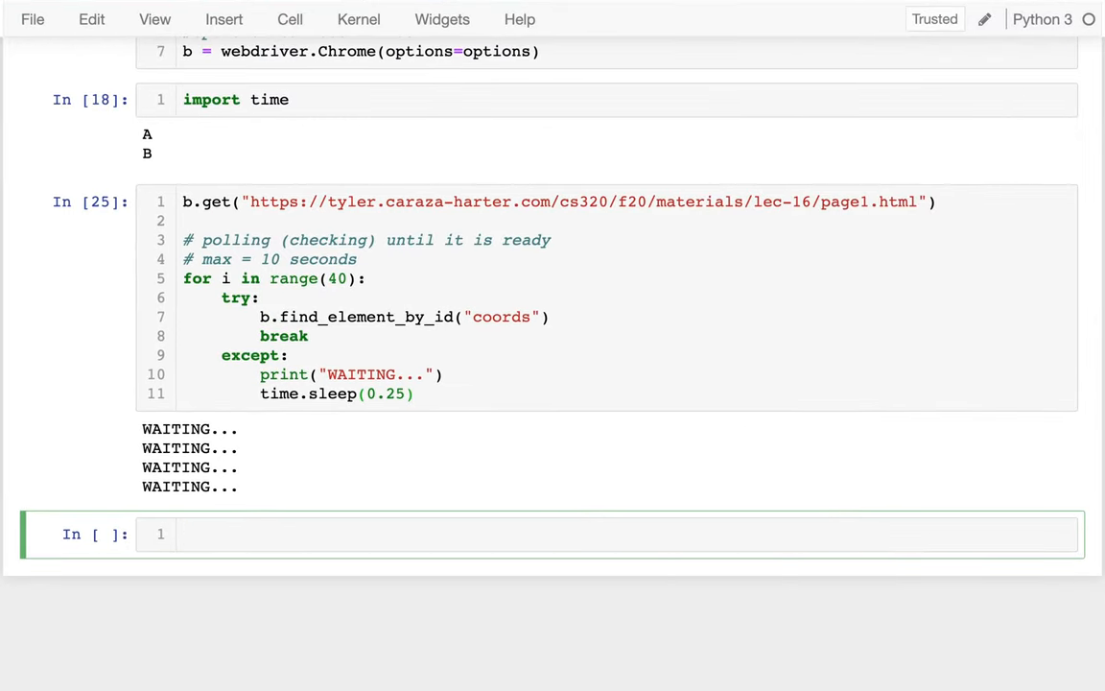
Step: Import BeautifulSoup from bs4 in a new cell
{"action": "type", "text": "from bs4 i"}
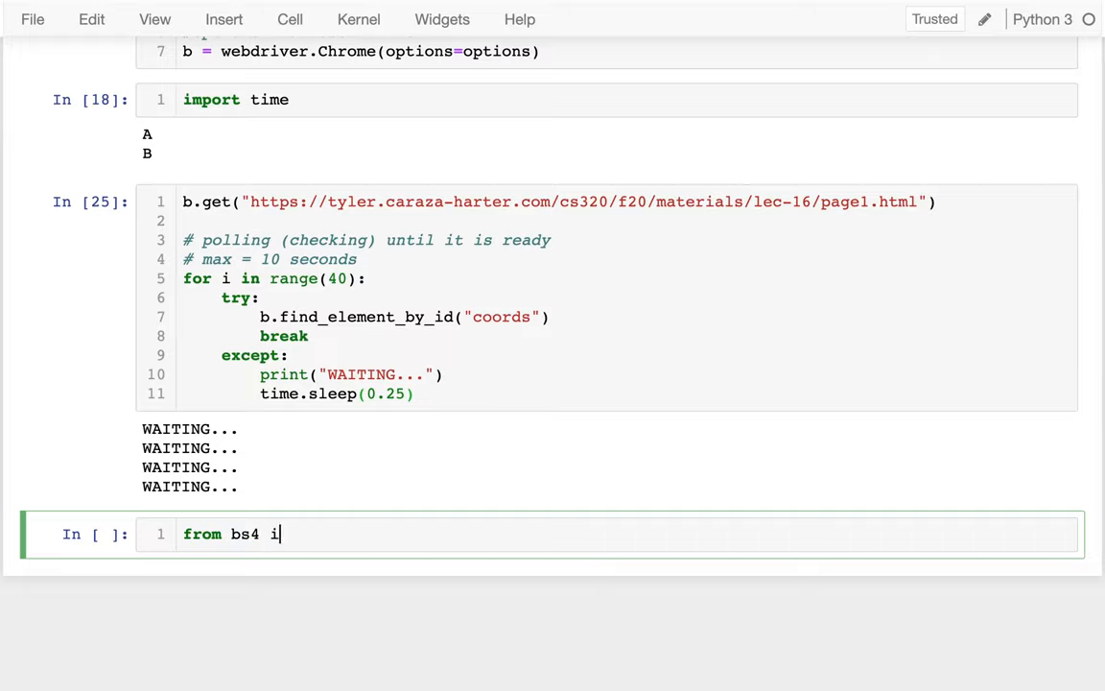
{"action": "type", "text": "mport BeautifulSou"}
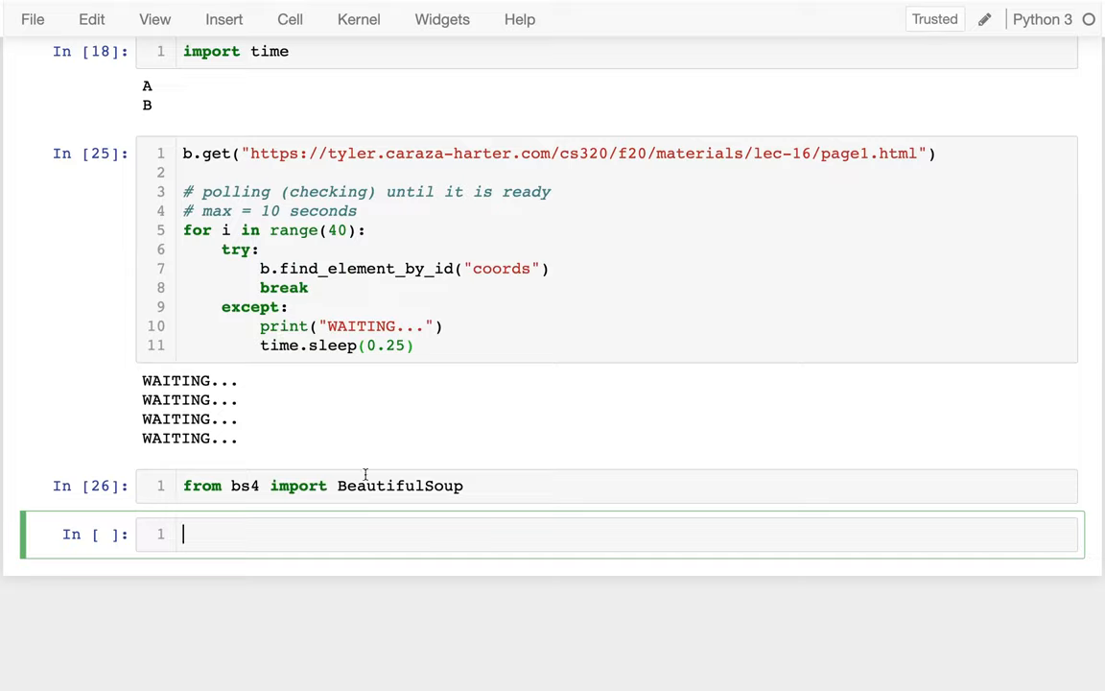
Step: Parse b.page_source into page = BeautifulSoup(...) and display the parsed HTML
{"action": "type", "text": "page ="}
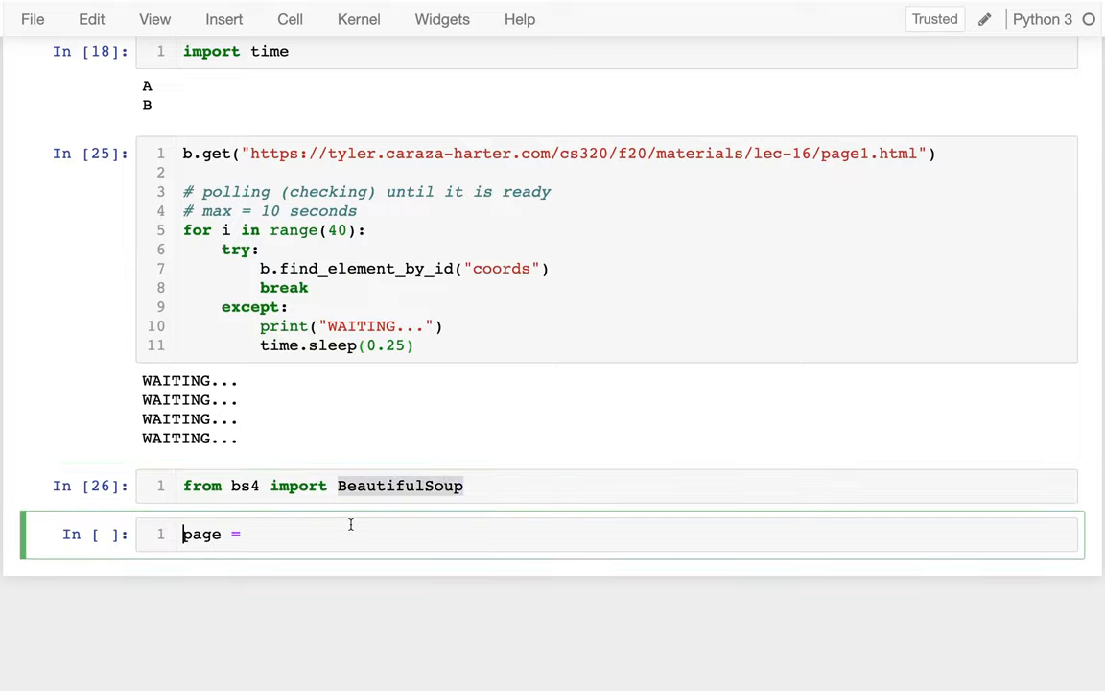
{"action": "type", "text": "BeautifulSoup()"}
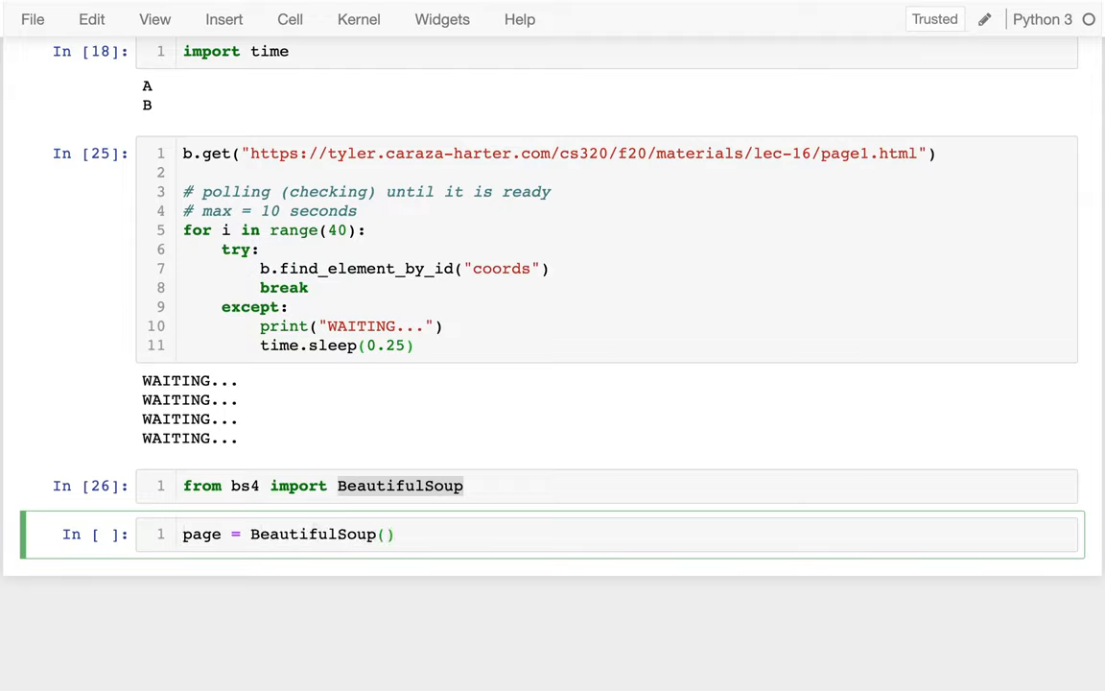
{"action": "type", "text": "p"}
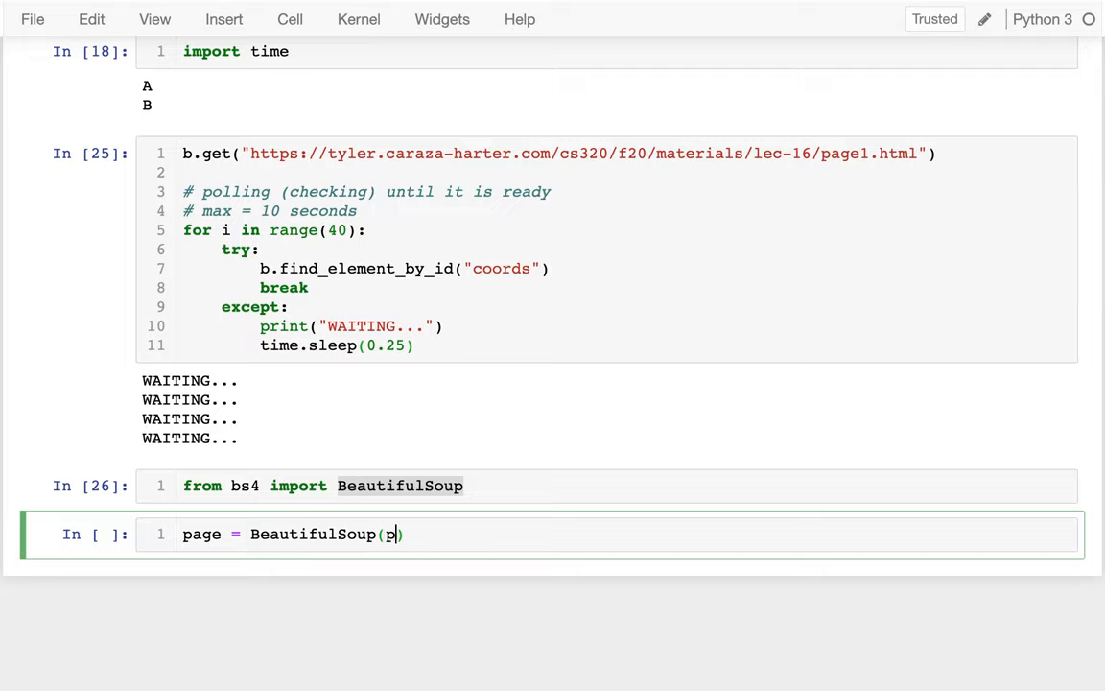
{"action": "type", "text": "b"}
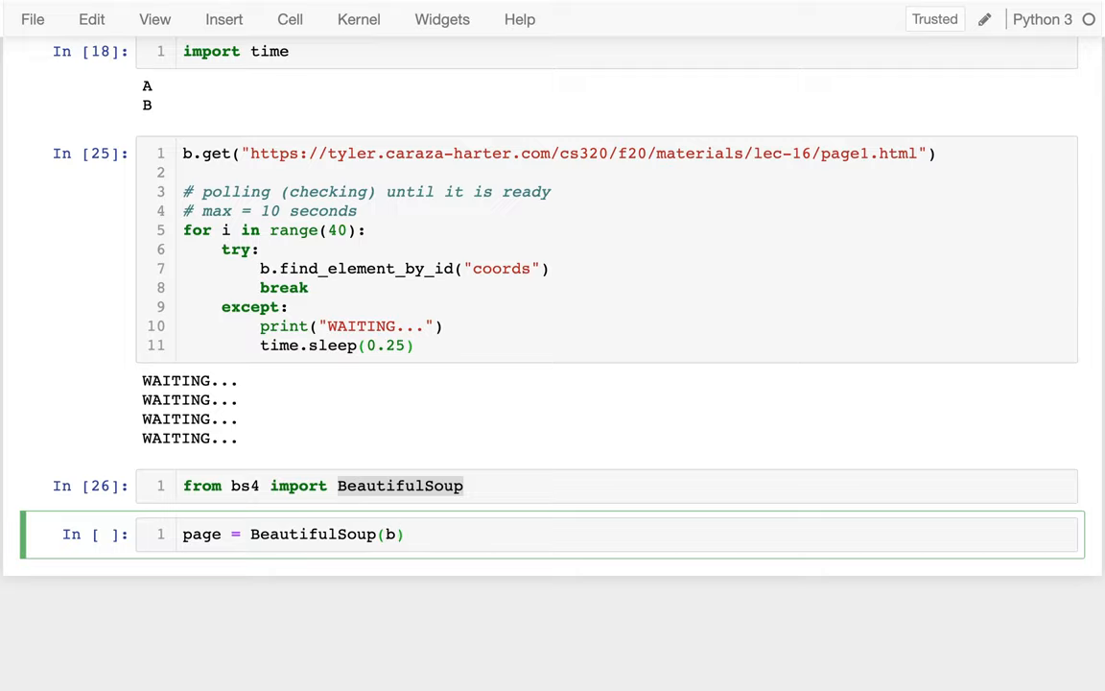
{"action": "type", "text": "page_"}
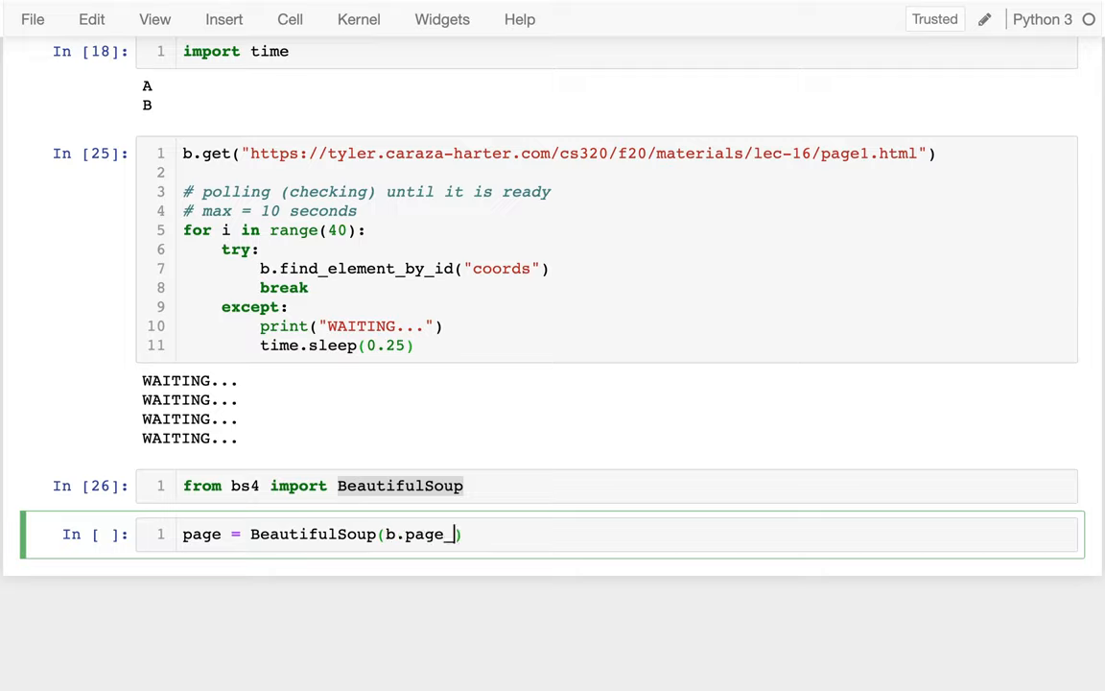
{"action": "type", "text": "source"}
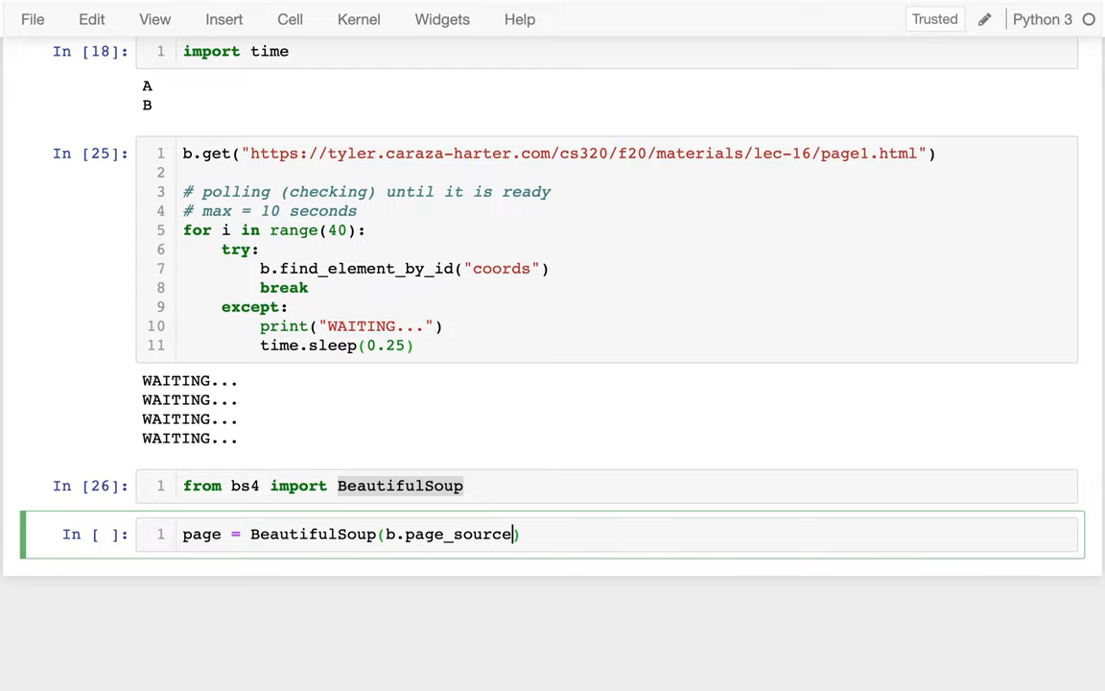
{"action": "key", "text": "shift+enter"}
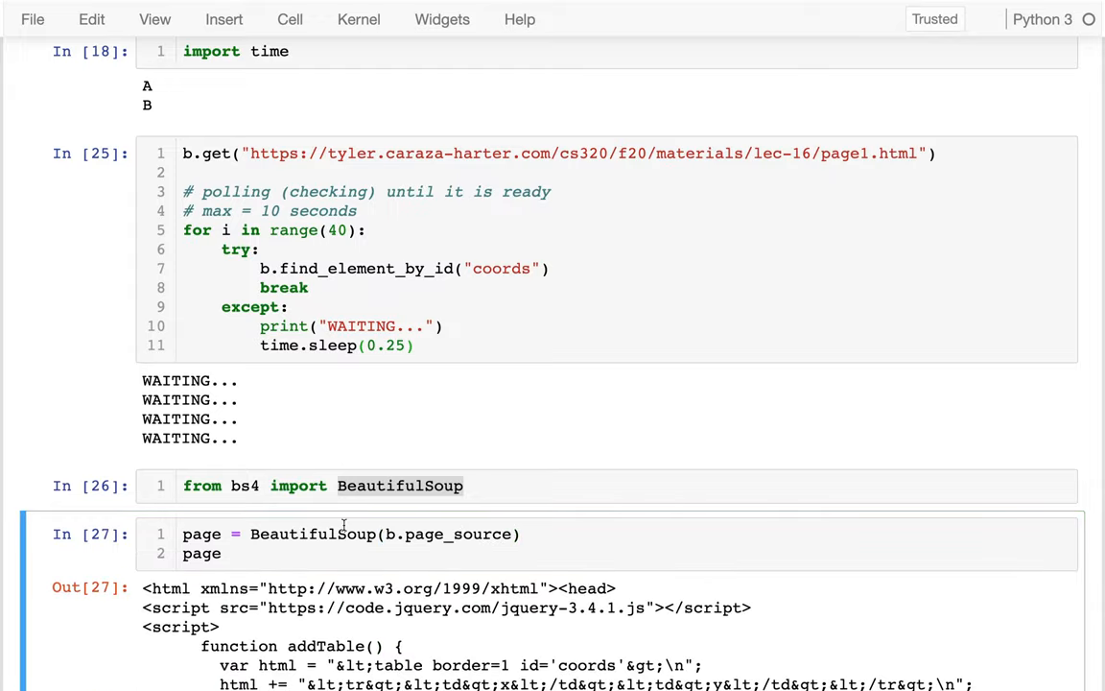
{"action": "scroll", "scroll_direction": "down", "scroll_amount": 3}
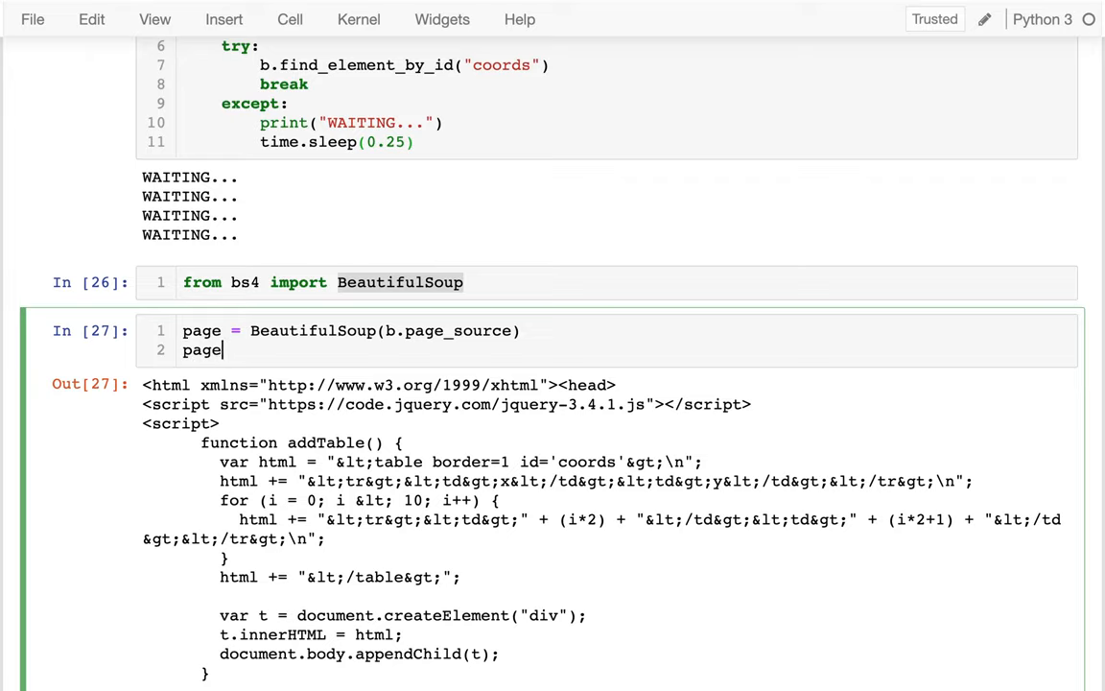
Step: Collect tables = page.find_all("table") and run the cell to count them
{"action": "type", "text": ".find(\"tabl"}
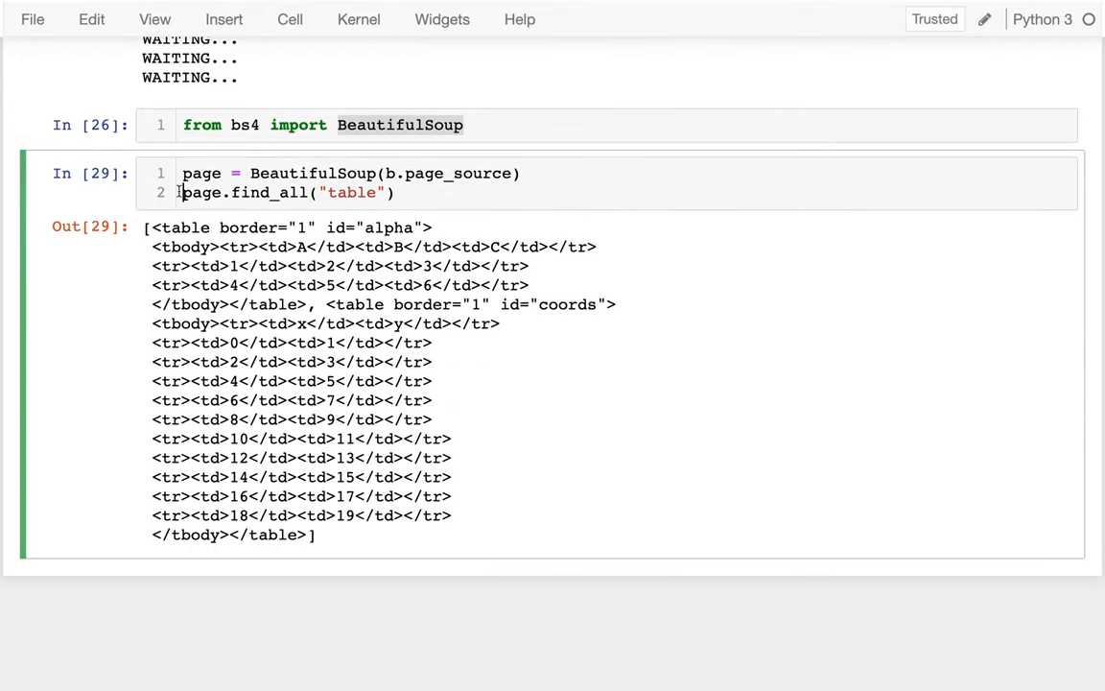
{"action": "type", "text": "tables ="}
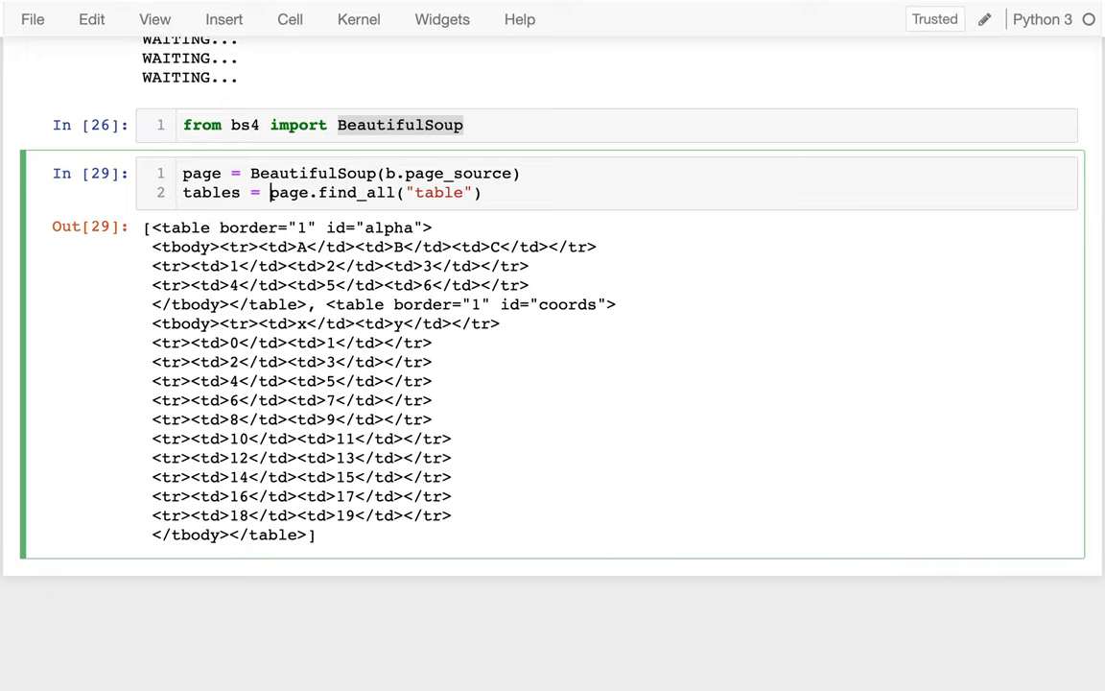
{"action": "type", "text": "len(tab"}
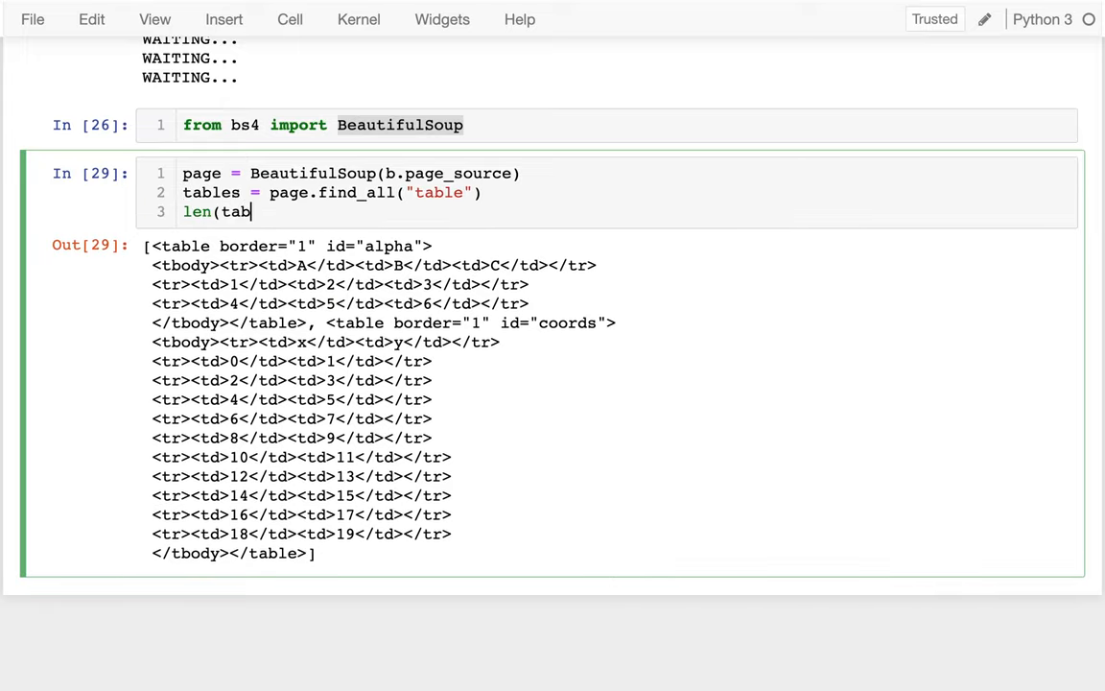
{"action": "key", "text": "shift+enter"}
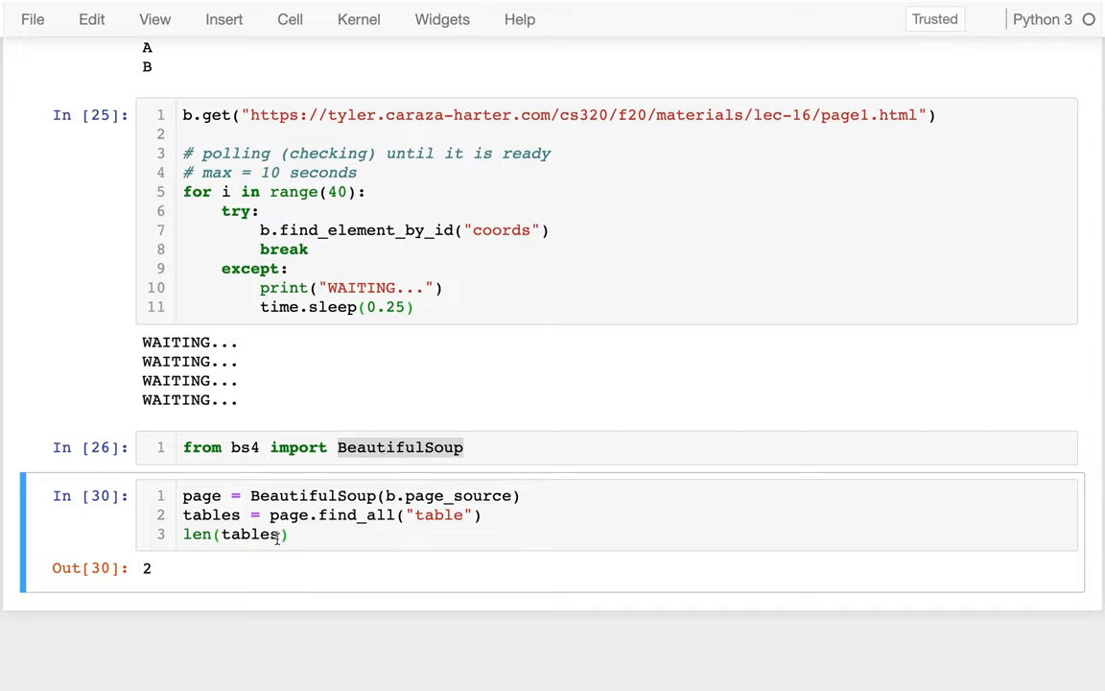
Step: Assert len(tables) == 2 and display tables[1], the coords table, in a new cell
{"action": "left_click", "coordinate": [181, 534]}
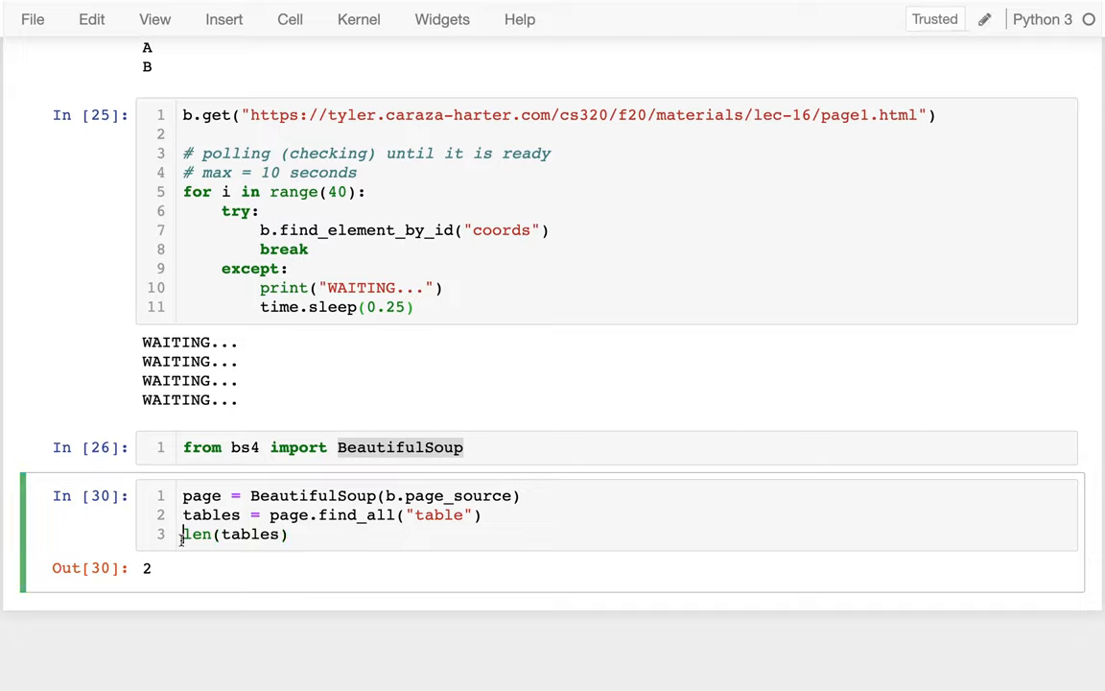
{"action": "type", "text": "assert"}
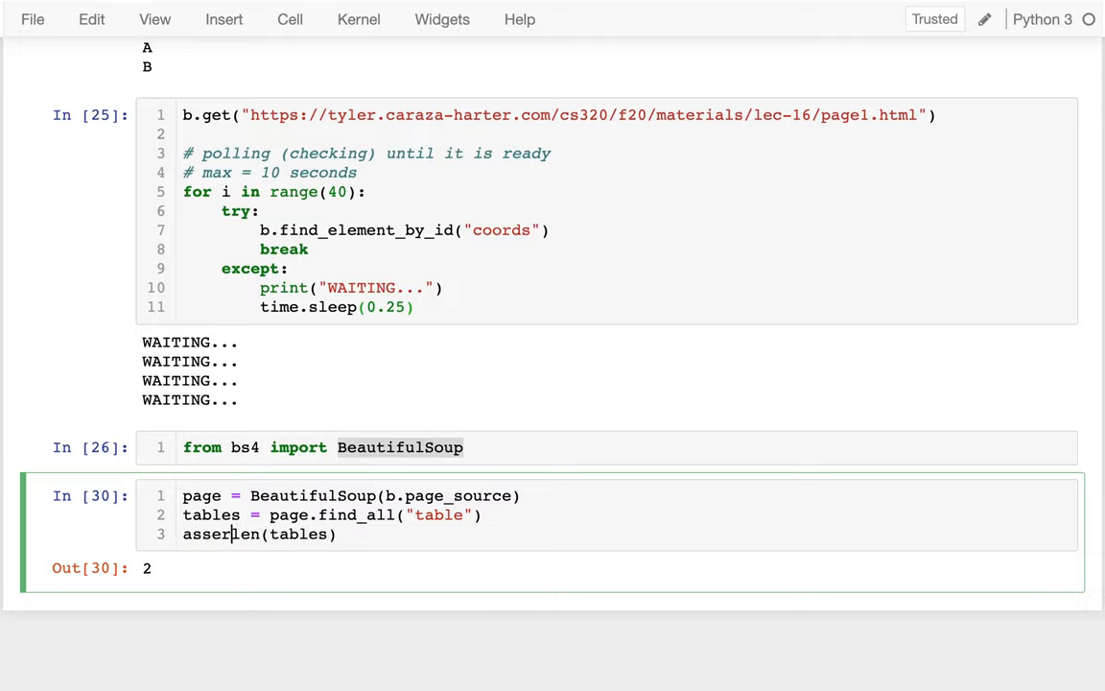
{"action": "type", "text": "== 2"}
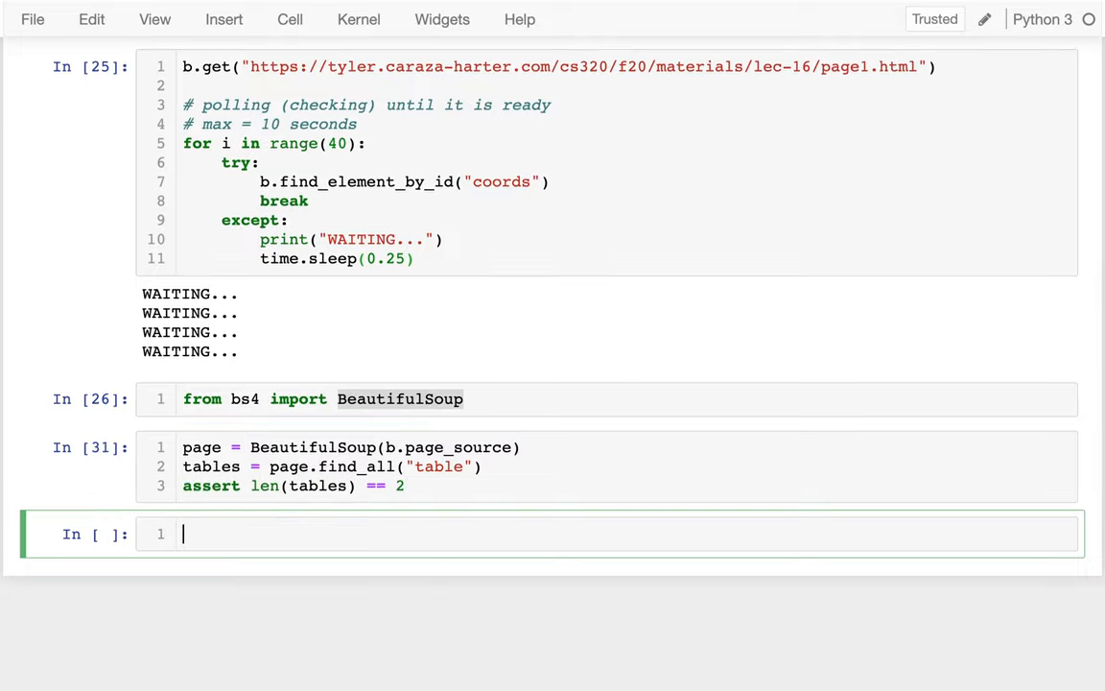
{"action": "type", "text": "tables[1"}
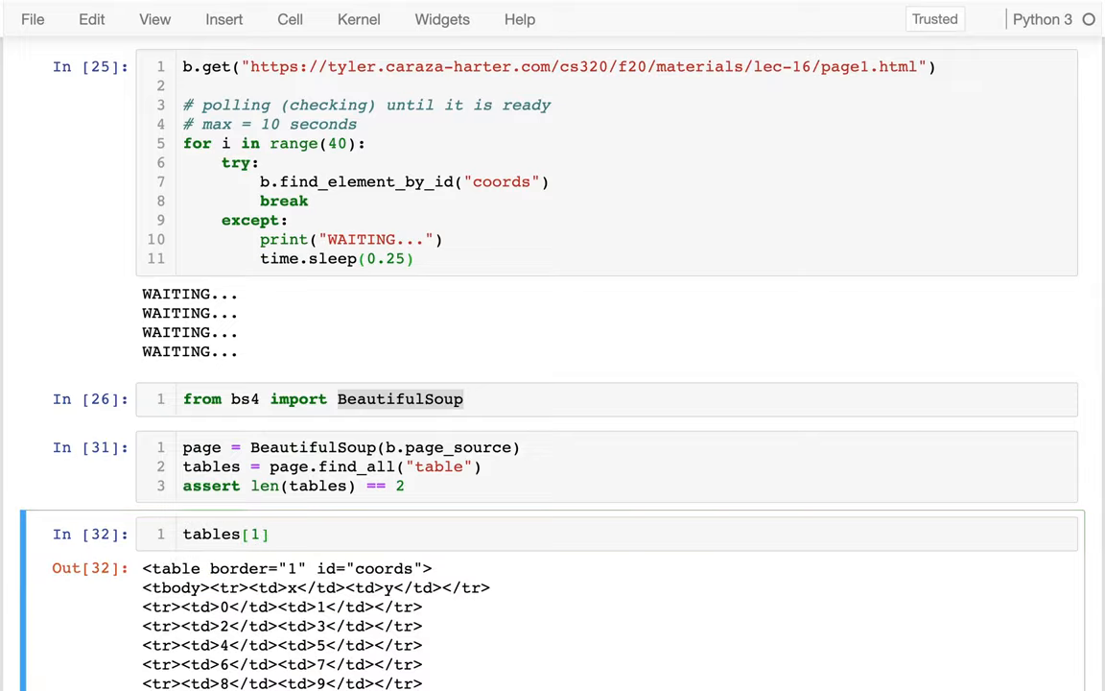
Step: Start rows = [] with a comment that it is a list of lists to construct a DataFrame
{"action": "scroll", "scroll_direction": "down", "scroll_amount": 3}
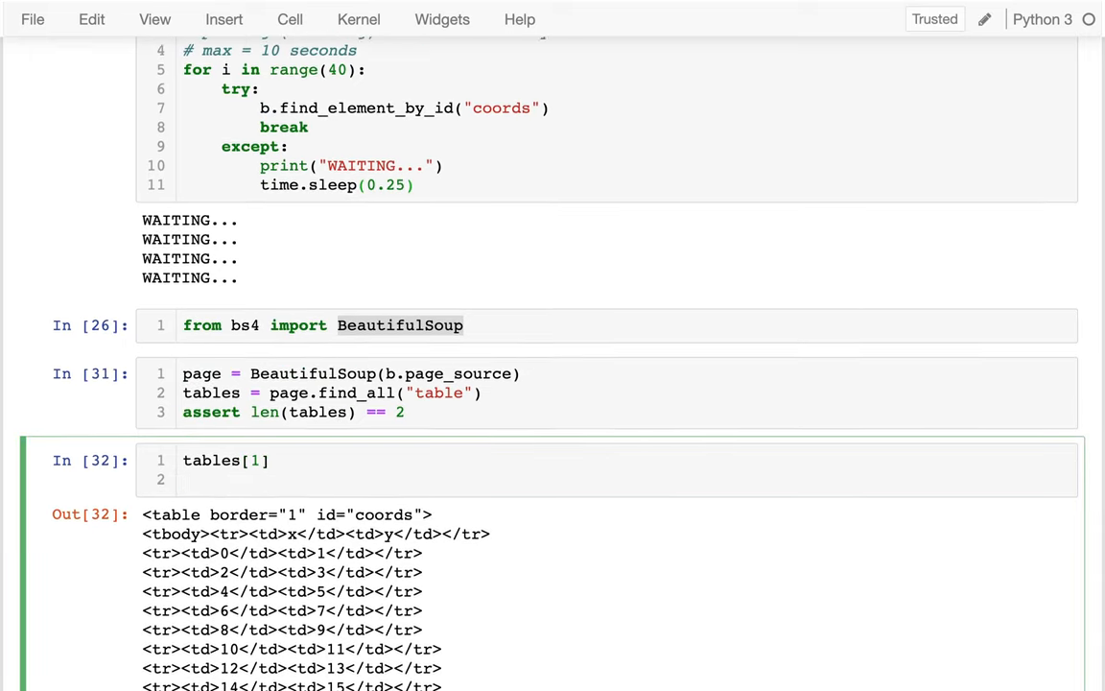
{"action": "type", "text": "rows"}
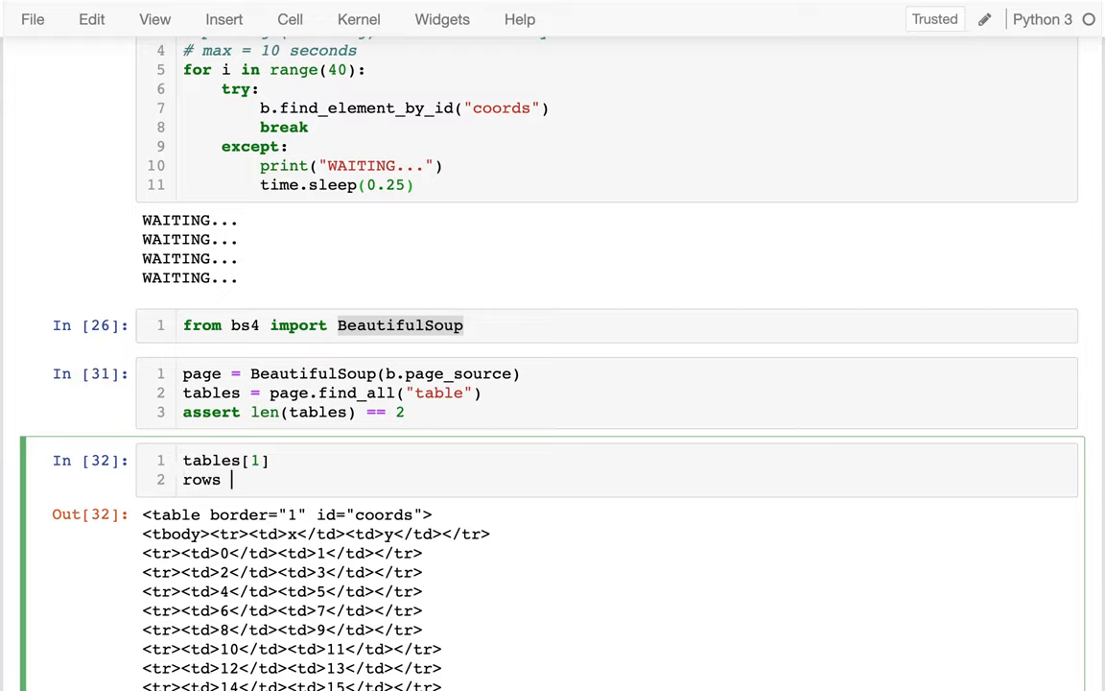
{"action": "type", "text": "= [] #"}
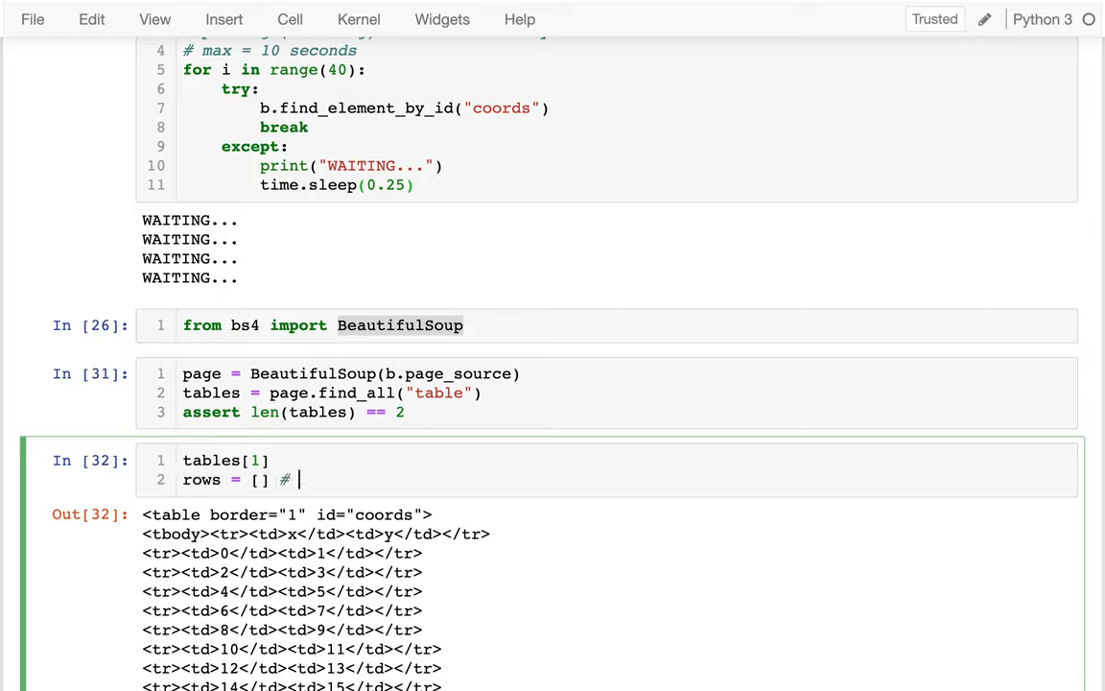
{"action": "type", "text": "list if"}
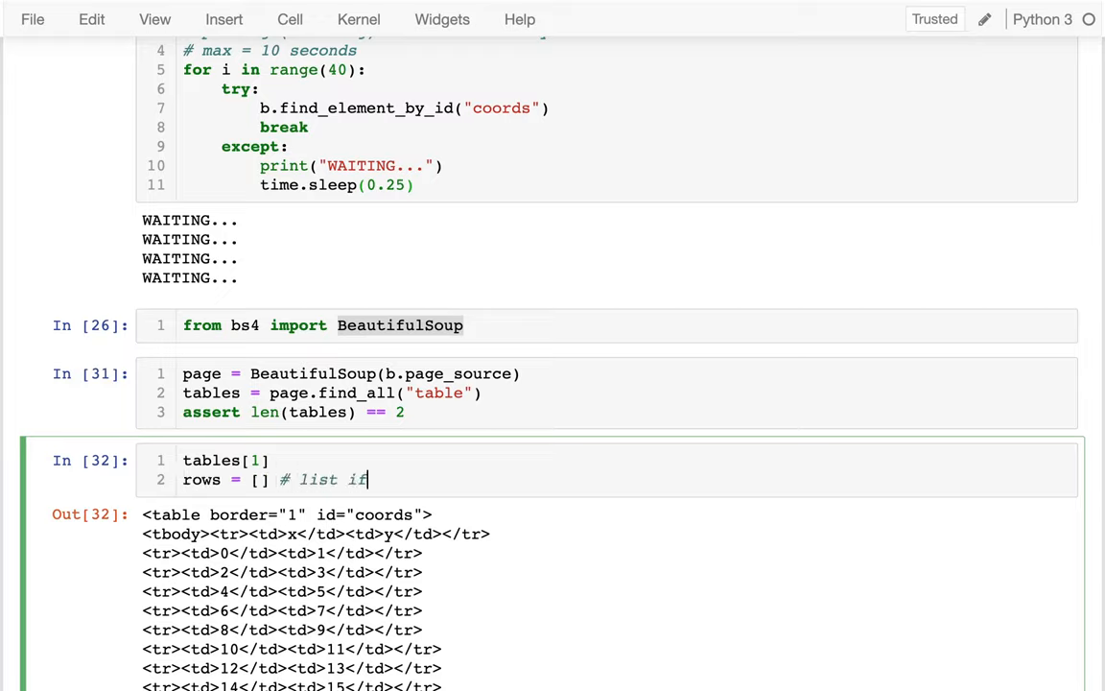
{"action": "type", "text": "of lists to"}
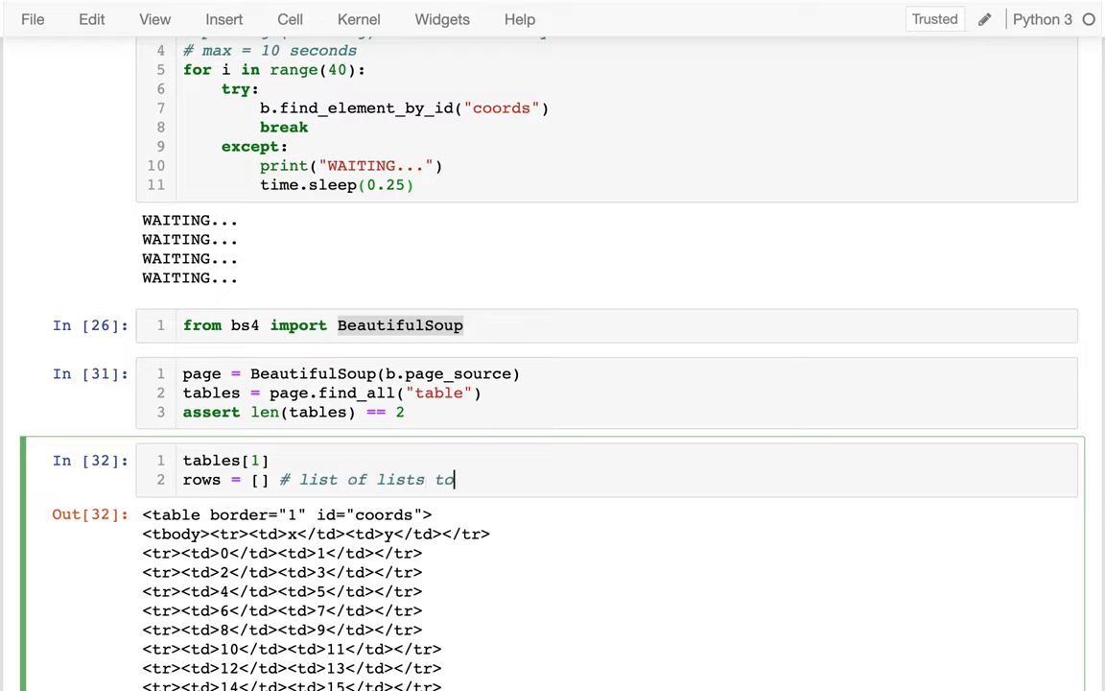
{"action": "type", "text": "construct a D"}
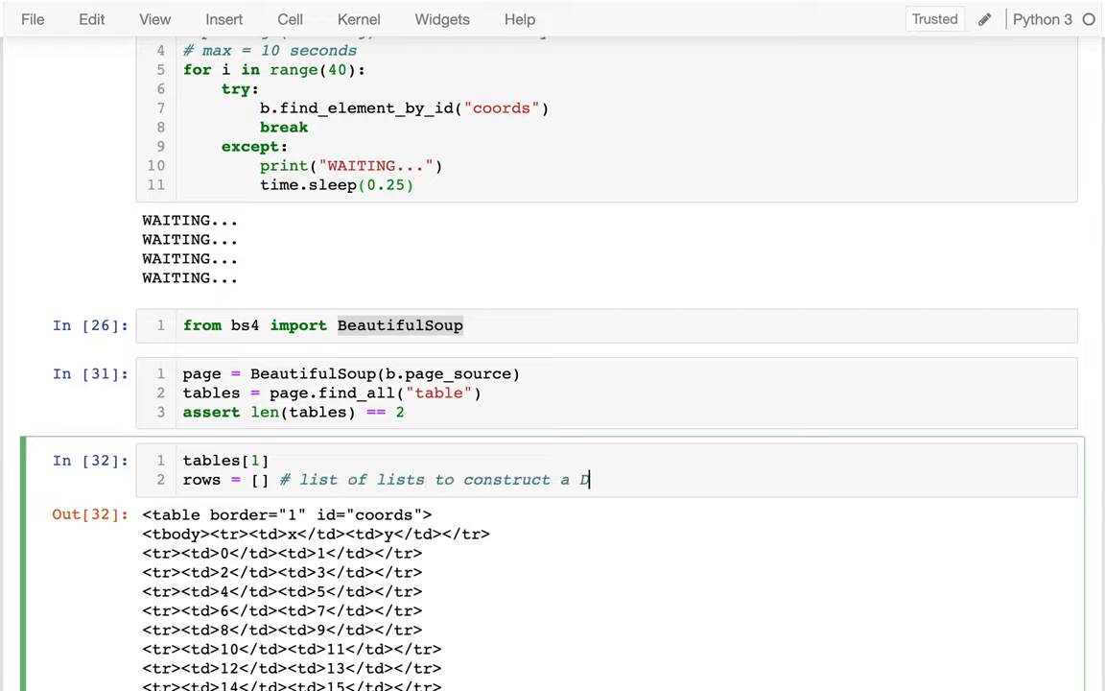
{"action": "type", "text": "ataFrame"}
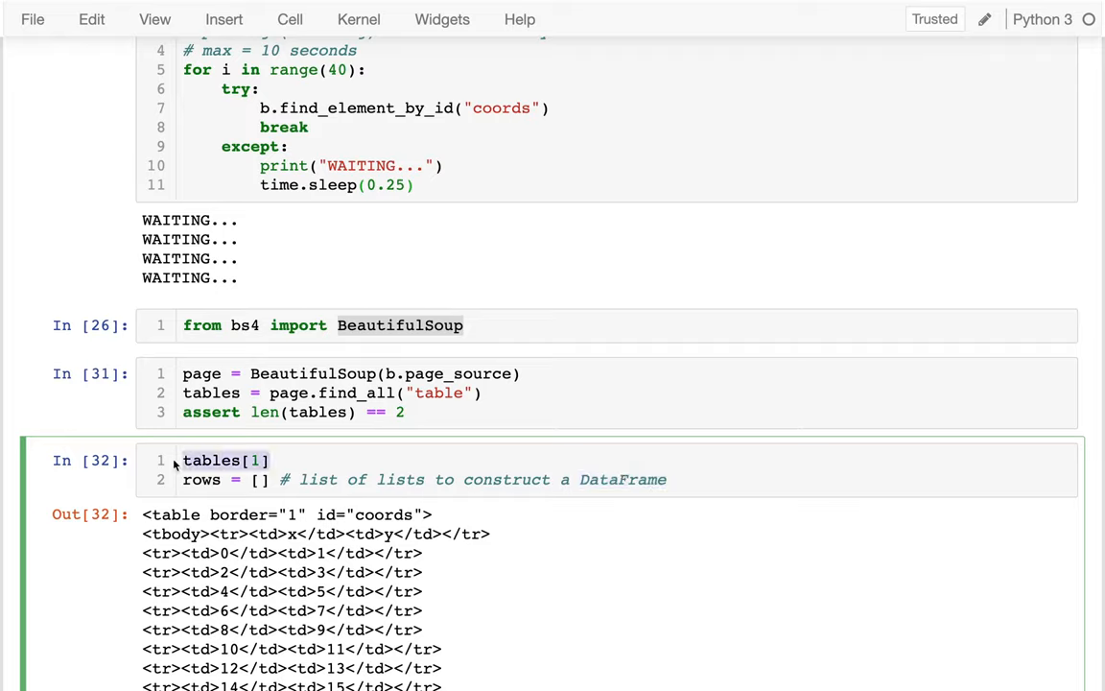
{"action": "key", "text": "Return"}
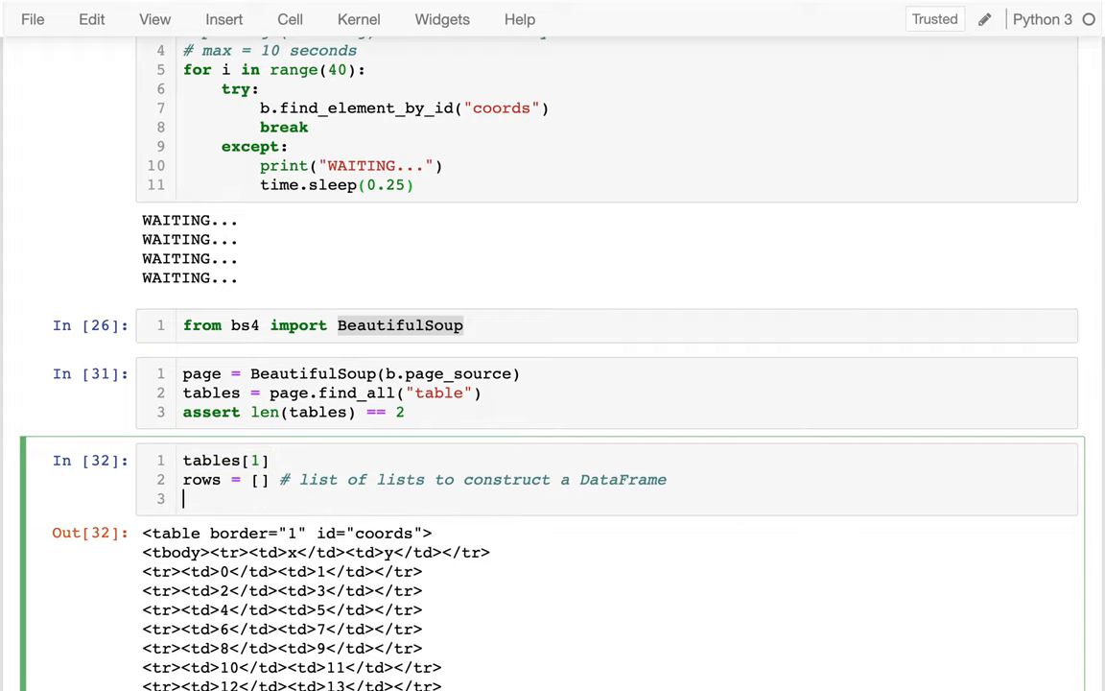
Step: Run tables[1].find_all("tr") to list every row of the second table
{"action": "type", "text": "tables[1]."}
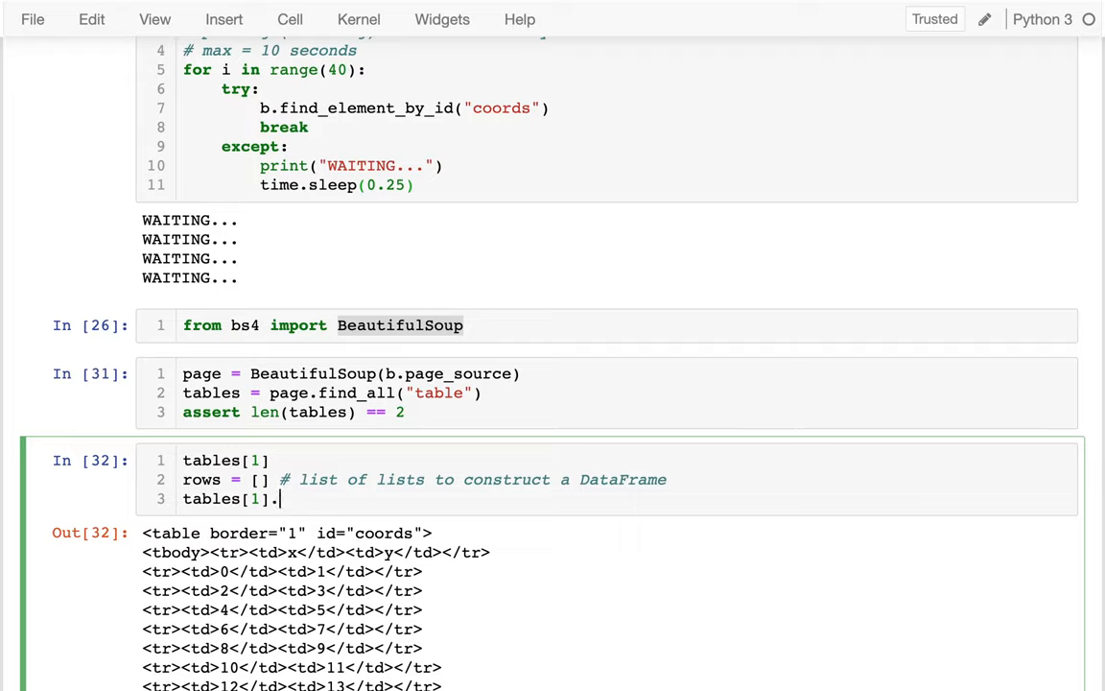
{"action": "type", "text": "find_all(\""}
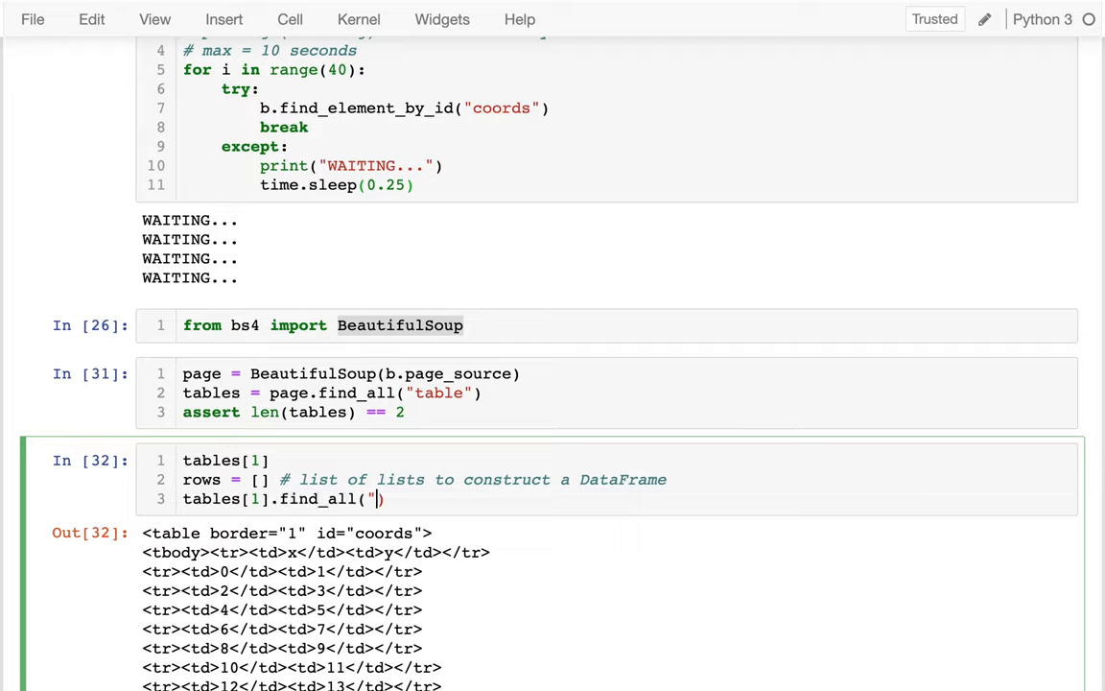
{"action": "type", "text": "tr\""}
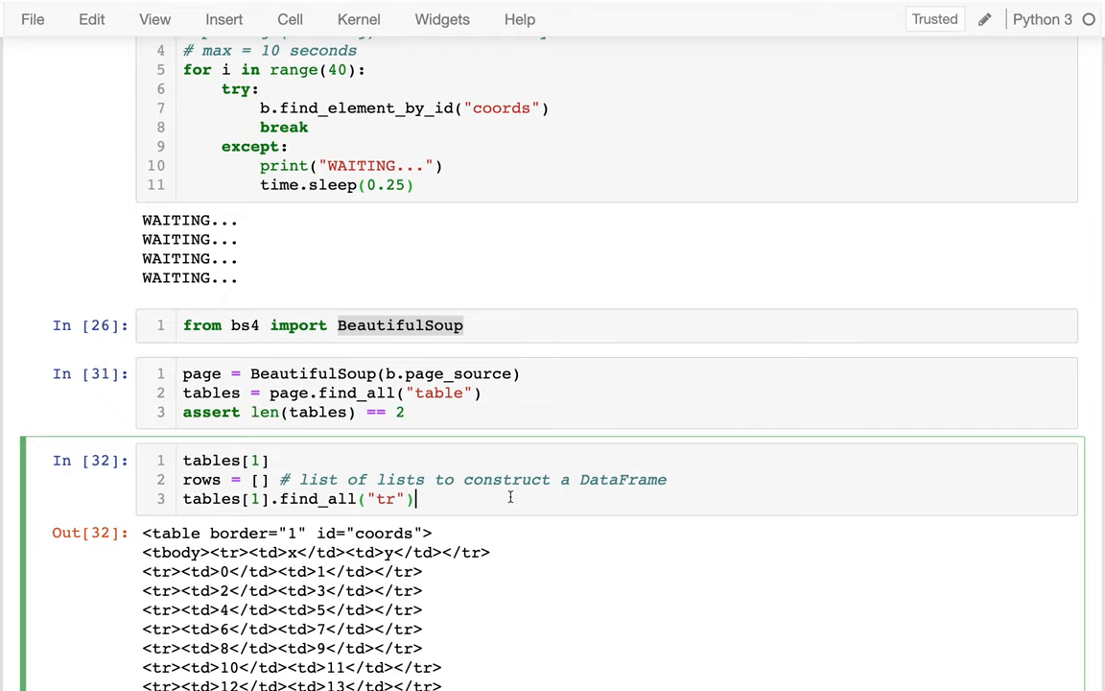
{"action": "key", "text": "shift+enter"}
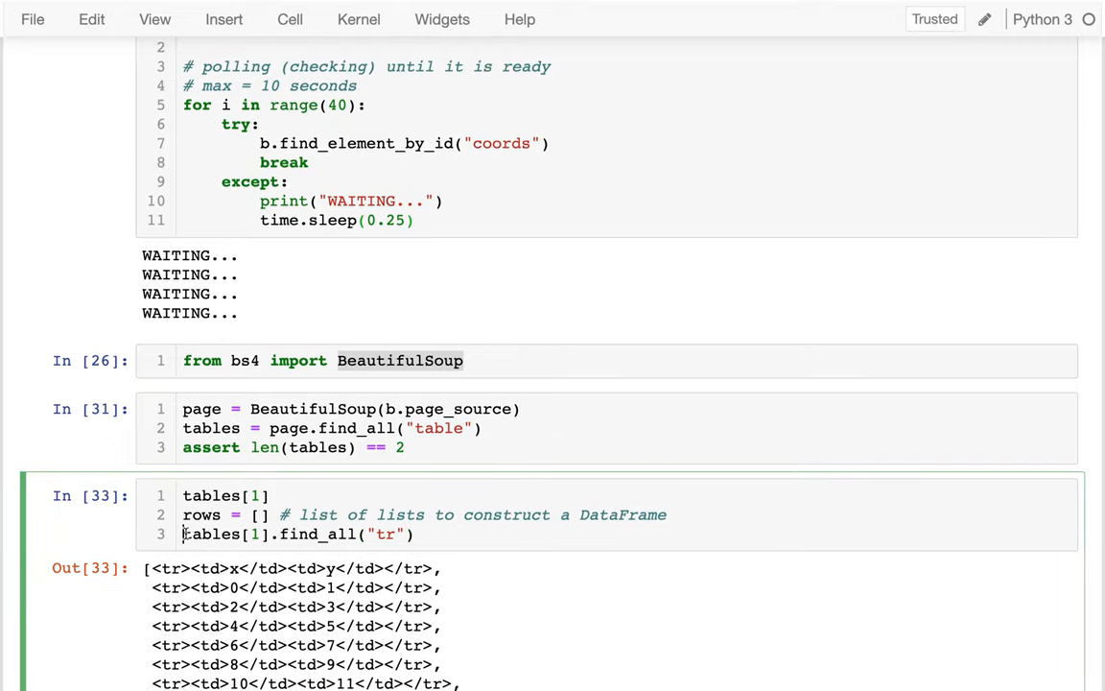
Step: Wrap the row query in a for loop that calls tr.find_all("td") on each row
{"action": "type", "text": "for tr in"}
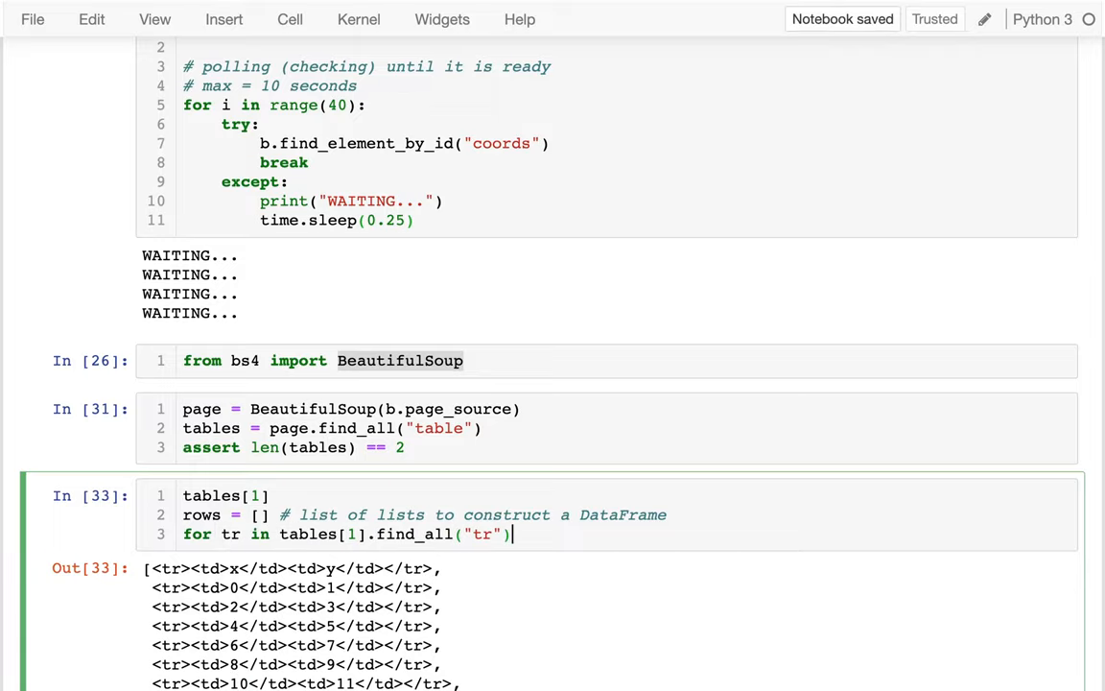
{"action": "type", "text": ":"}
{"action": "type", "text": "print(tr)"}
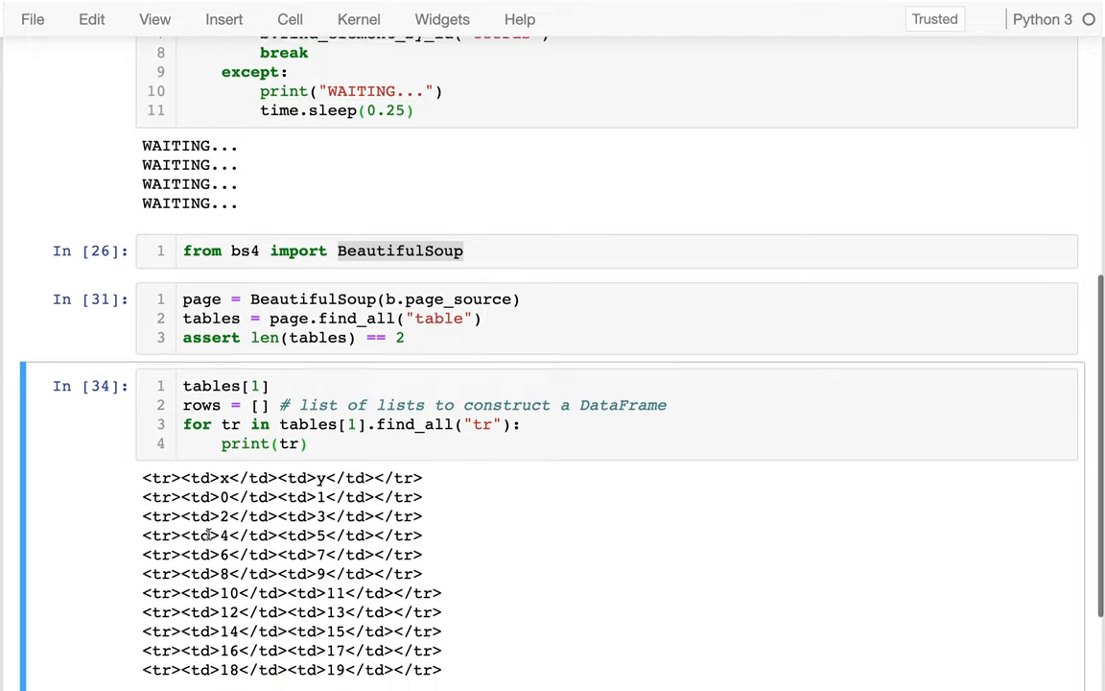
{"action": "scroll", "scroll_direction": "up", "scroll_amount": 3}
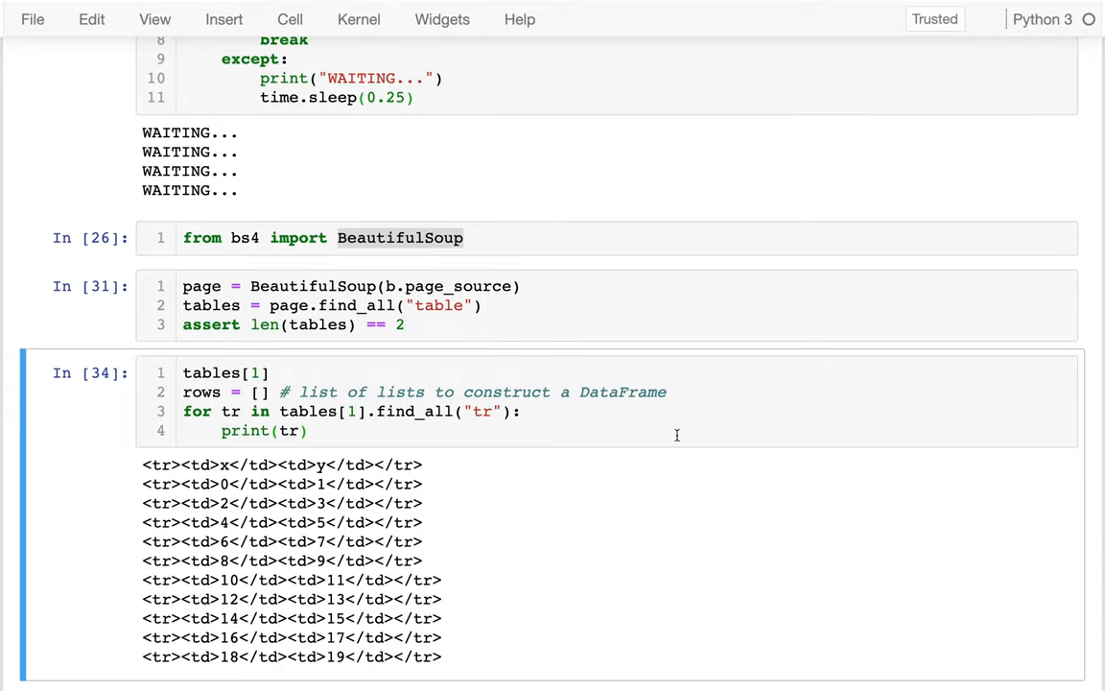
{"action": "mouse_move", "coordinate": [273, 430]}
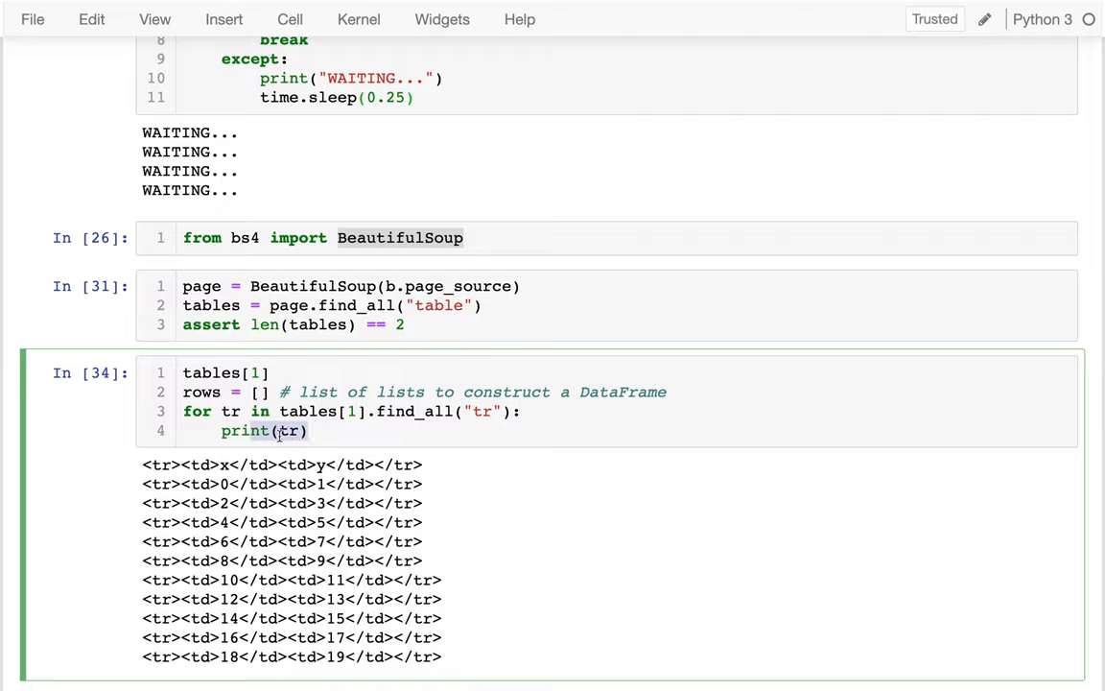
{"action": "type", "text": ".find_"}
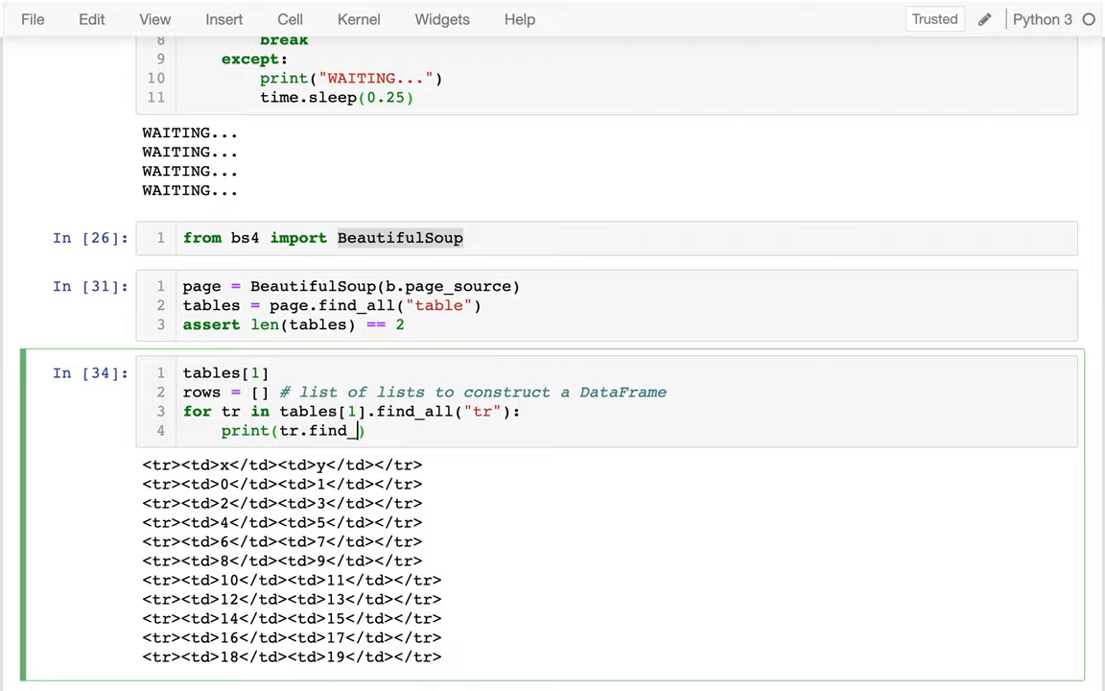
{"action": "type", "text": "all(\"td\""}
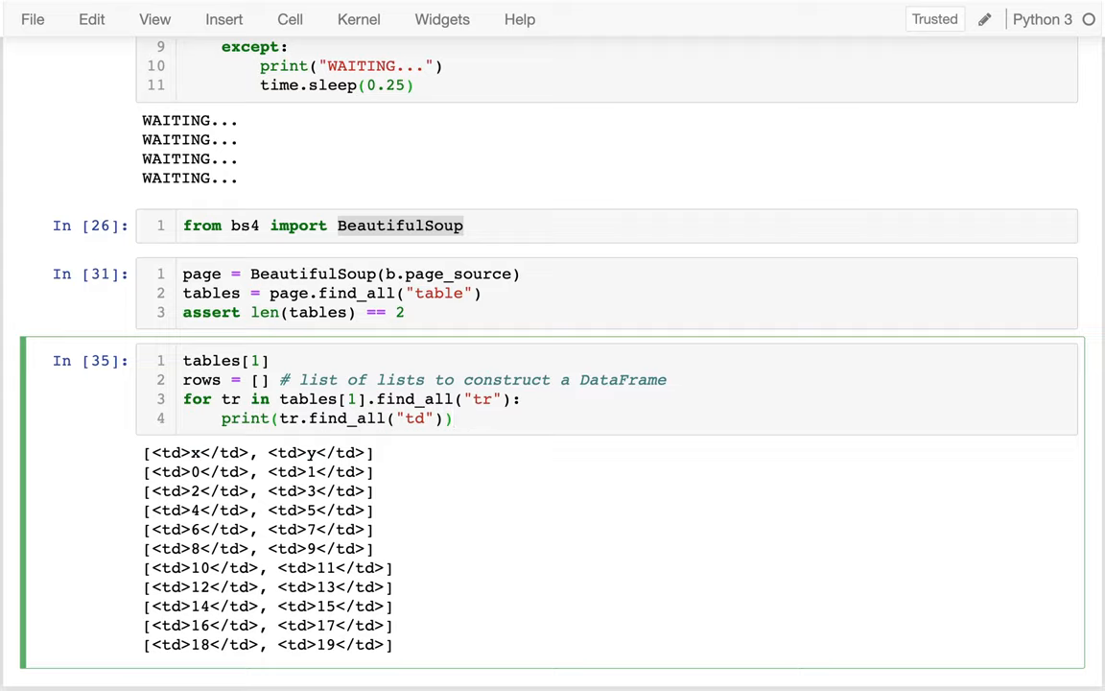
Step: Print each row as the list comprehension [td.get_text() for td in tr.find_all("td")]
{"action": "type", "text": "["}
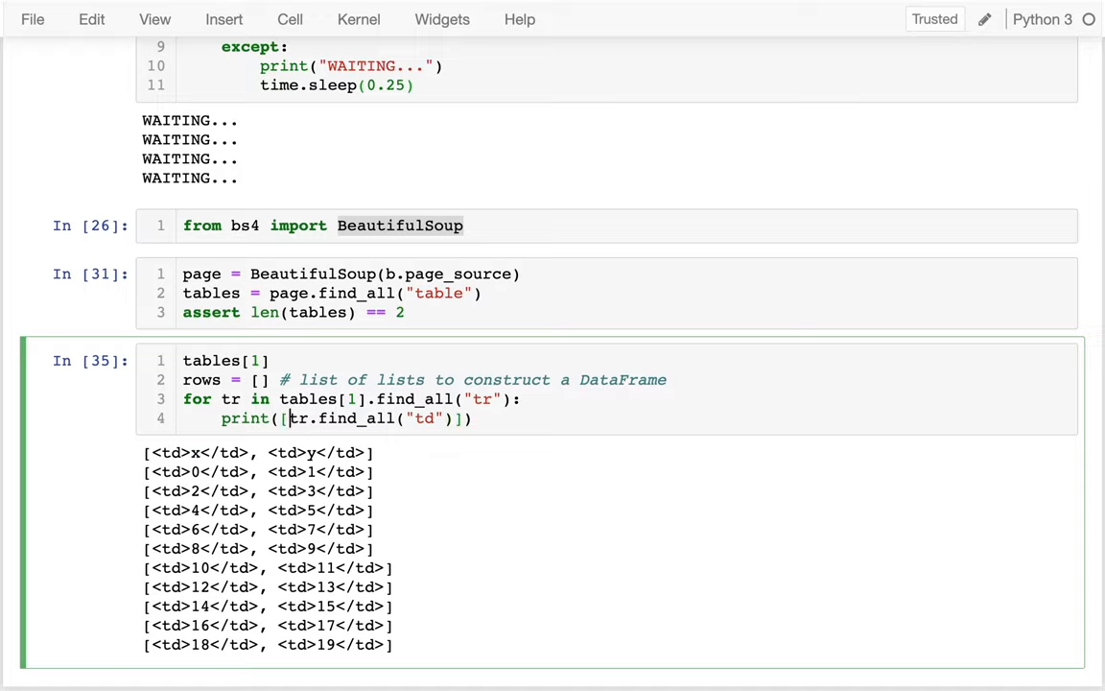
{"action": "type", "text": "???? for"}
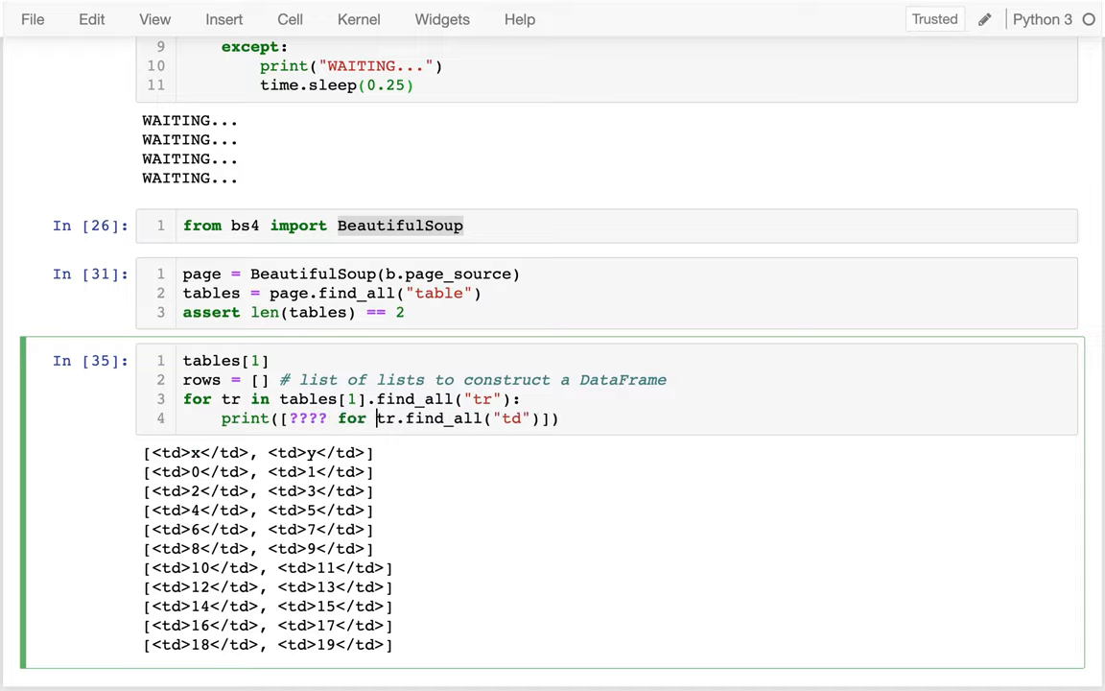
{"action": "type", "text": "???? in"}
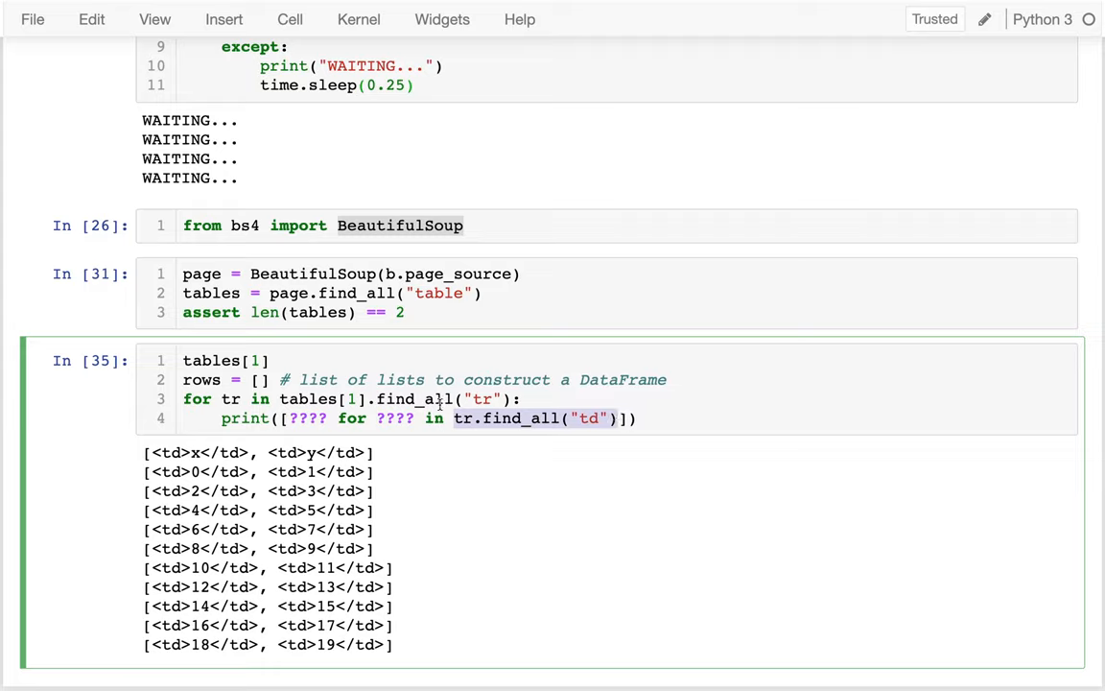
{"action": "type", "text": "td"}
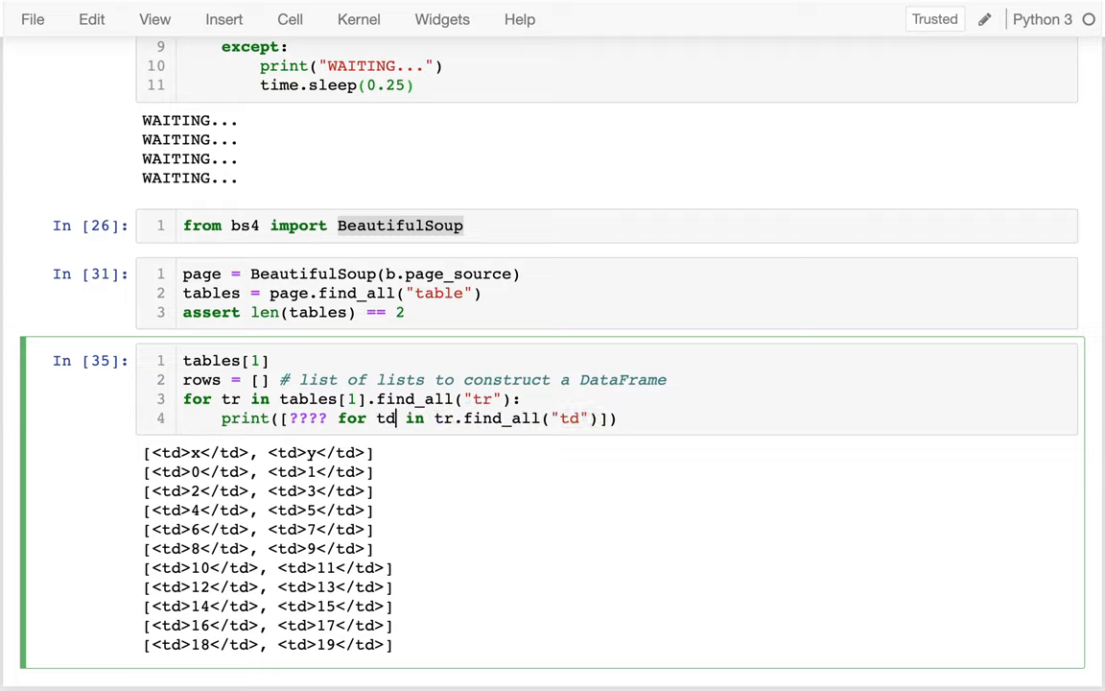
{"action": "double_click", "coordinate": [307, 418]}
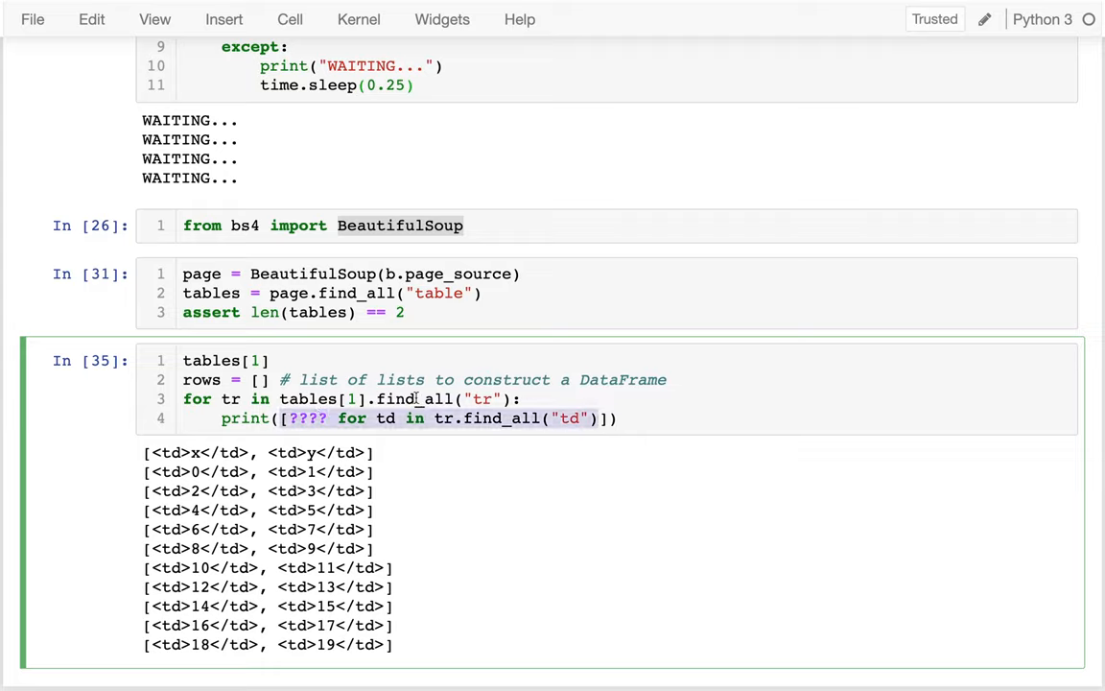
{"action": "key", "text": "Backspace"}
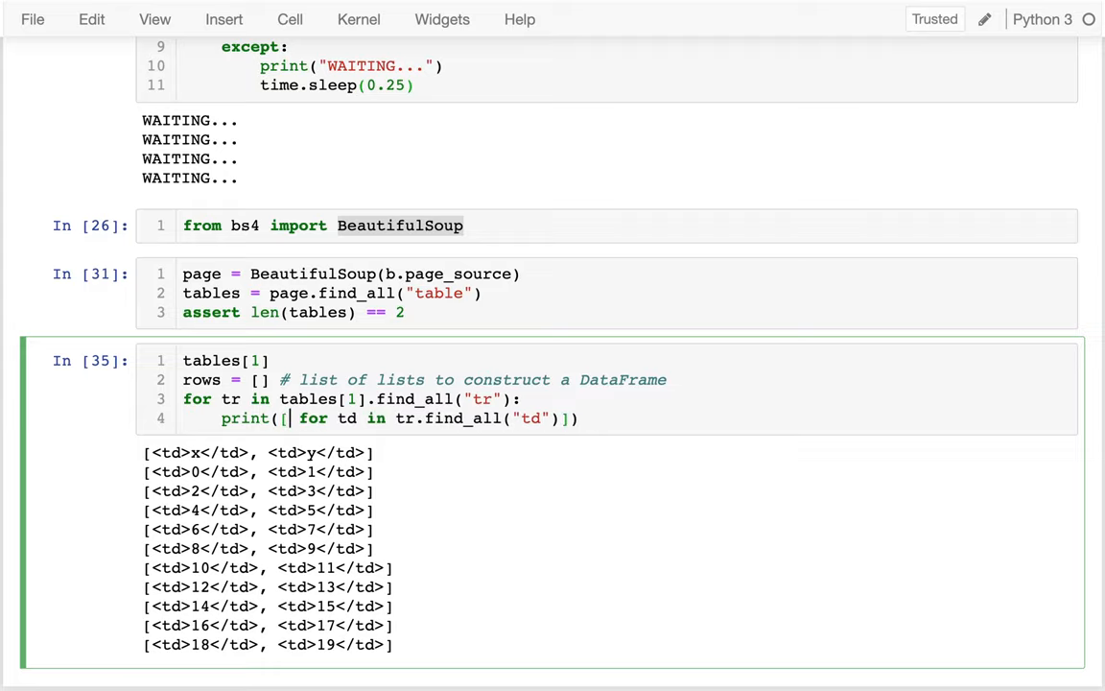
{"action": "type", "text": "td.get_text("}
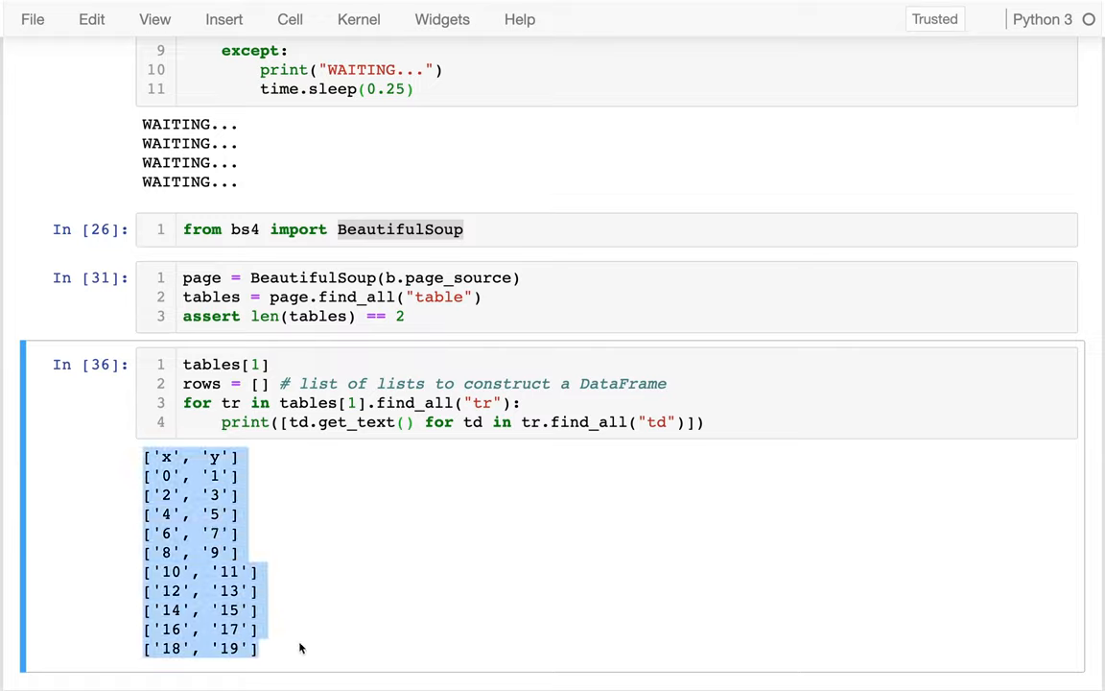
{"action": "mouse_move", "coordinate": [316, 612]}
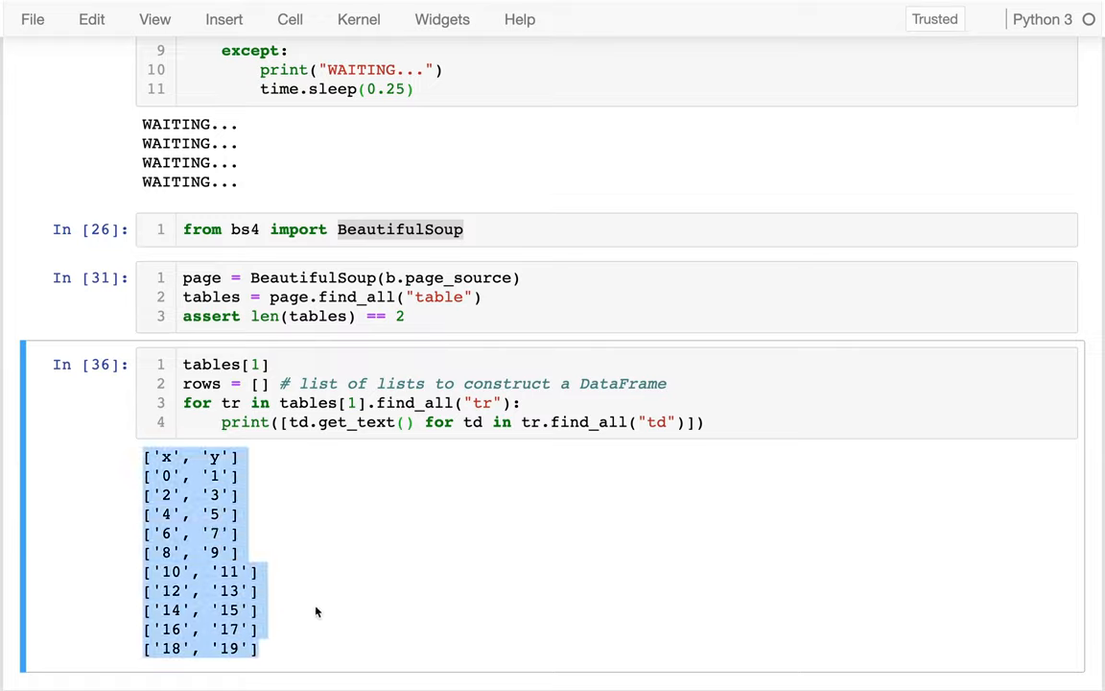
{"action": "mouse_move", "coordinate": [245, 419]}
{"action": "type", "text": "rows.append"}
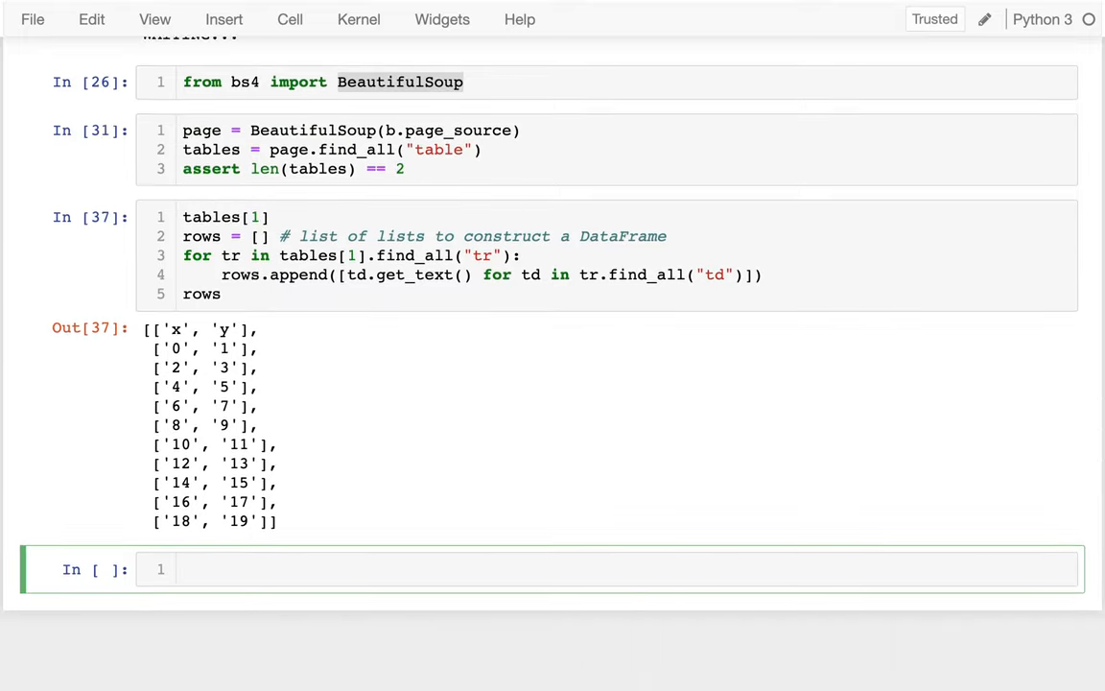
Step: Run pd.DataFrame(rows), hitting a NameError, and begin an import pandas line
{"action": "type", "text": "pd.DataFra"}
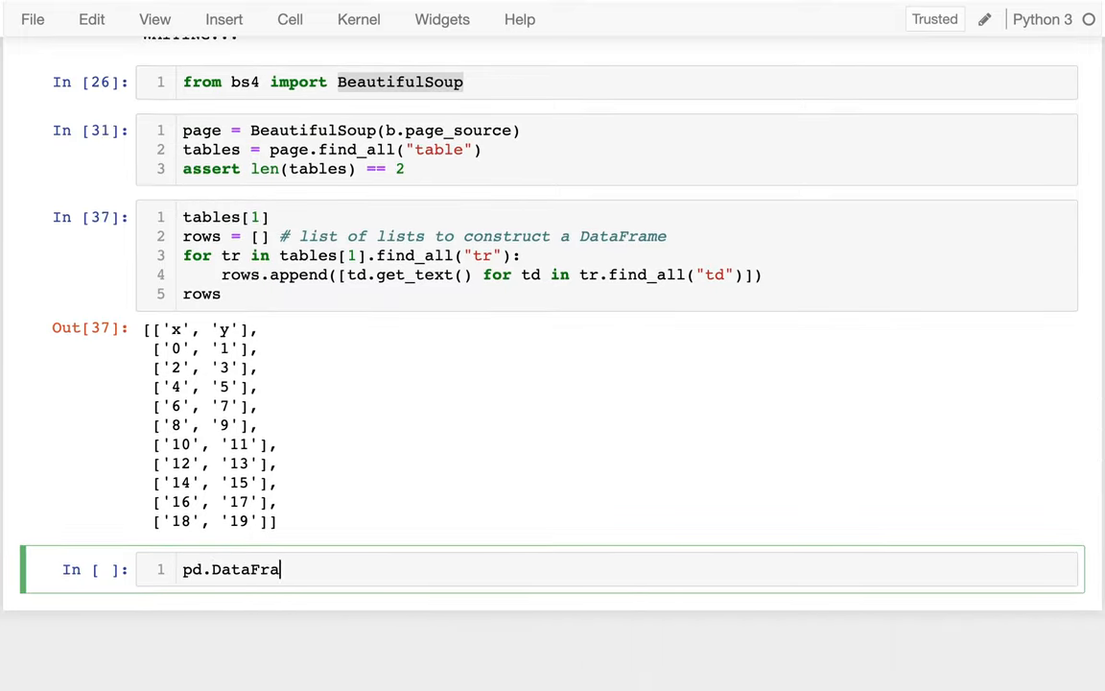
{"action": "type", "text": "me("}
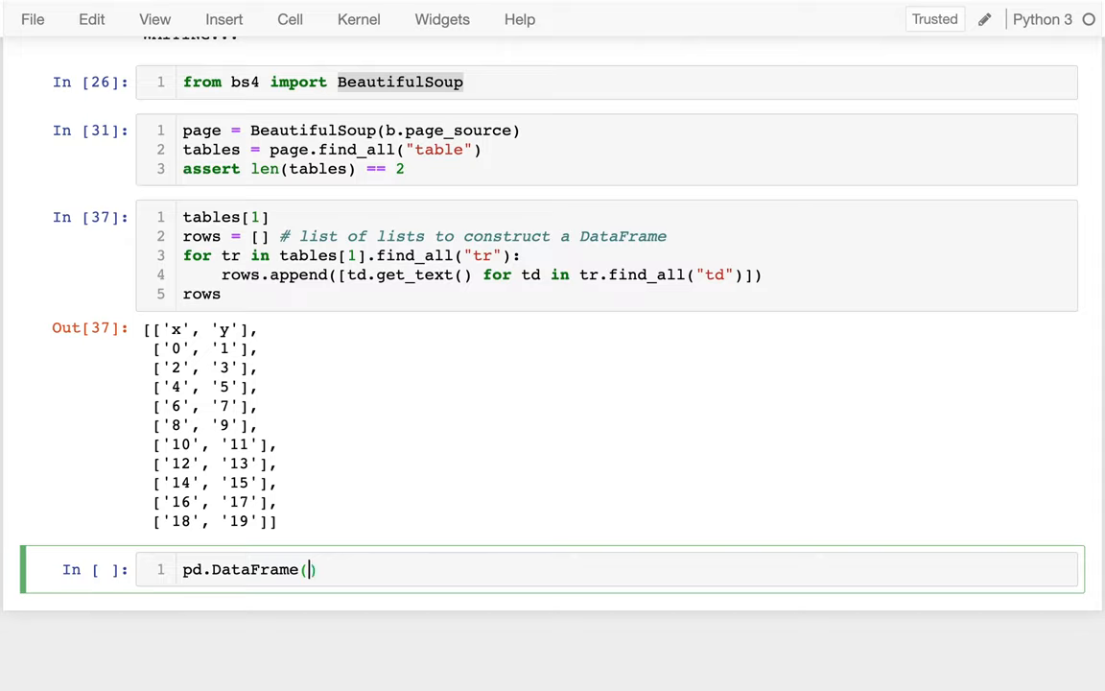
{"action": "key", "text": "shift+enter"}
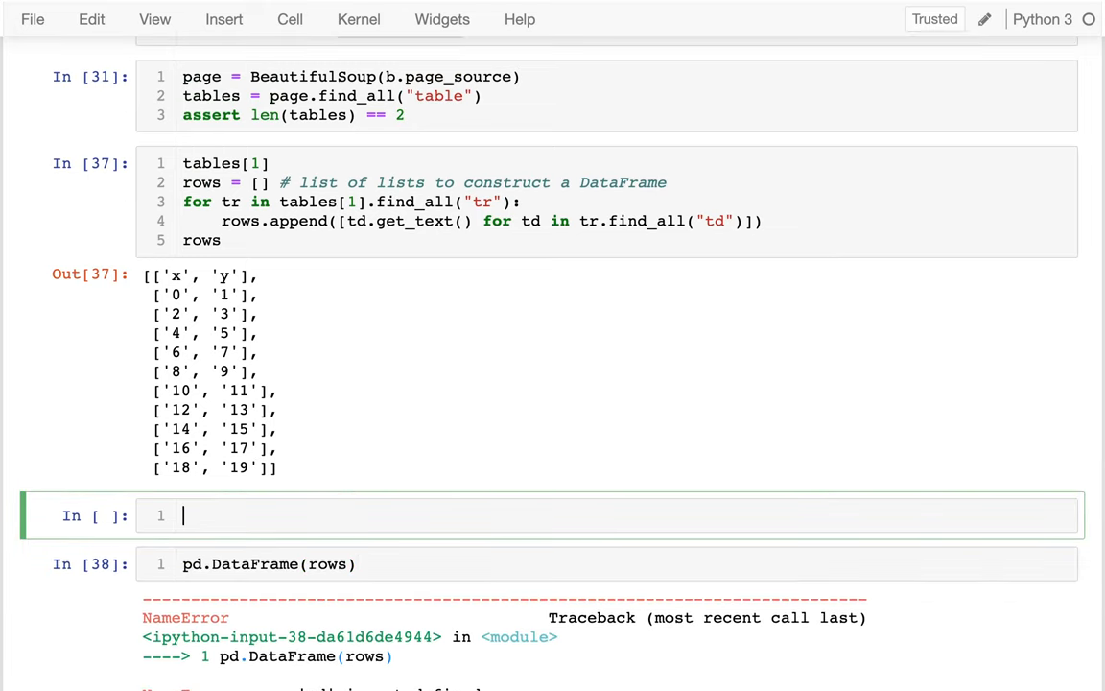
{"action": "type", "text": "import pandsa"}
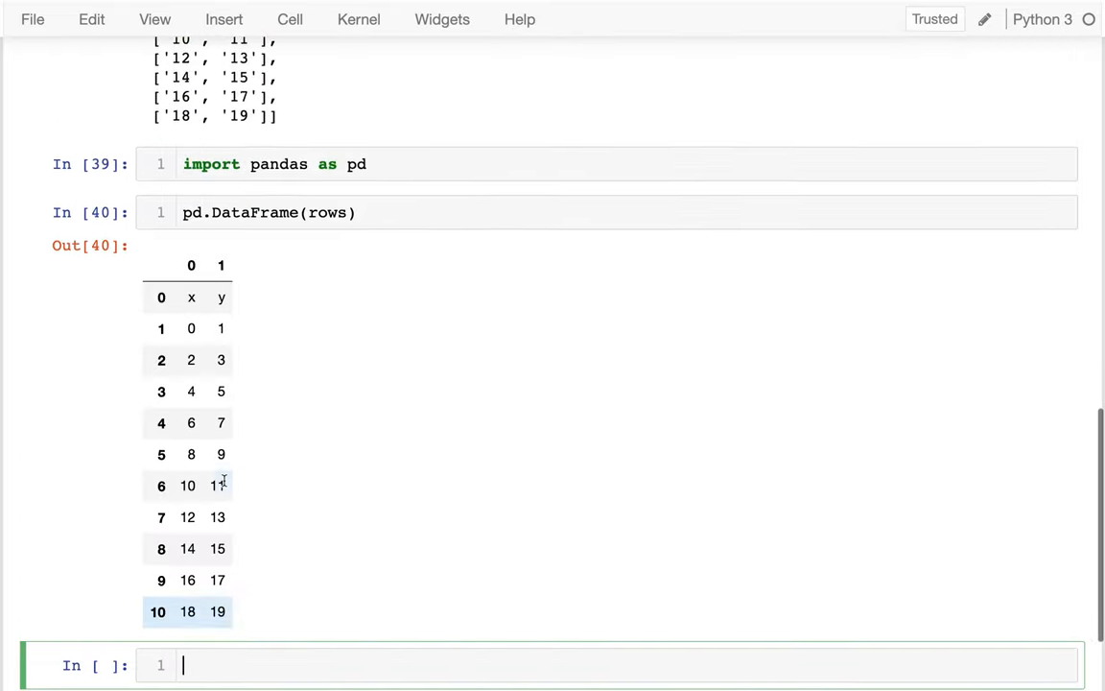
Step: Build pd.DataFrame(rows[1:], columns=rows[0]) so x and y become the column headers
{"action": "scroll", "scroll_direction": "up", "scroll_amount": 3}
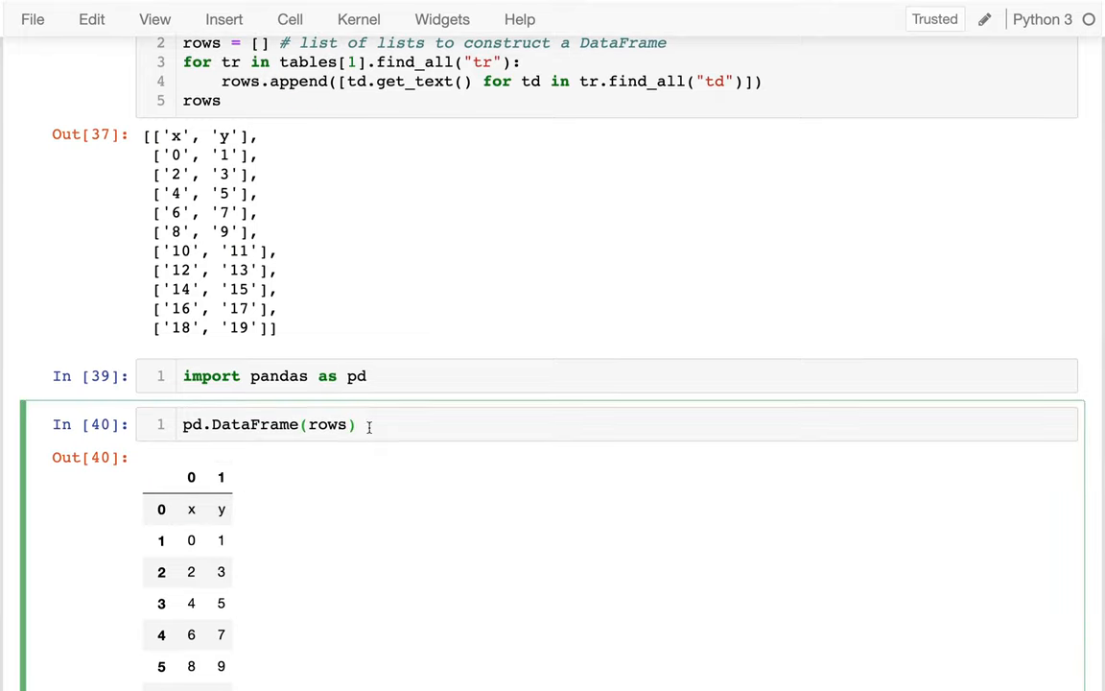
{"action": "type", "text": "[1]"}
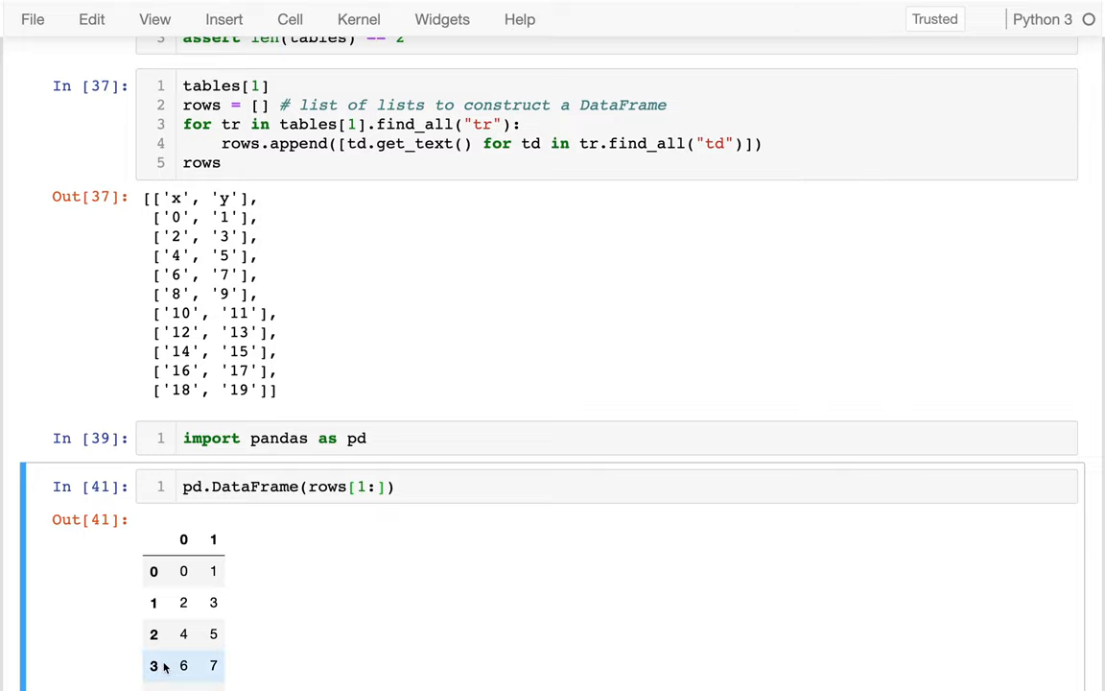
{"action": "type", "text": ", co"}
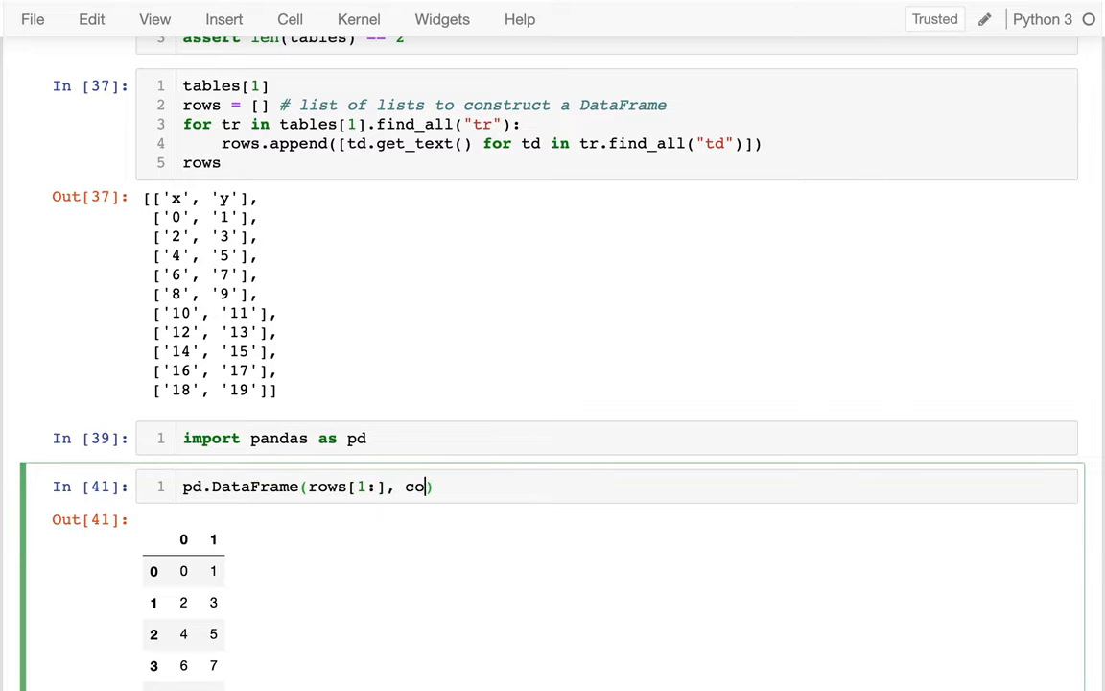
{"action": "type", "text": "lumns="}
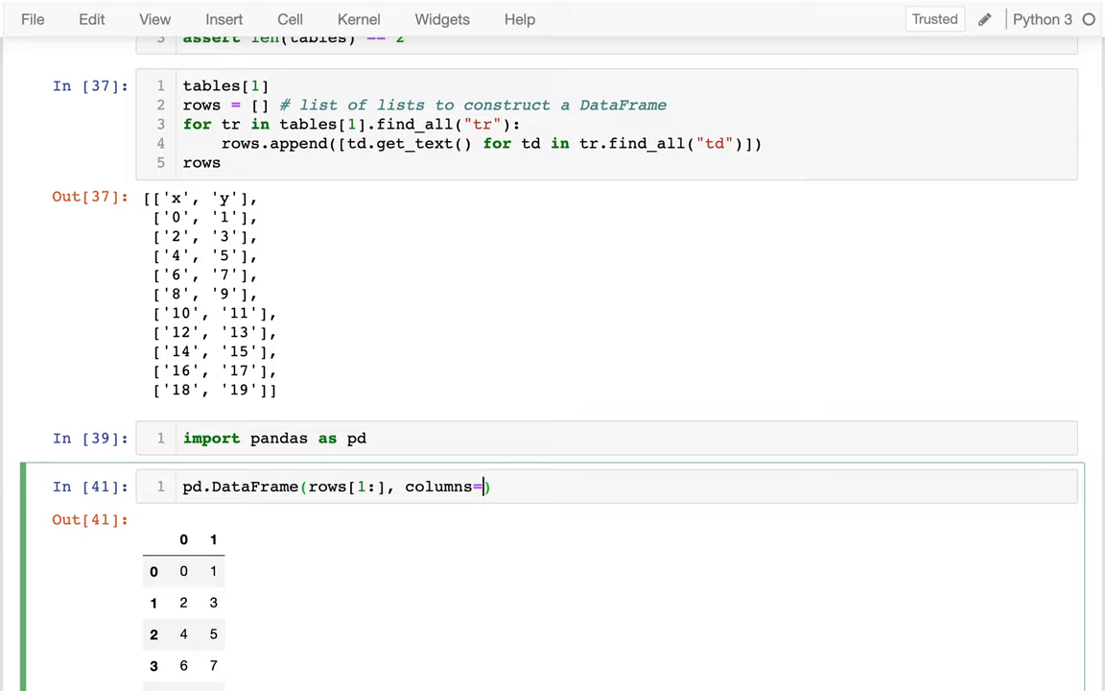
{"action": "type", "text": "rows[0"}
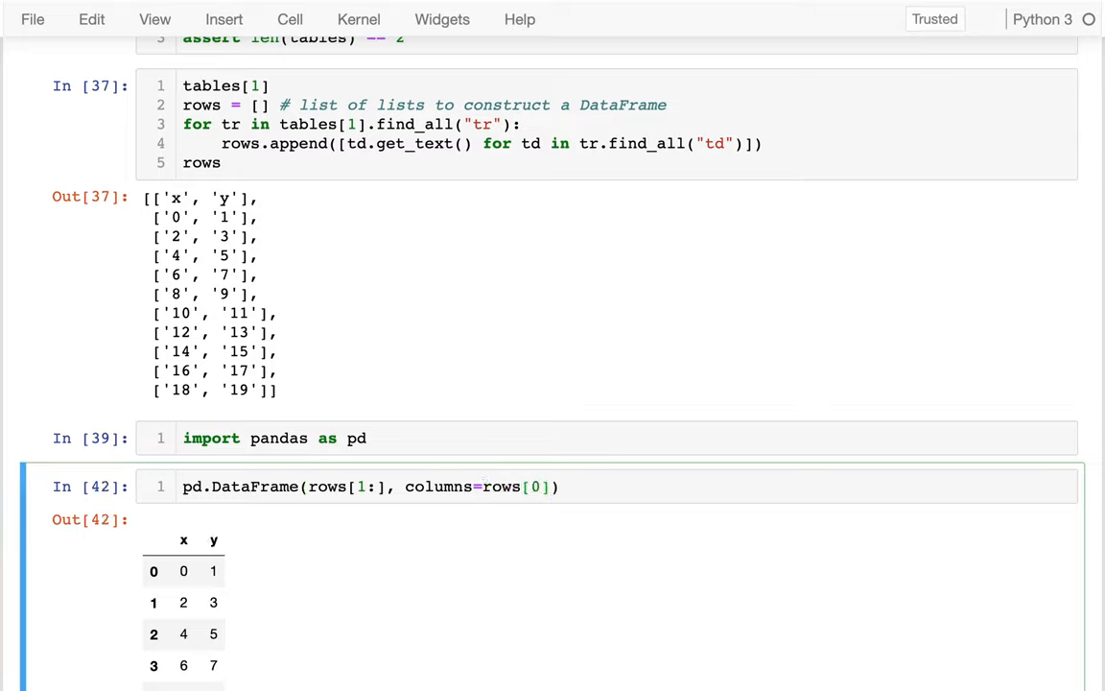
{"action": "scroll", "scroll_direction": "down", "scroll_amount": 3}
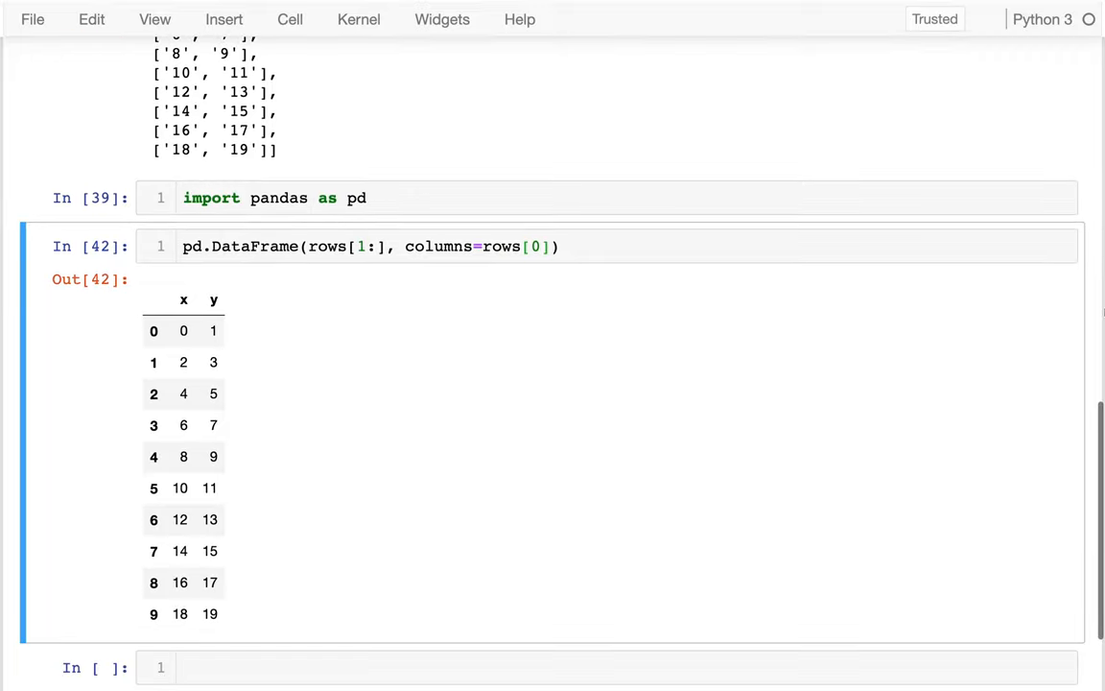
{"action": "scroll", "scroll_direction": "up", "scroll_amount": 3}
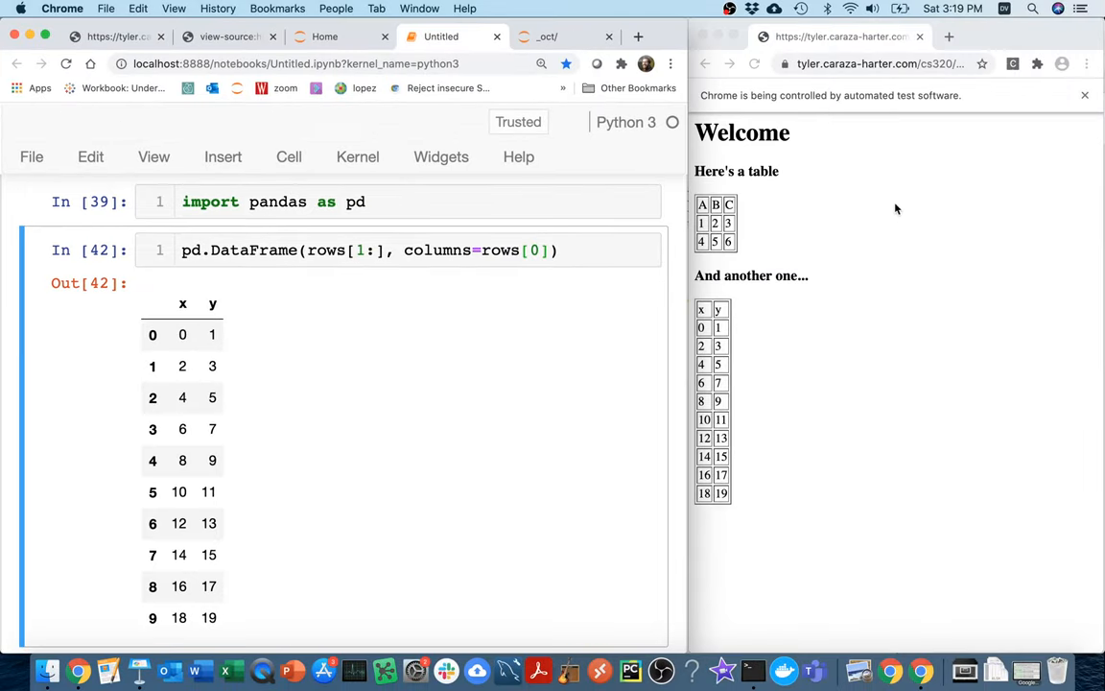
{"action": "mouse_move", "coordinate": [837, 278]}
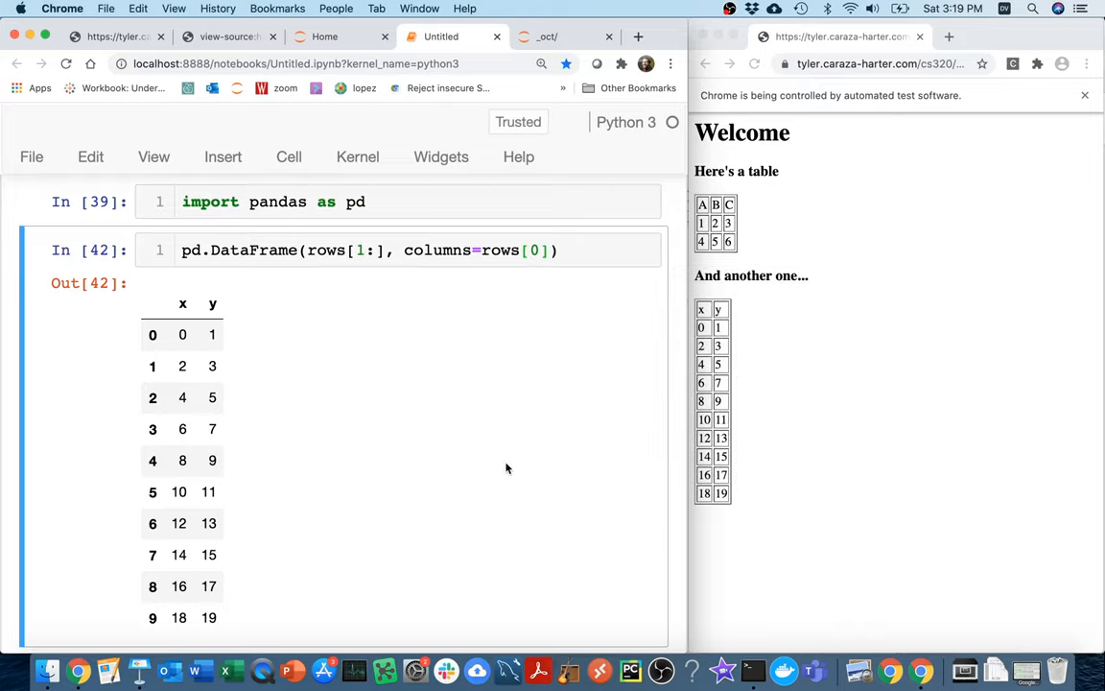
{"action": "scroll", "scroll_direction": "up", "scroll_amount": 3}
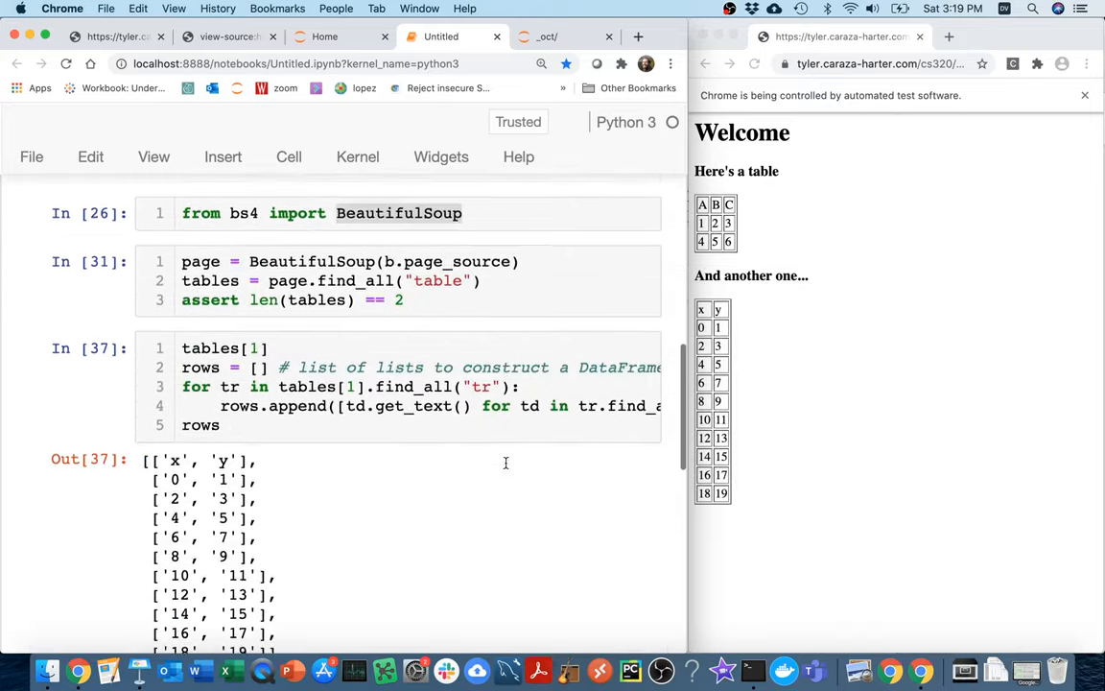
{"action": "scroll", "scroll_direction": "up", "scroll_amount": 3}
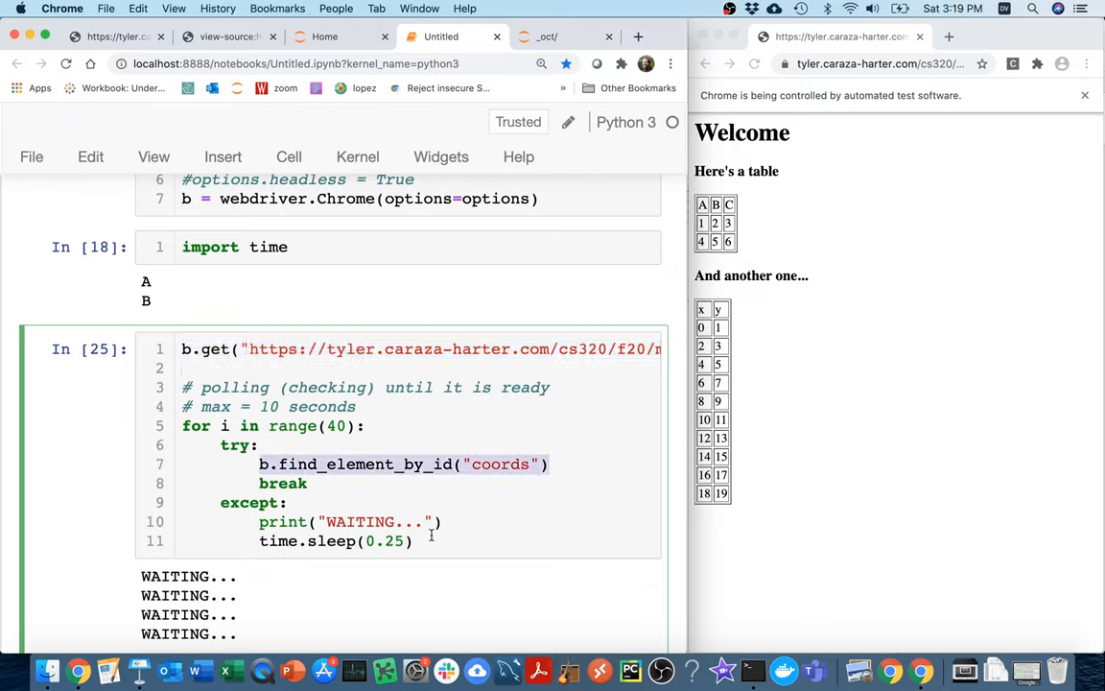
{"action": "scroll", "scroll_direction": "down", "scroll_amount": 3}
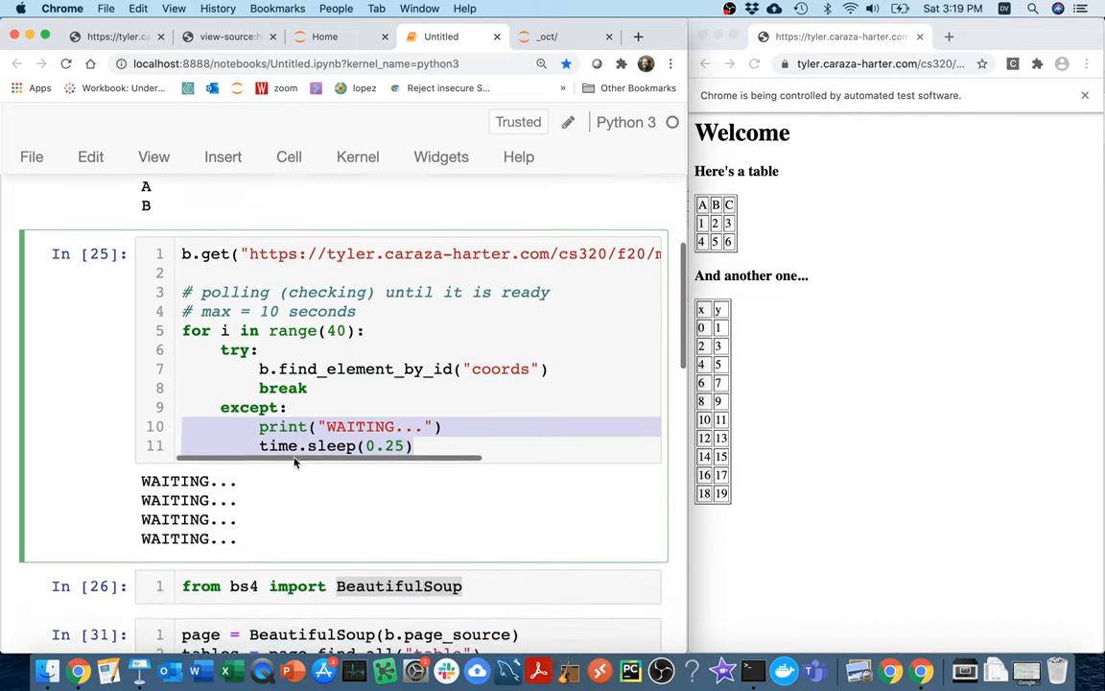
{"action": "scroll", "scroll_direction": "down", "scroll_amount": 3}
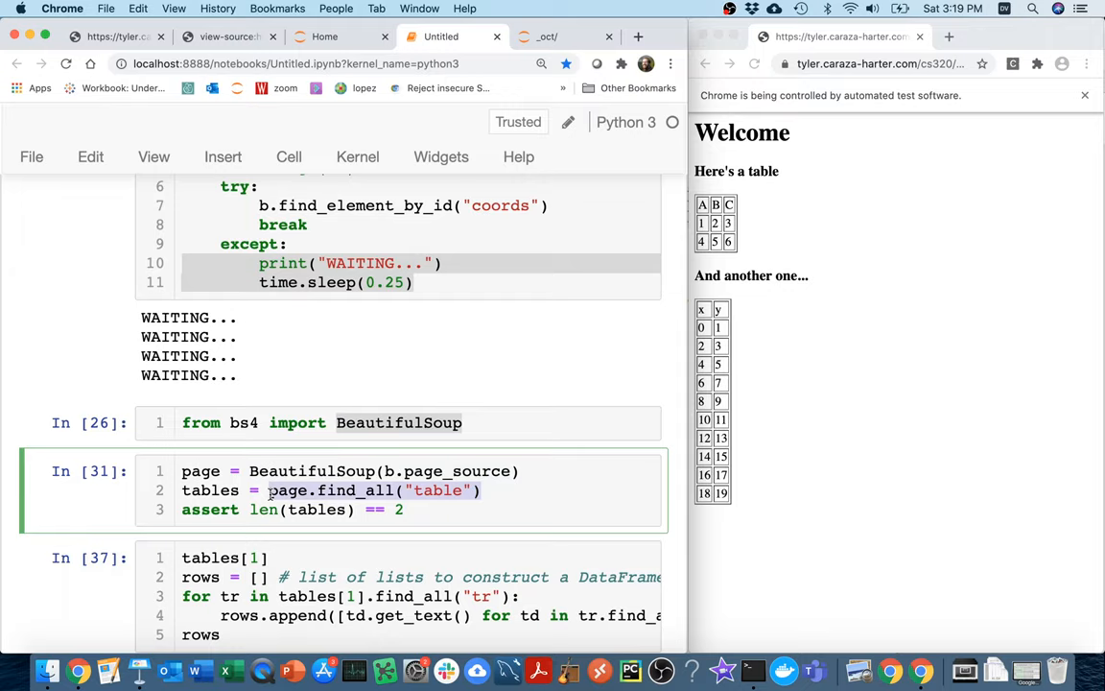
{"action": "scroll", "scroll_direction": "down", "scroll_amount": 3}
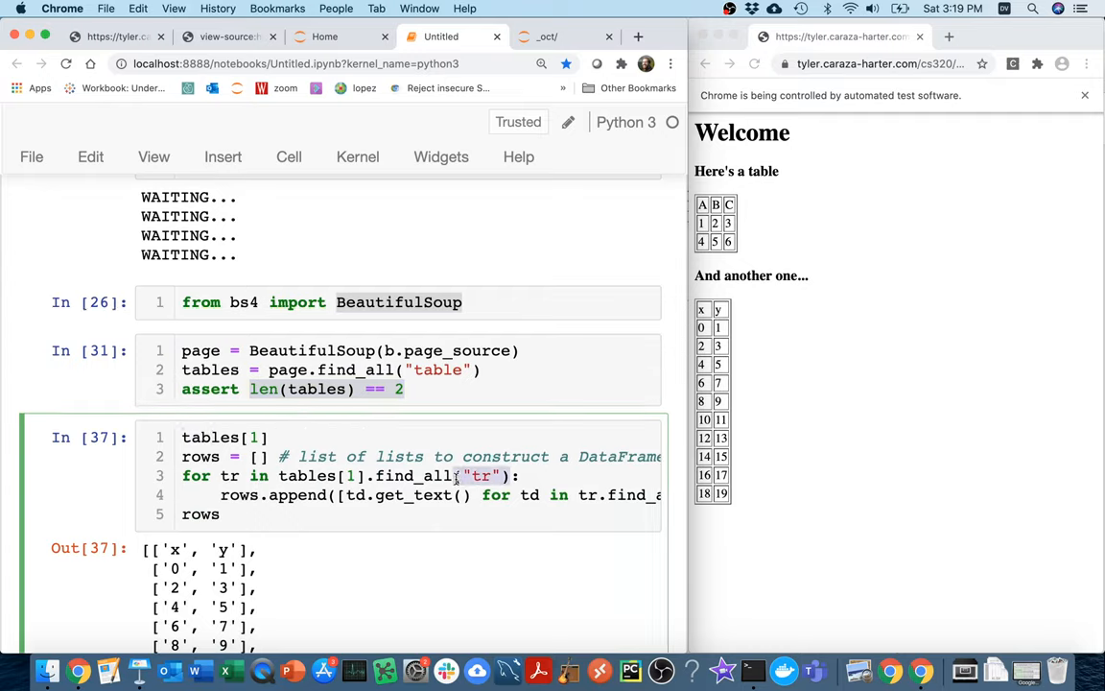
{"action": "scroll", "scroll_direction": "up", "scroll_amount": 3}
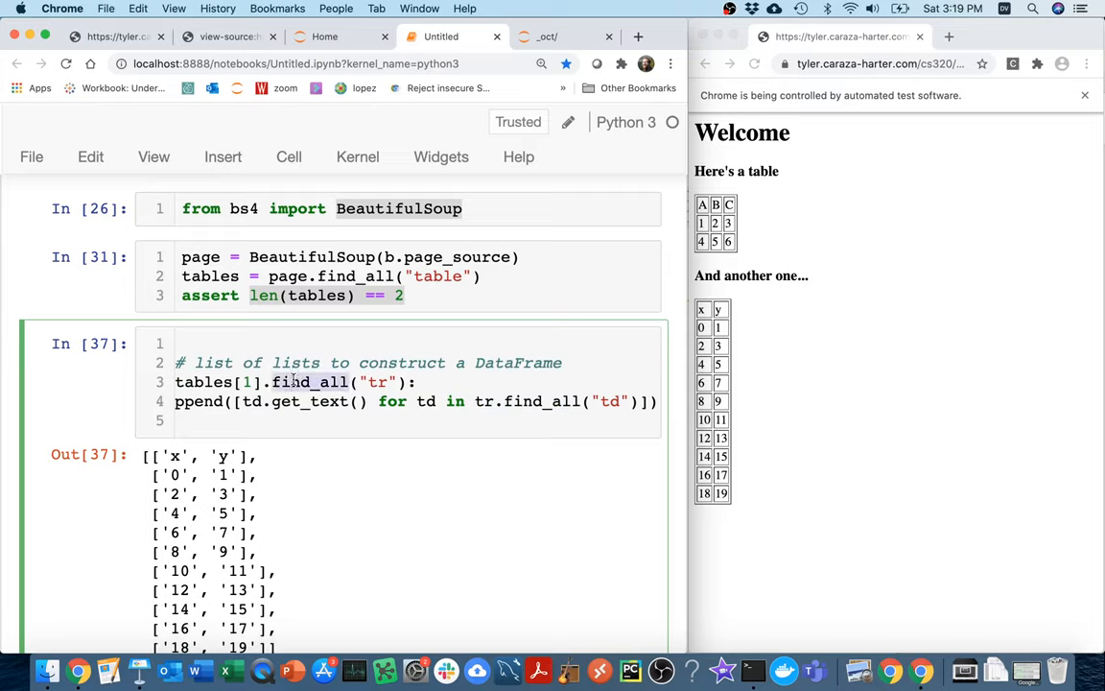
{"action": "left_click", "coordinate": [355, 277]}
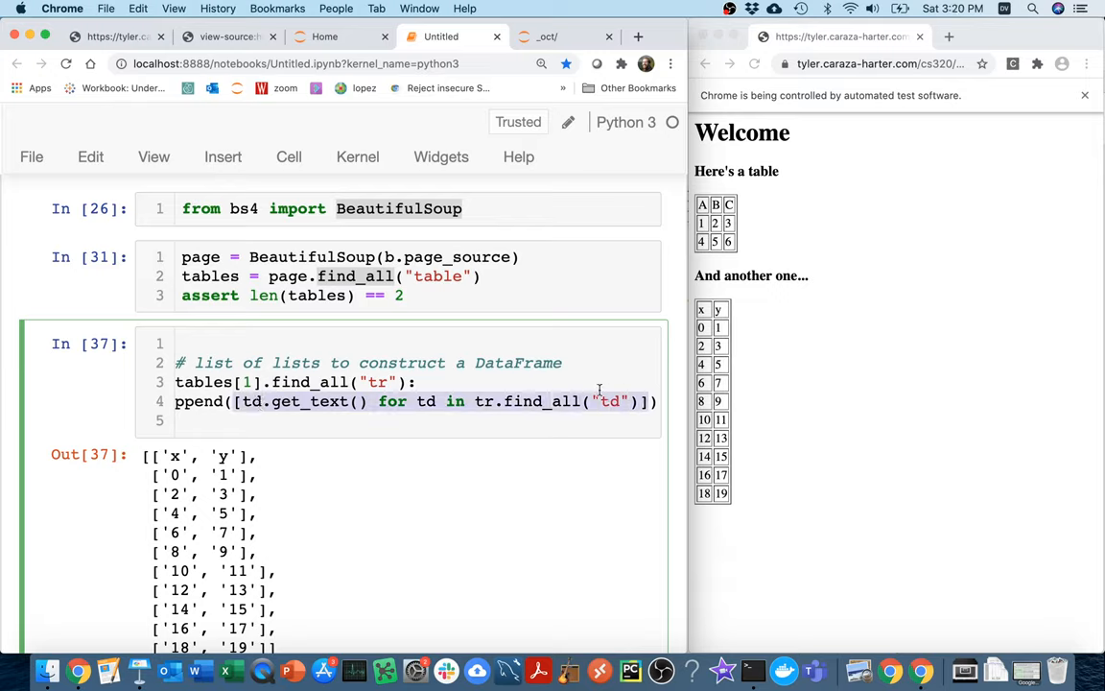
{"action": "left_click", "coordinate": [418, 382]}
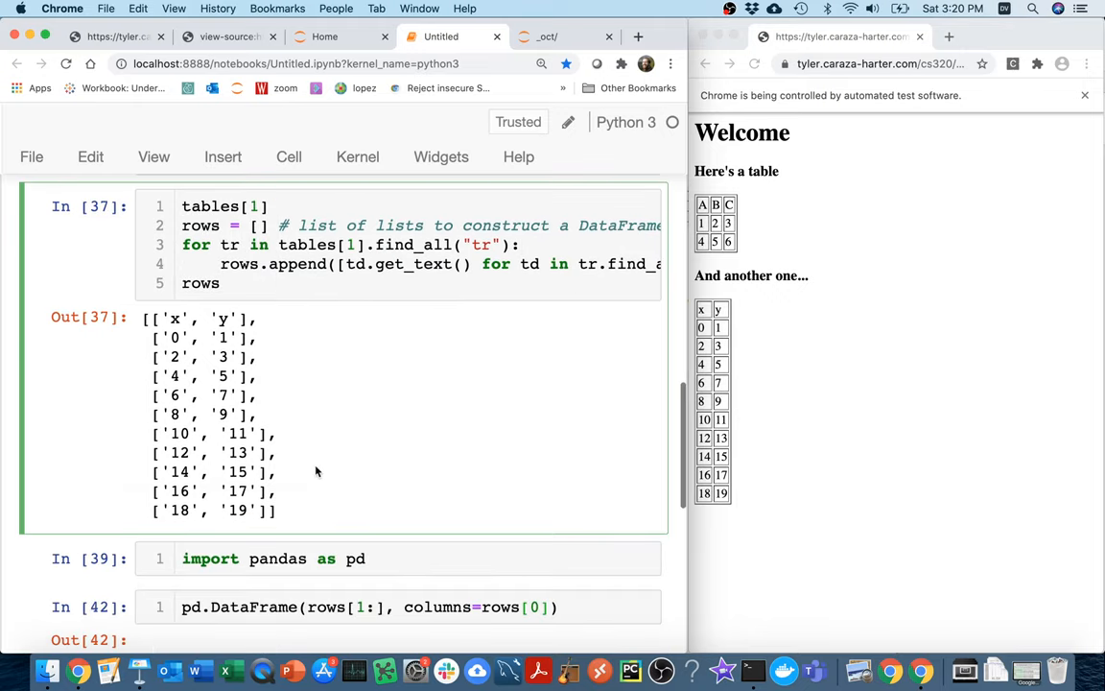
{"action": "left_click_drag", "start_coordinate": [142, 318], "coordinate": [278, 510]}
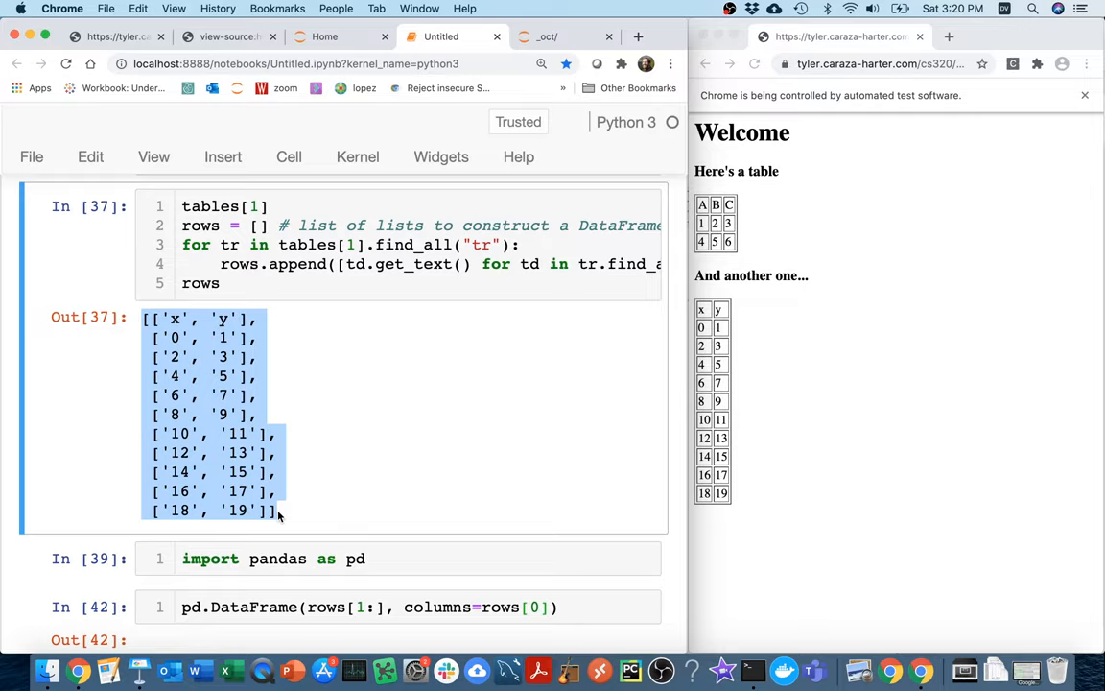
{"action": "scroll", "scroll_direction": "down", "scroll_amount": 3}
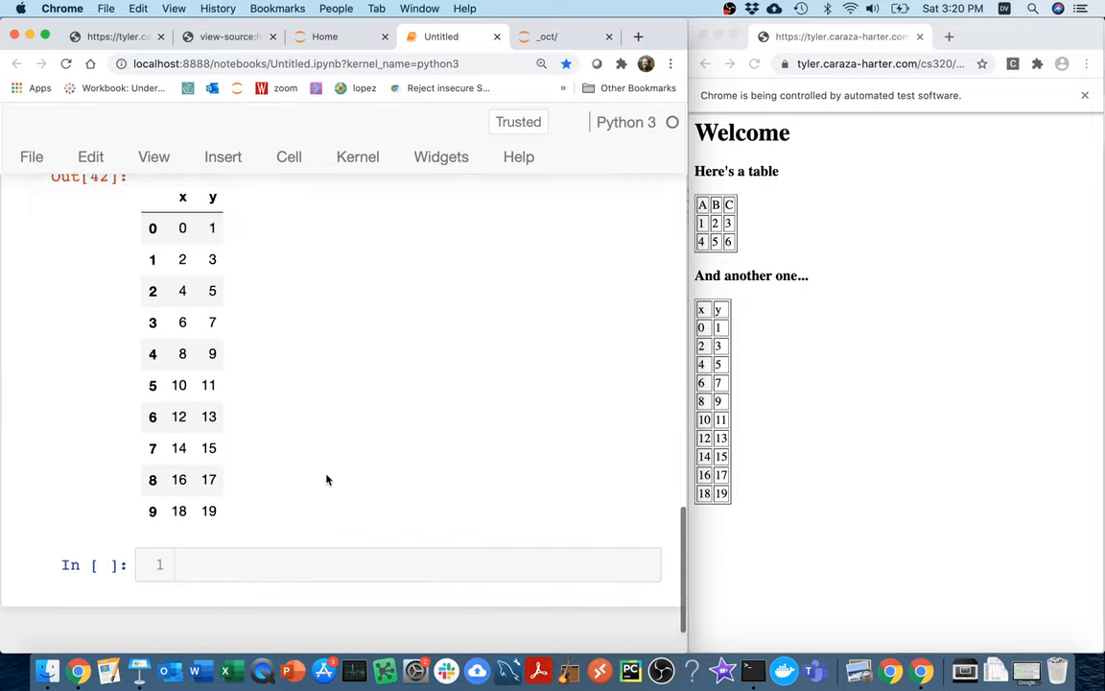
{"action": "scroll", "scroll_direction": "up", "scroll_amount": 3}
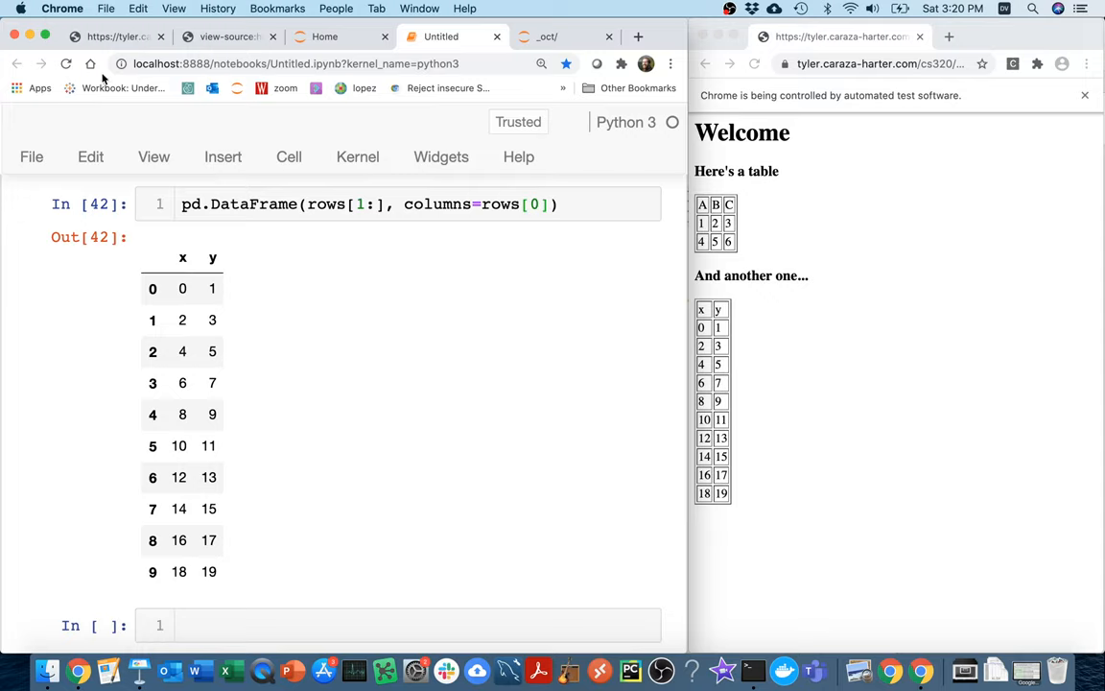
{"action": "left_click", "coordinate": [287, 63]}
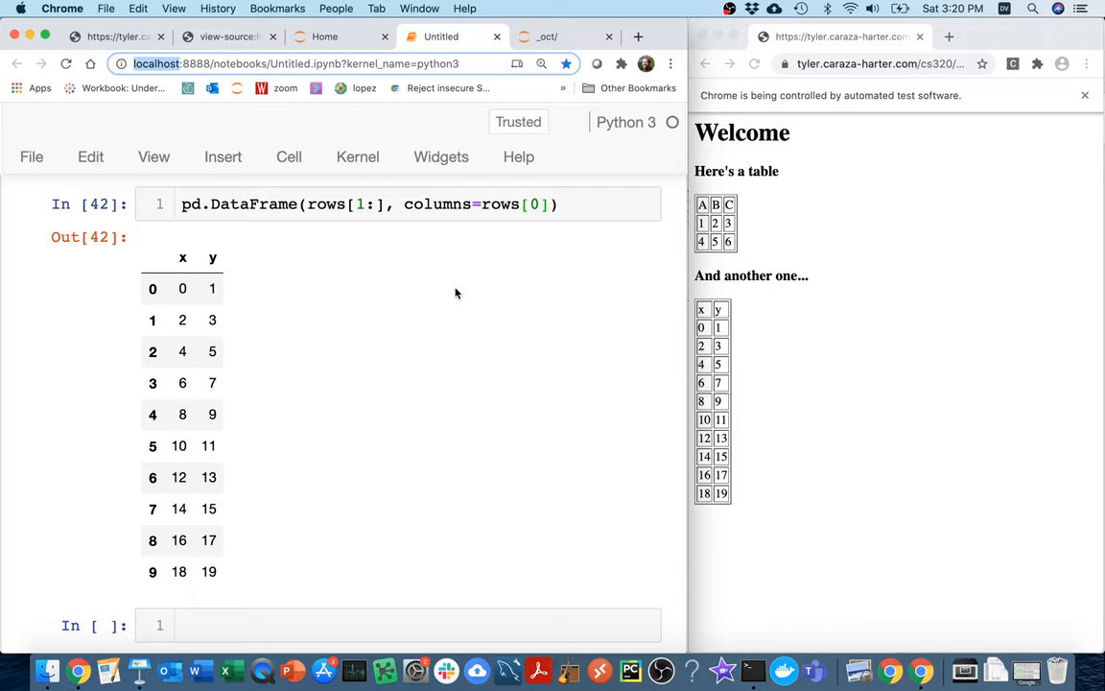
{"action": "scroll", "scroll_direction": "up", "scroll_amount": 3}
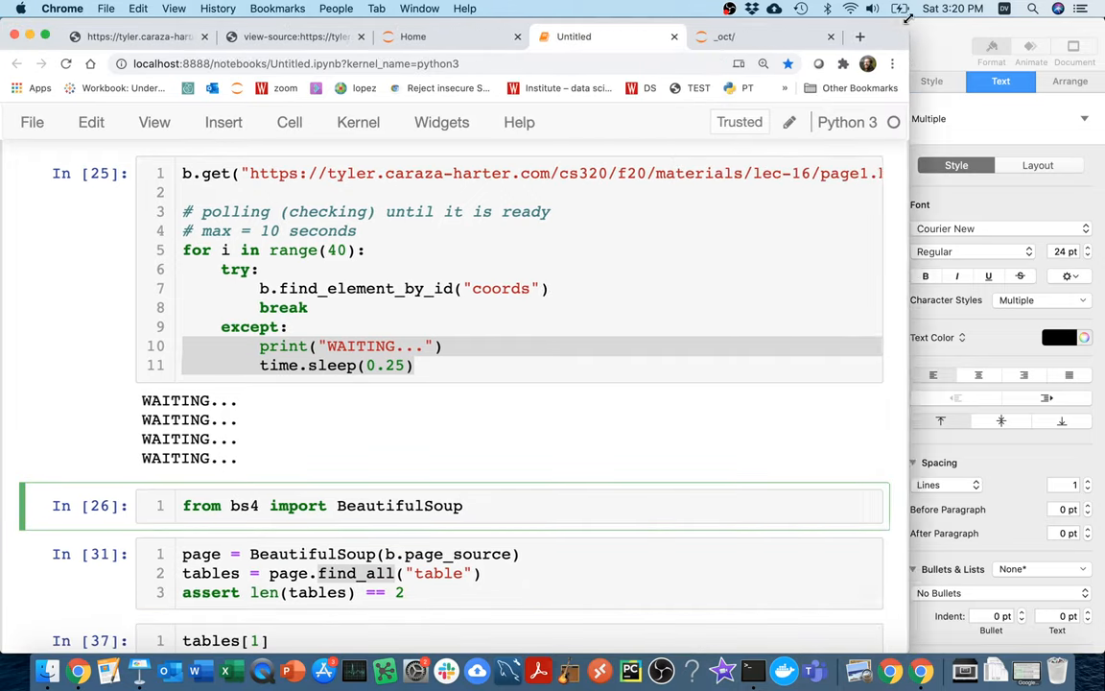
Step: Create a new Python 3 notebook named oct9 in the _oct folder, then return to Untitled
{"action": "left_click", "coordinate": [859, 37]}
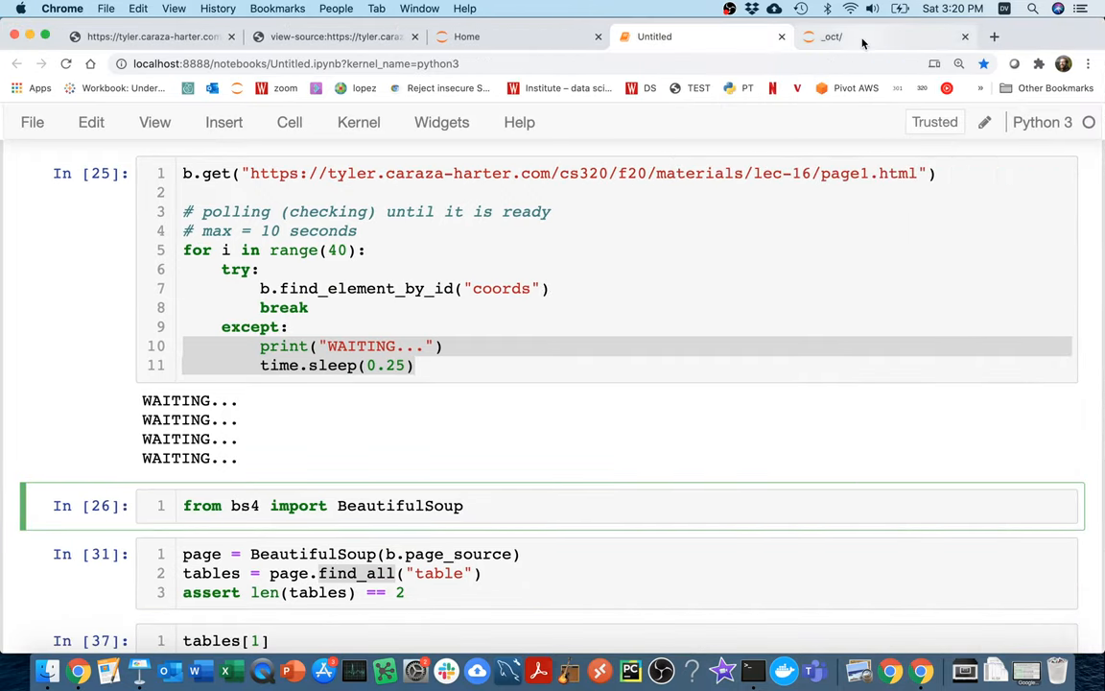
{"action": "left_click", "coordinate": [834, 36]}
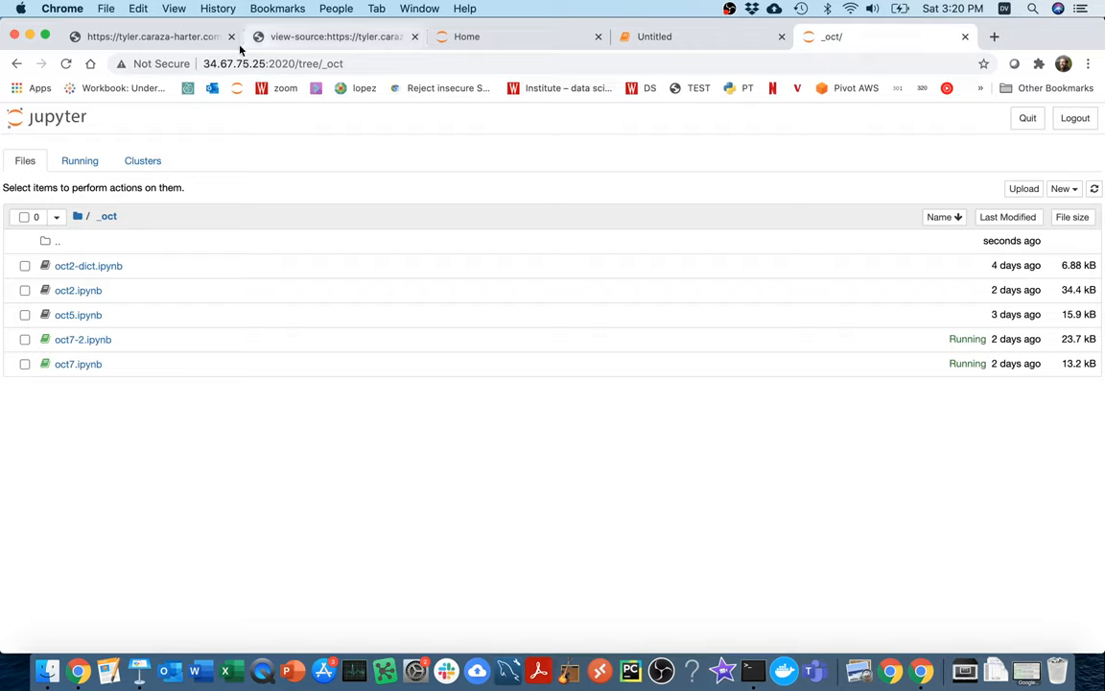
{"action": "mouse_move", "coordinate": [230, 424]}
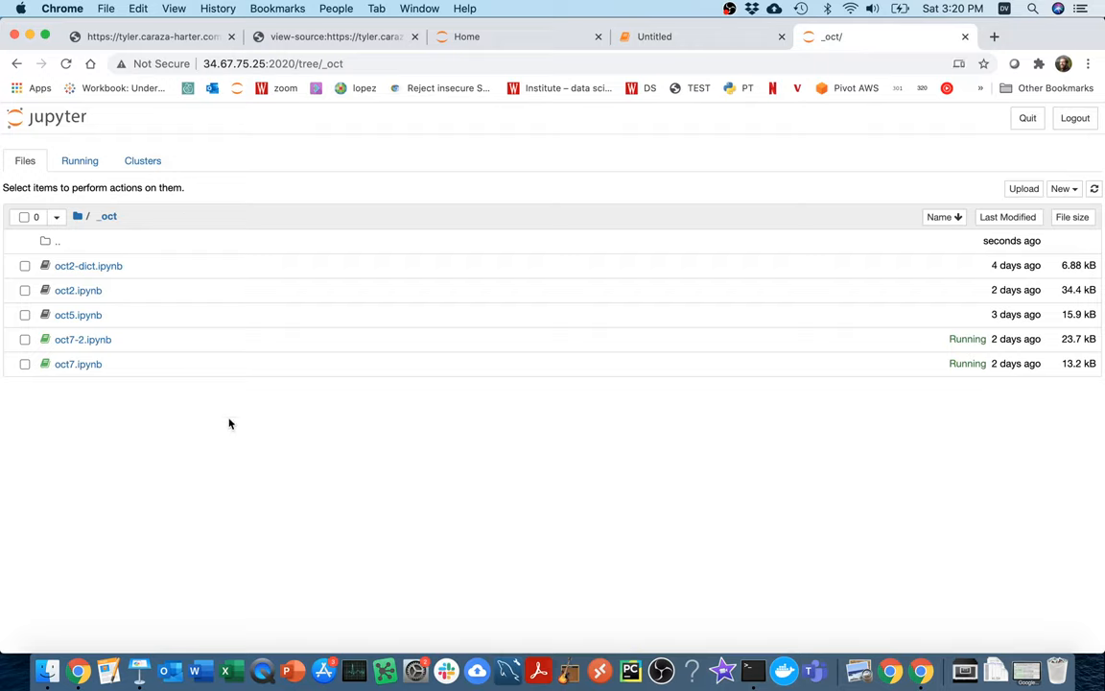
{"action": "left_click", "coordinate": [1063, 188]}
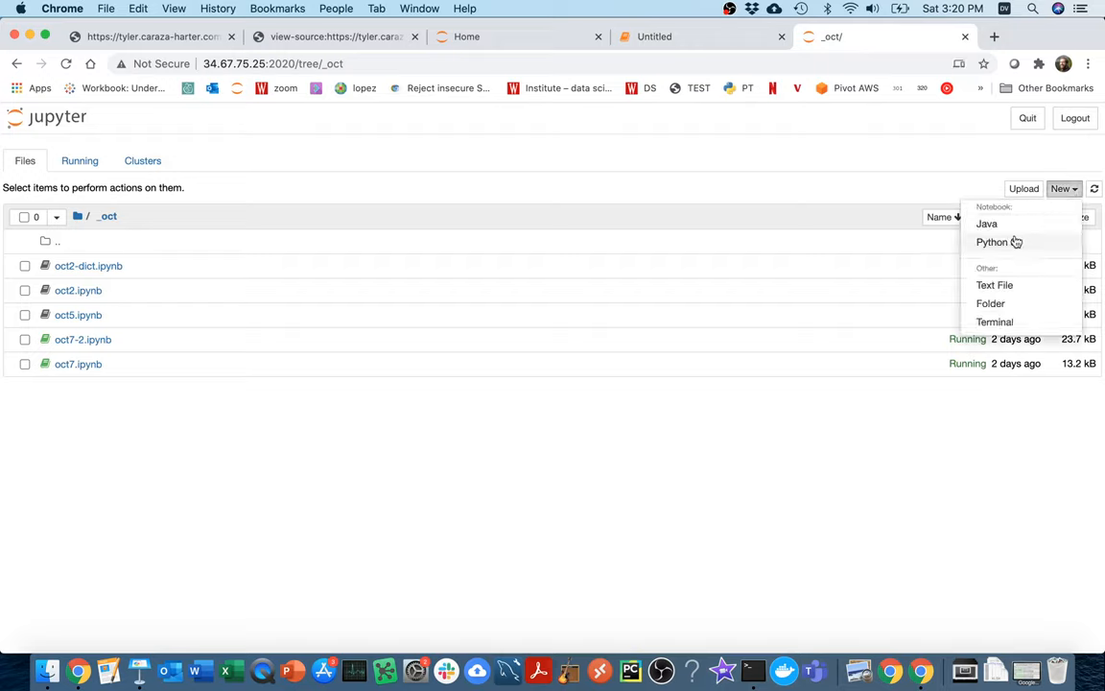
{"action": "left_click", "coordinate": [992, 242]}
{"action": "type", "text": "oct"}
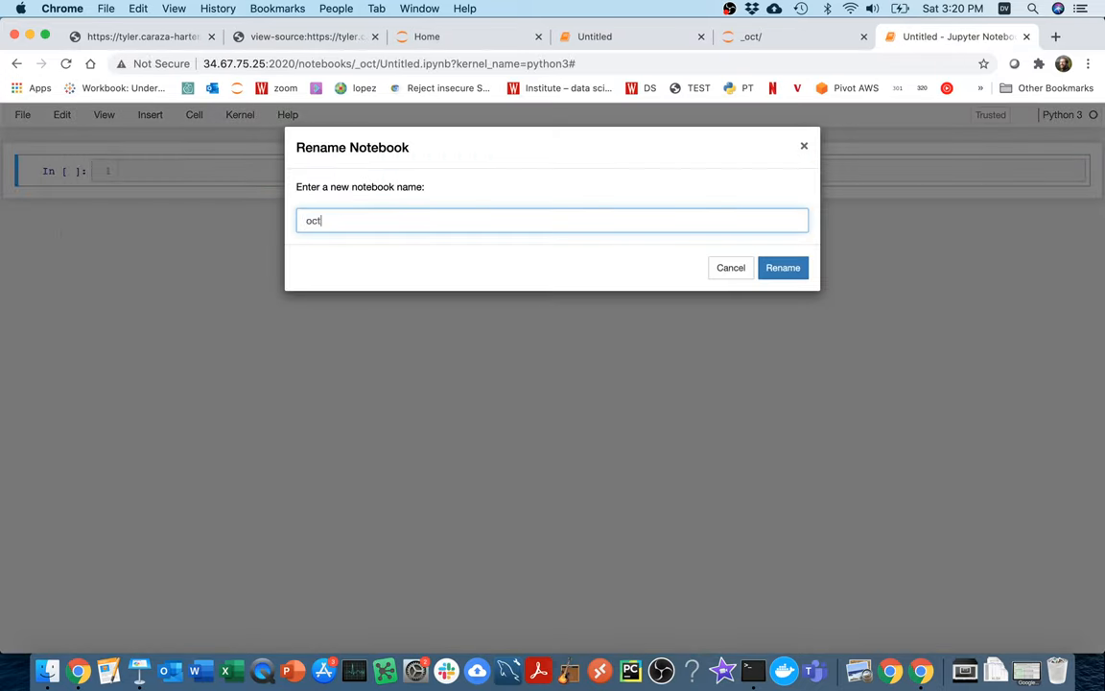
{"action": "left_click", "coordinate": [783, 268]}
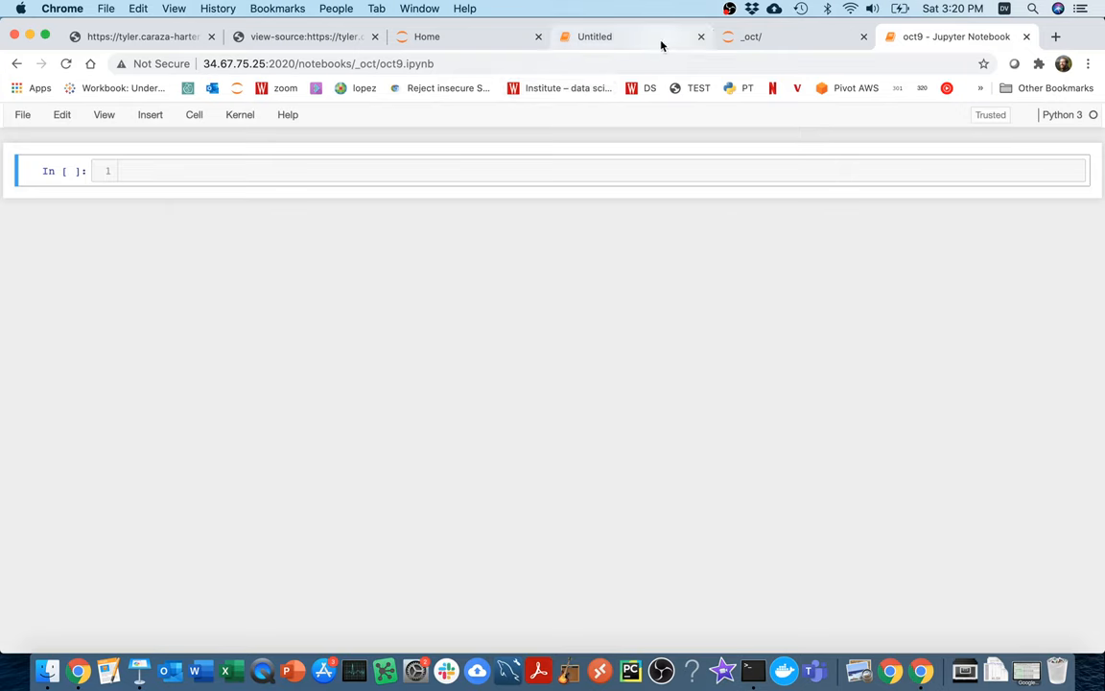
{"action": "left_click", "coordinate": [595, 36]}
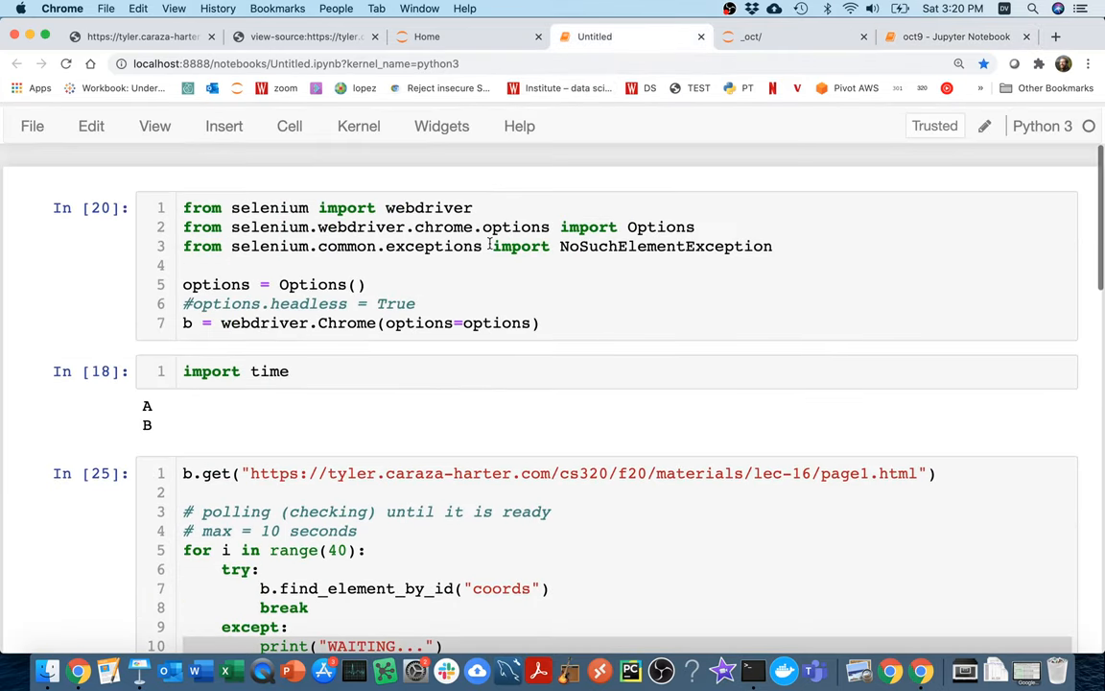
Step: Copy the Selenium setup cell from Untitled into oct9 and run it
{"action": "left_click", "coordinate": [576, 259]}
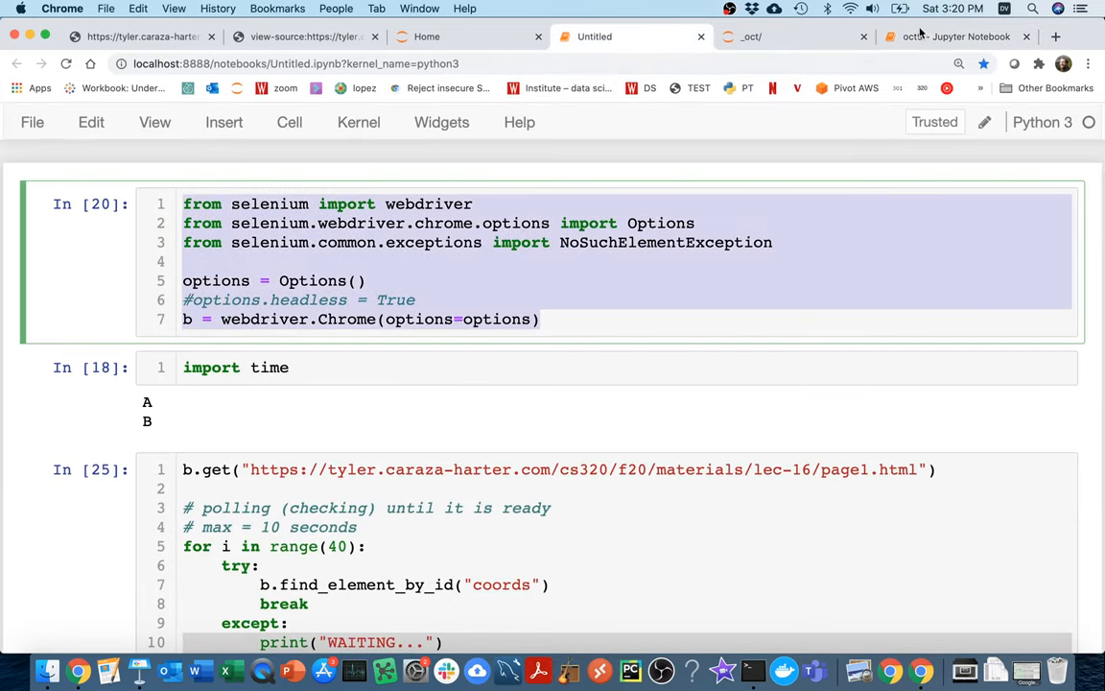
{"action": "left_click", "coordinate": [955, 37]}
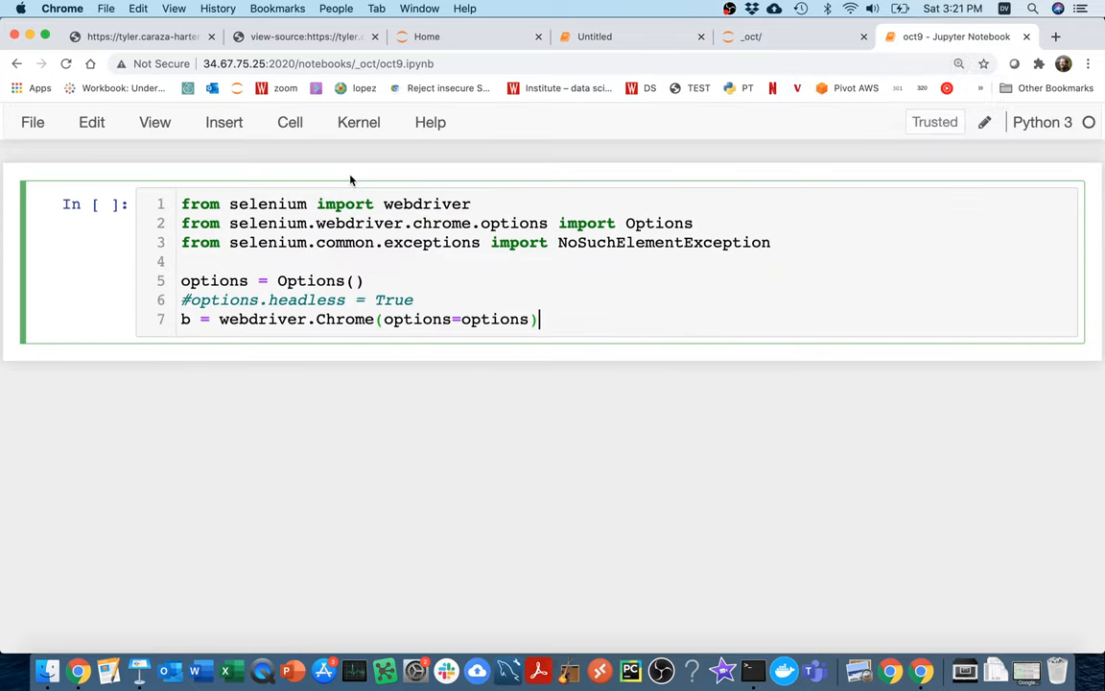
{"action": "key", "text": "shift+Return"}
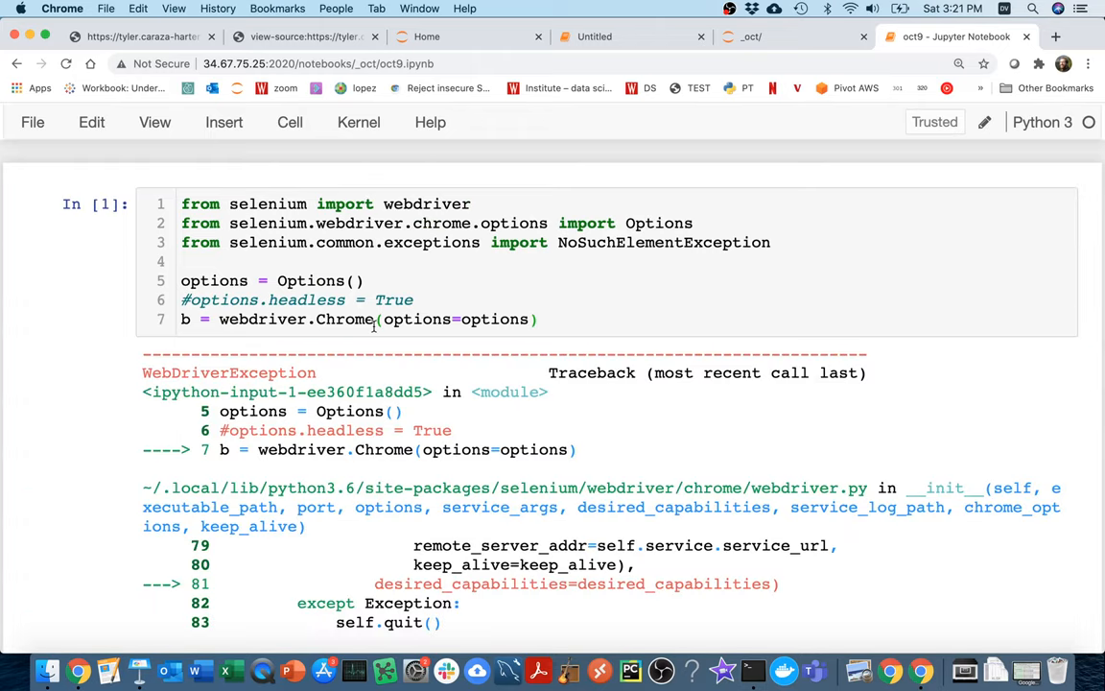
Step: Highlight the WebDriverException message saying Chrome failed to start
{"action": "scroll", "scroll_direction": "down", "scroll_amount": 3}
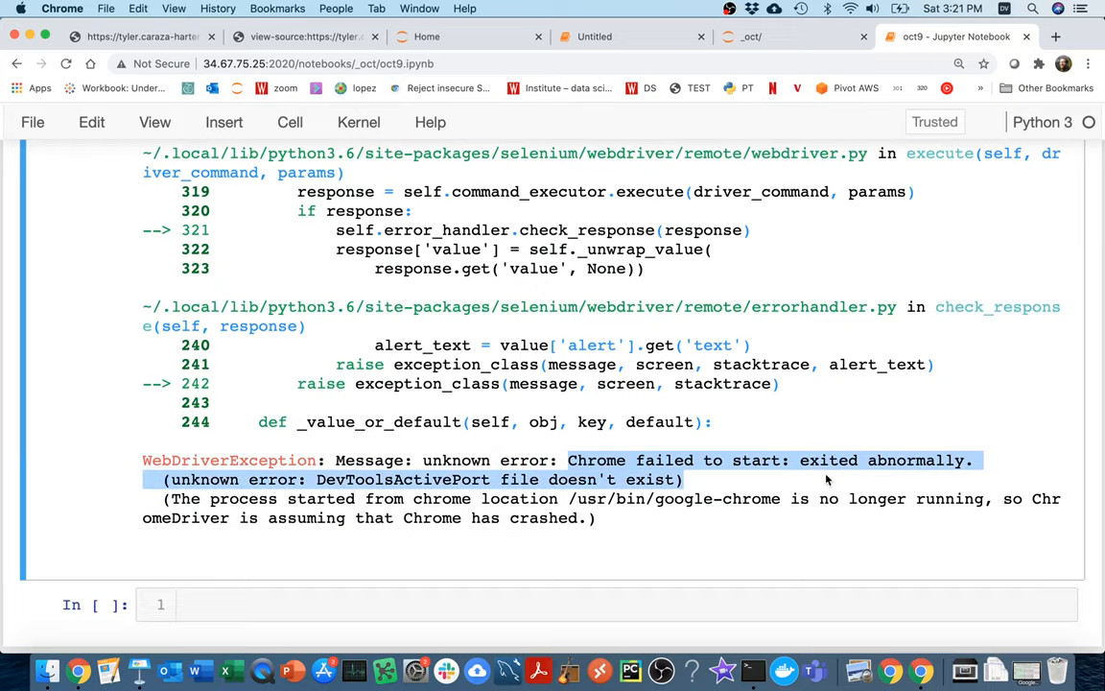
{"action": "double_click", "coordinate": [595, 461]}
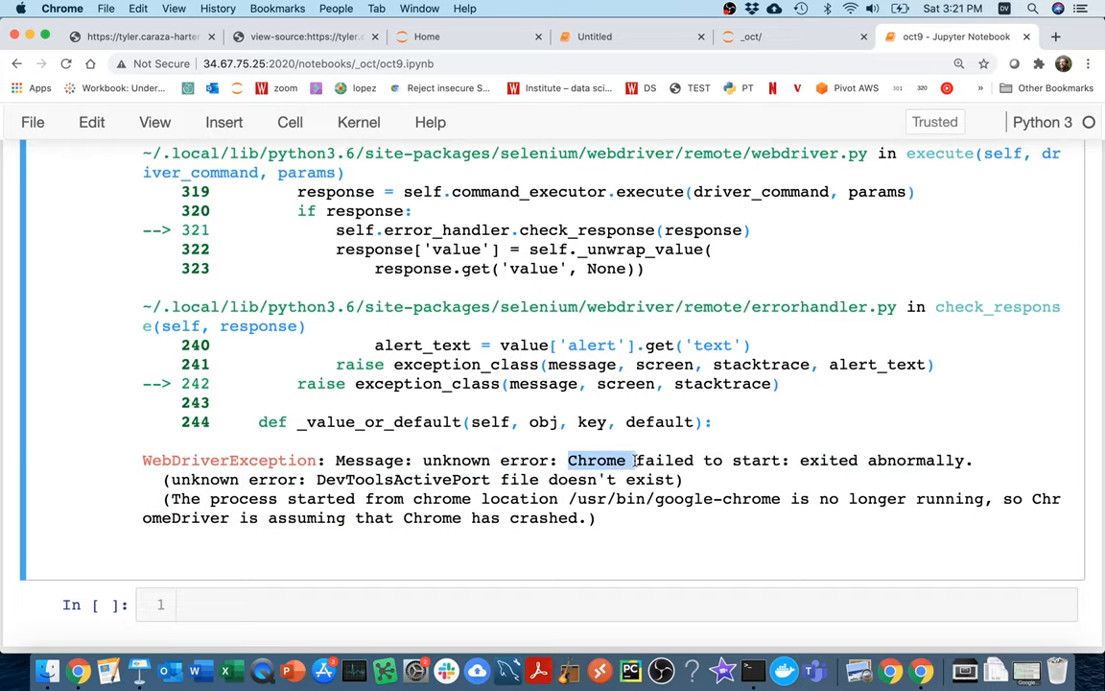
{"action": "left_click_drag", "start_coordinate": [633, 460], "coordinate": [595, 518]}
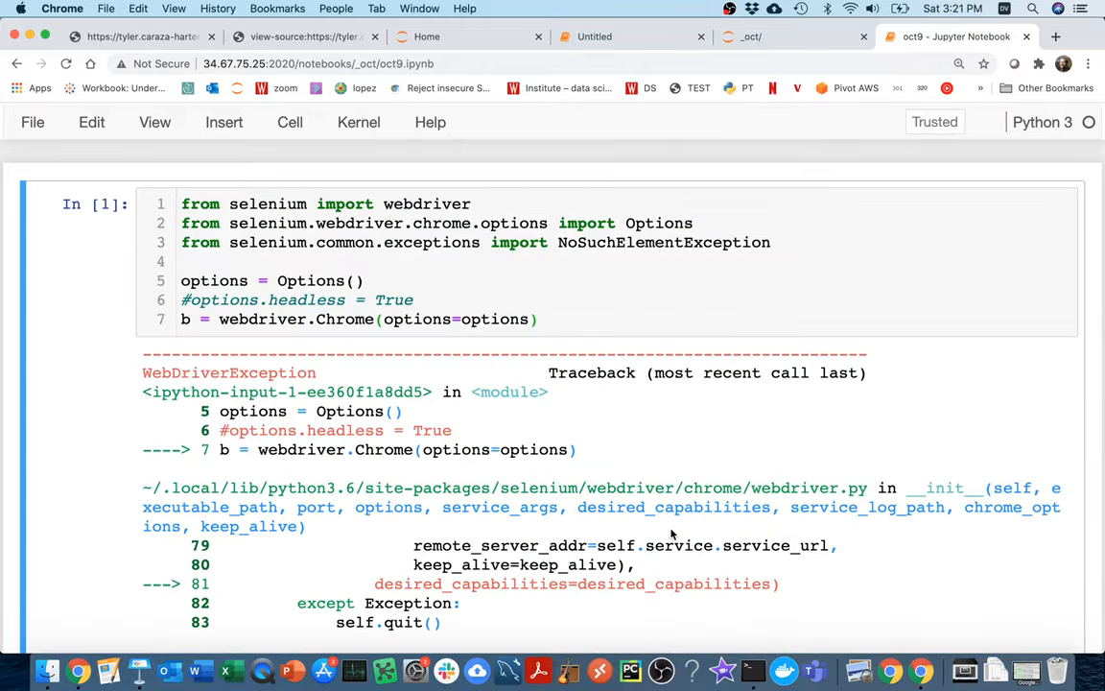
{"action": "mouse_move", "coordinate": [503, 350]}
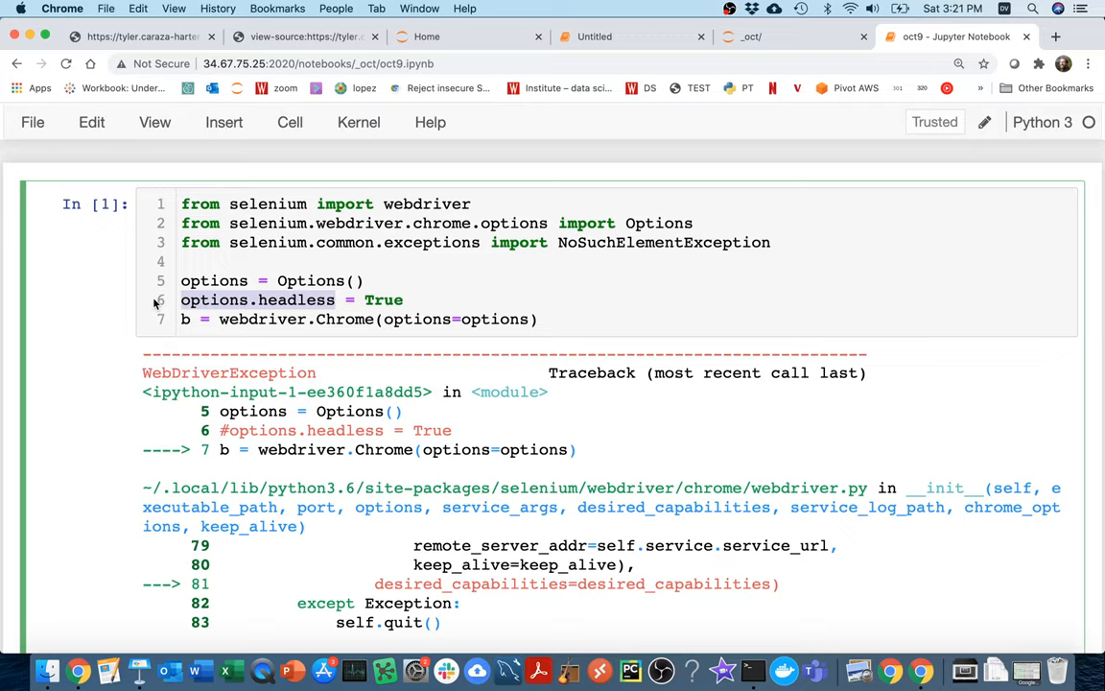
Step: Uncomment options.headless = True in the setup cell so it reruns without error
{"action": "left_click", "coordinate": [541, 319]}
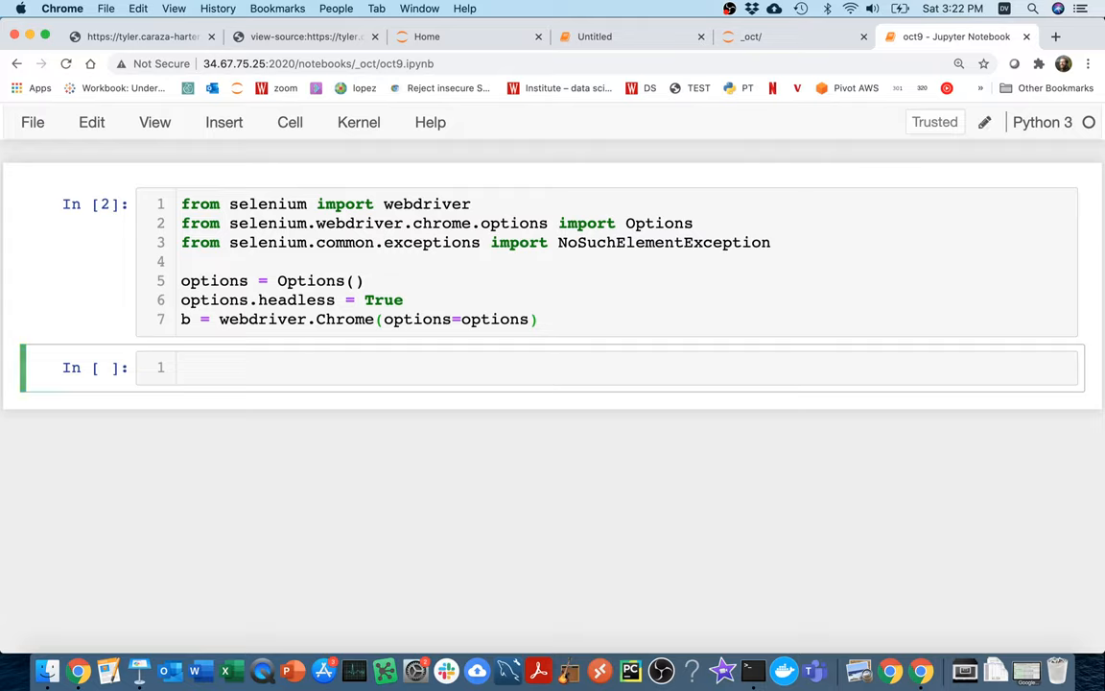
Step: Load the lec-16 page1.html tables page with b.get() using its copied URL
{"action": "type", "text": "b.get()"}
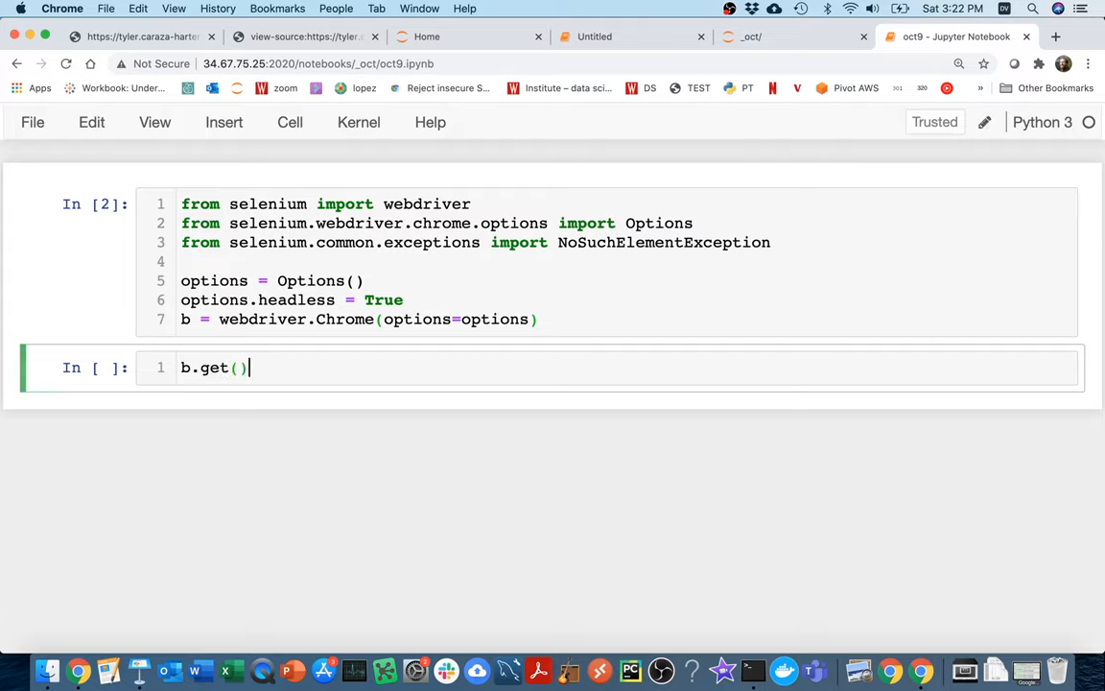
{"action": "left_click", "coordinate": [142, 36]}
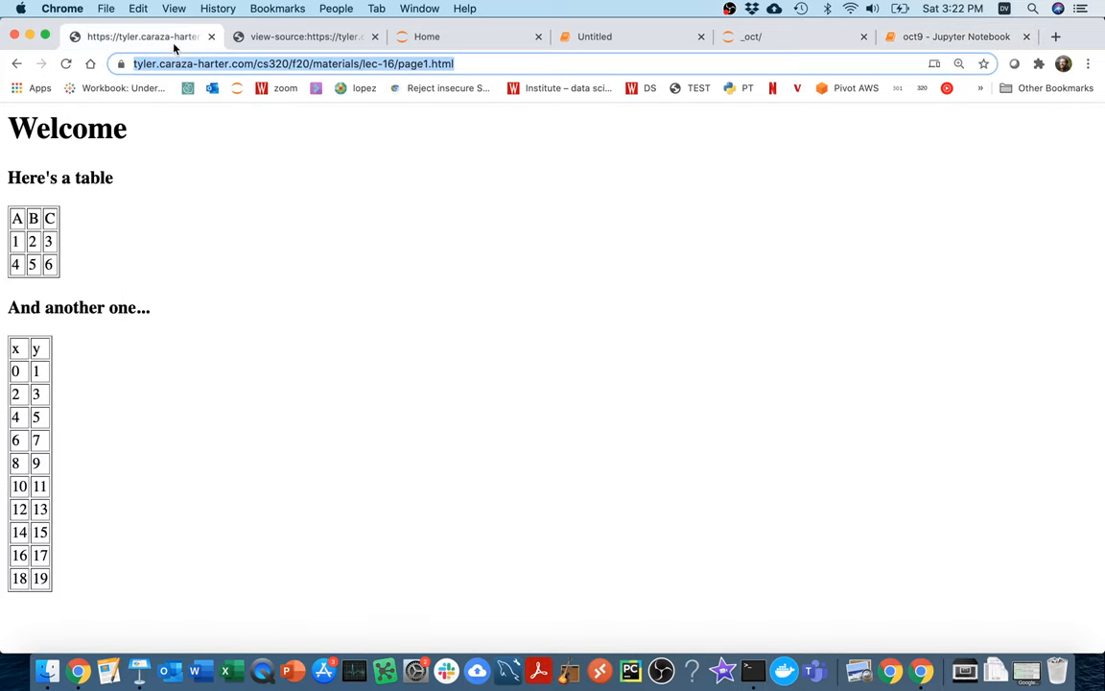
{"action": "left_click", "coordinate": [955, 36]}
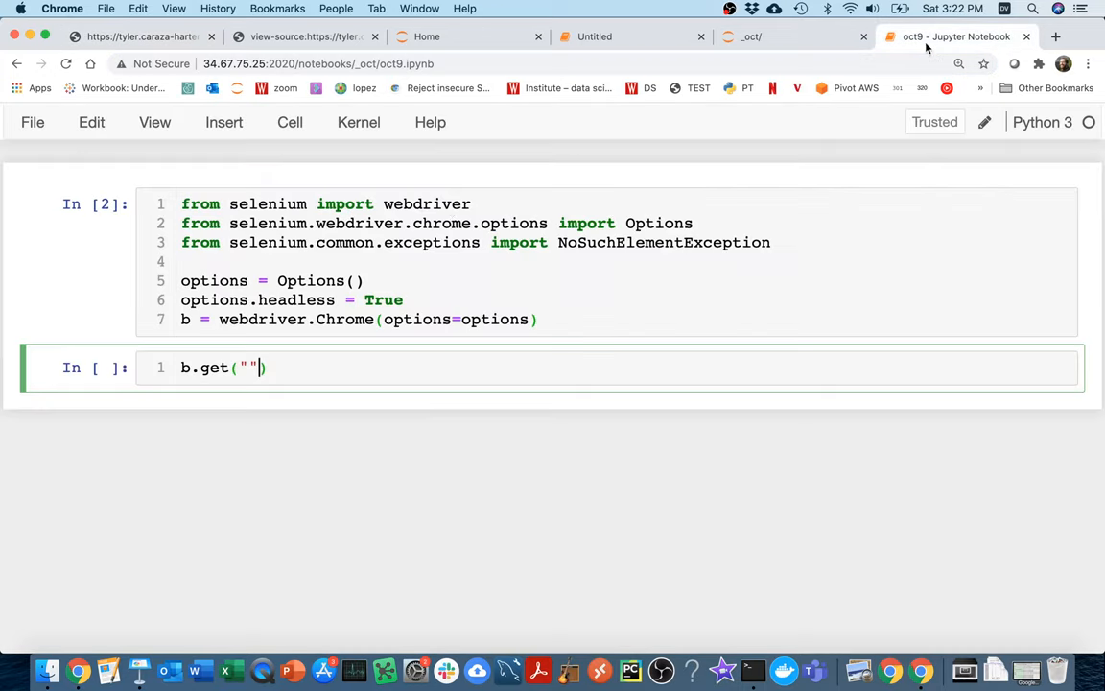
{"action": "type", "text": "https://tyler.caraza-harter.com/cs320/f20/materials/lec-16/page1.html"}
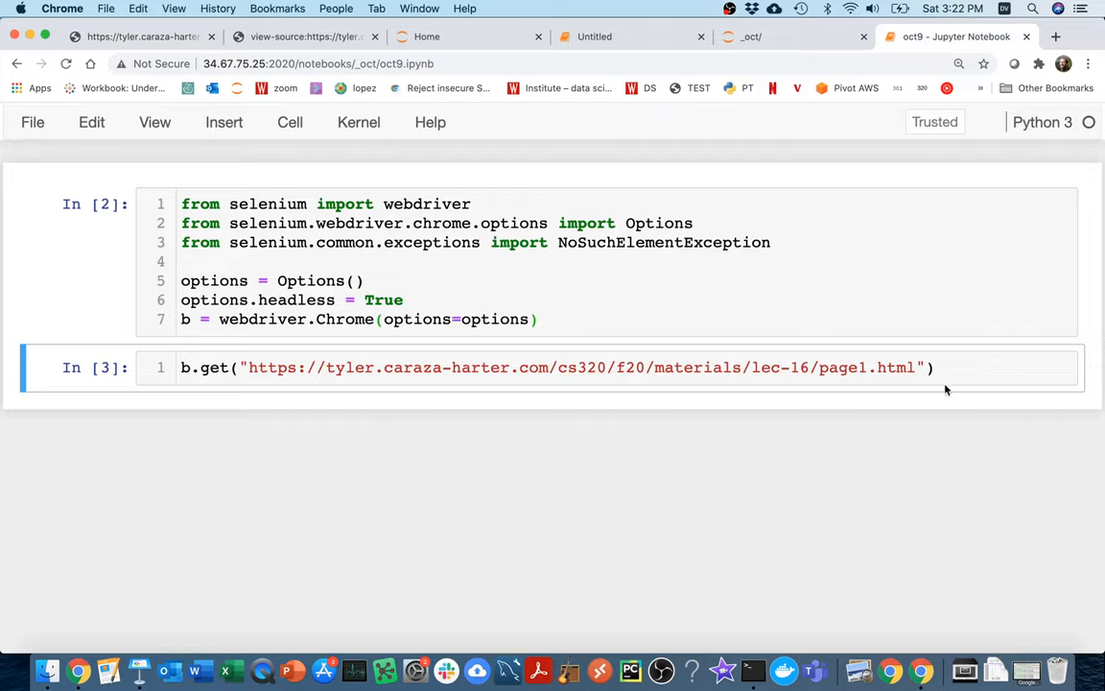
Step: Print b.page_source to show the loaded page's HTML
{"action": "type", "text": "pri"}
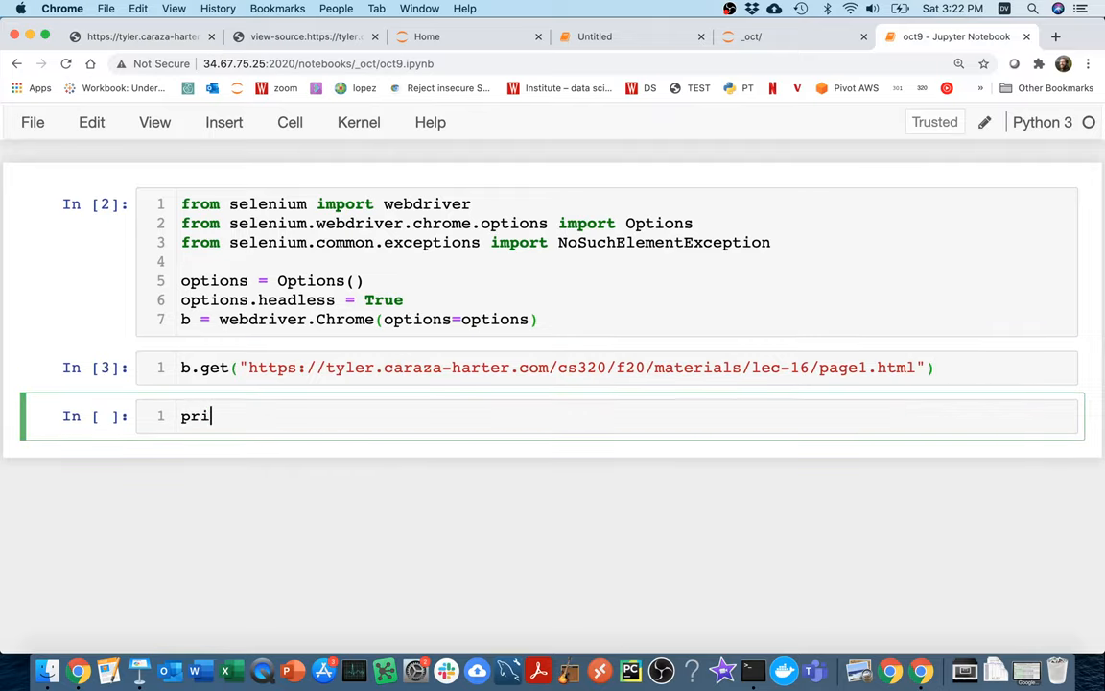
{"action": "type", "text": "nt(b."}
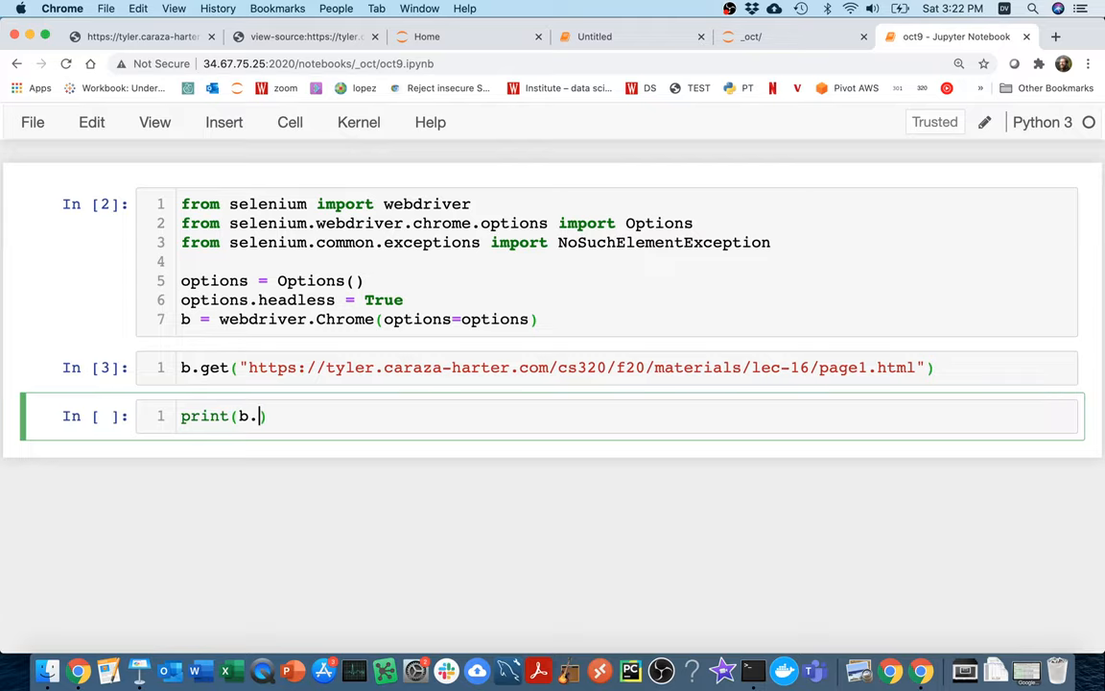
{"action": "type", "text": "page_r"}
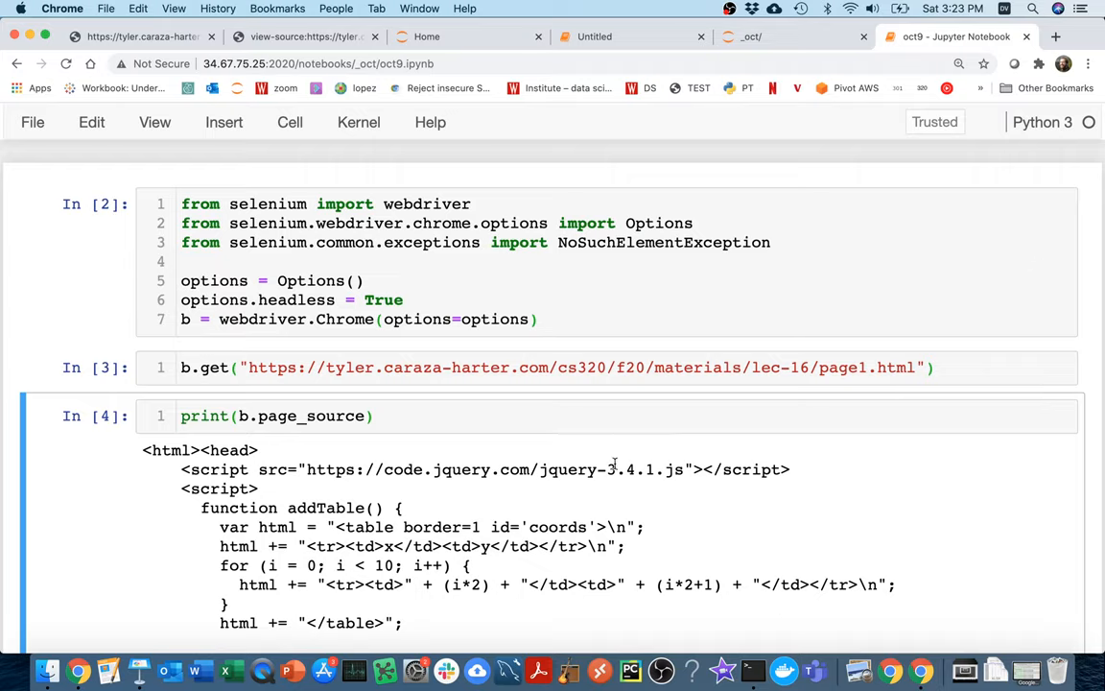
Step: Replace the print line with b.save_screenshot("shot1.png") to save a page screenshot
{"action": "left_click", "coordinate": [276, 415]}
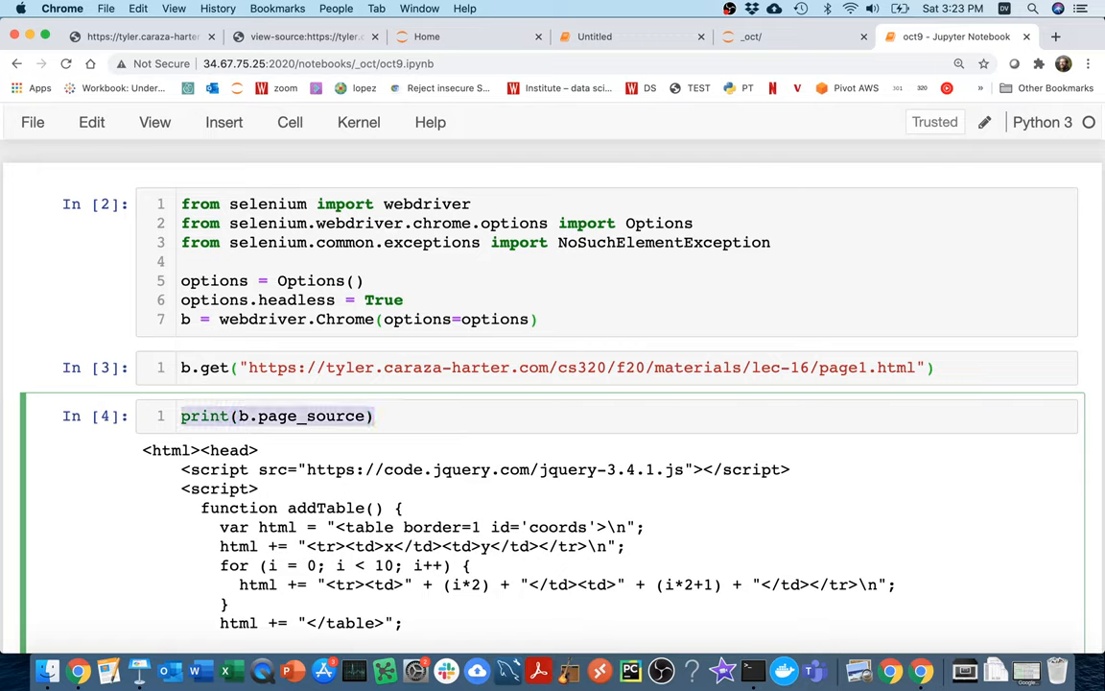
{"action": "type", "text": "b.save"}
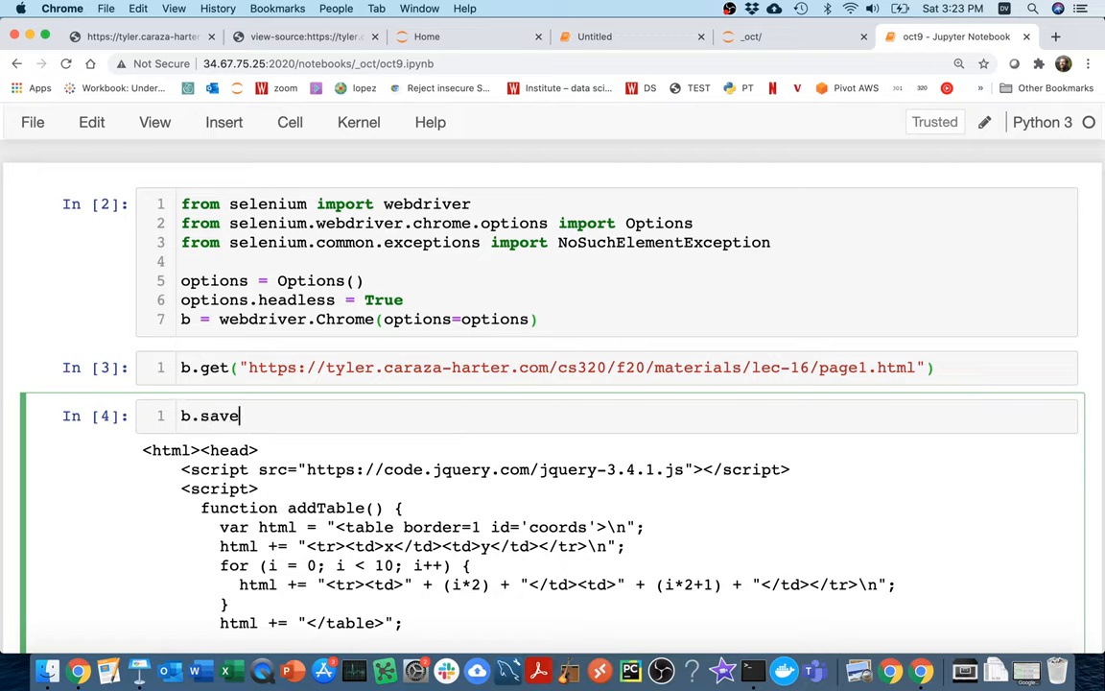
{"action": "type", "text": "_screenshot"}
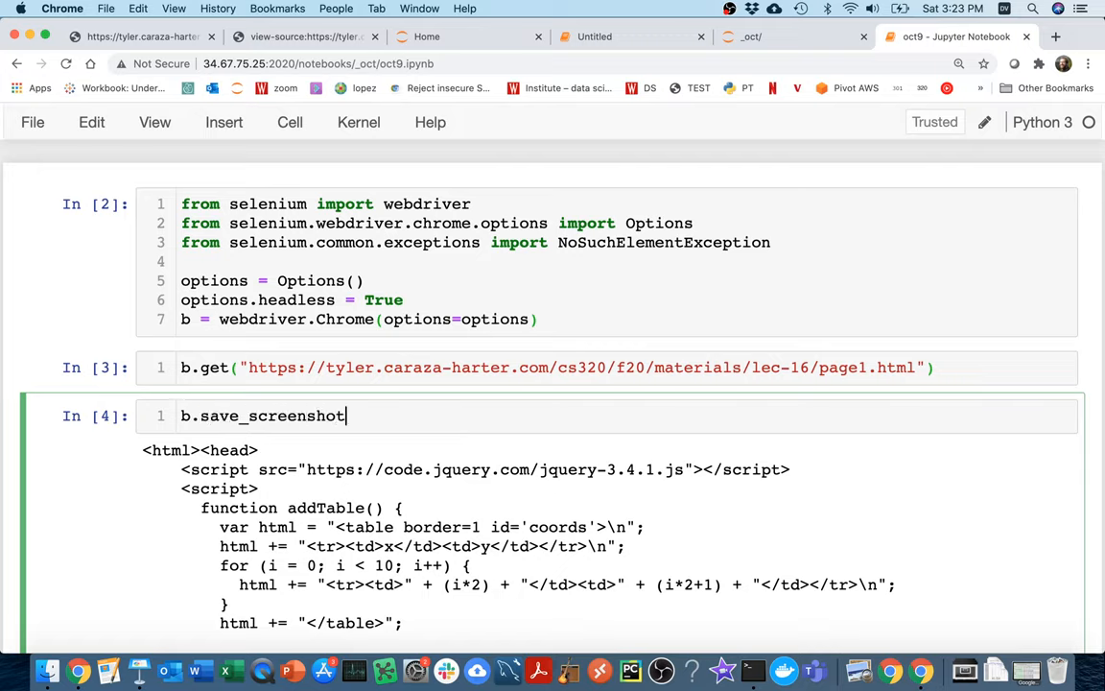
{"action": "type", "text": "()"}
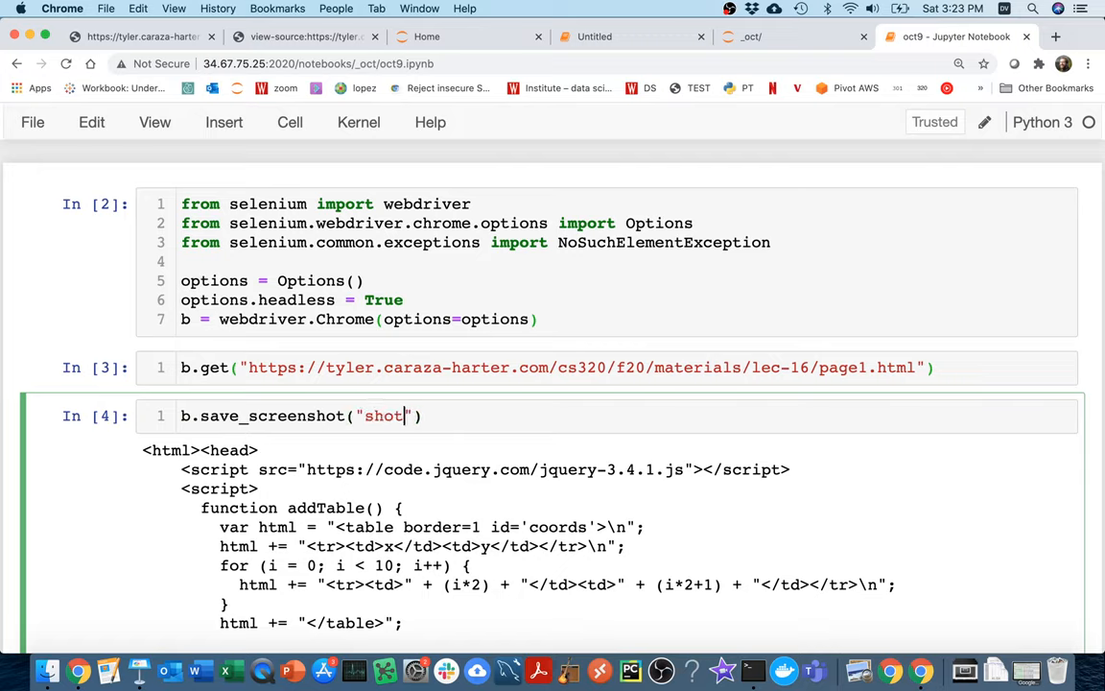
{"action": "type", "text": "1.png"}
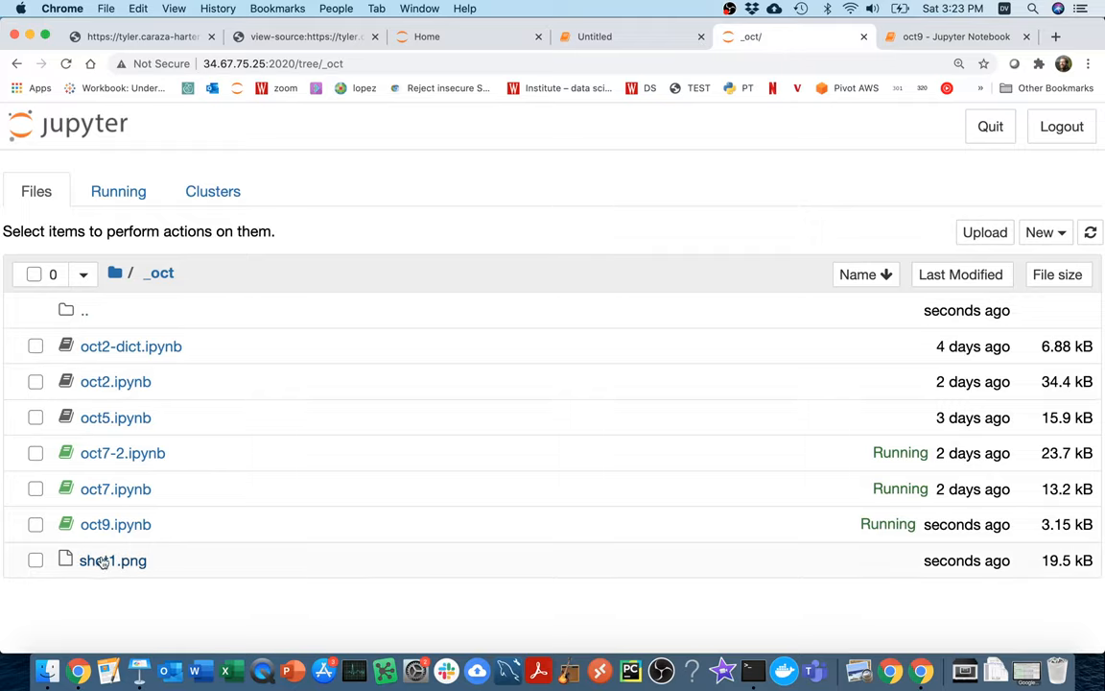
Step: View shot1.png showing the Welcome page and its tables, then return to oct9
{"action": "left_click", "coordinate": [111, 560]}
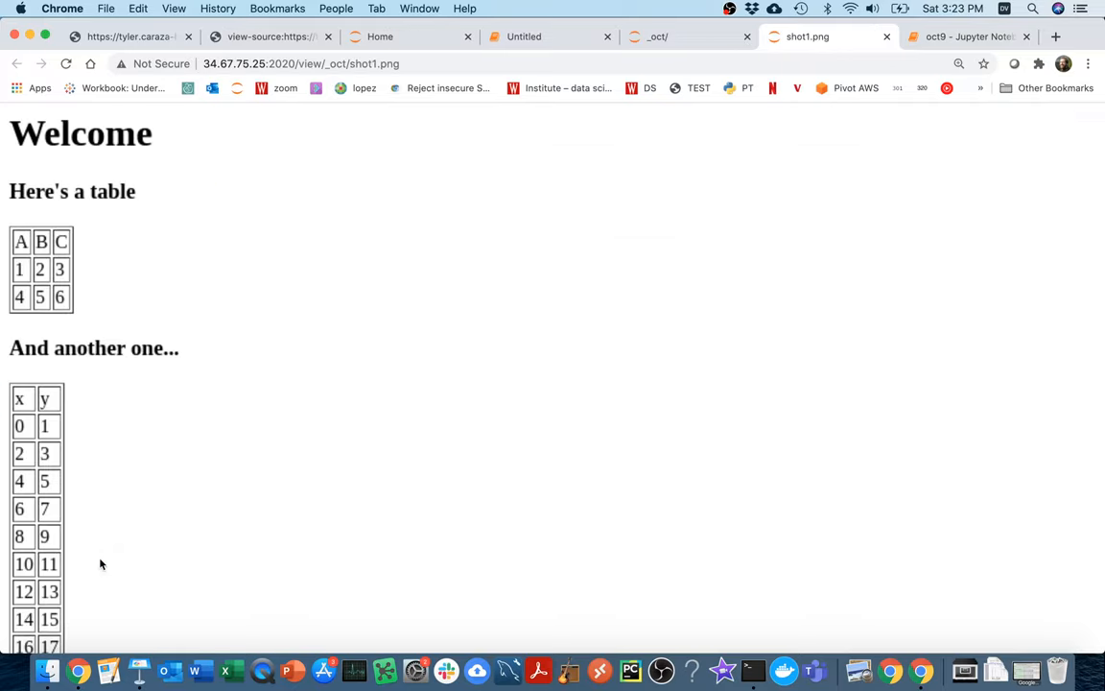
{"action": "scroll", "scroll_direction": "down", "scroll_amount": 3}
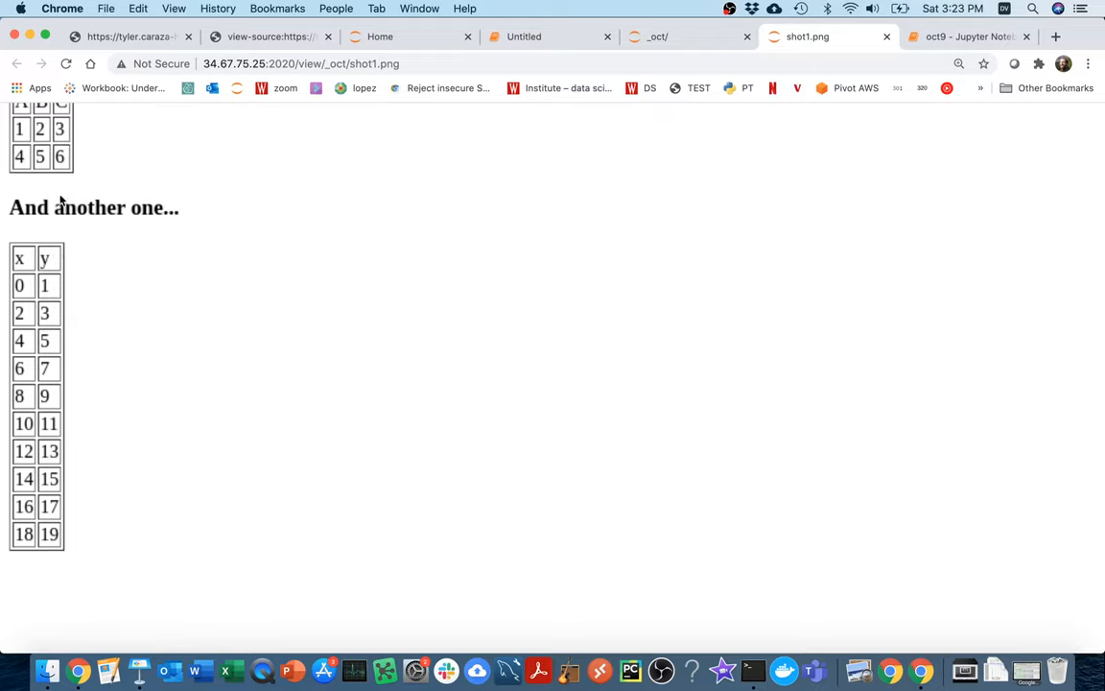
{"action": "scroll", "scroll_direction": "up", "scroll_amount": 3}
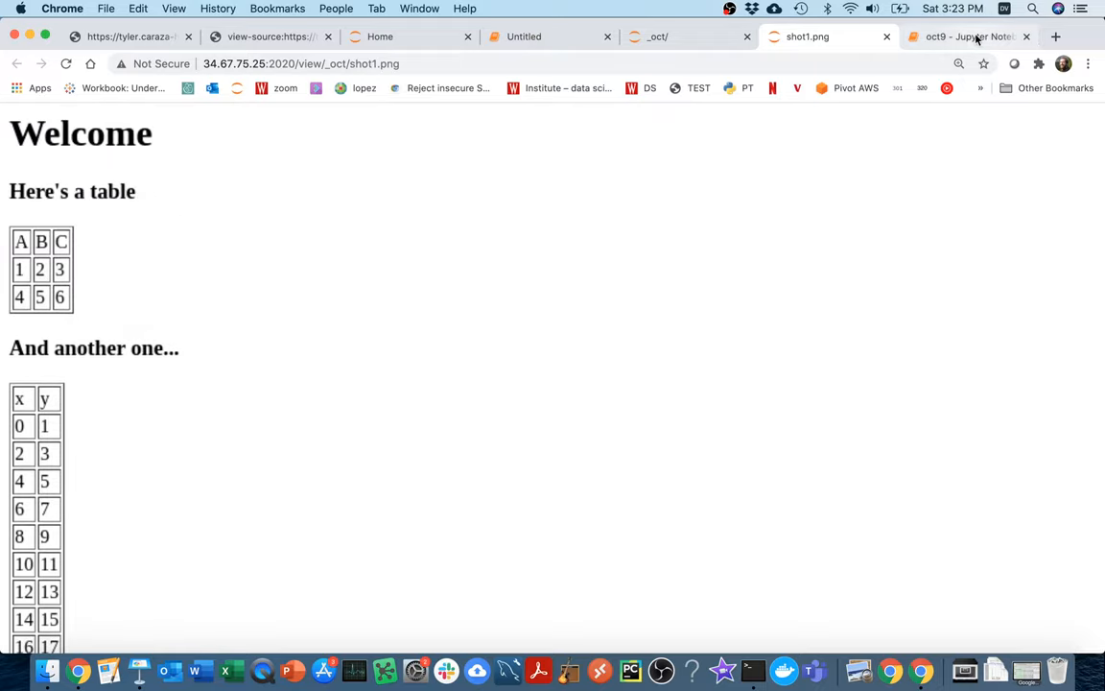
{"action": "left_click", "coordinate": [964, 37]}
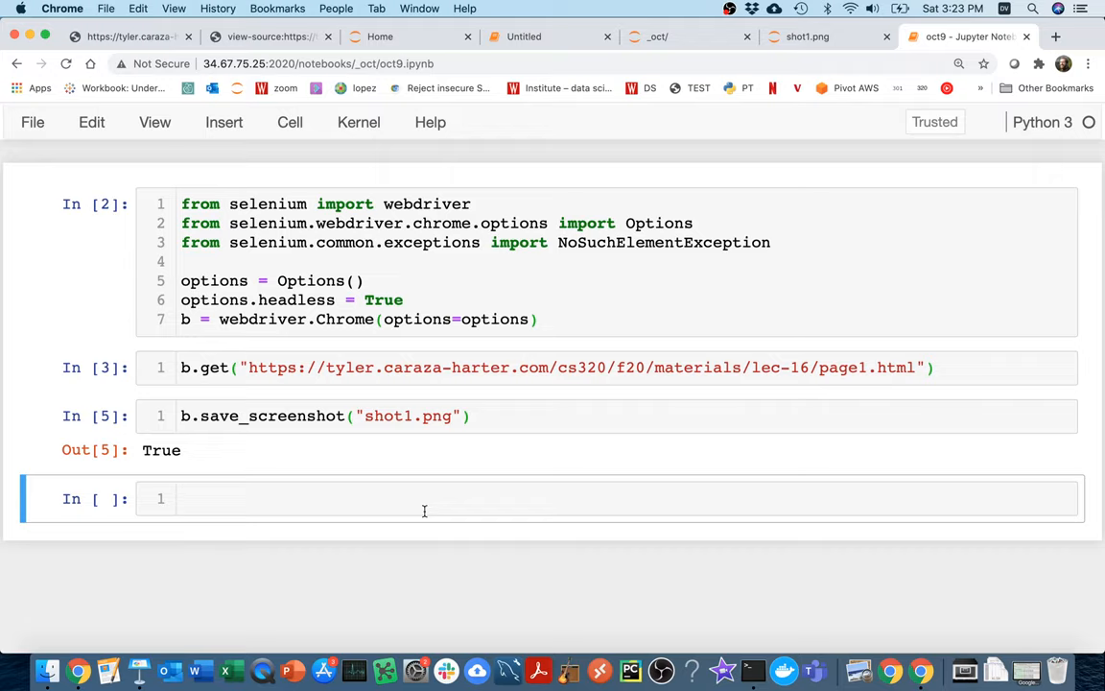
Step: Add and run the import of Image from IPython.core.display
{"action": "type", "text": "from IPython"}
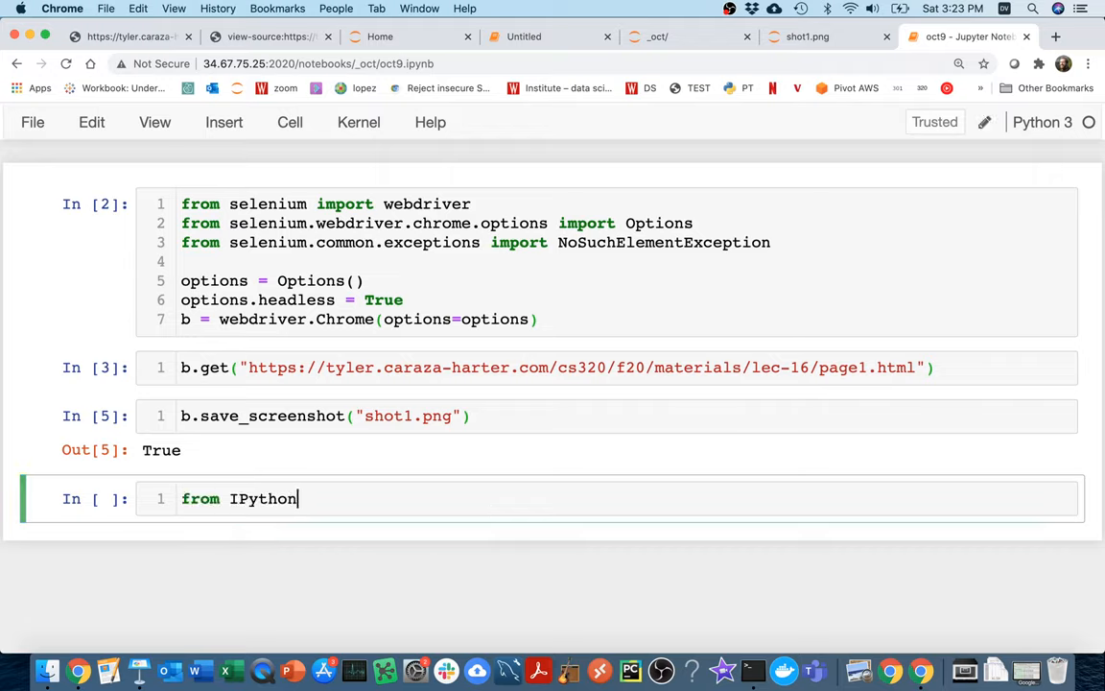
{"action": "type", "text": ".core.display import"}
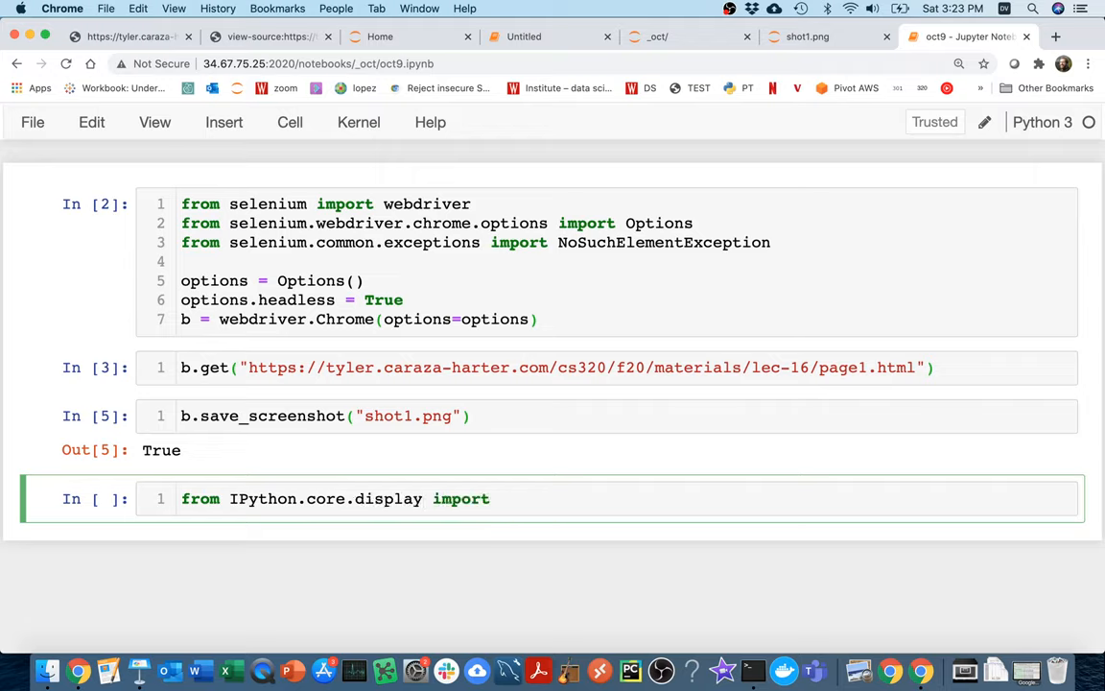
{"action": "type", "text": "display"}
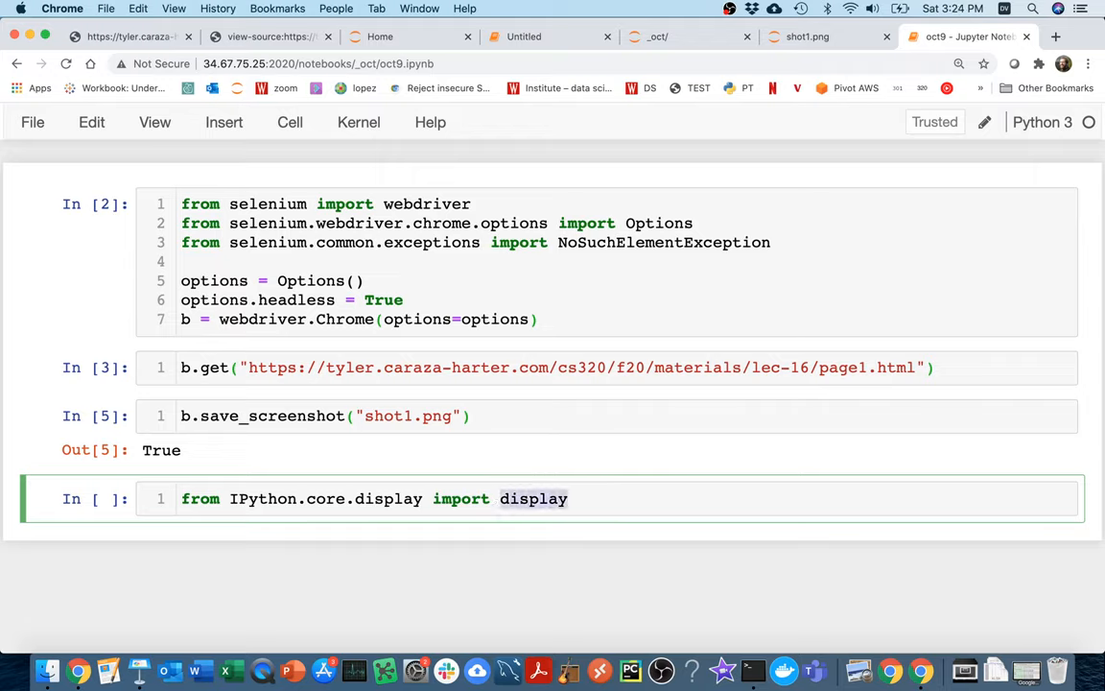
{"action": "type", "text": "Image"}
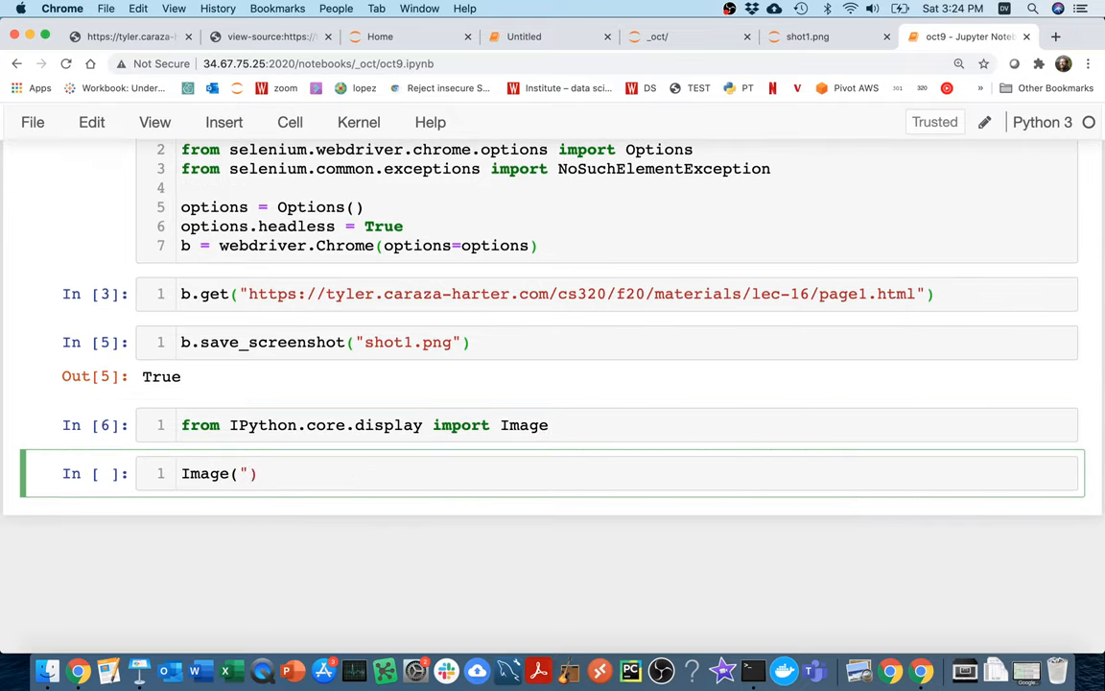
Step: Run Image("shot1.png") to render the saved screenshot inline below the cell
{"action": "type", "text": "shot1.png"}
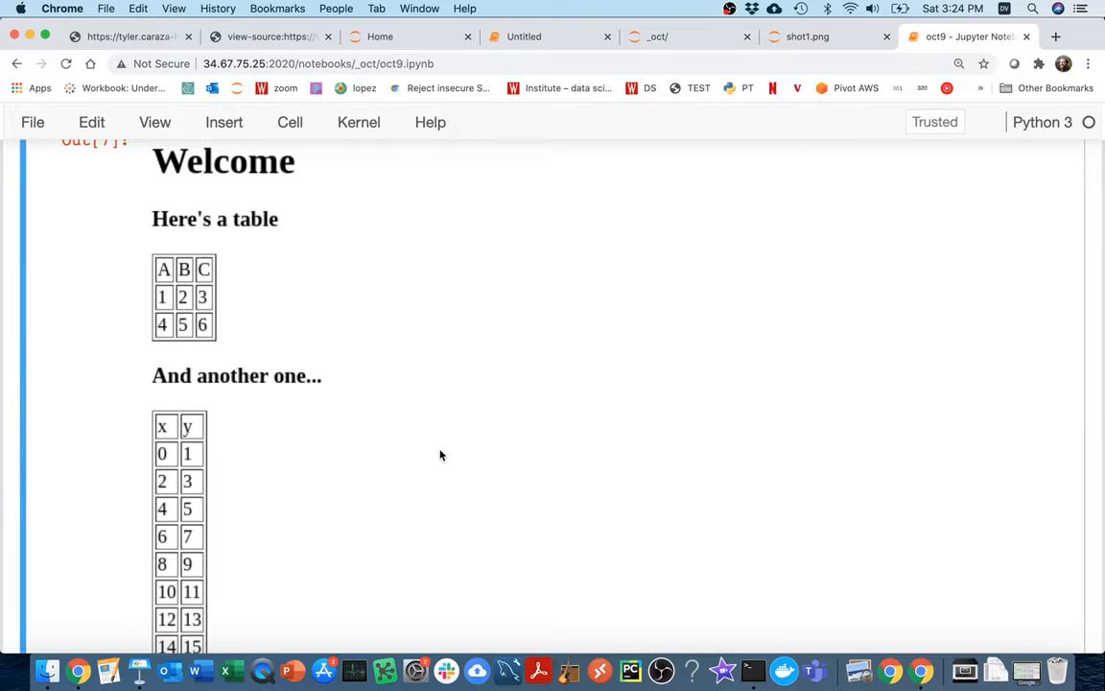
{"action": "scroll", "scroll_direction": "up", "scroll_amount": 3}
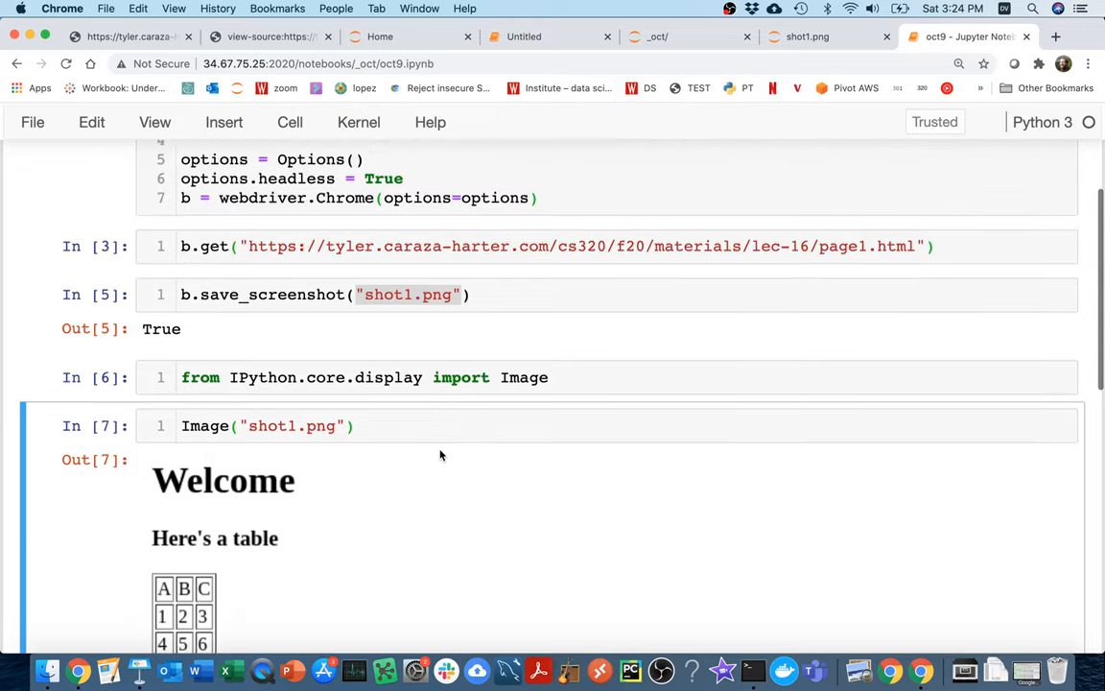
{"action": "scroll", "scroll_direction": "up", "scroll_amount": 3}
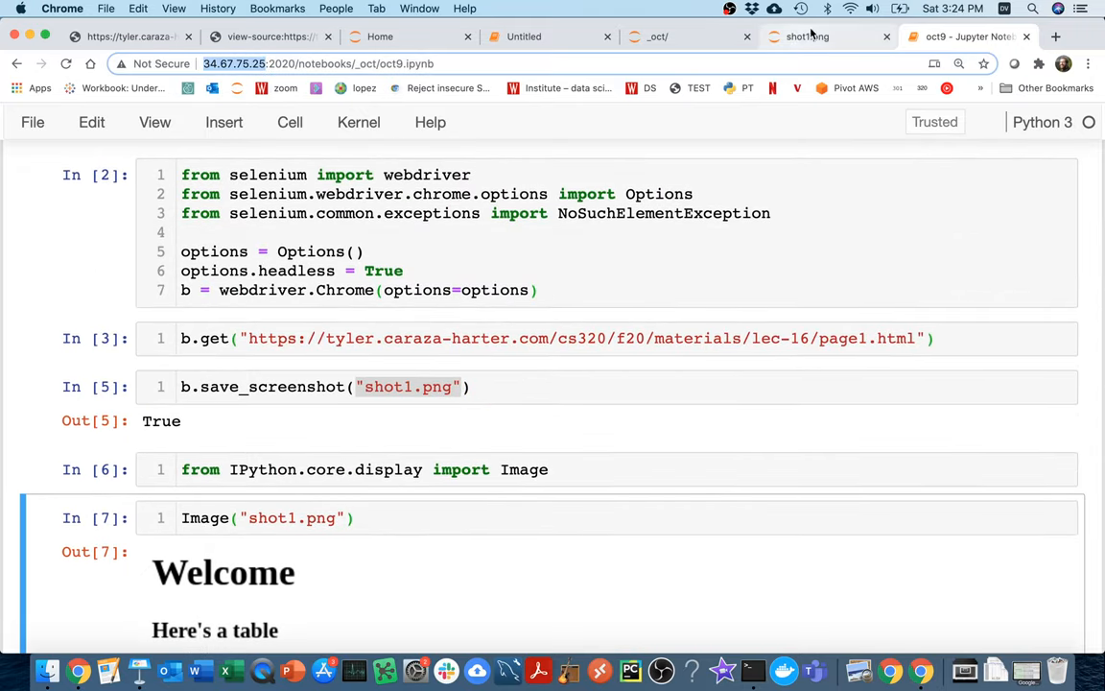
{"action": "left_click", "coordinate": [807, 37]}
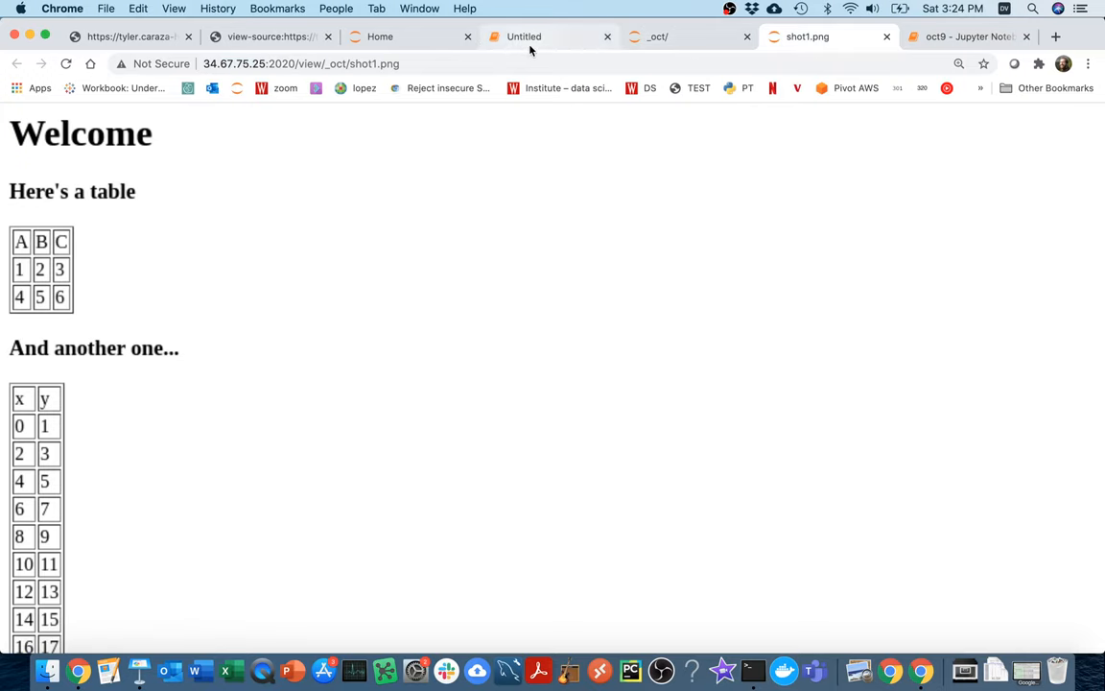
{"action": "left_click", "coordinate": [546, 36]}
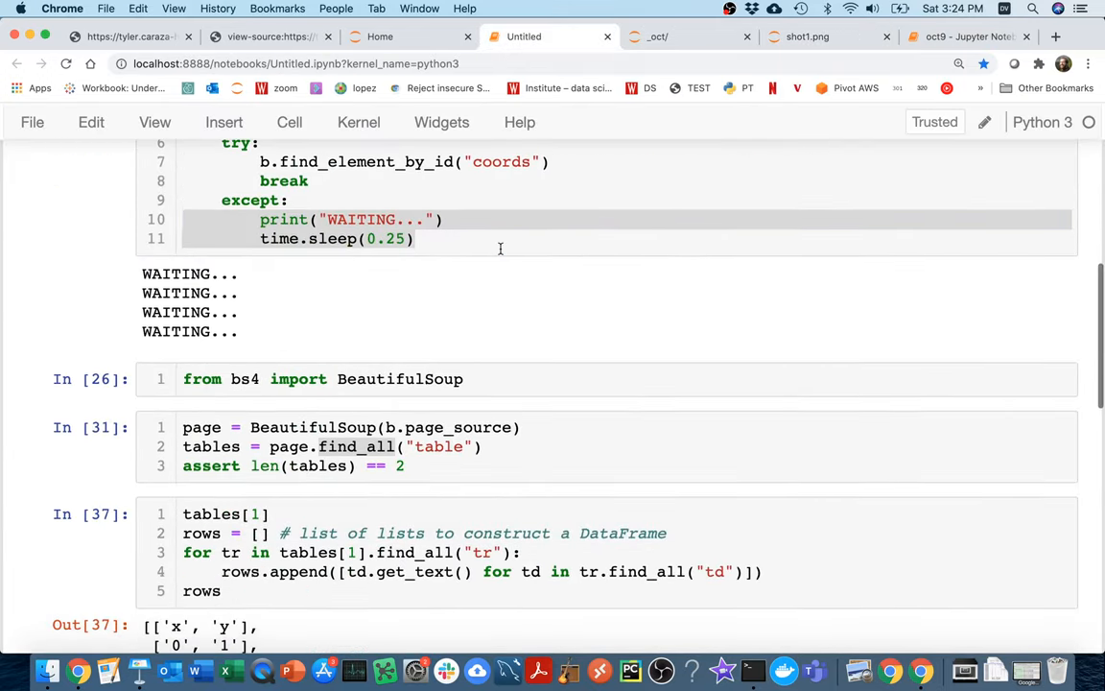
{"action": "scroll", "scroll_direction": "down", "scroll_amount": 3}
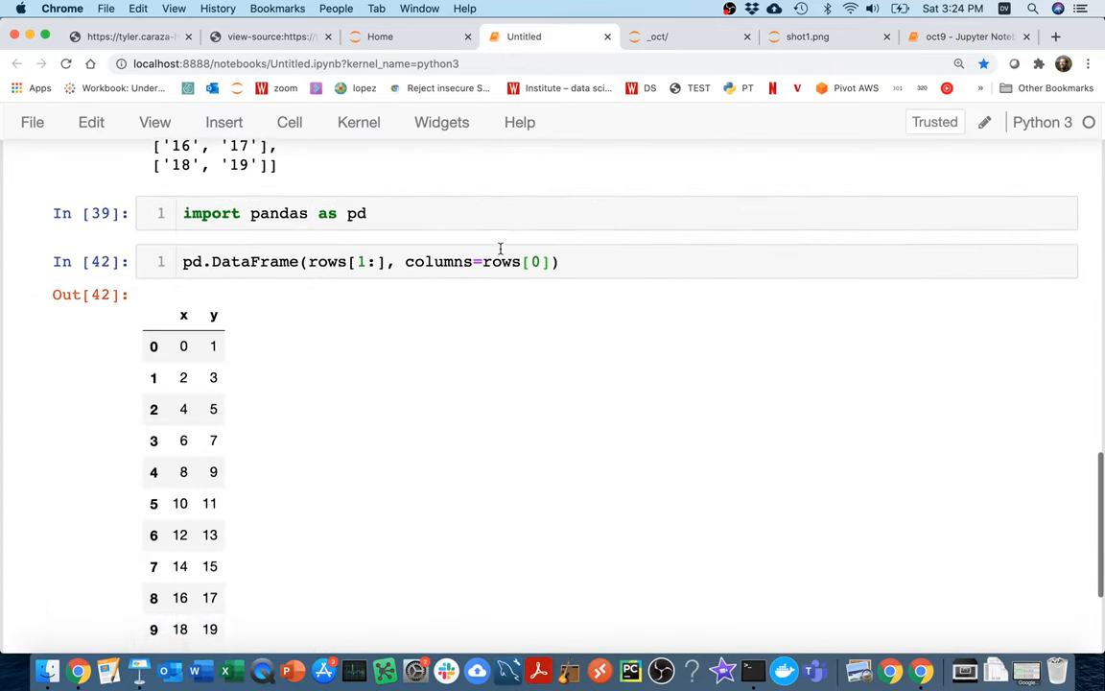
{"action": "left_click", "coordinate": [963, 37]}
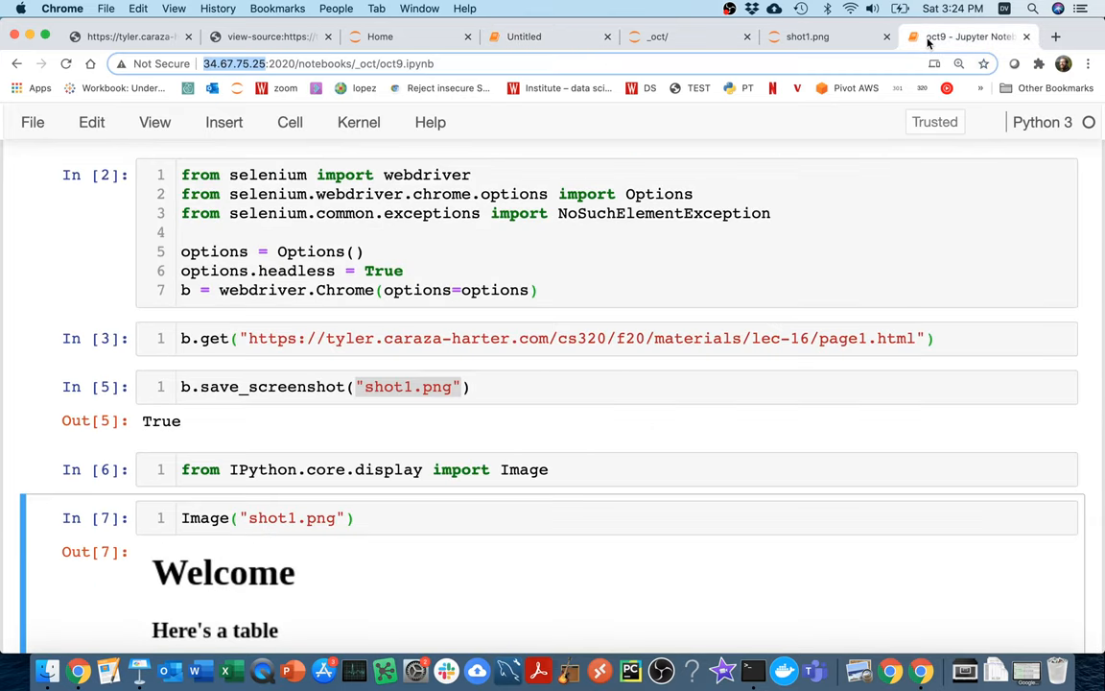
{"action": "mouse_move", "coordinate": [737, 288]}
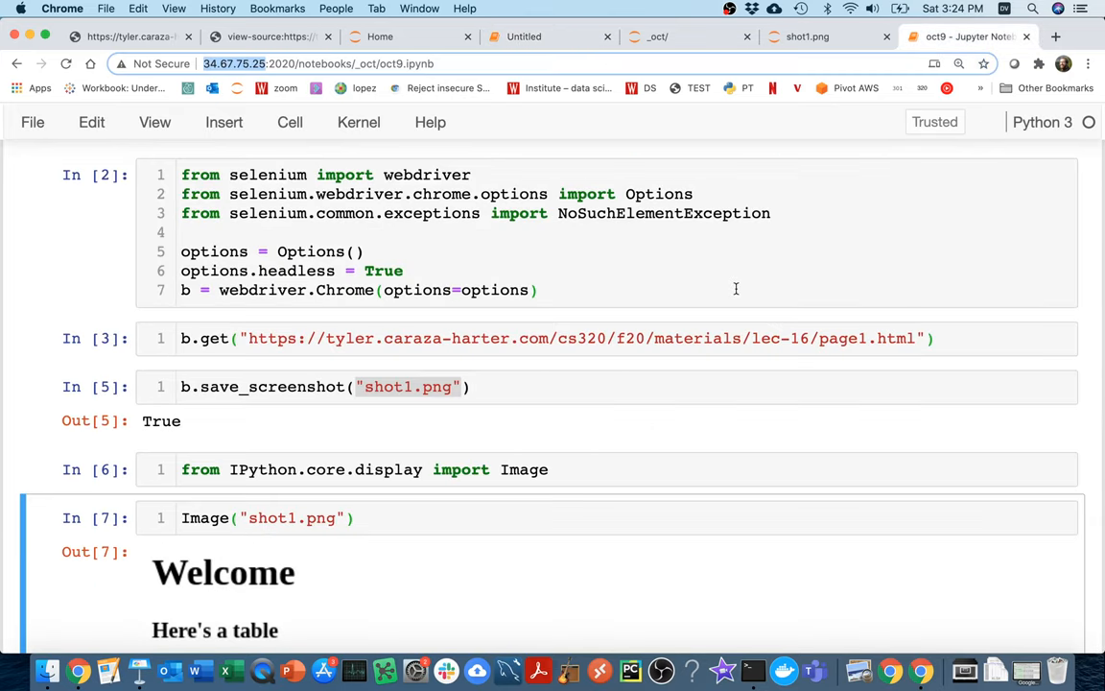